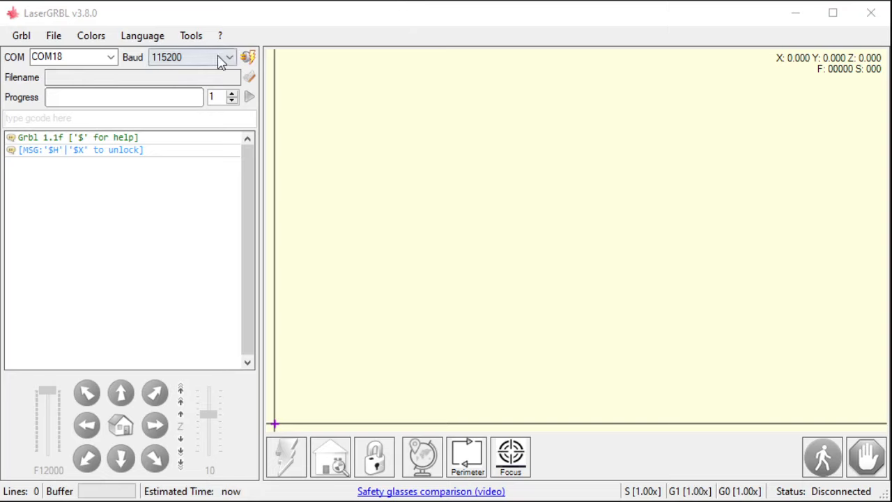
mouse_move(105, 33)
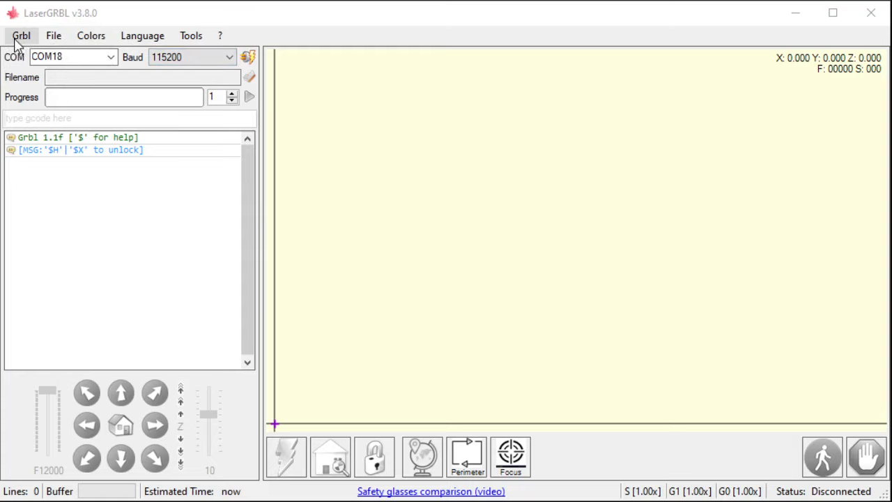
mouse_move(260, 181)
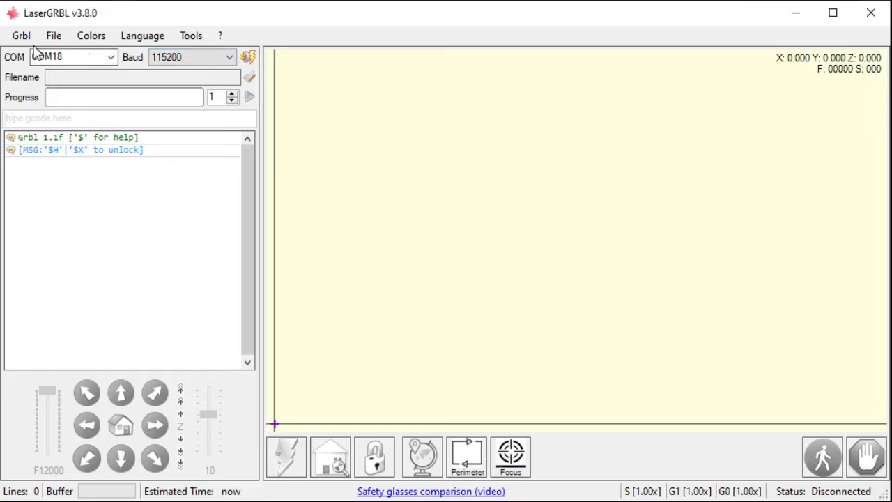
Step: Connect to the laser controller on COM18 at 115200 baud via the Grbl menu and Connect button
left_click(21, 36)
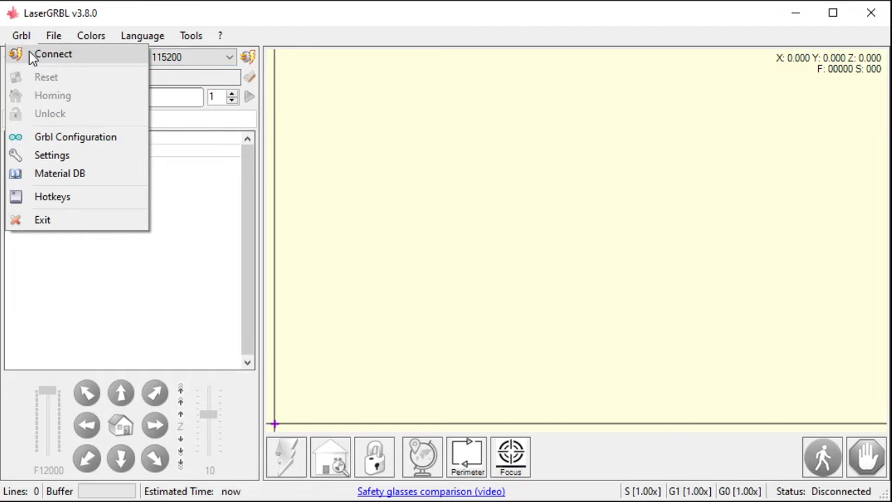
left_click(53, 53)
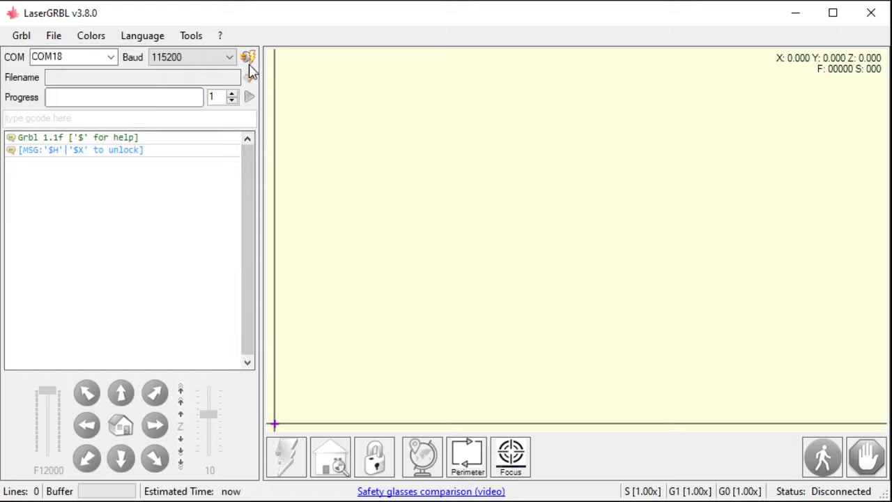
left_click(248, 56)
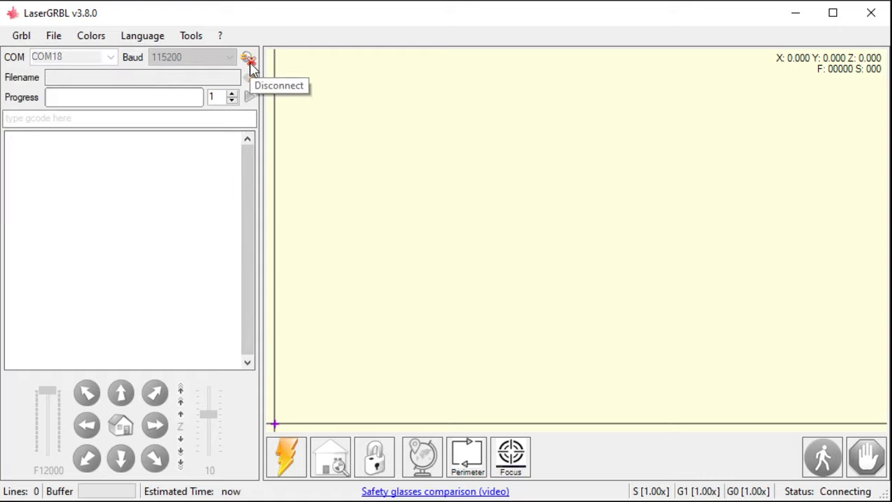
left_click(248, 57)
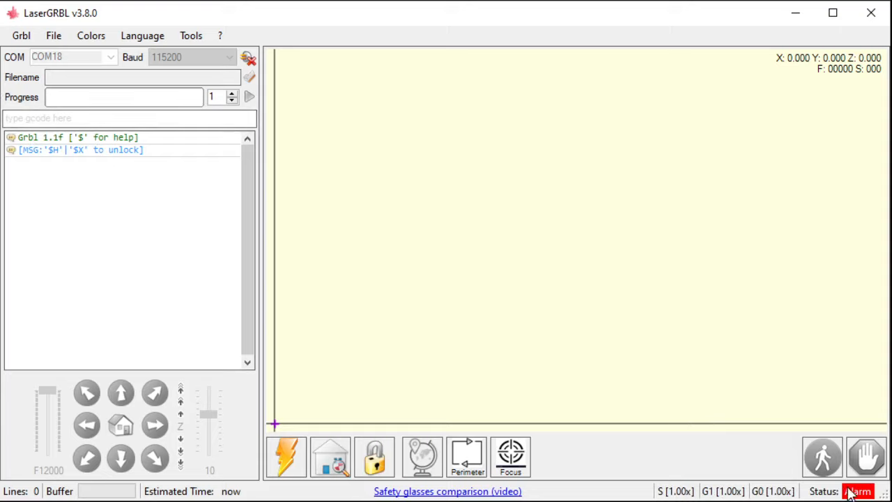
mouse_move(555, 363)
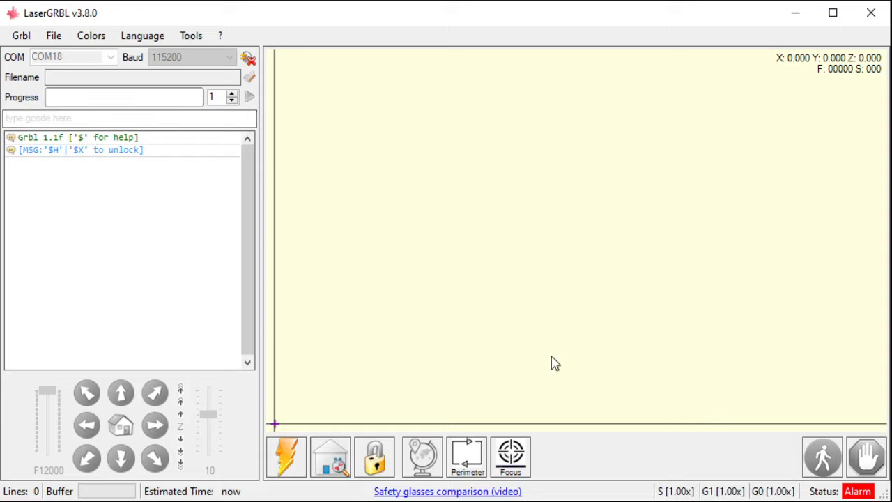
mouse_move(274, 309)
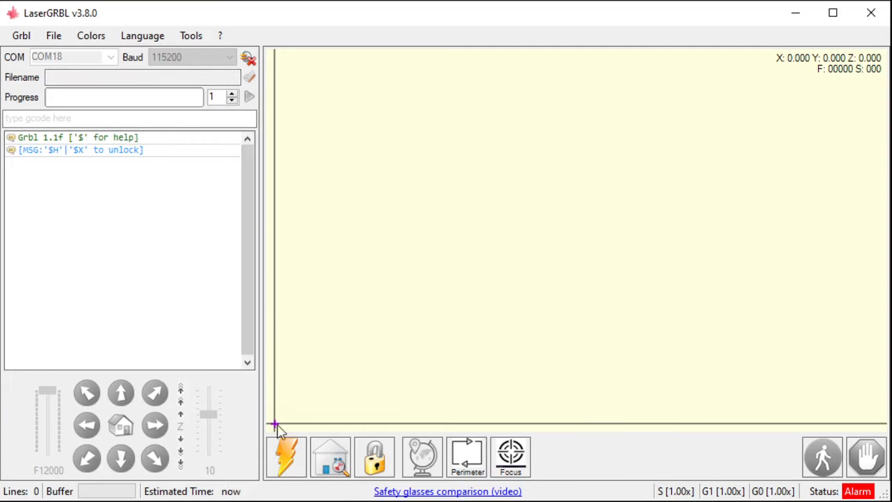
mouse_move(301, 461)
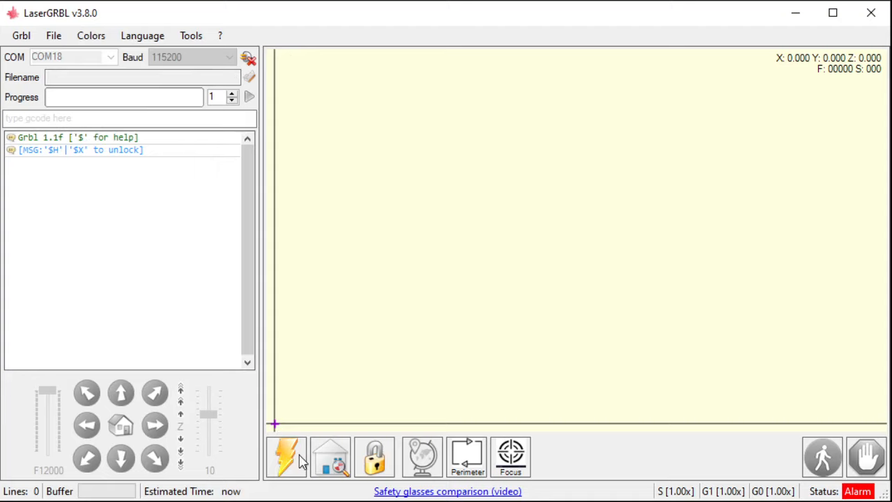
mouse_move(330, 458)
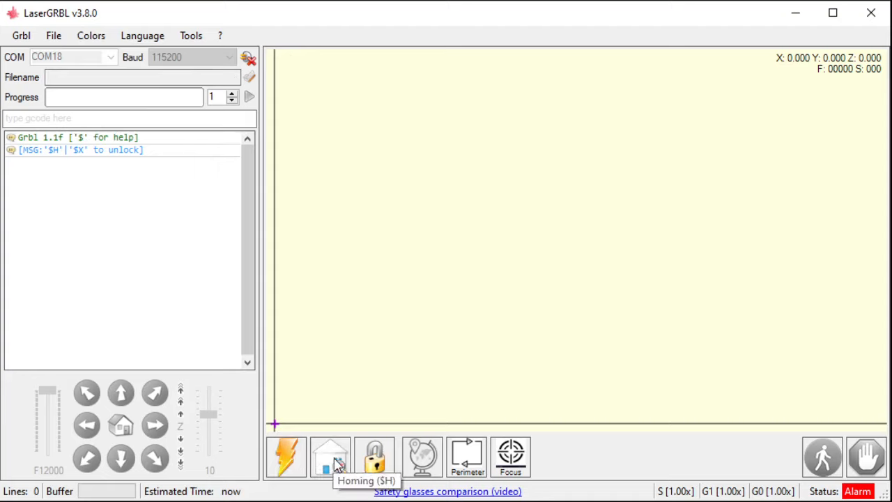
mouse_move(375, 457)
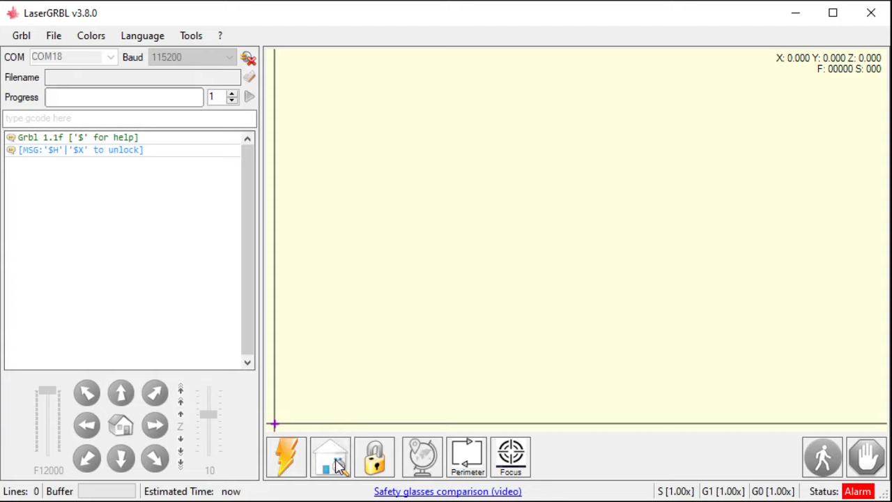
mouse_move(330, 457)
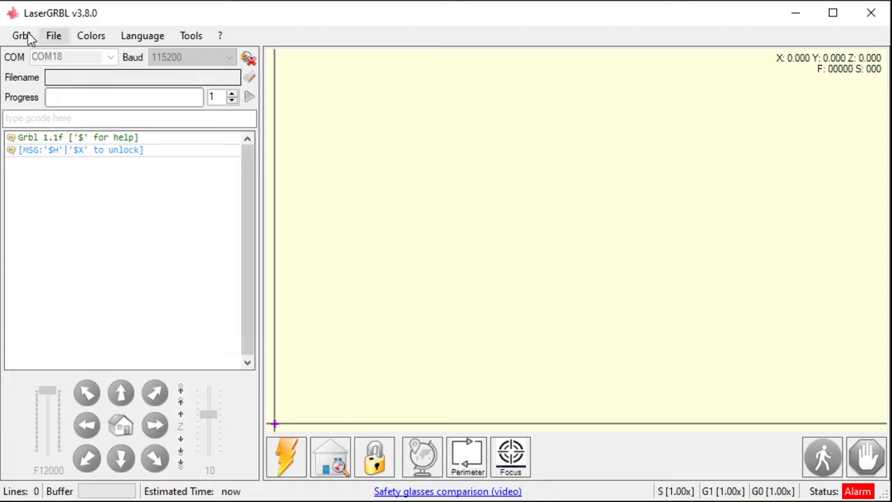
Step: Browse the Grbl menu's reset, homing and unlock commands, closing and reopening the list
left_click(21, 37)
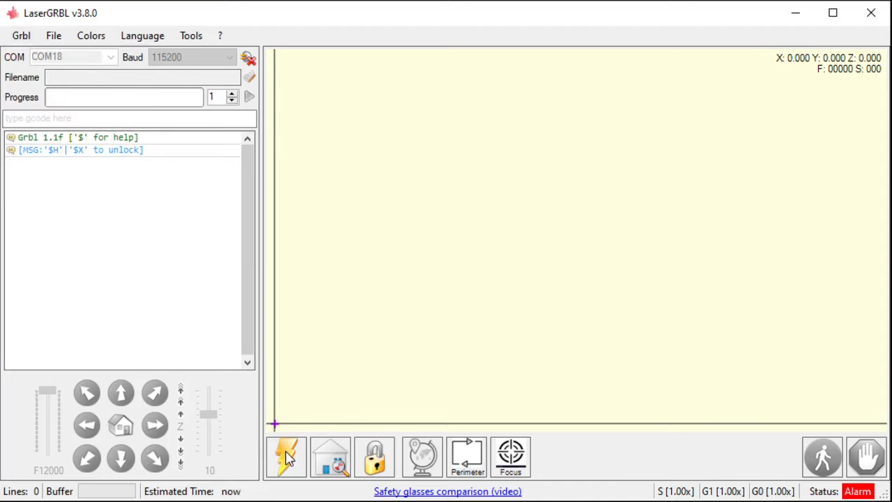
mouse_move(332, 457)
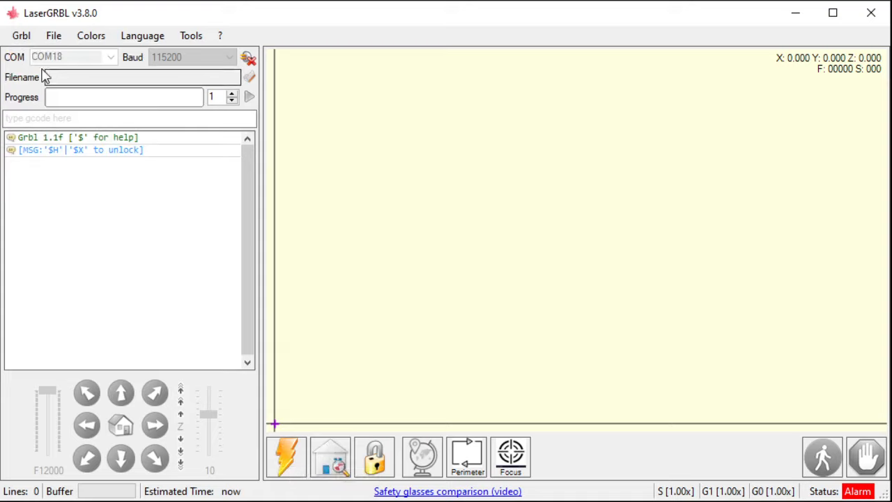
left_click(21, 36)
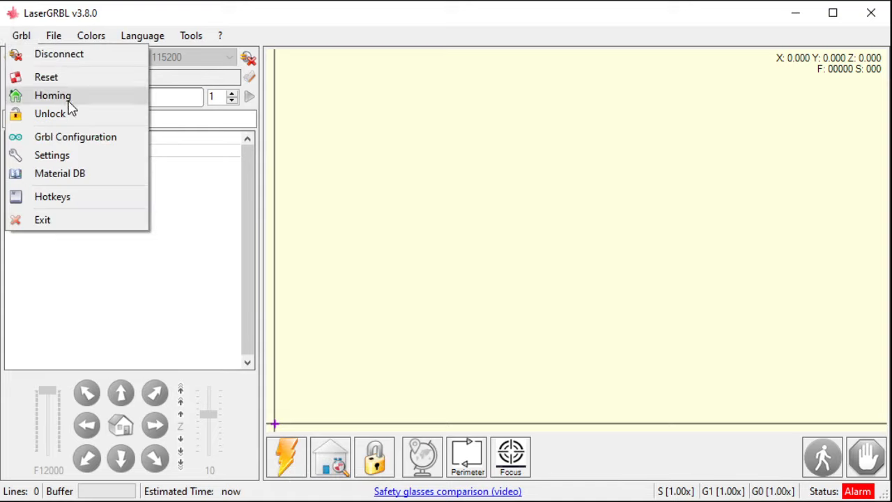
mouse_move(61, 77)
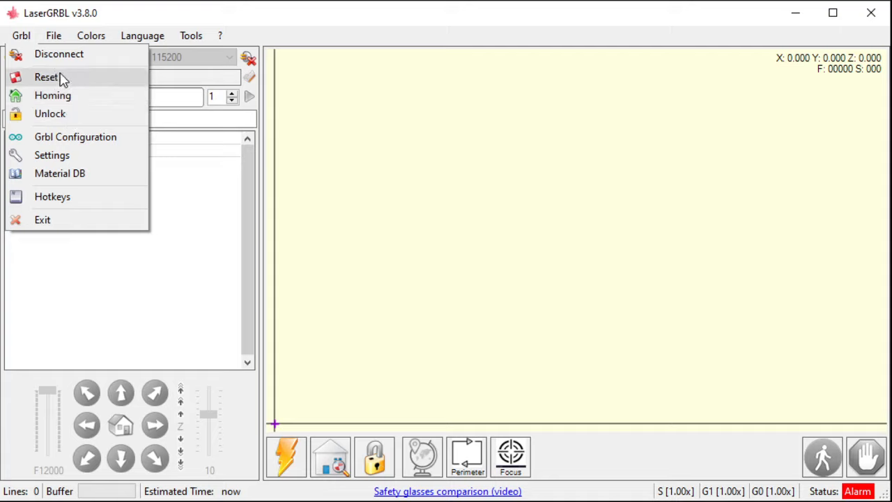
left_click(47, 77)
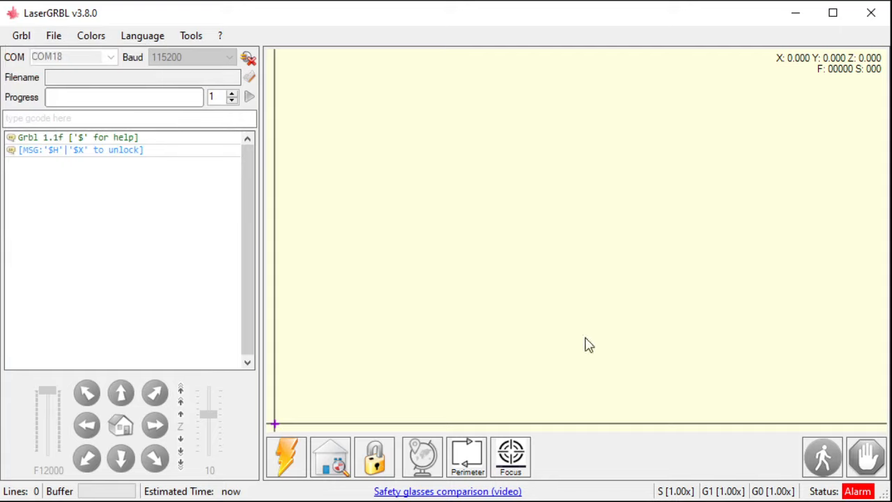
mouse_move(807, 485)
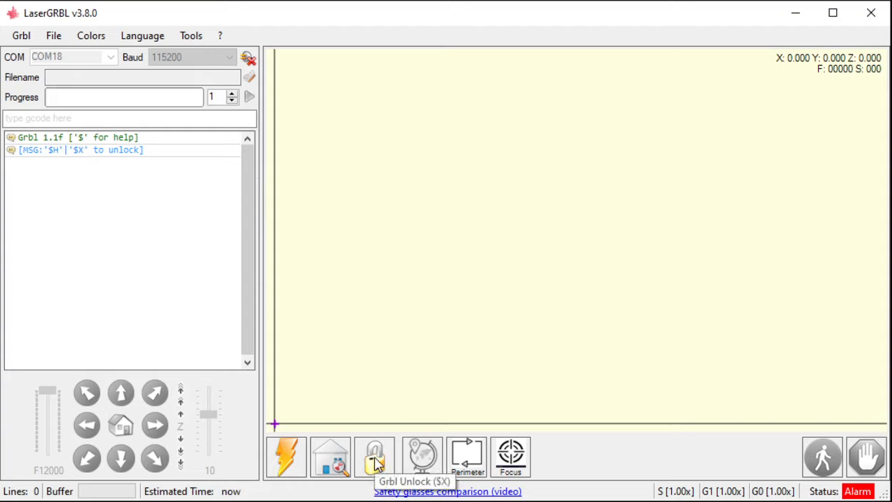
left_click(23, 37)
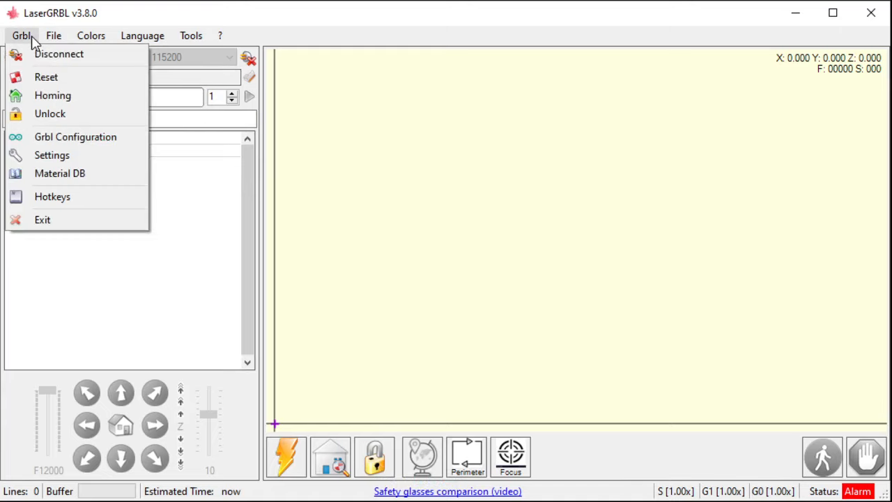
mouse_move(75, 137)
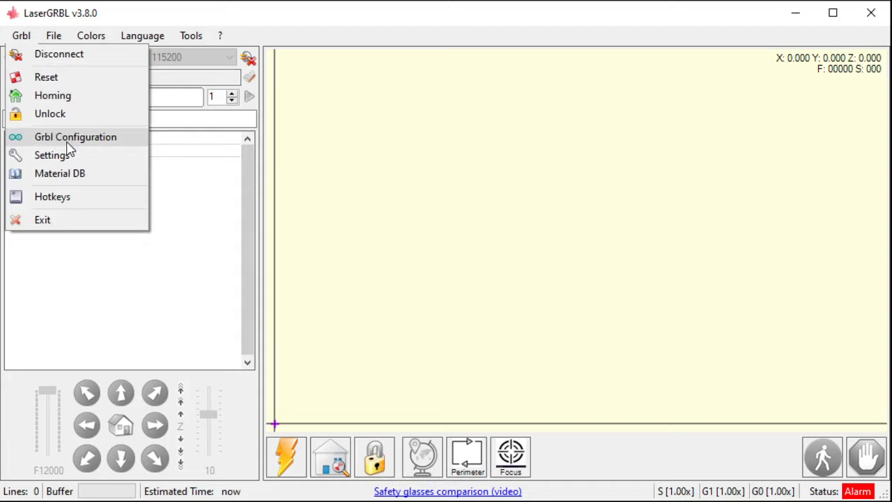
mouse_move(259, 104)
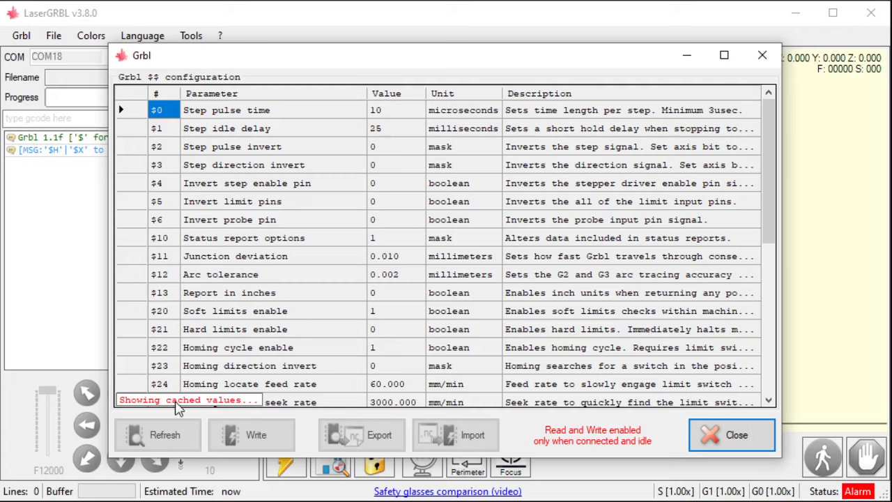
mouse_move(128, 368)
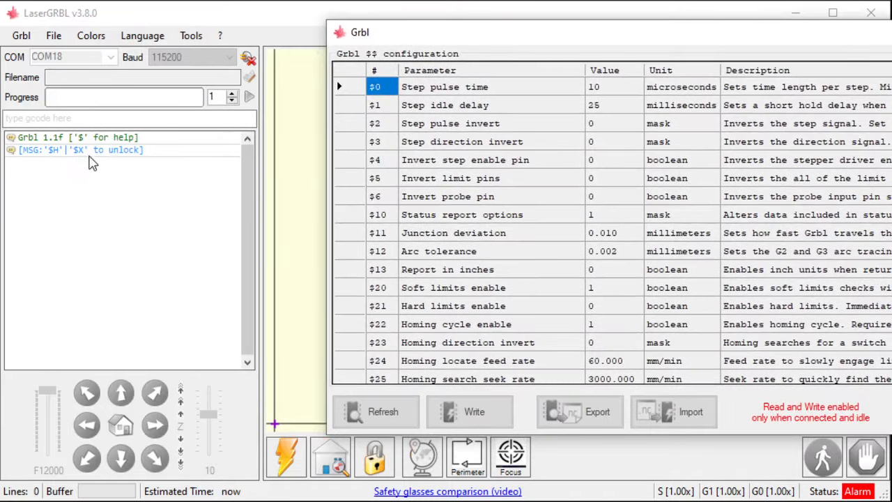
mouse_move(856, 430)
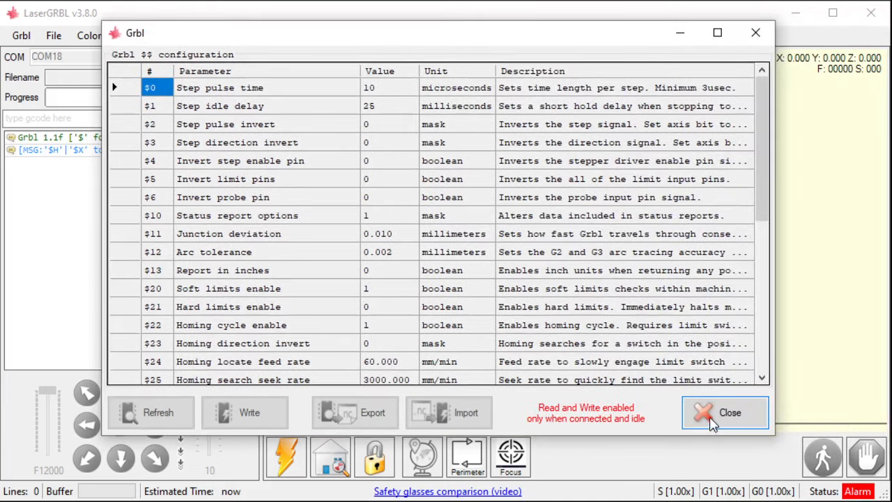
Step: Close the Grbl configuration window and unlock the machine with $X, bringing status to Idle
left_click(724, 413)
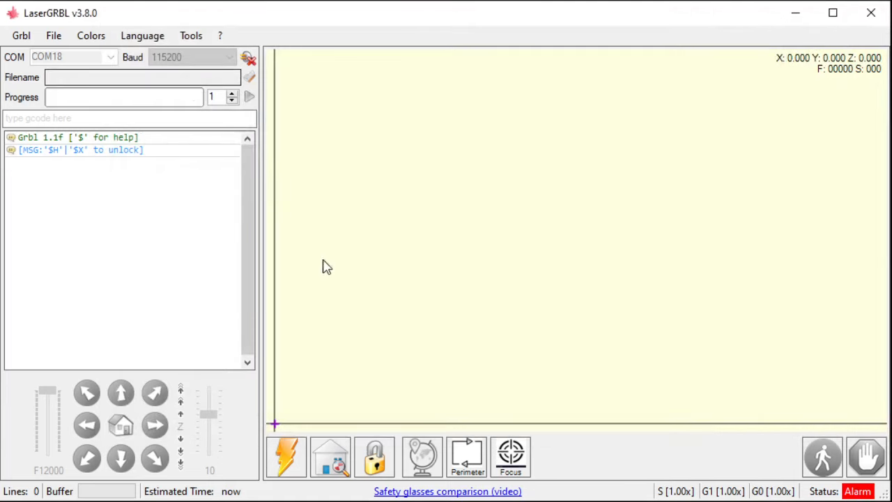
mouse_move(332, 457)
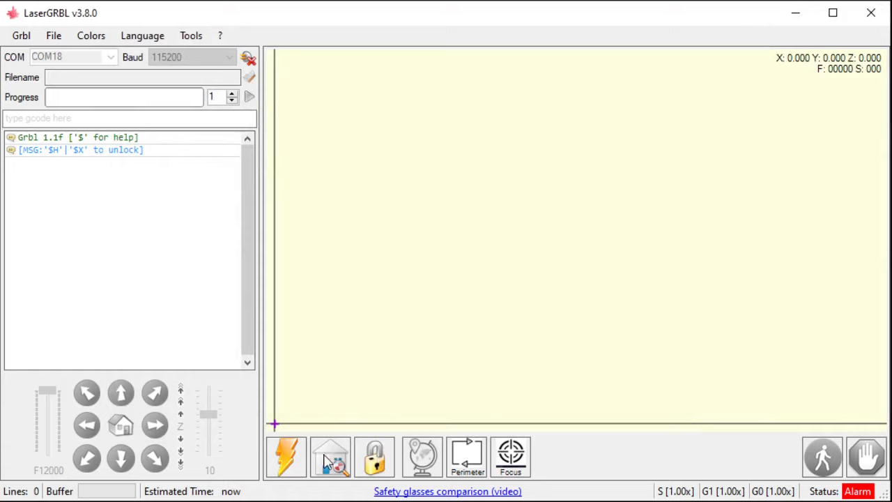
mouse_move(375, 457)
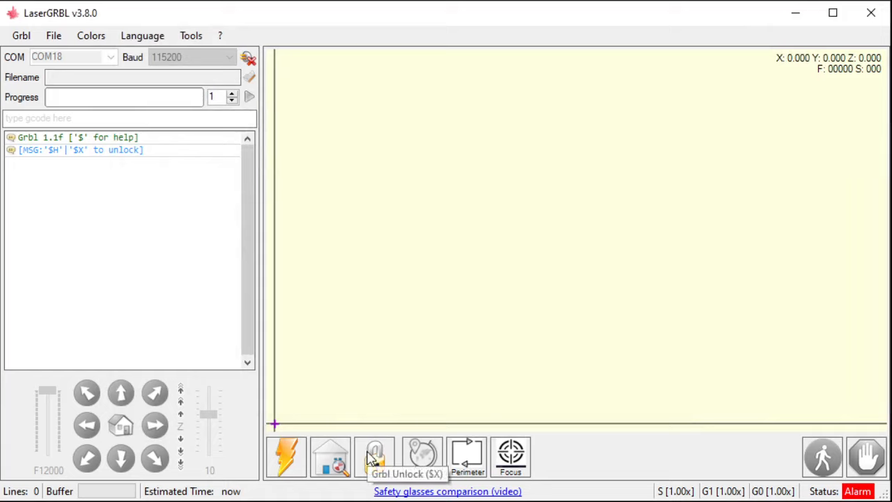
left_click(373, 457)
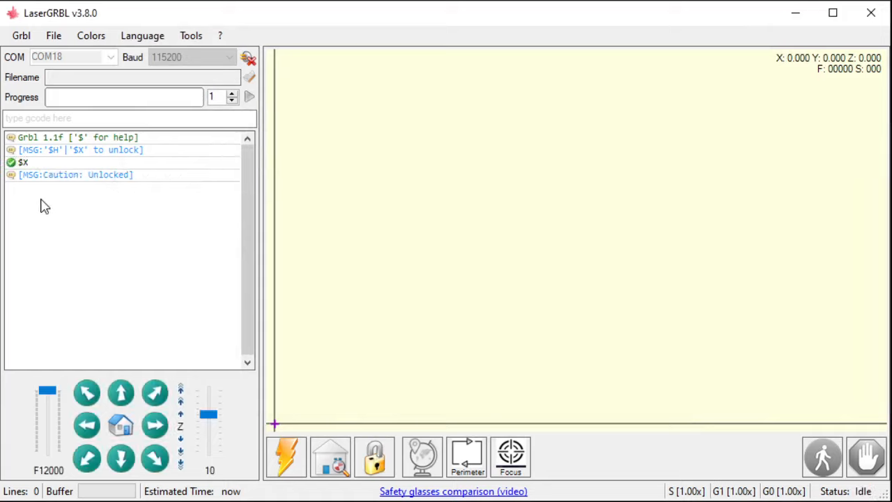
mouse_move(61, 180)
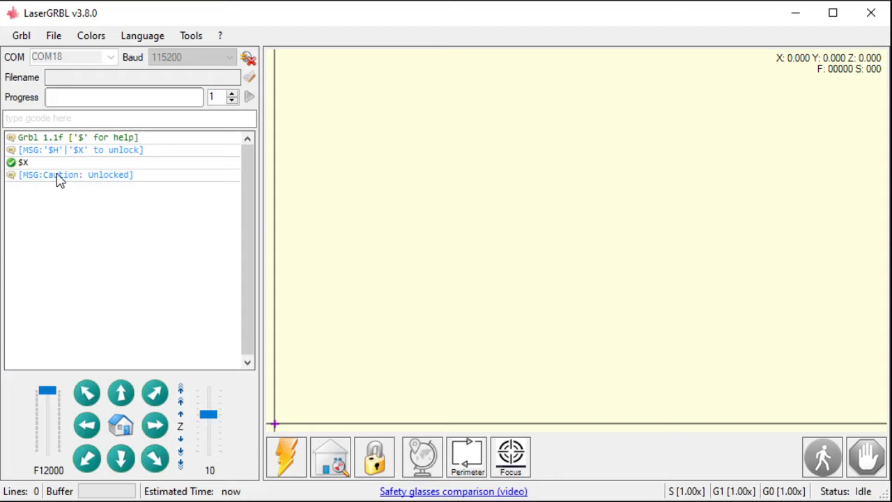
mouse_move(853, 496)
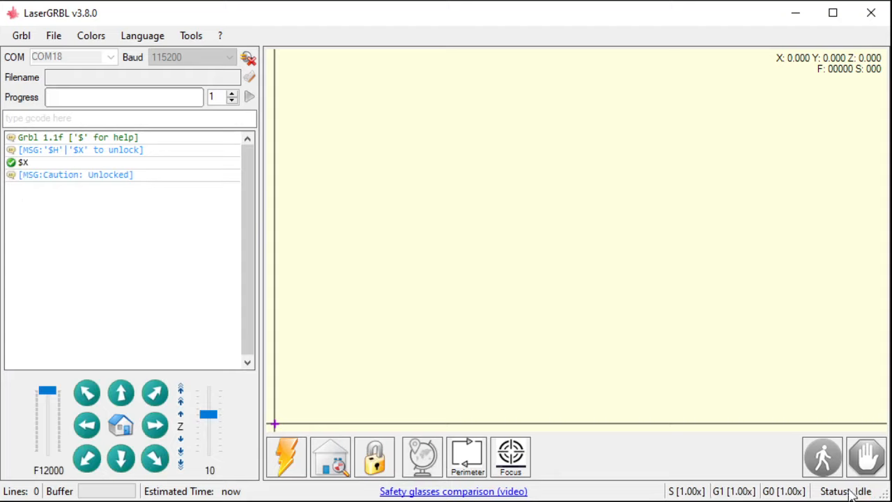
Step: Open Grbl Configuration and scroll the $$ parameter list from $0 down to $132 and back
left_click(21, 36)
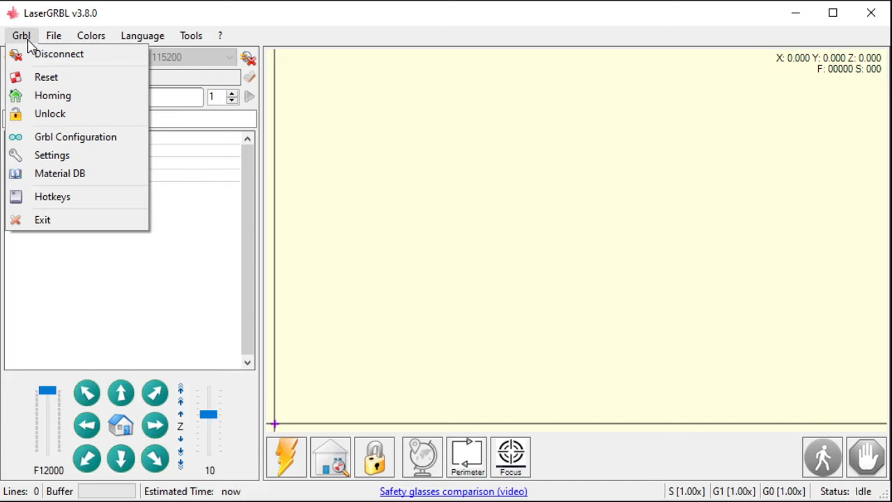
left_click(76, 136)
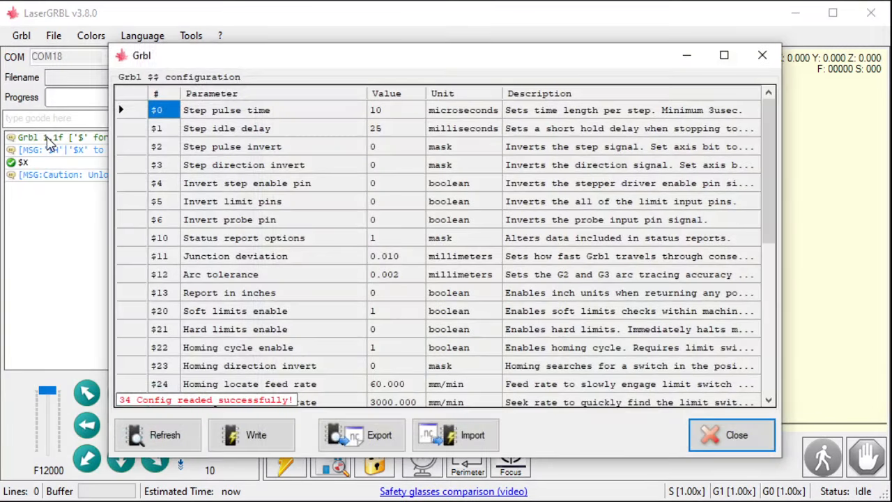
mouse_move(174, 407)
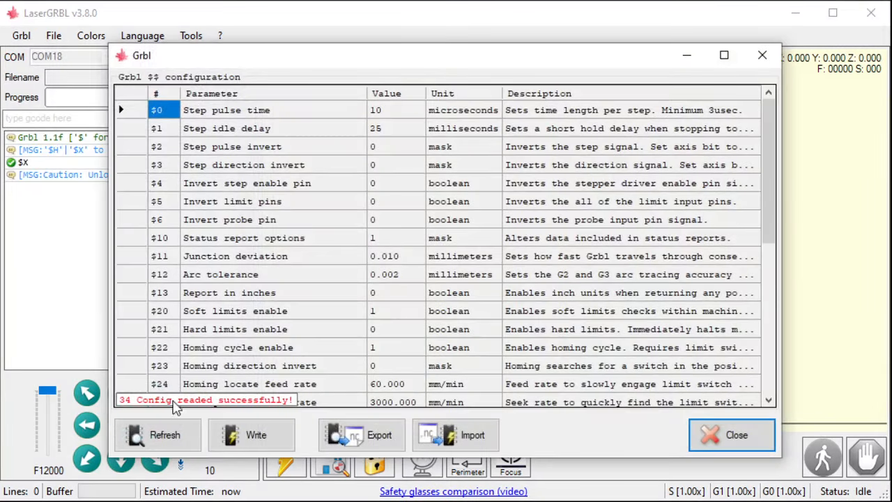
mouse_move(727, 329)
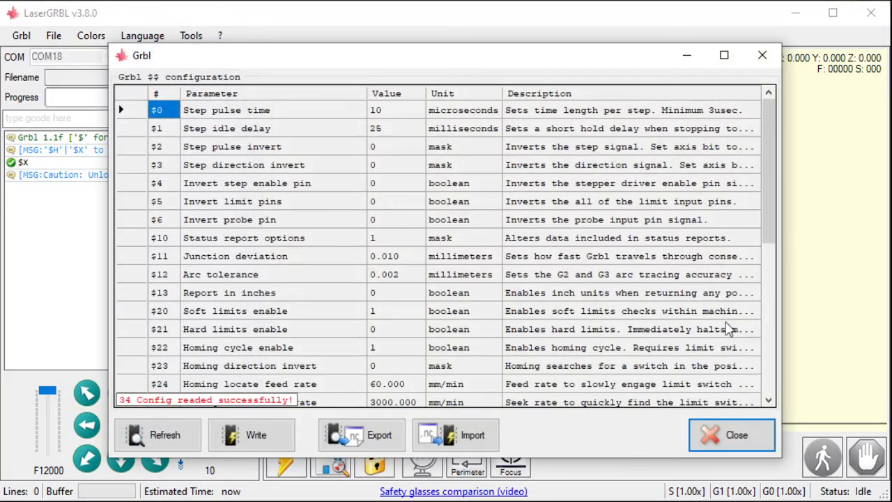
scroll("down", 3)
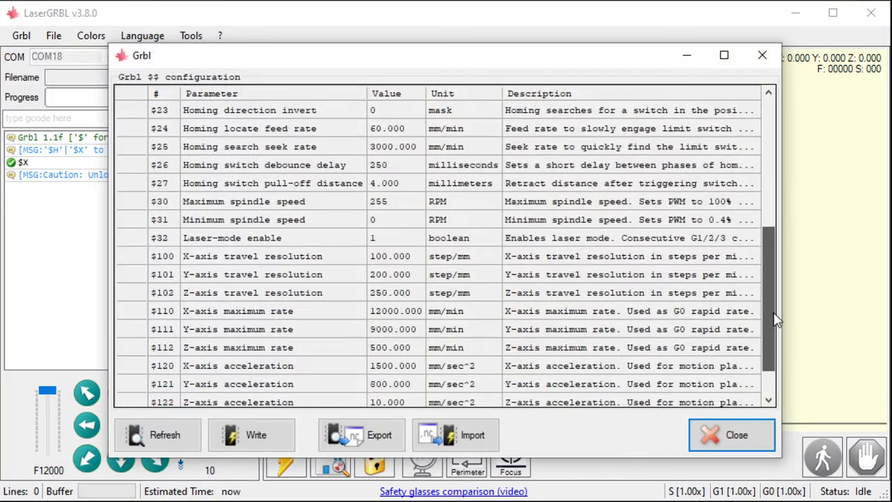
scroll("down", 3)
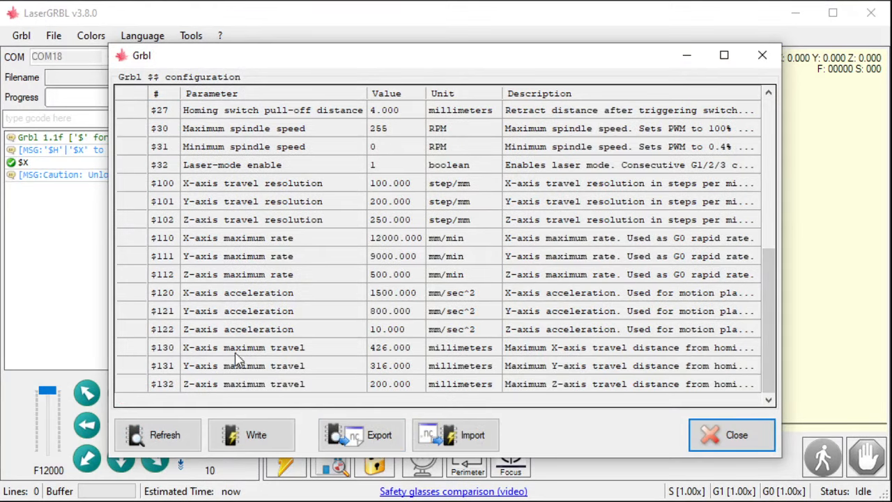
mouse_move(361, 346)
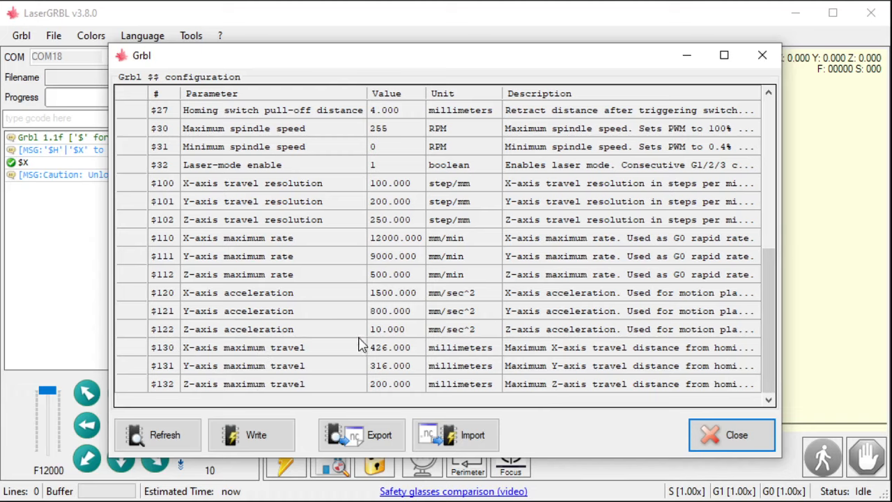
mouse_move(280, 360)
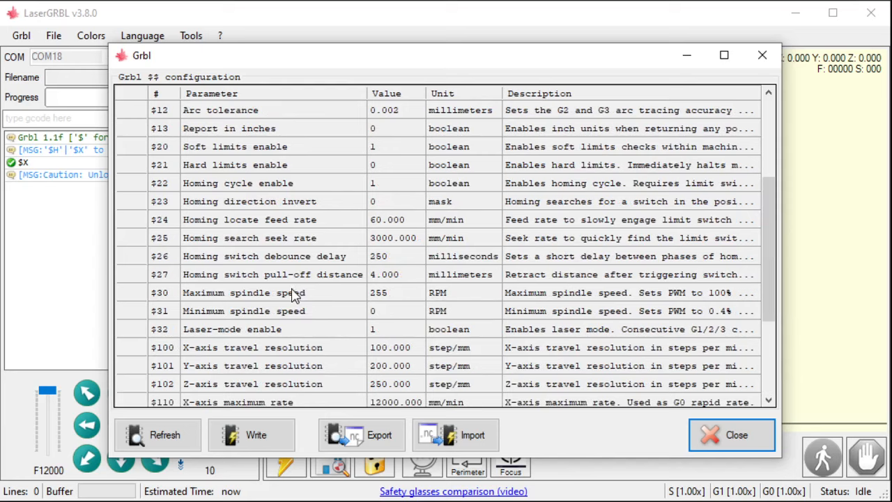
mouse_move(328, 306)
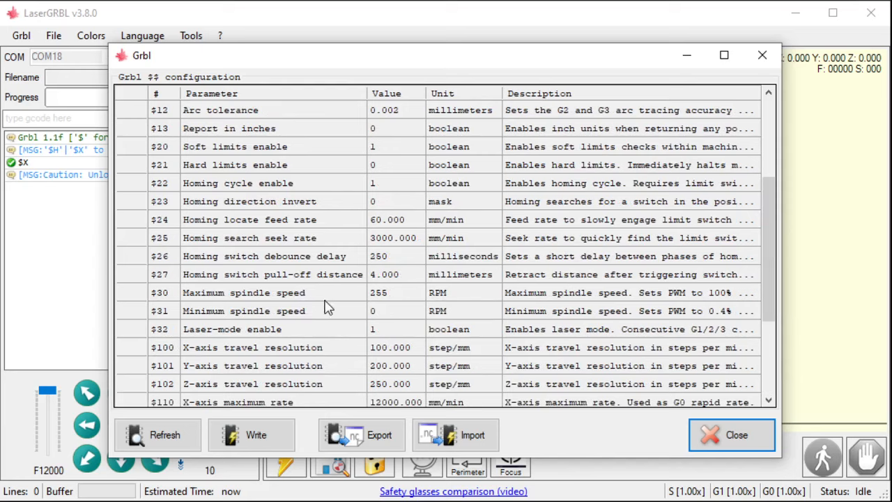
scroll("up", 3)
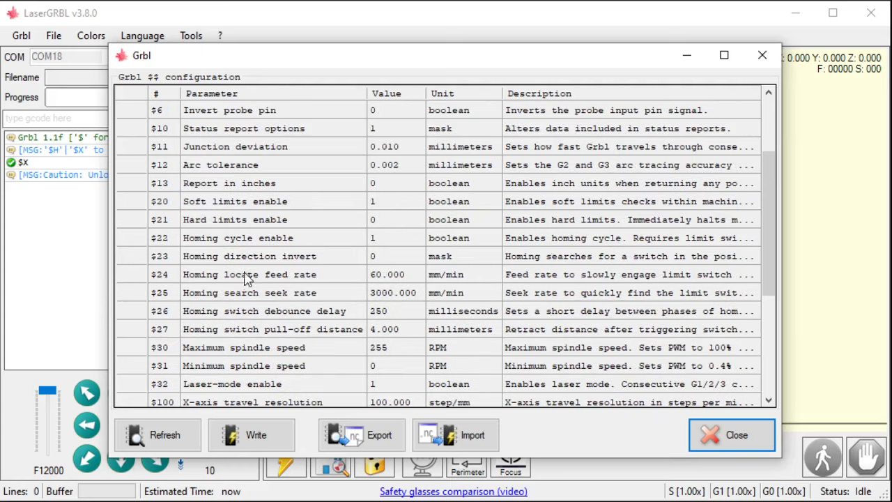
mouse_move(352, 248)
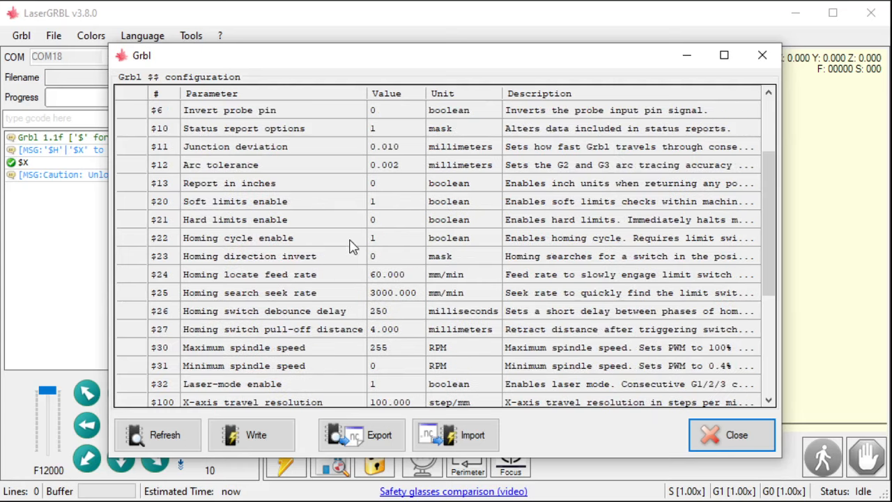
mouse_move(388, 237)
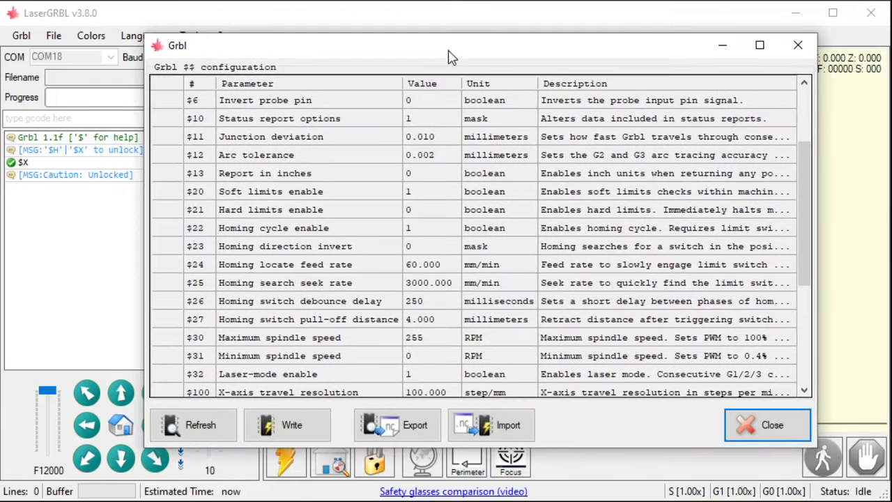
Step: Close the configuration window and look through the Grbl menu's settings and hotkeys entries
left_click(766, 425)
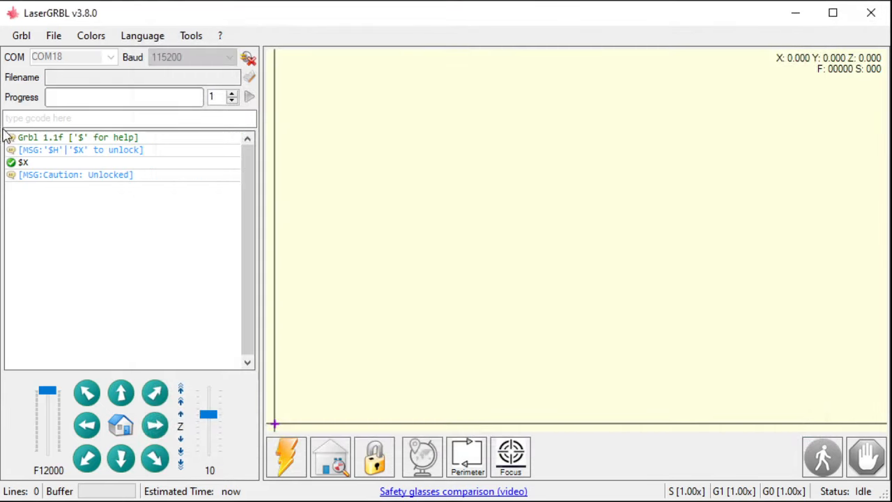
left_click(21, 36)
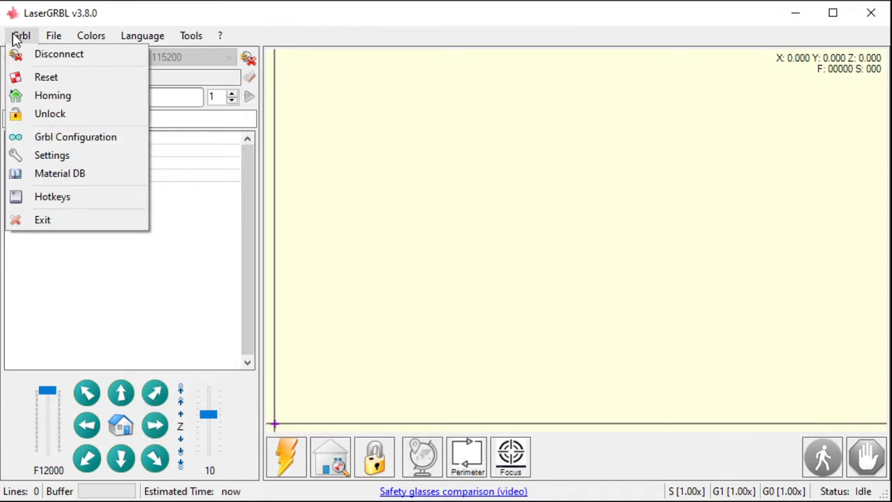
mouse_move(52, 155)
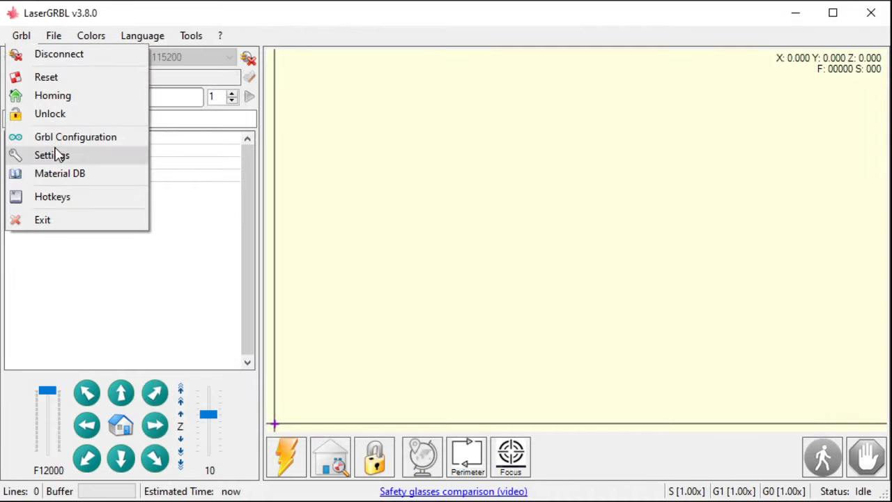
mouse_move(76, 136)
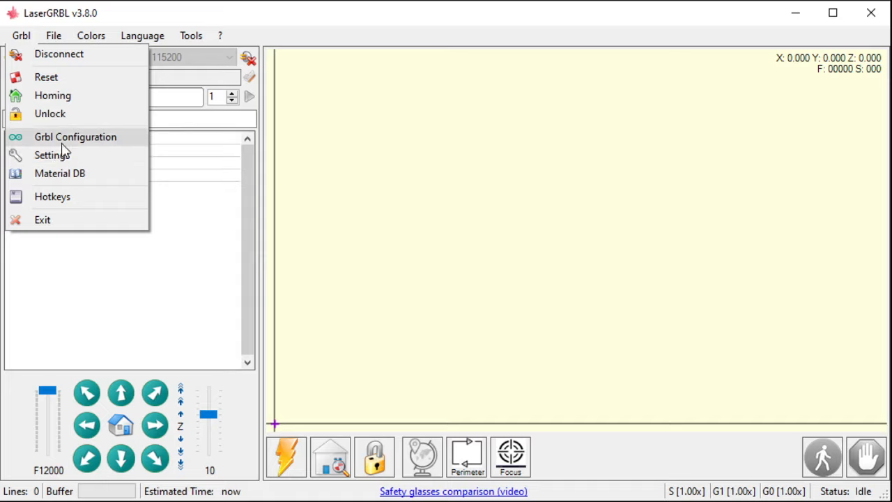
left_click(50, 114)
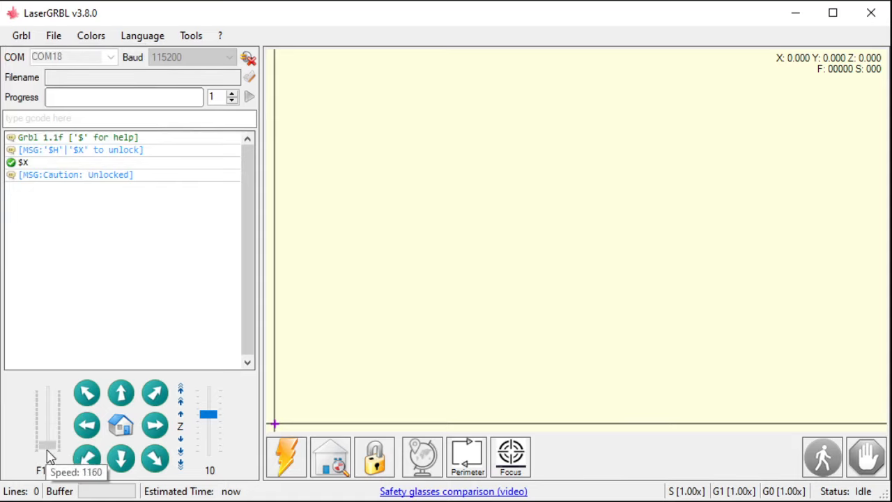
left_click(21, 35)
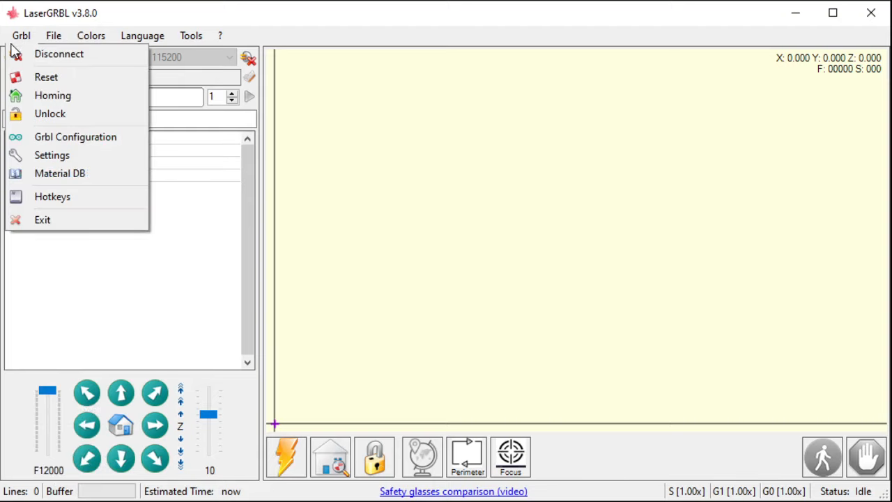
mouse_move(75, 137)
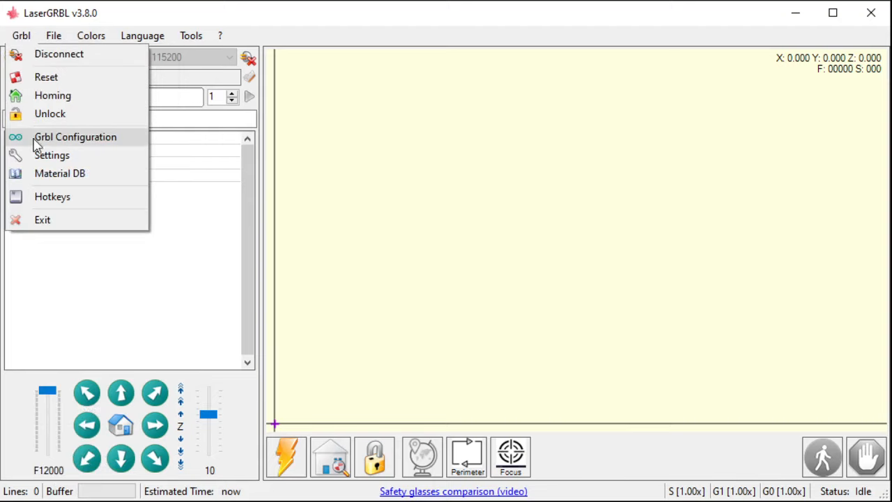
mouse_move(33, 155)
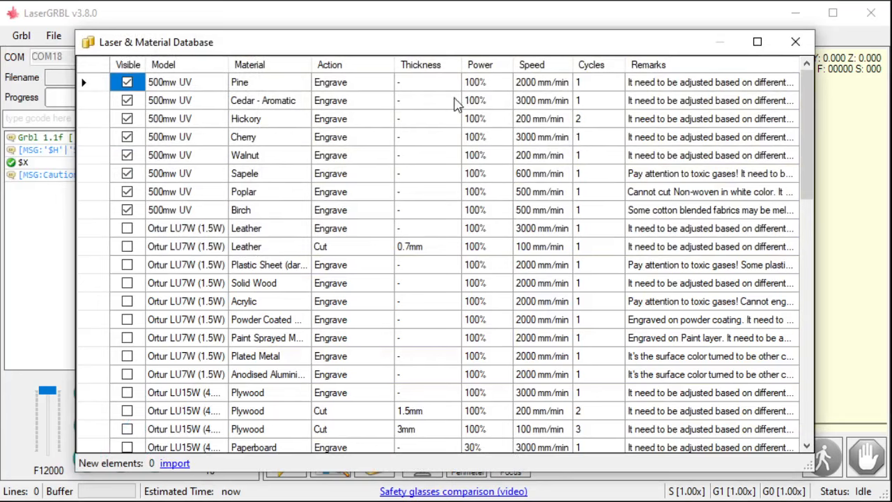
mouse_move(317, 109)
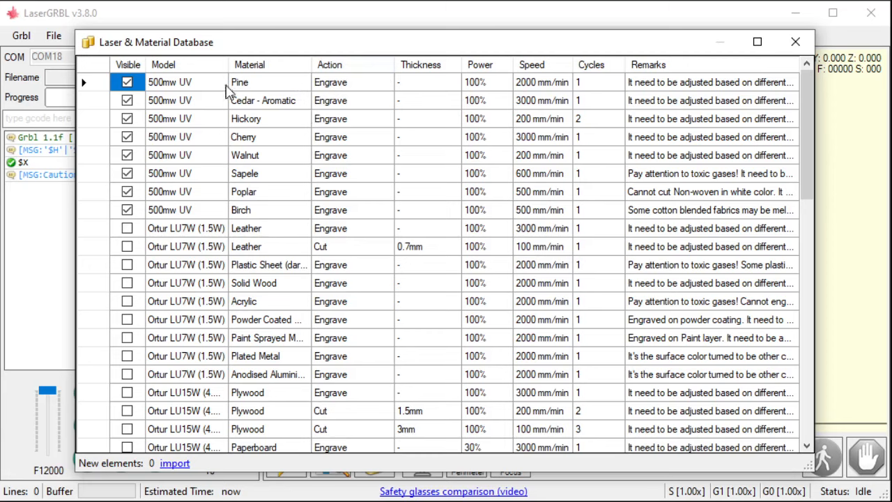
mouse_move(165, 202)
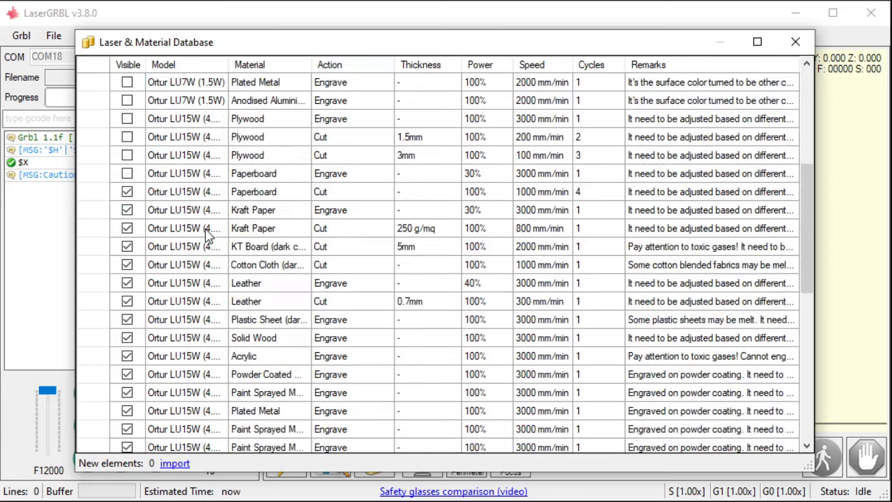
Step: Scroll through the Laser & Material Database presets per laser model and material
scroll("down", 3)
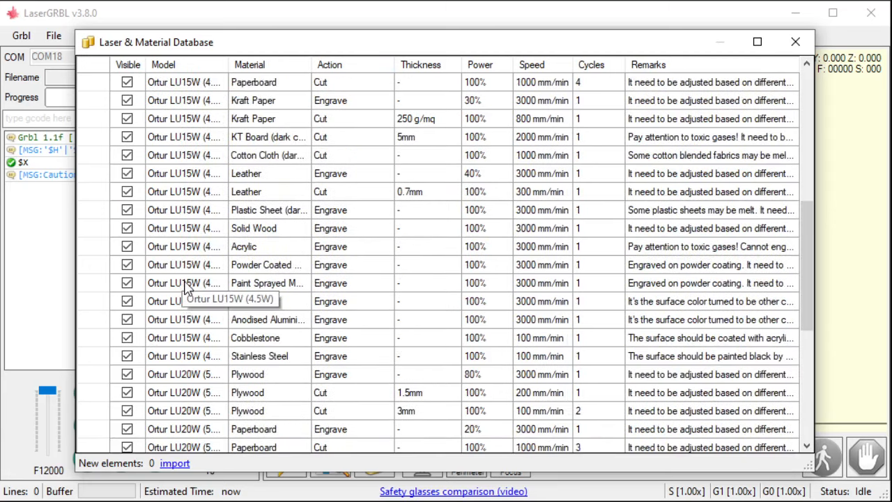
scroll("down", 3)
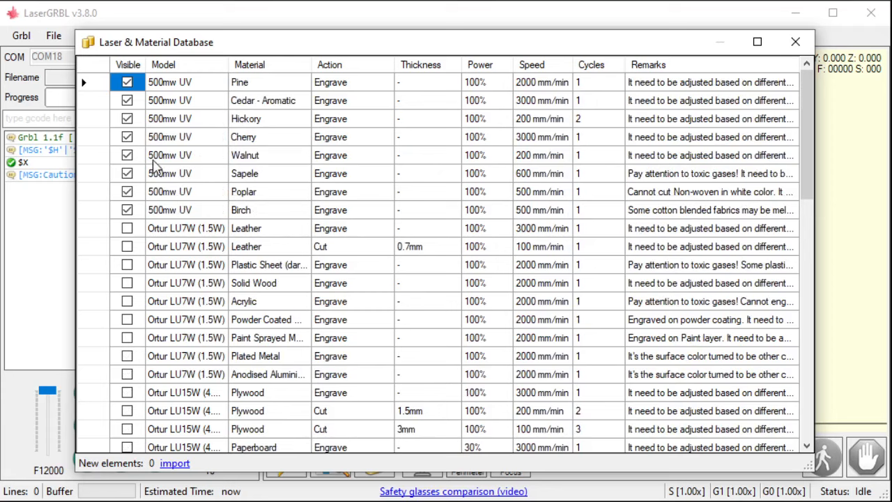
mouse_move(244, 184)
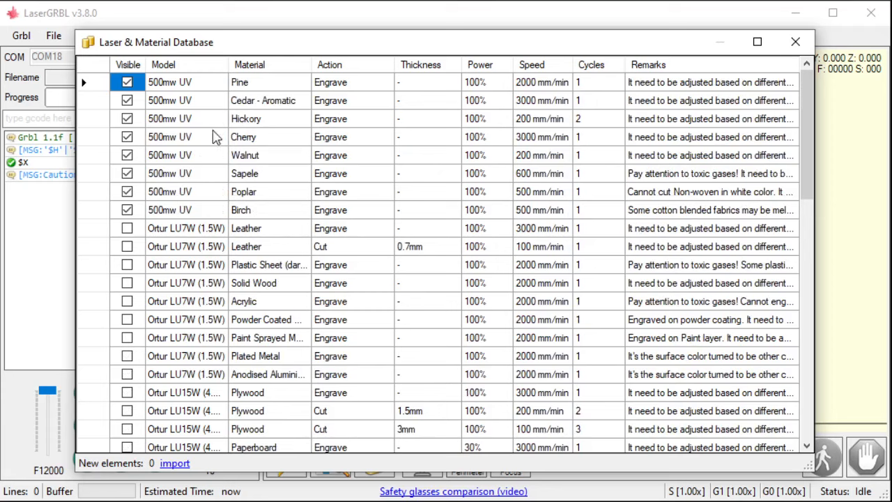
mouse_move(249, 157)
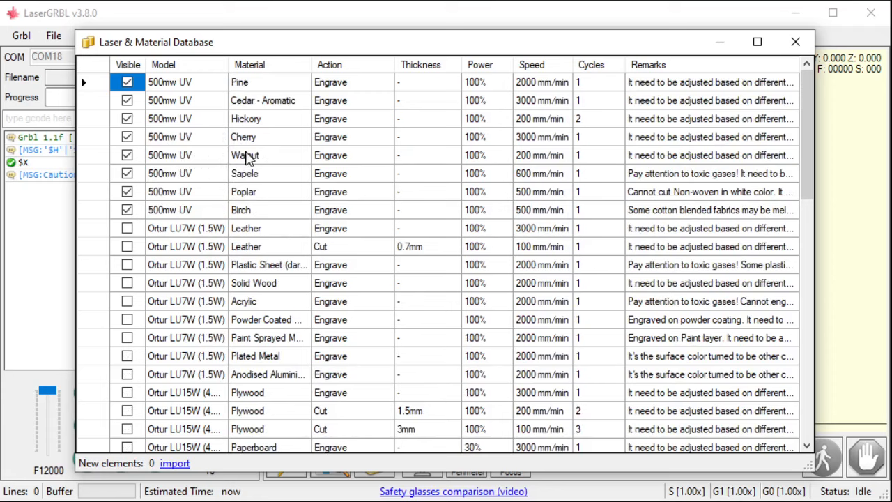
mouse_move(513, 114)
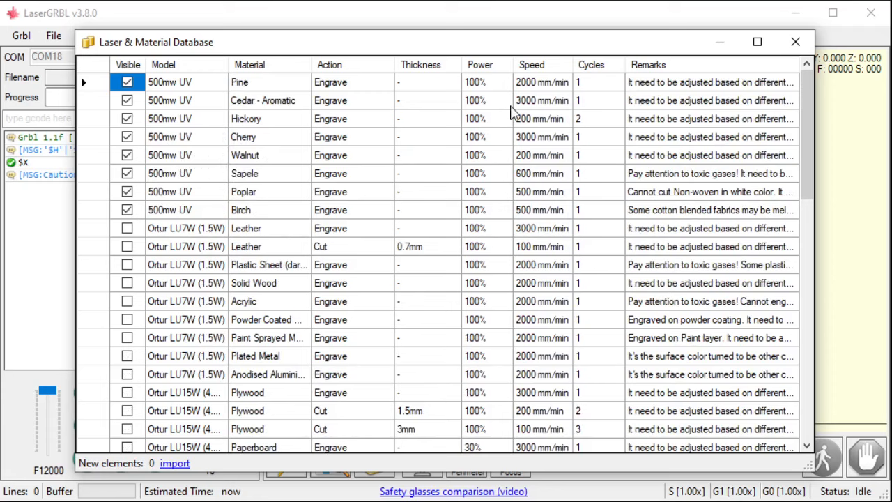
mouse_move(361, 162)
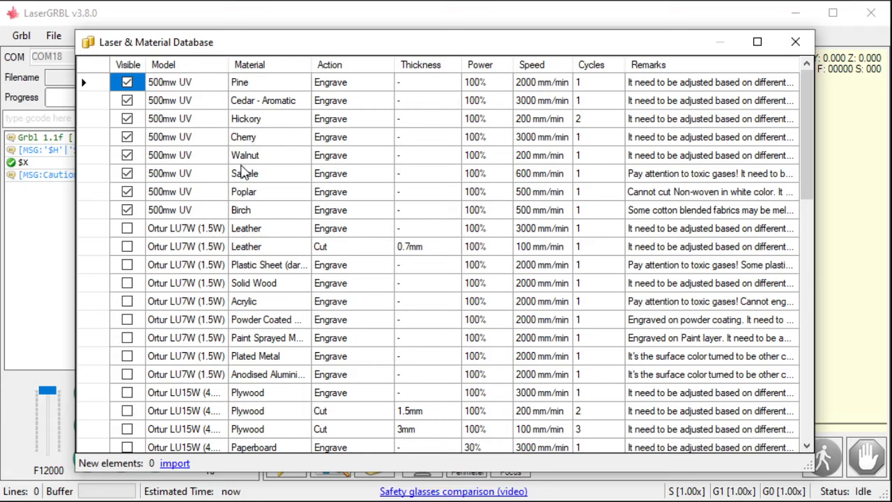
mouse_move(251, 161)
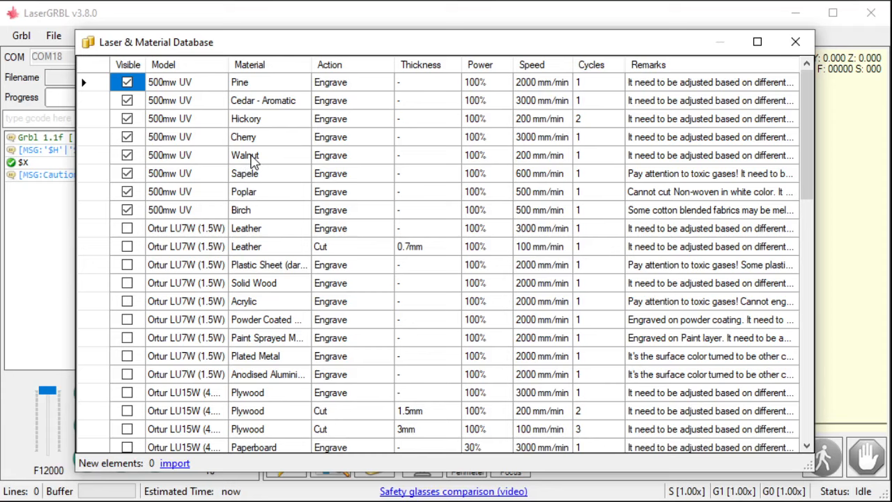
mouse_move(257, 170)
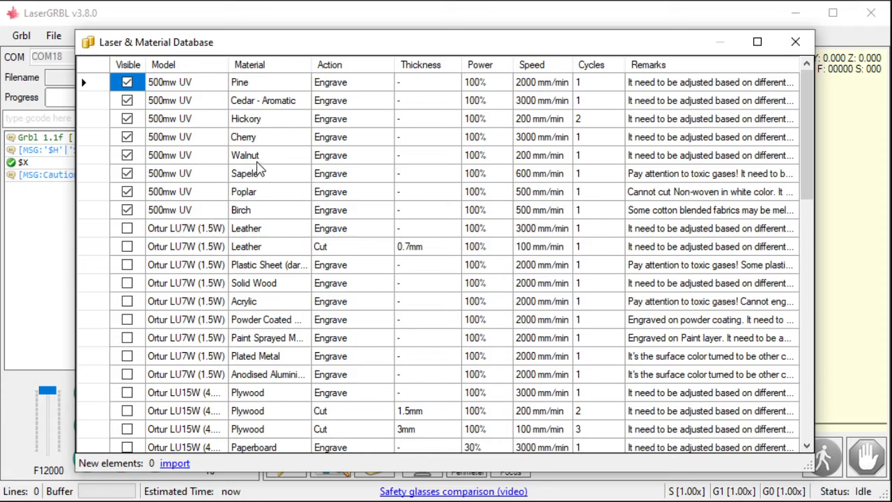
mouse_move(251, 206)
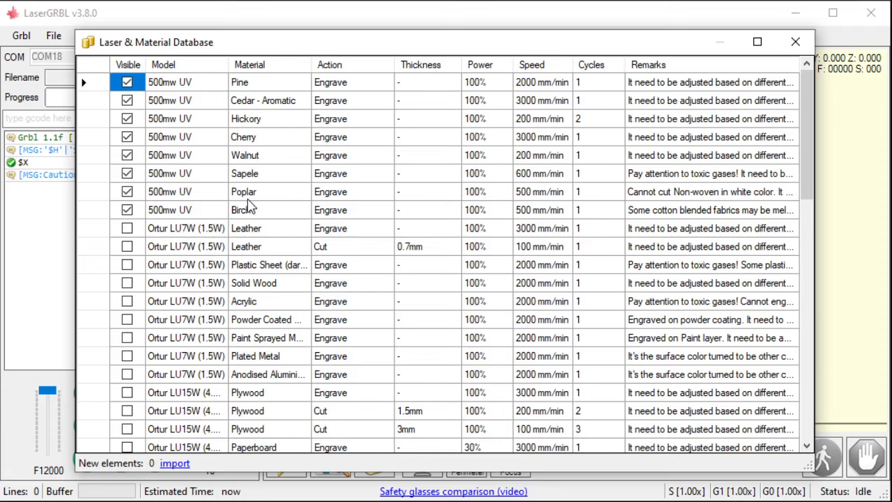
mouse_move(243, 201)
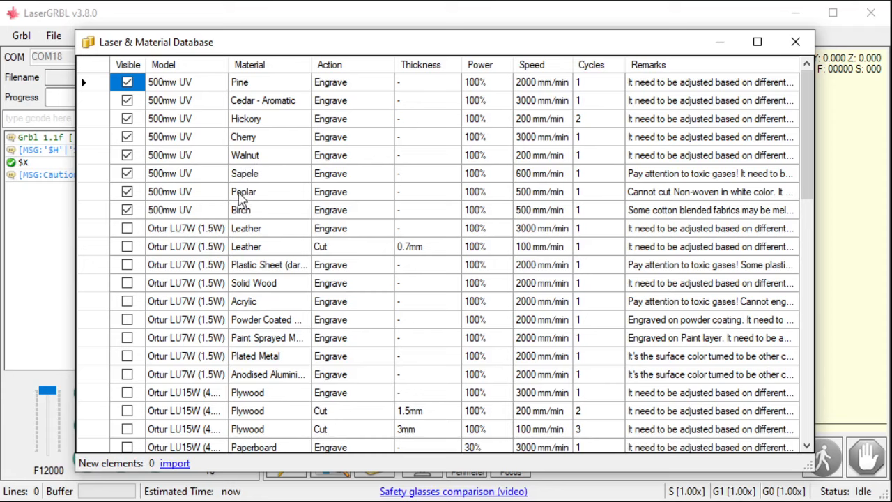
mouse_move(273, 202)
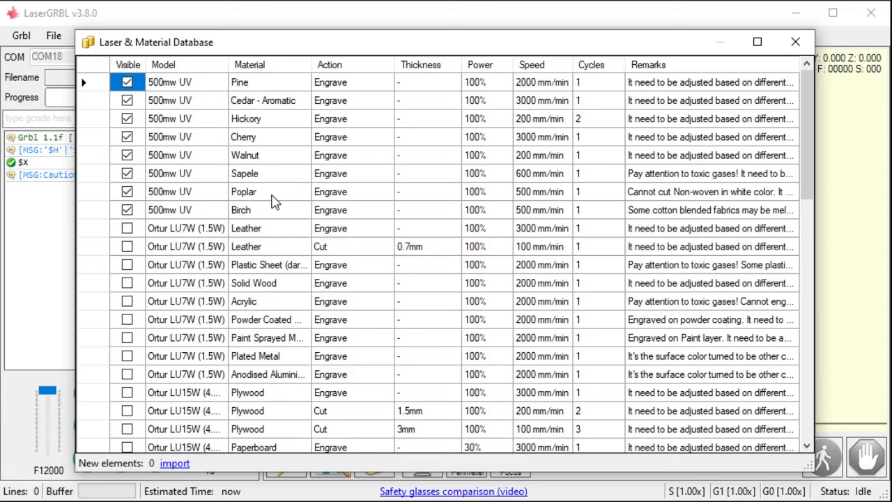
mouse_move(533, 202)
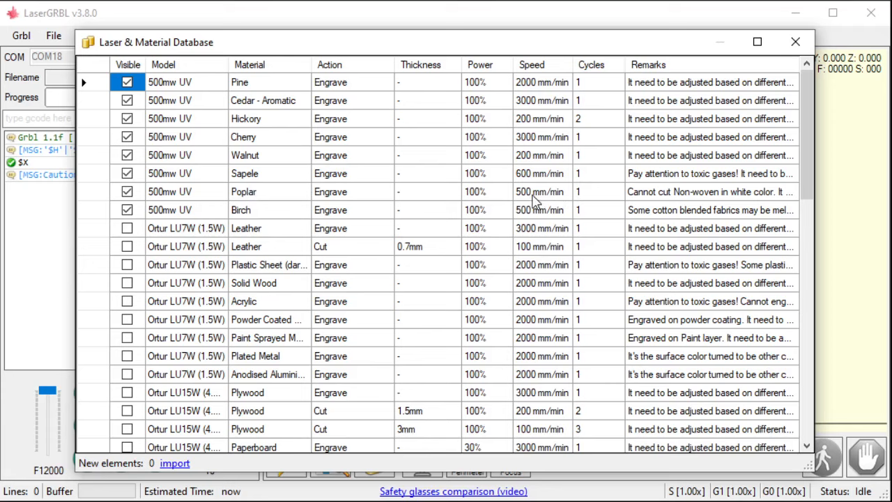
mouse_move(259, 196)
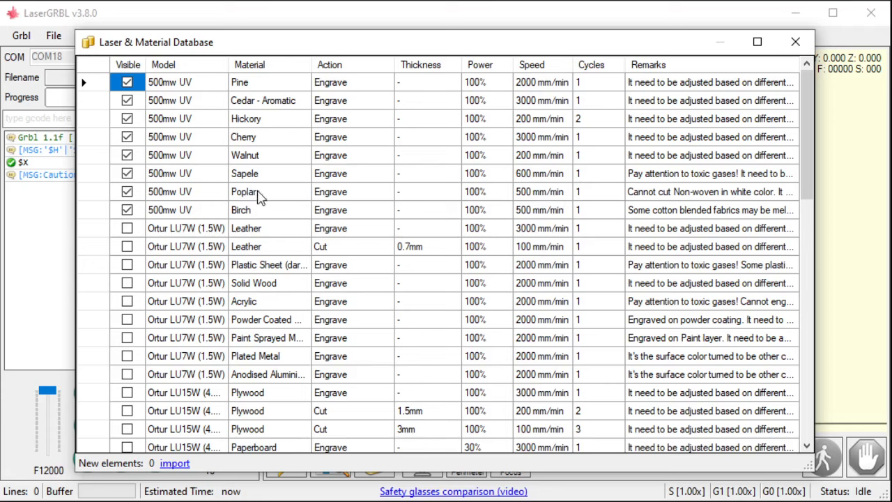
mouse_move(246, 217)
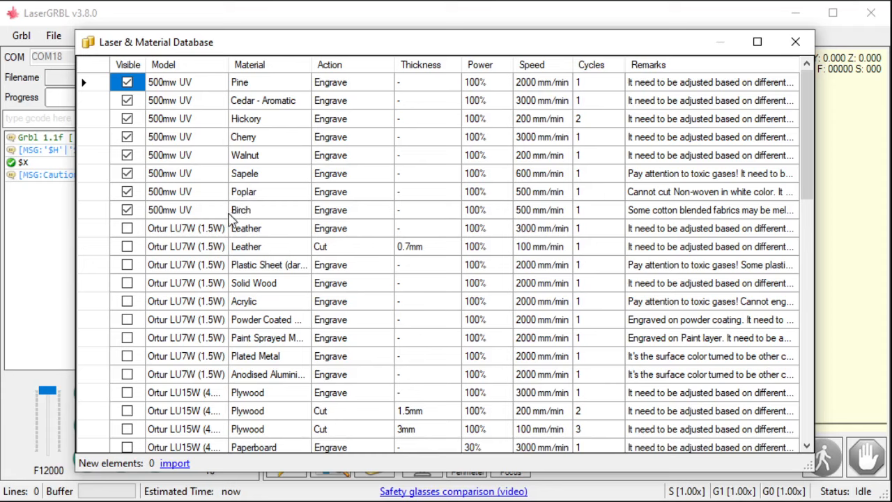
mouse_move(237, 218)
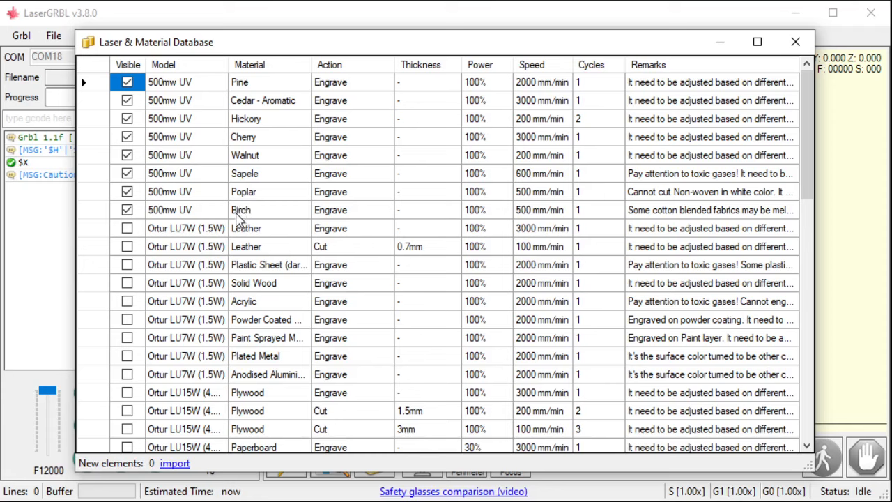
mouse_move(494, 239)
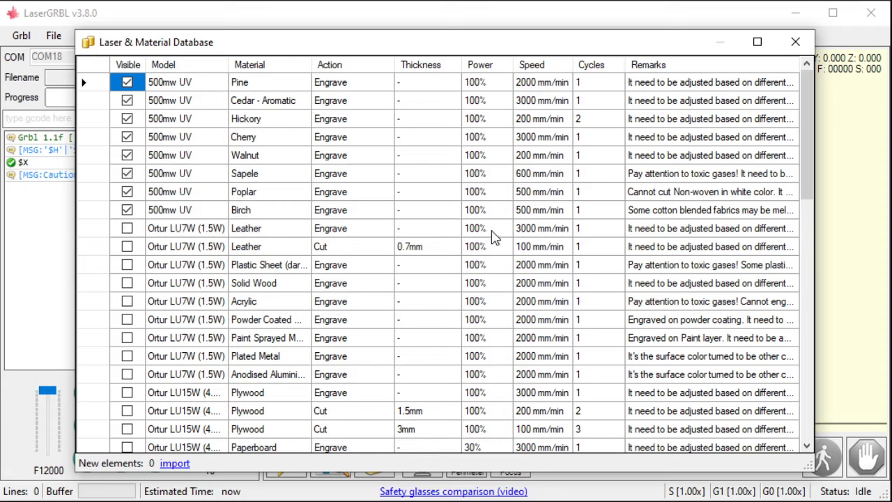
mouse_move(376, 139)
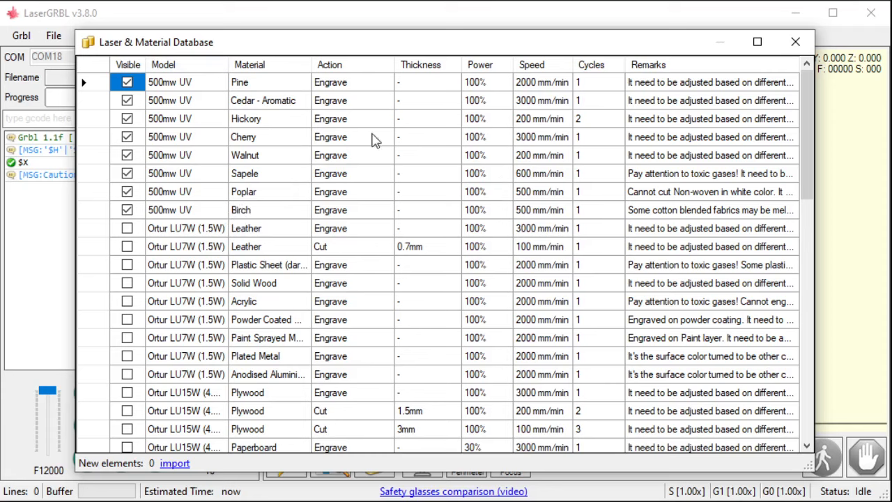
mouse_move(287, 136)
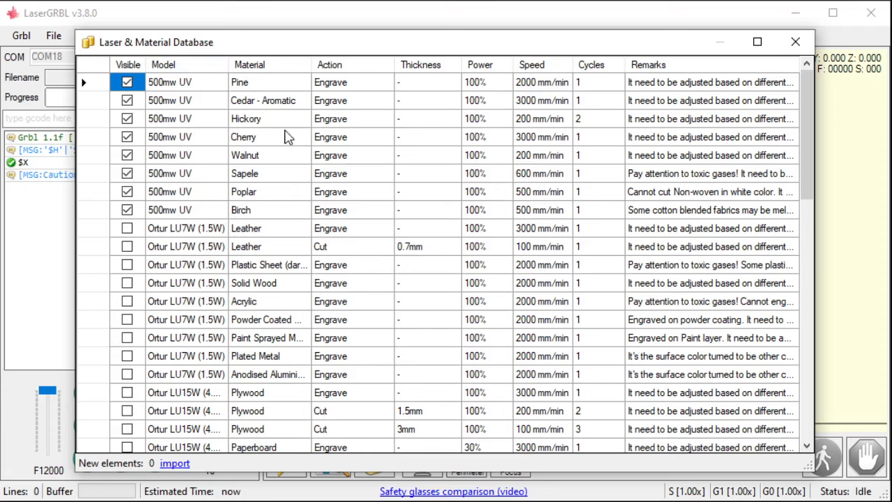
mouse_move(210, 173)
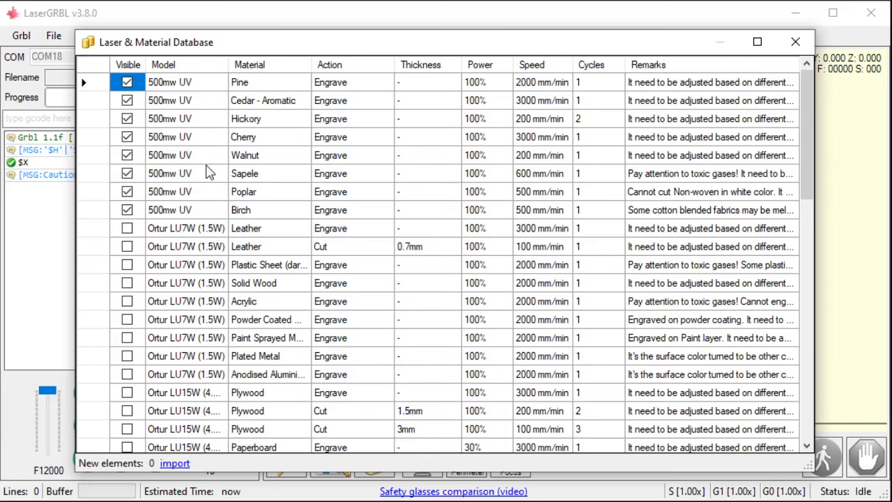
mouse_move(324, 198)
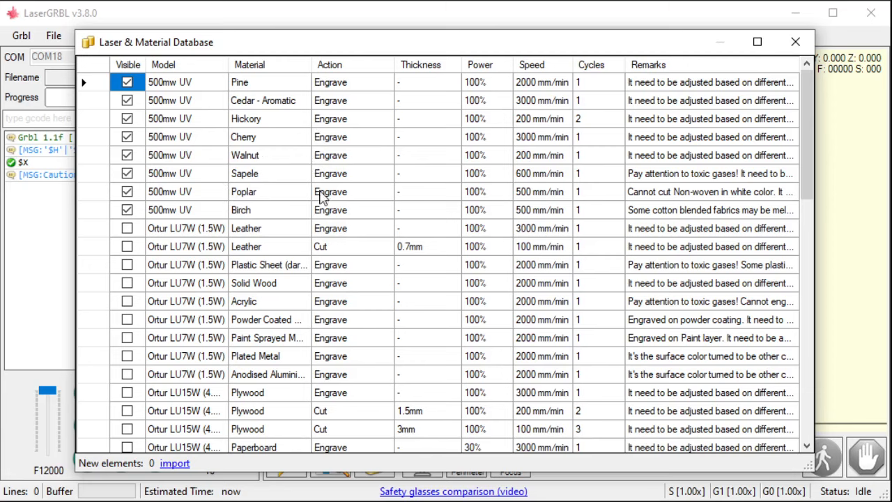
scroll("down", 3)
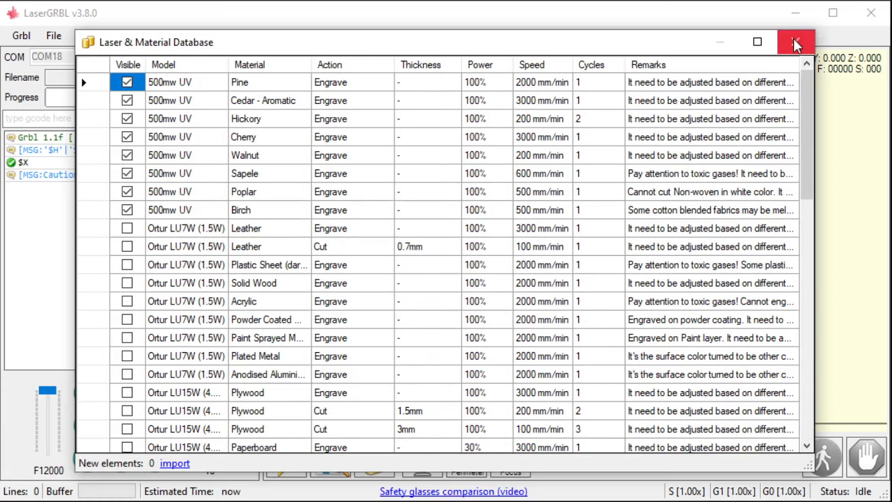
Step: Close the material database and start File > Open File on the Laser pictures folder
left_click(795, 42)
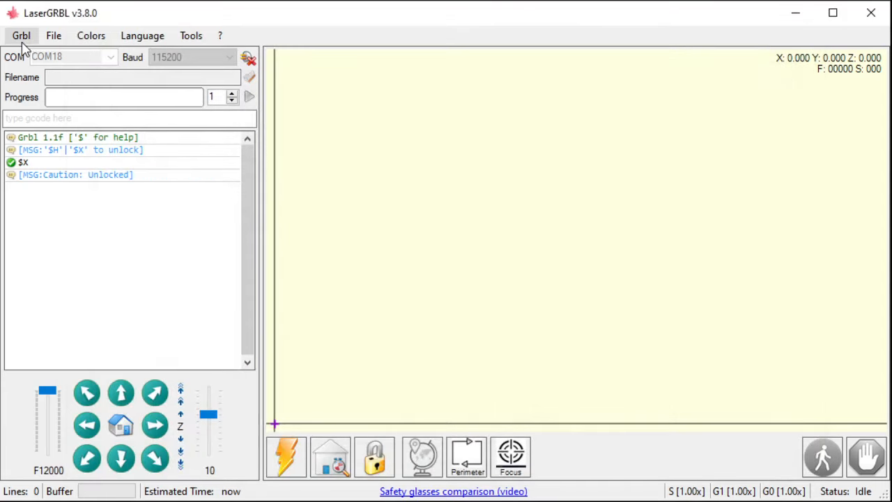
left_click(21, 36)
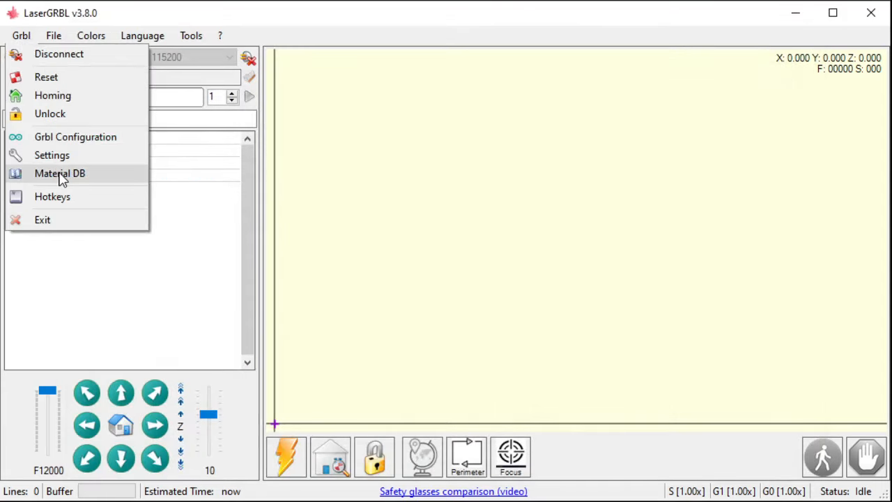
mouse_move(56, 172)
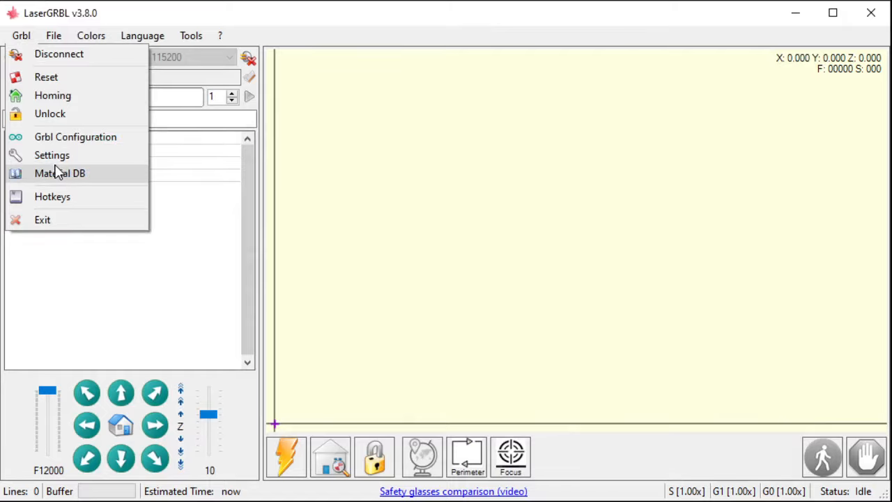
left_click(53, 36)
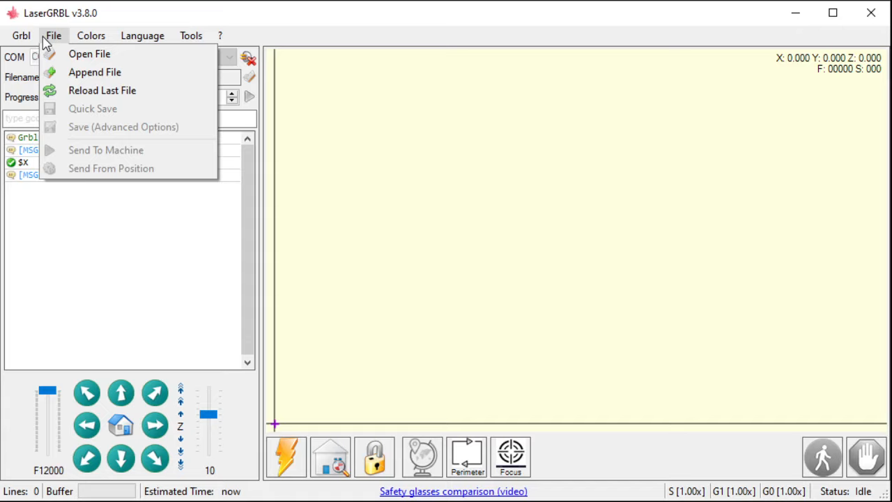
mouse_move(55, 40)
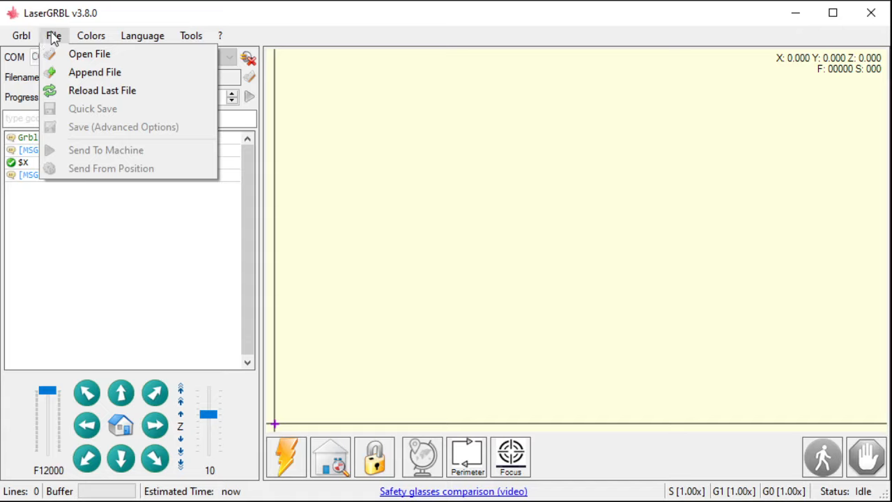
left_click(184, 225)
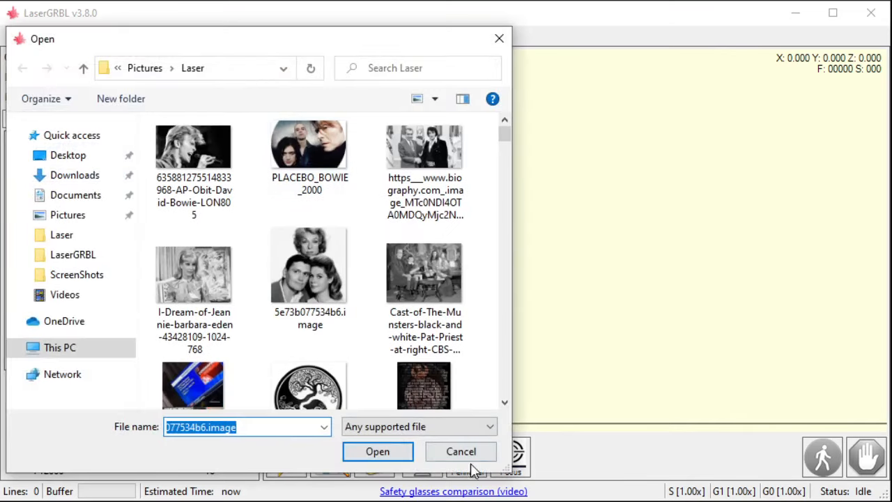
Step: Pick the Apollo moon landing plaque image from the Laser folder for raster import
left_click(460, 451)
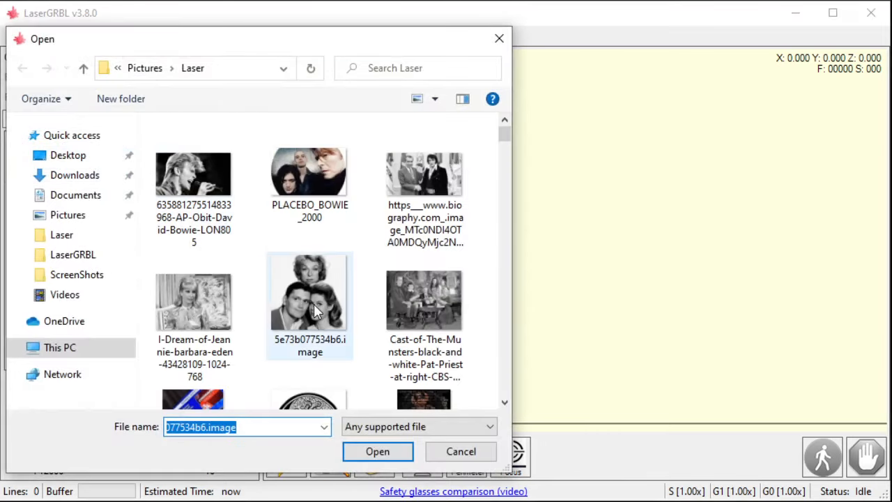
scroll("down", 3)
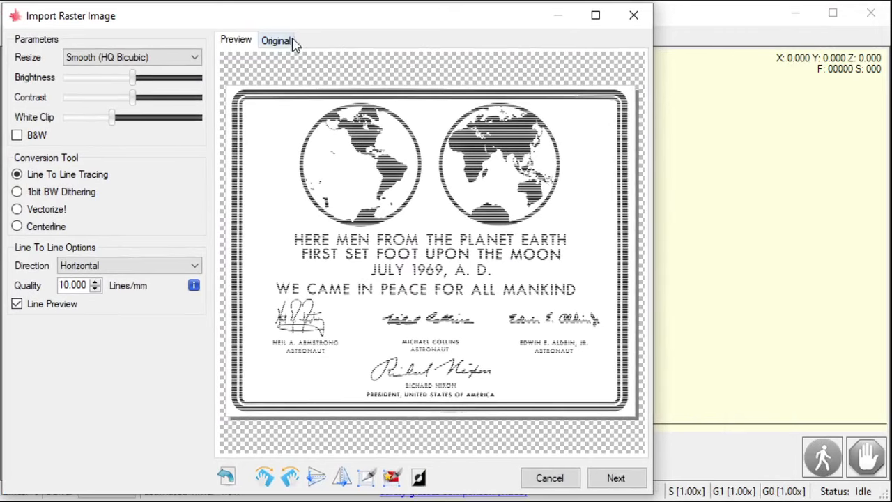
mouse_move(142, 167)
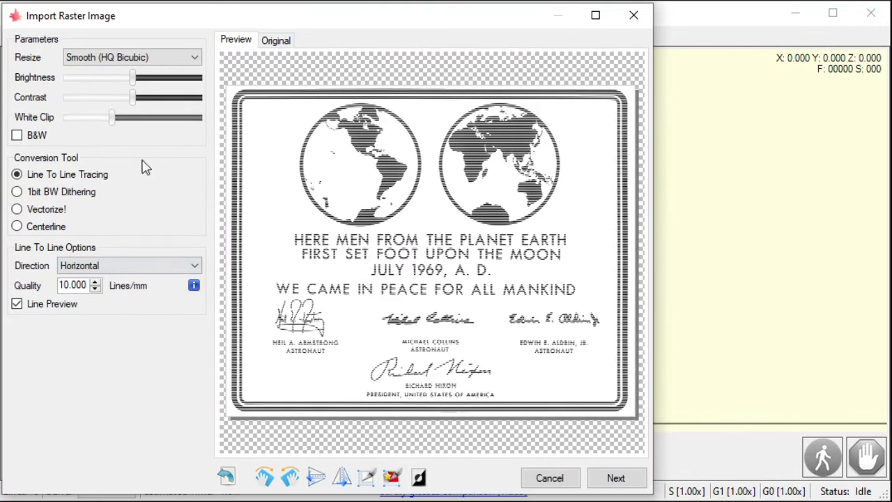
Step: Apply the 500mw UV / Birch material preset and create the 30 × 24.3 mm engraving job
left_click(616, 478)
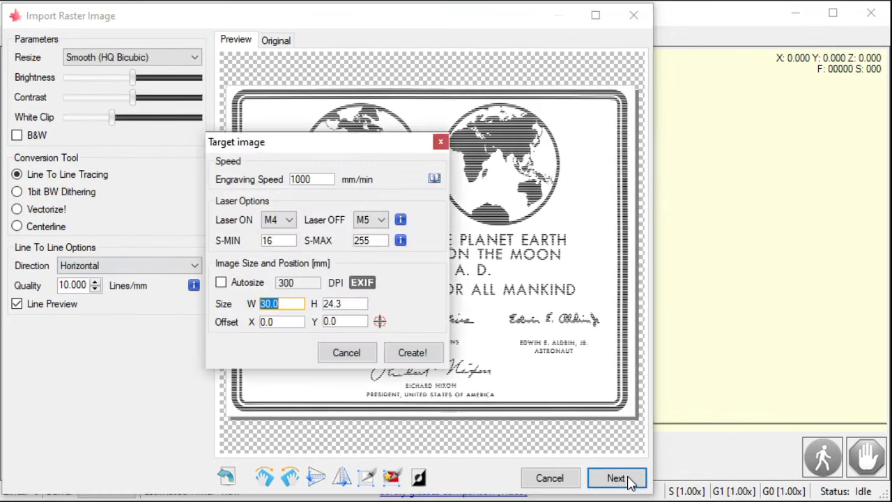
left_click(435, 178)
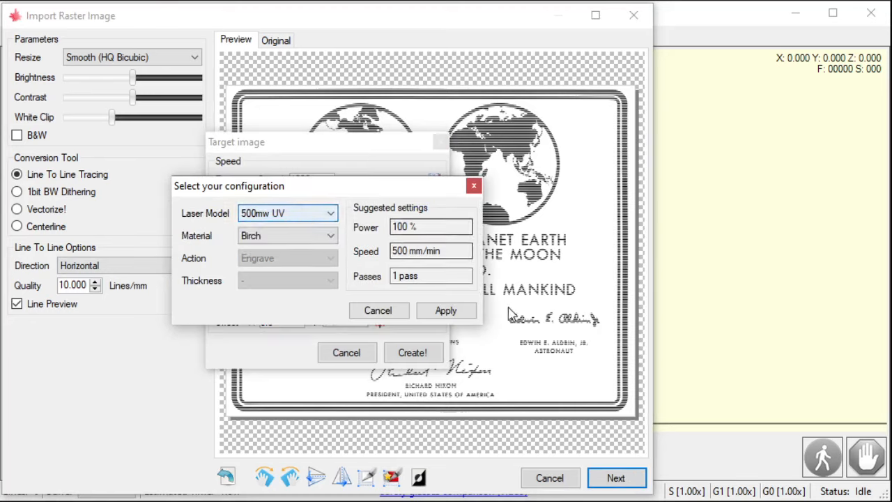
left_click(446, 309)
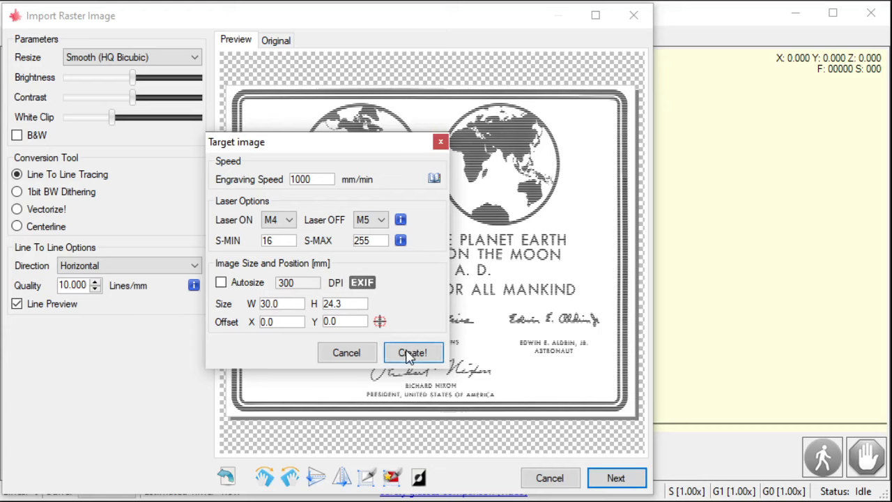
left_click(412, 351)
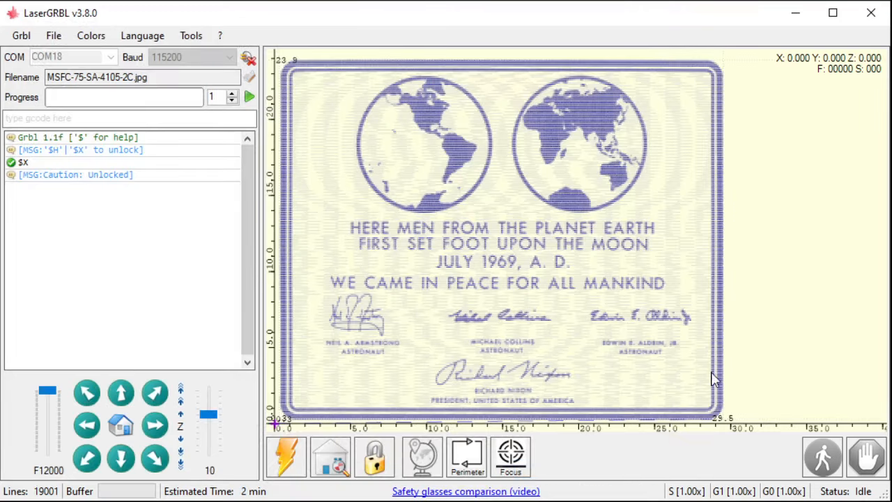
mouse_move(333, 300)
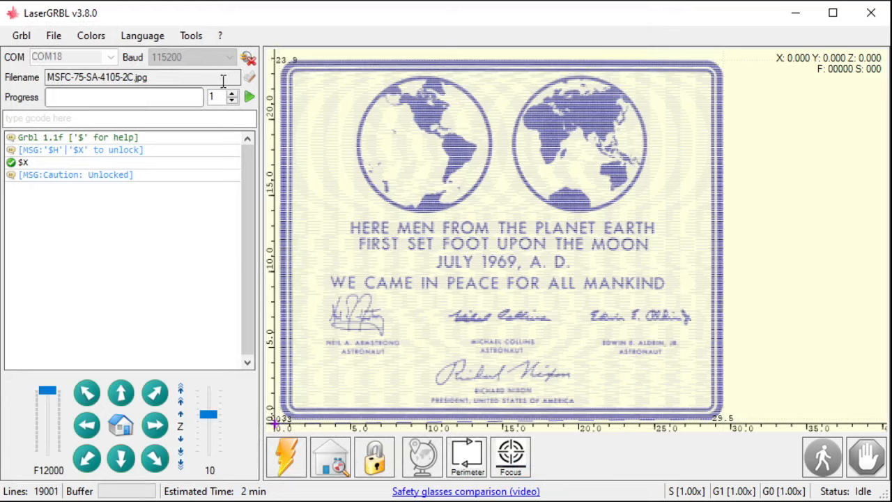
Step: Reload the last file to bring the plaque's Import Raster Image settings back up
left_click(53, 37)
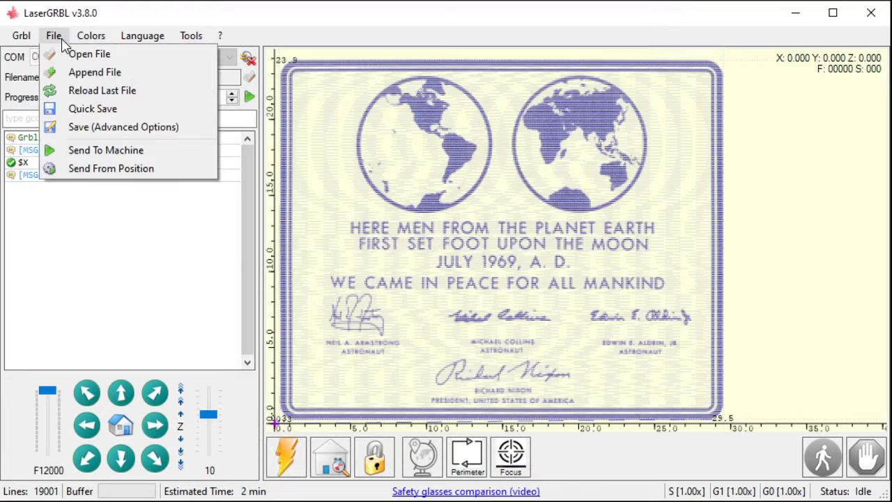
mouse_move(77, 95)
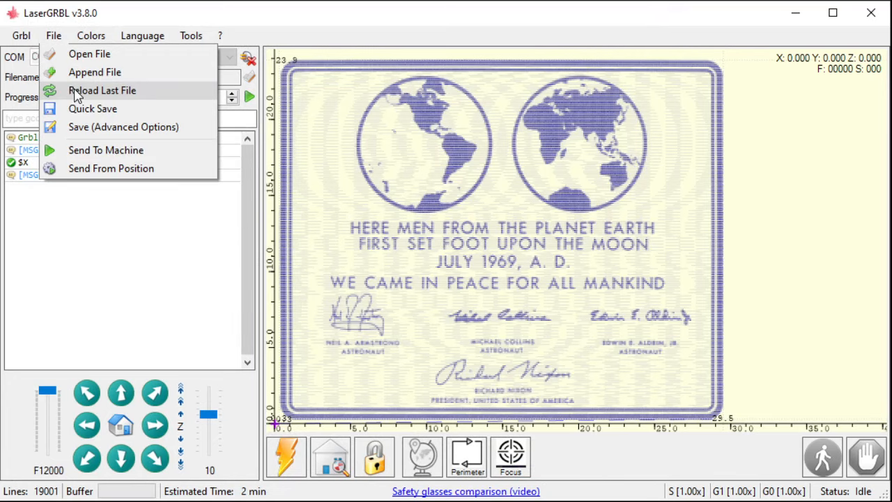
left_click(102, 90)
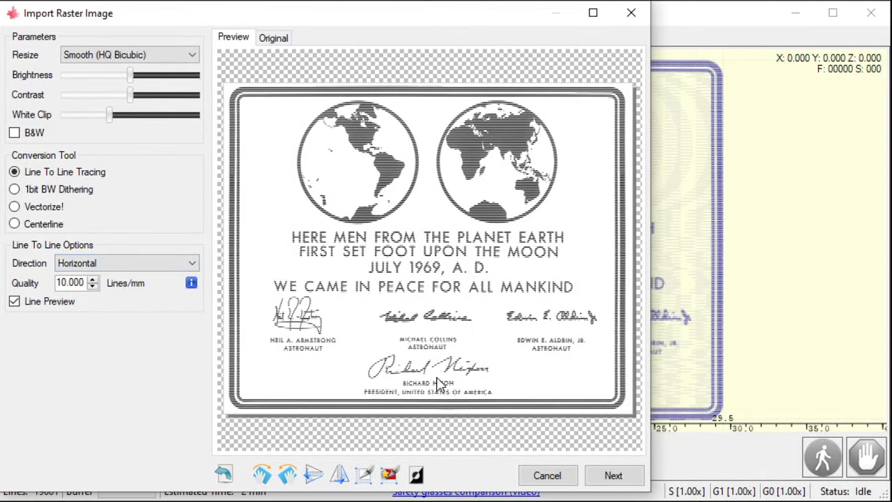
left_click(125, 262)
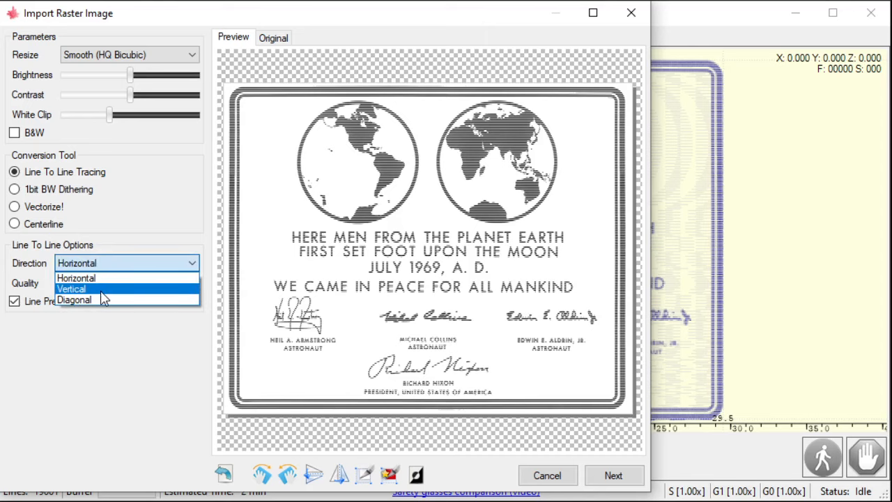
left_click(72, 288)
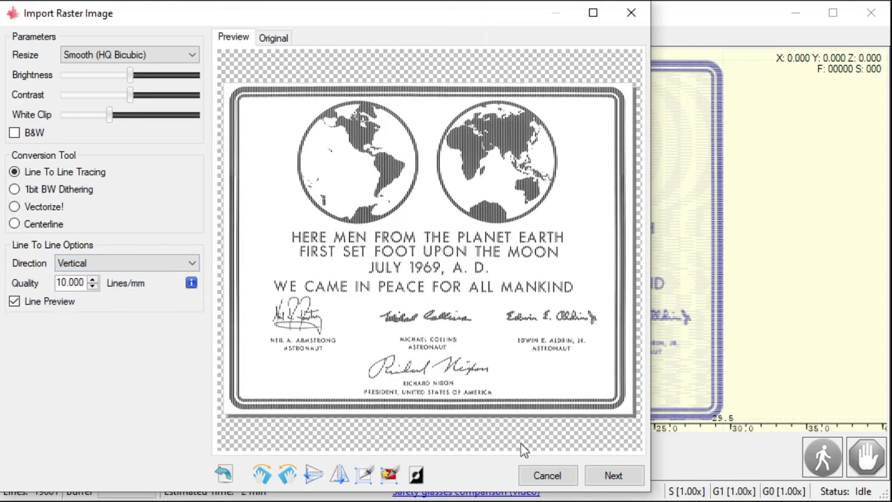
left_click(613, 474)
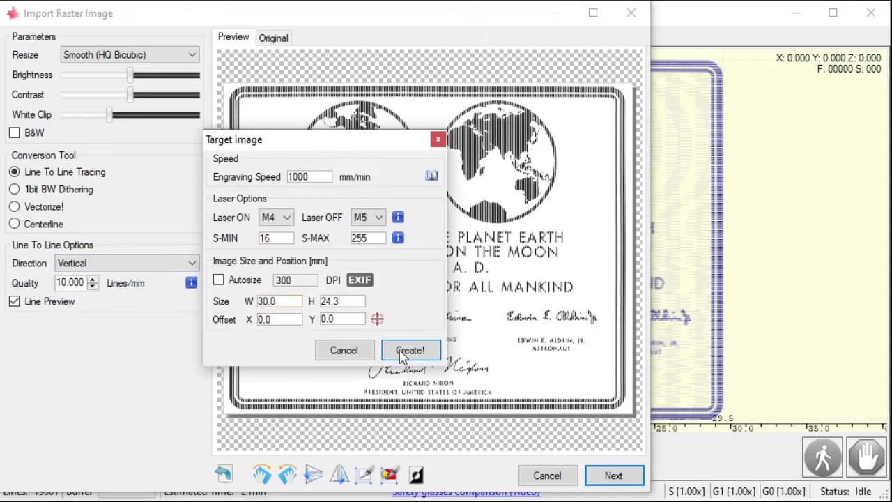
left_click(410, 350)
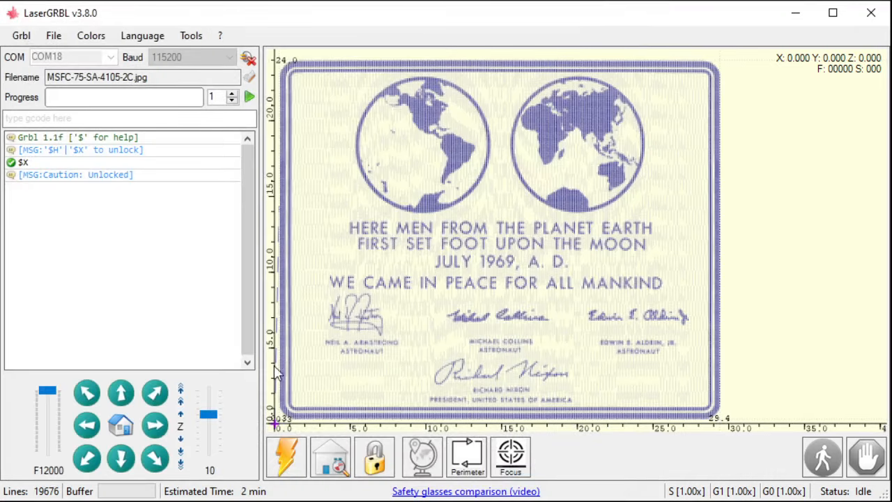
mouse_move(370, 212)
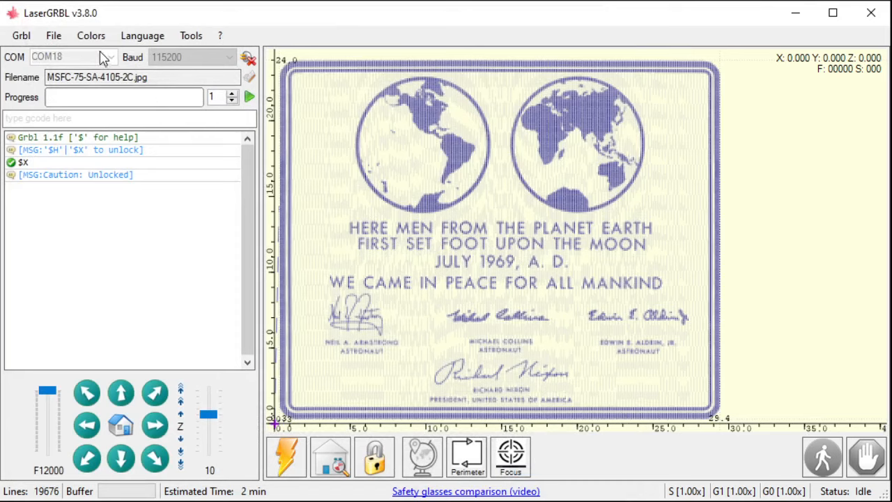
mouse_move(672, 402)
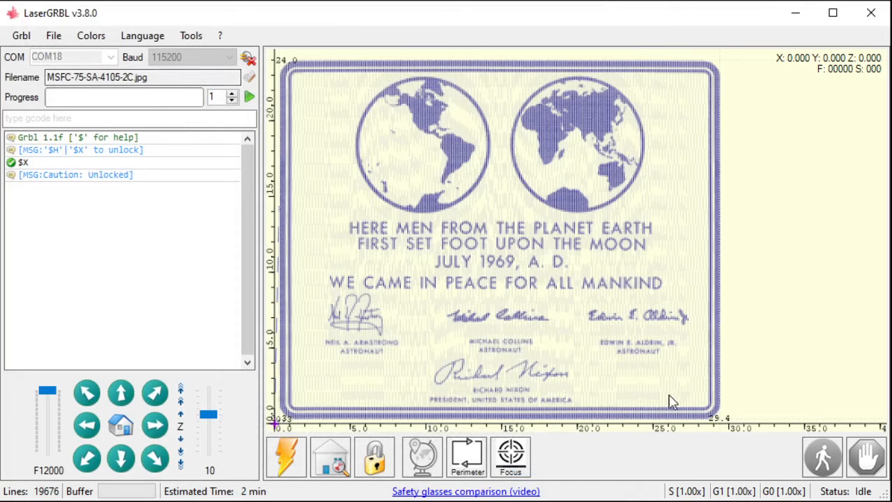
mouse_move(727, 427)
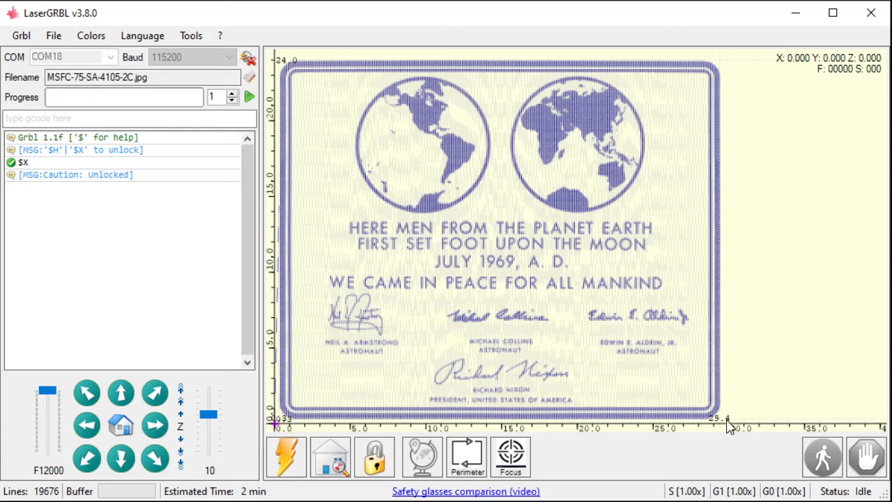
mouse_move(49, 34)
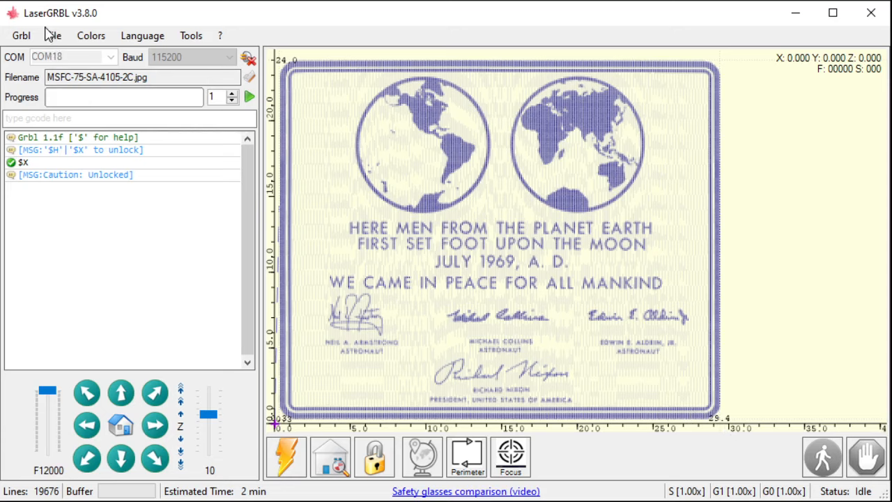
Step: Load the portrait photo of three people and set its target X offset to 40
left_click(53, 36)
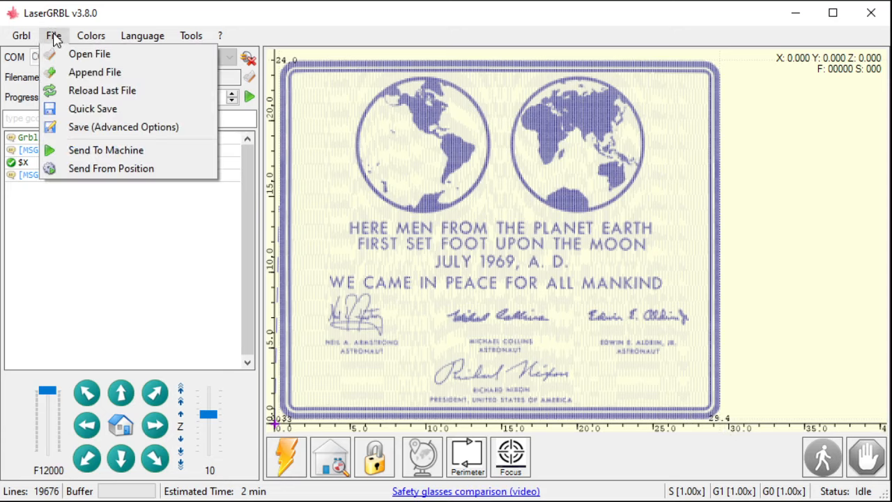
mouse_move(95, 72)
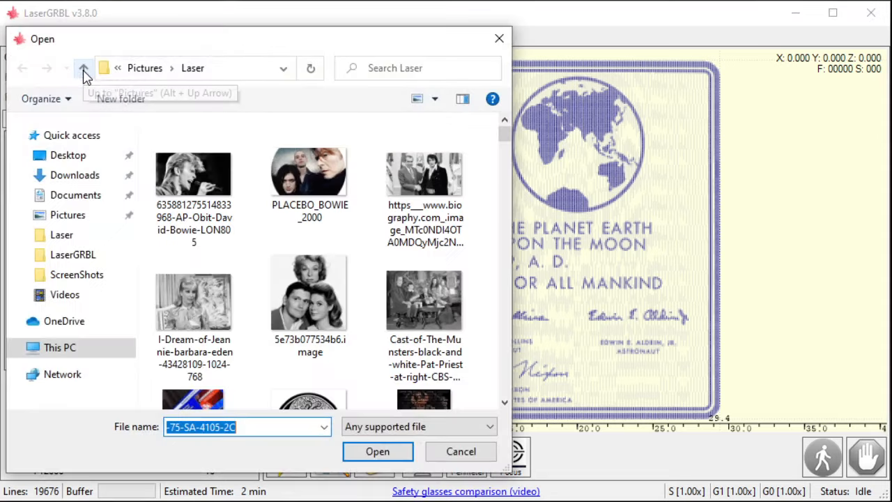
scroll("down", 3)
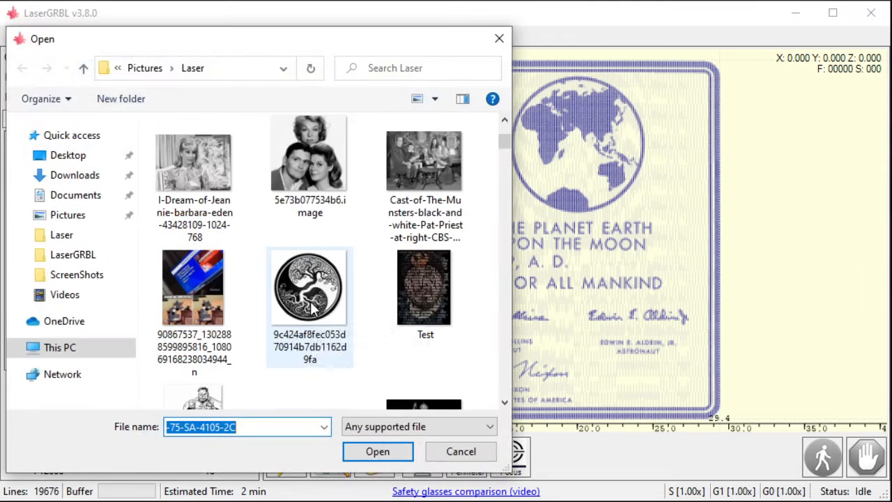
left_click(376, 452)
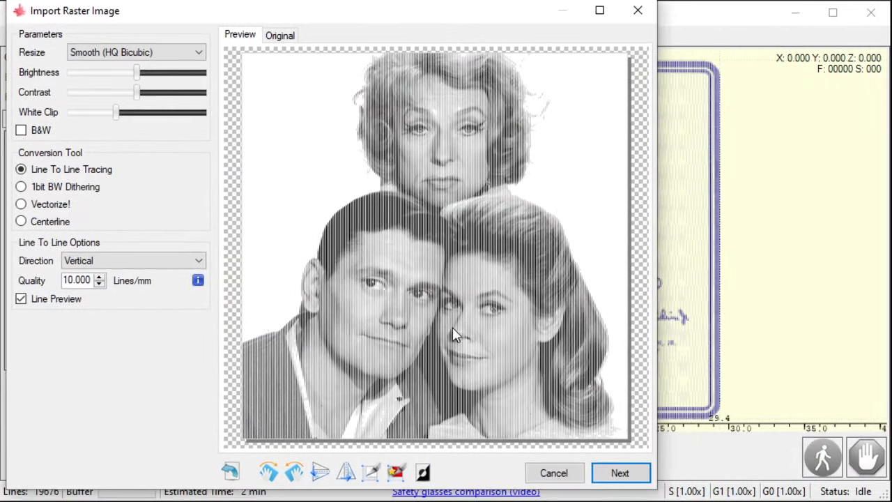
left_click(619, 472)
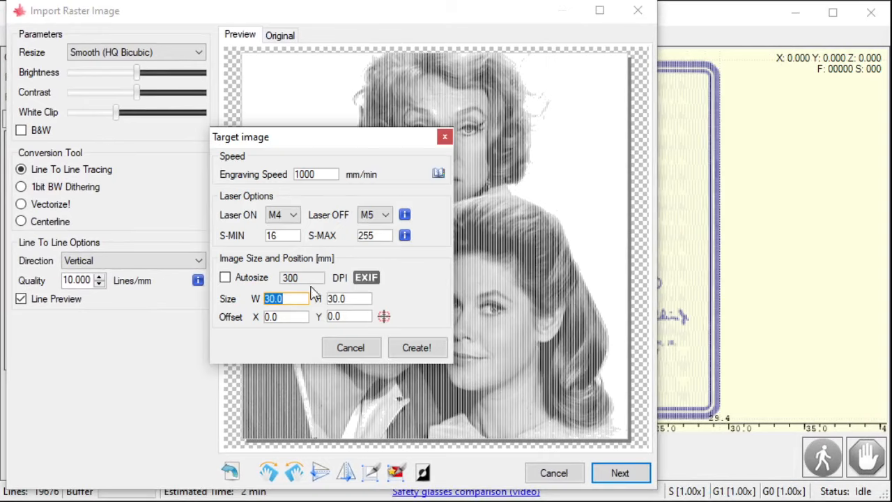
mouse_move(357, 348)
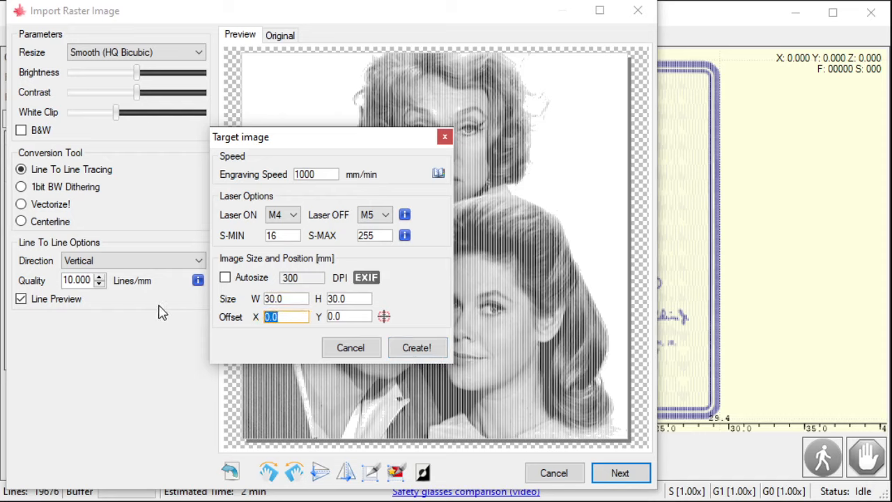
type("40")
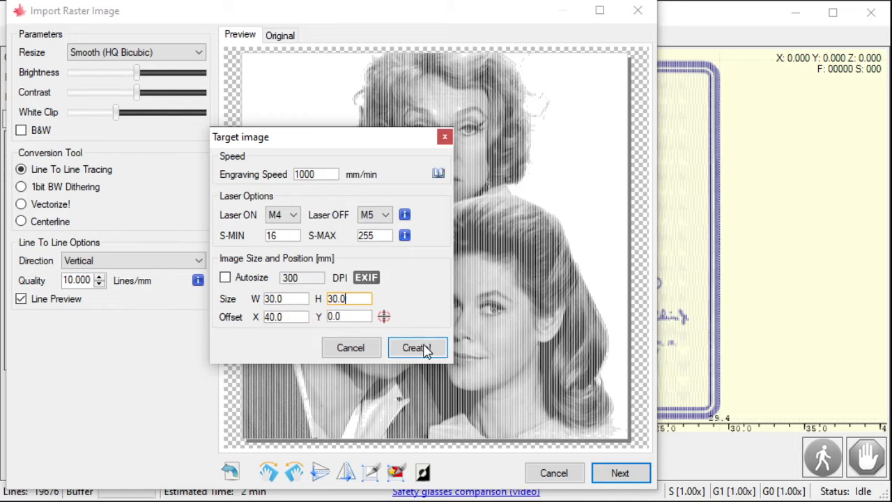
Step: Create the portrait engraving job beside the moon plaque and list the File menu entries
left_click(413, 348)
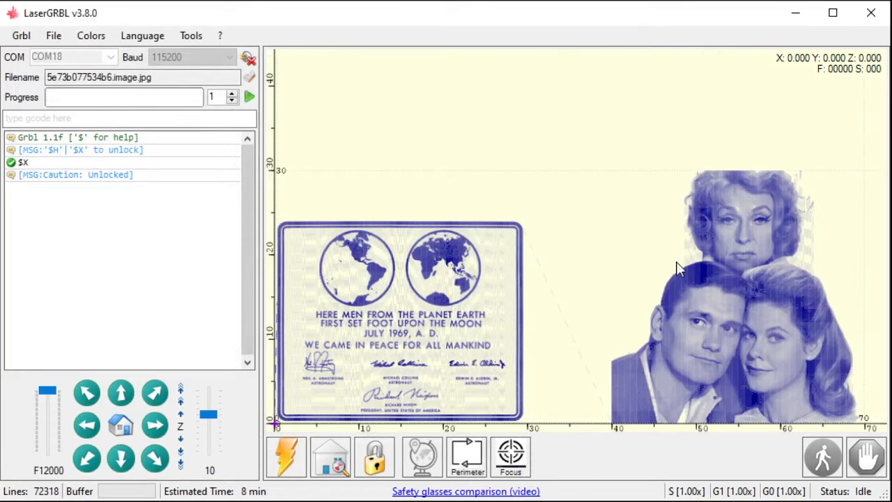
mouse_move(611, 410)
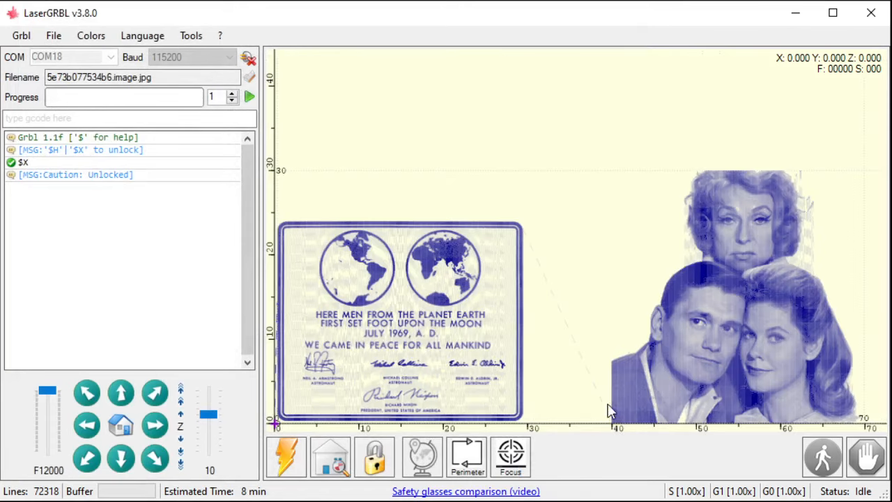
mouse_move(625, 429)
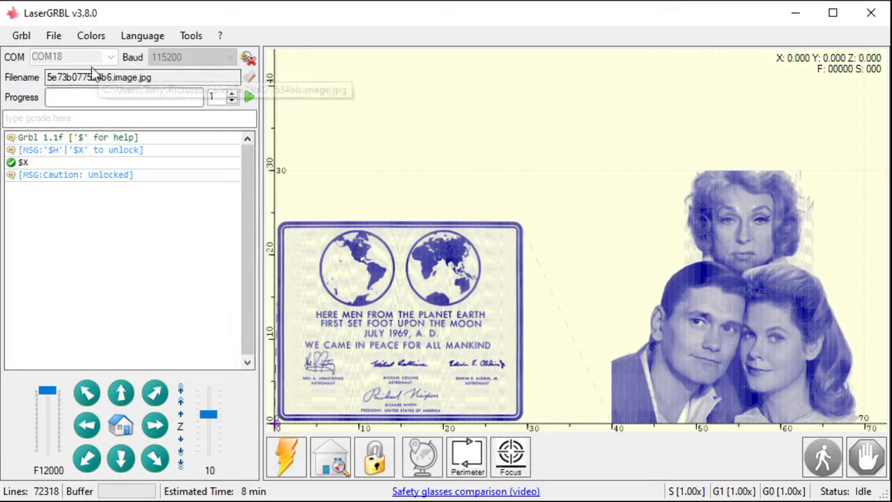
left_click(53, 35)
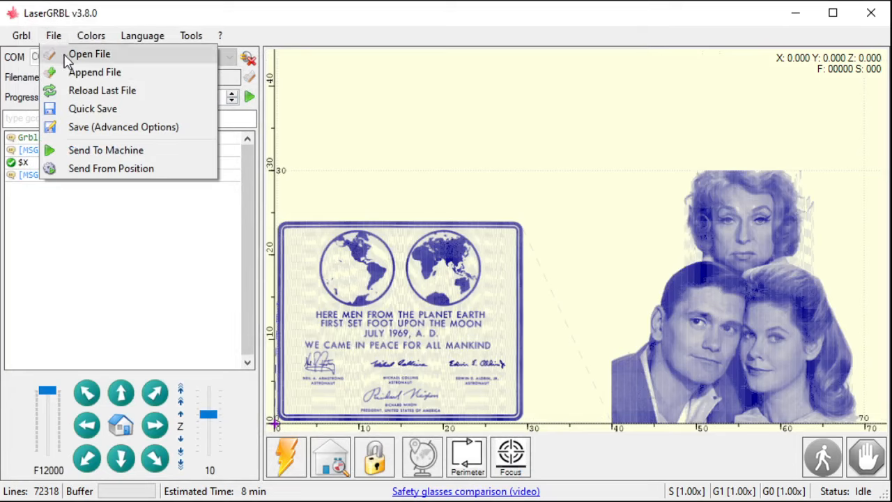
mouse_move(119, 77)
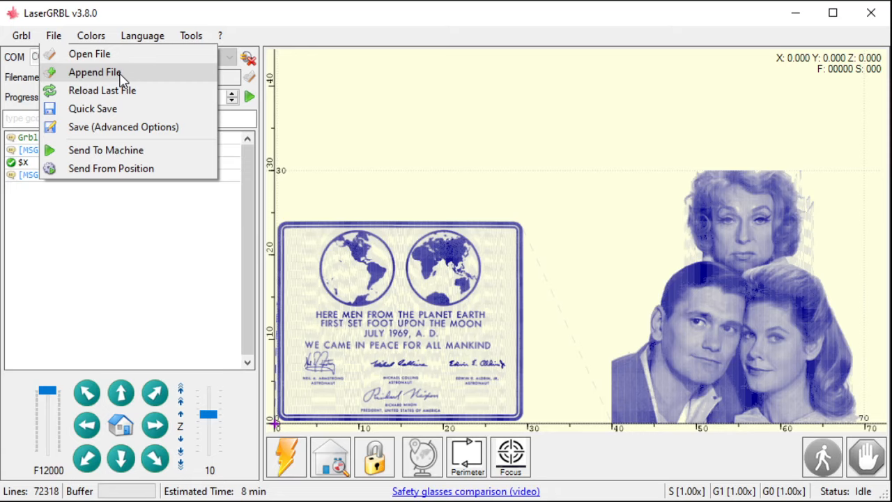
mouse_move(92, 109)
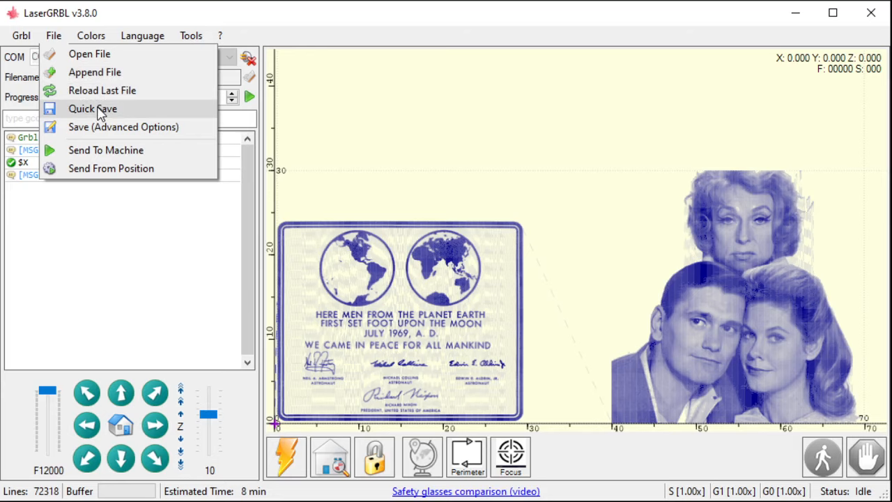
left_click(92, 109)
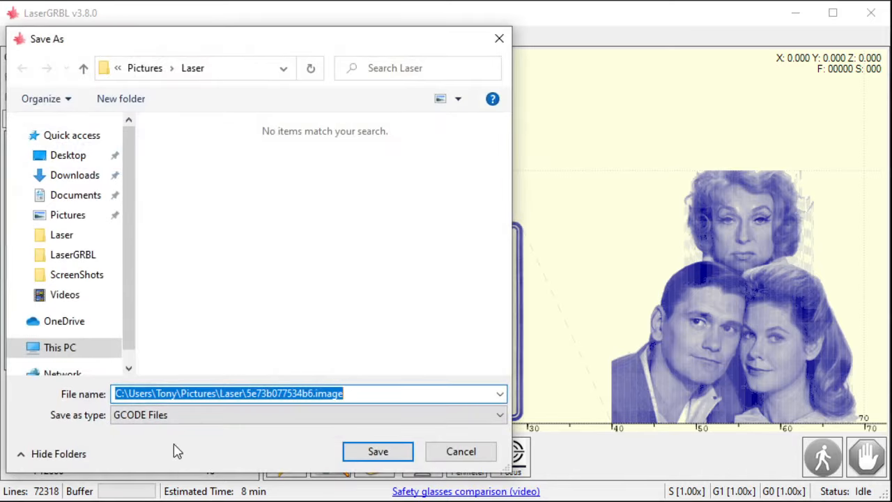
mouse_move(277, 142)
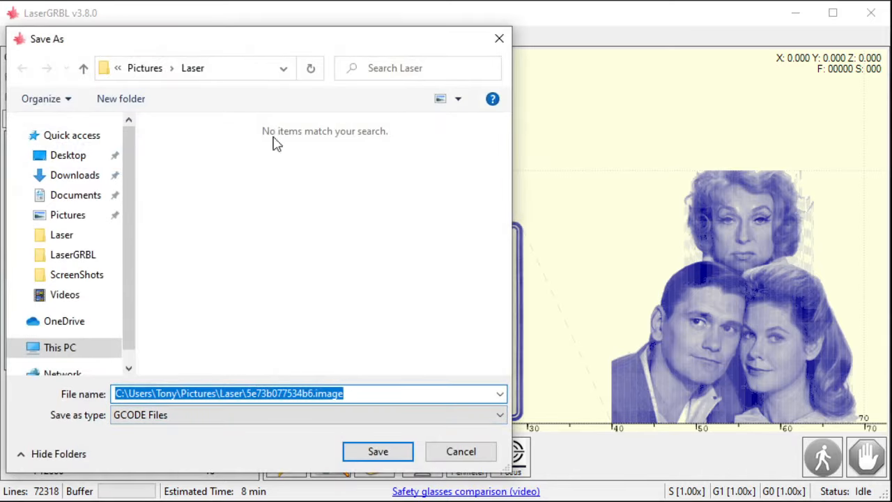
mouse_move(460, 451)
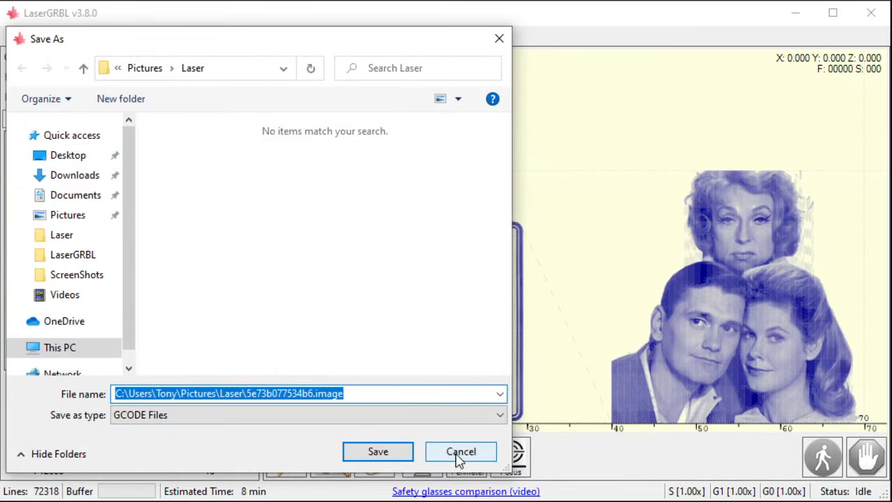
left_click(460, 452)
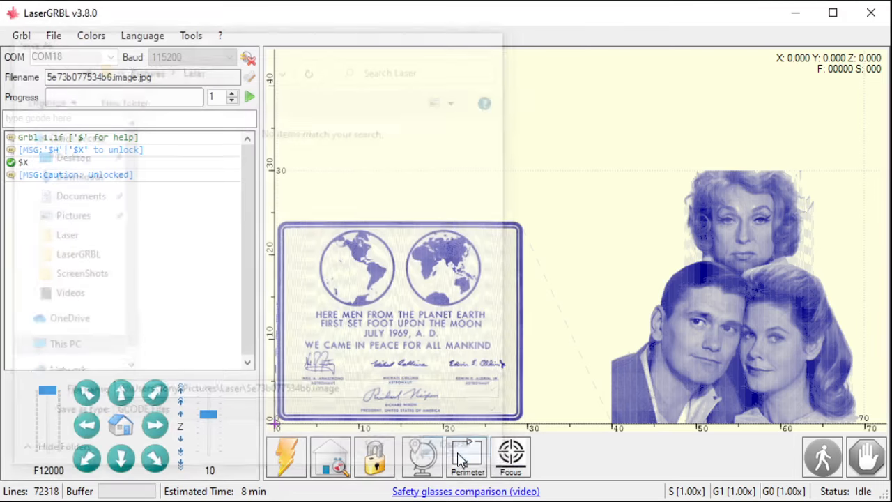
left_click(90, 36)
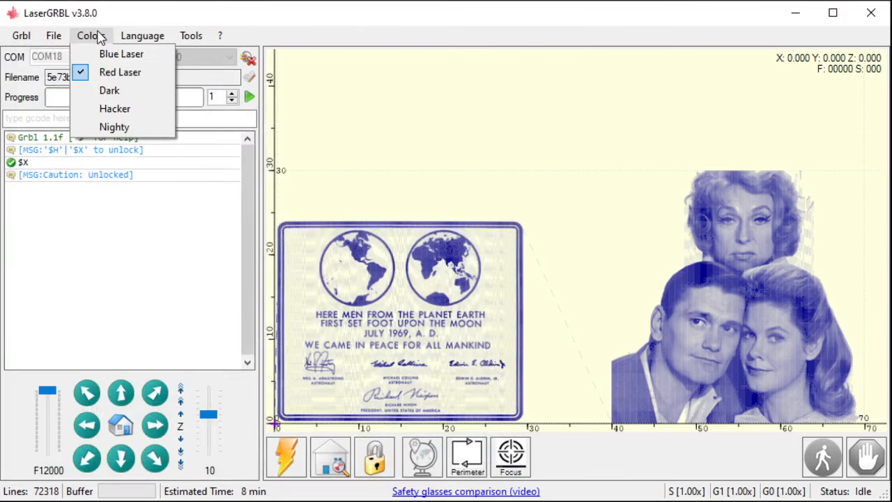
left_click(53, 36)
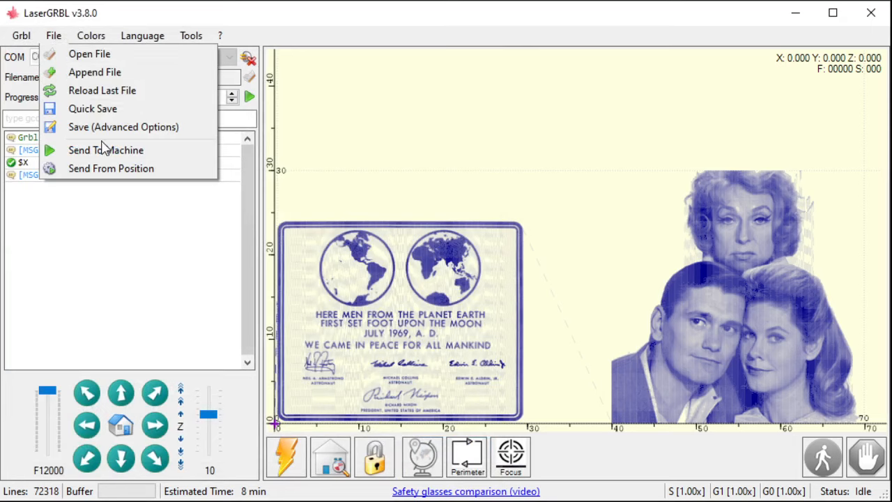
left_click(123, 127)
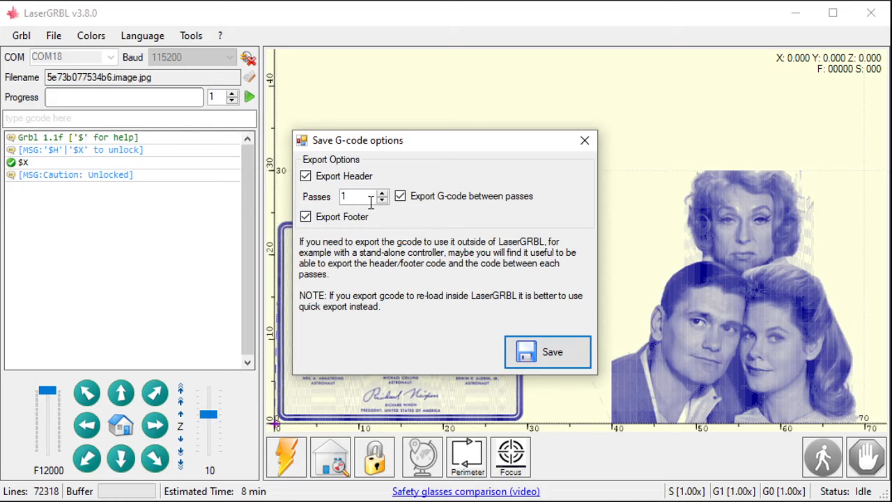
mouse_move(331, 176)
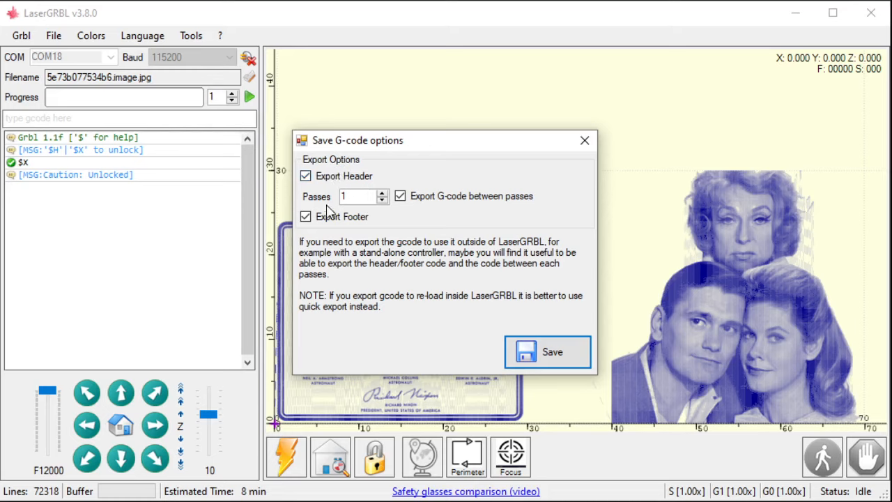
mouse_move(586, 141)
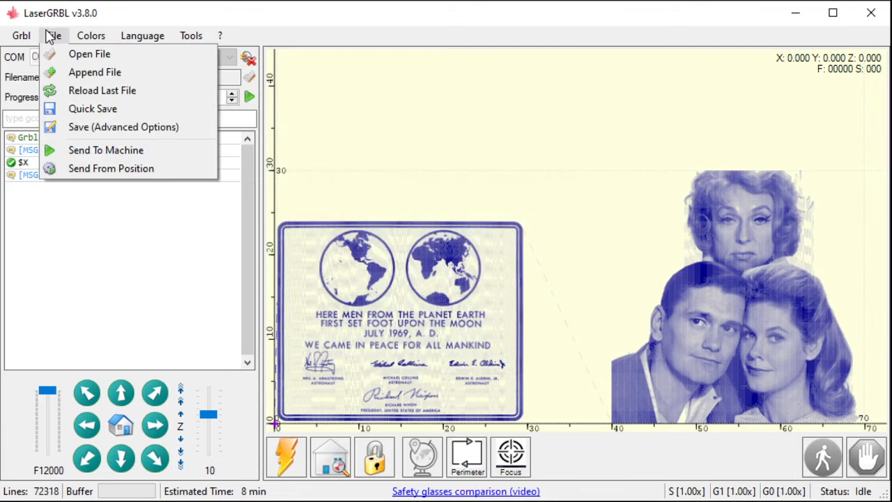
mouse_move(90, 151)
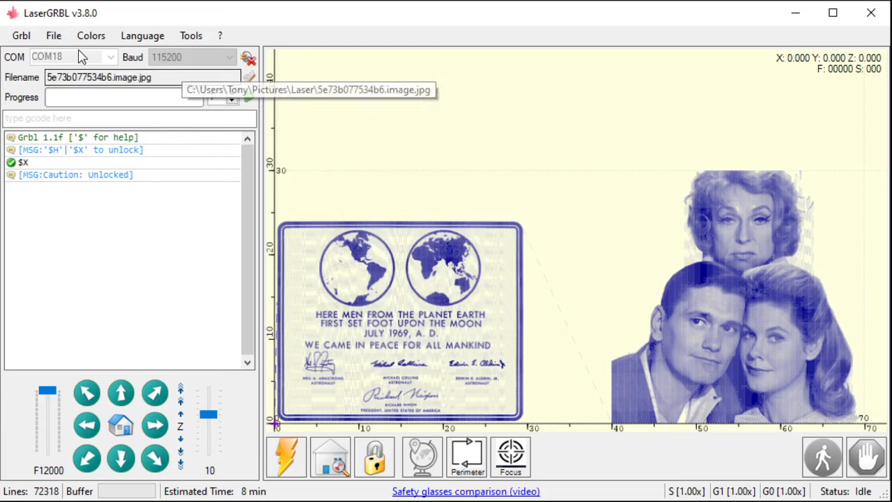
Step: Browse the File and Colors menus, ending on the file and job-sending commands
left_click(53, 35)
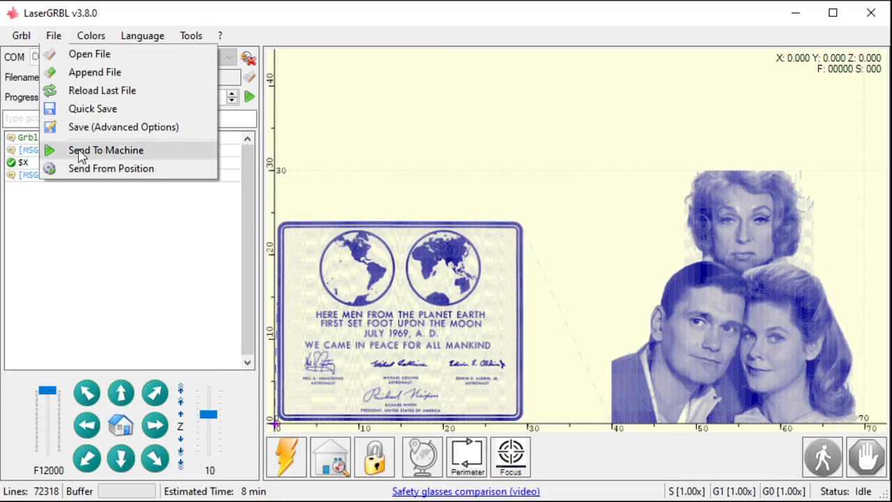
mouse_move(49, 162)
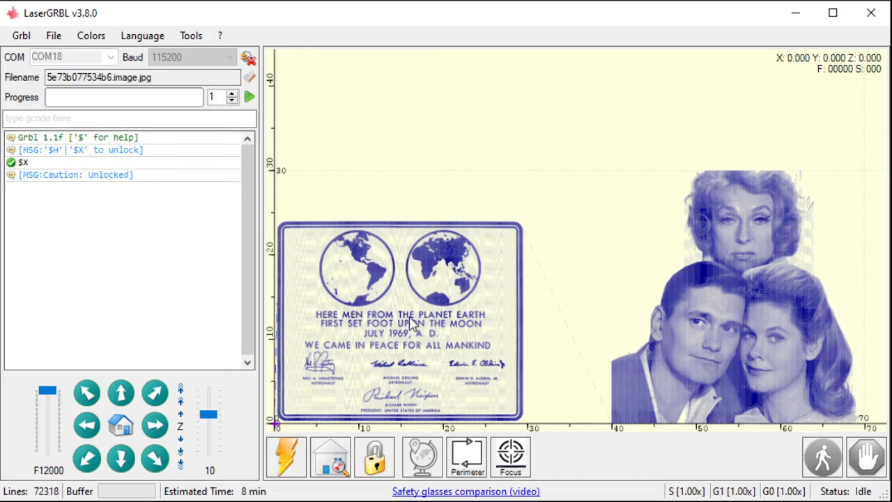
mouse_move(411, 234)
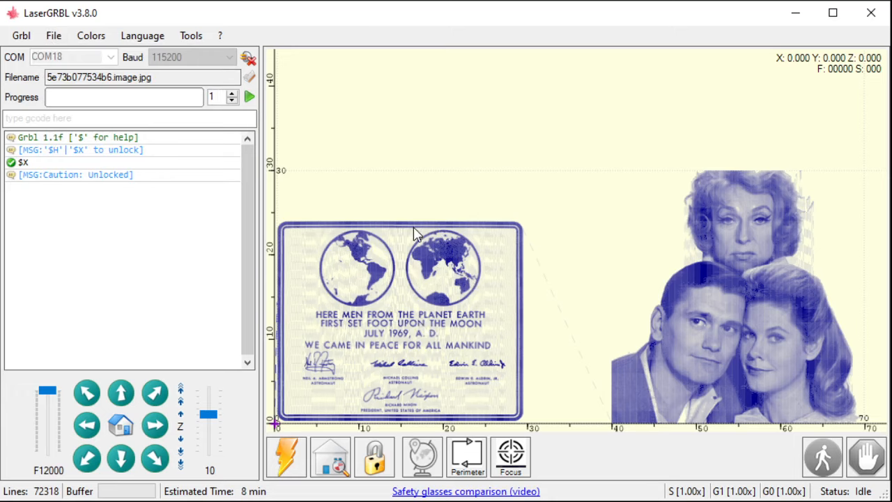
left_click(90, 36)
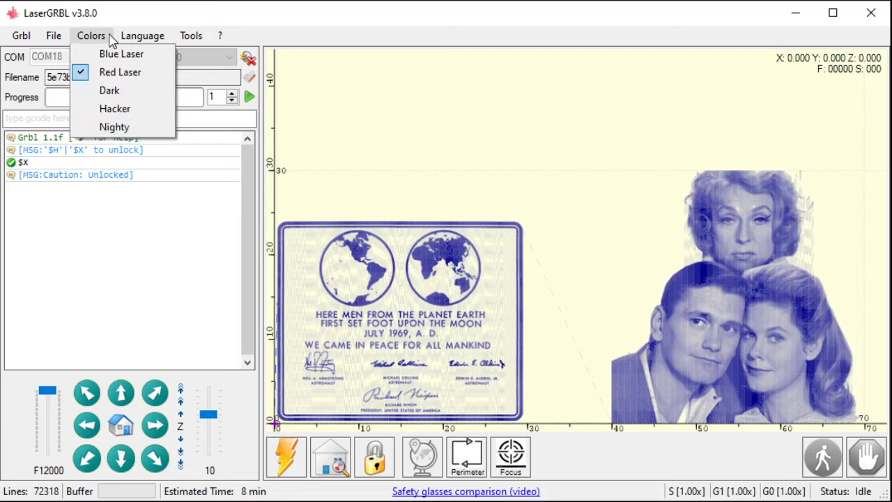
left_click(53, 37)
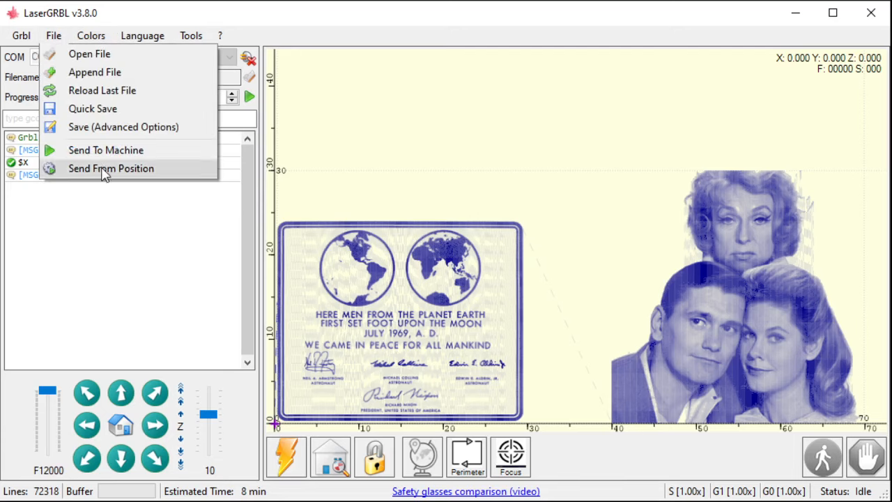
Step: Set Send From Position to run from specific line 30000
left_click(112, 167)
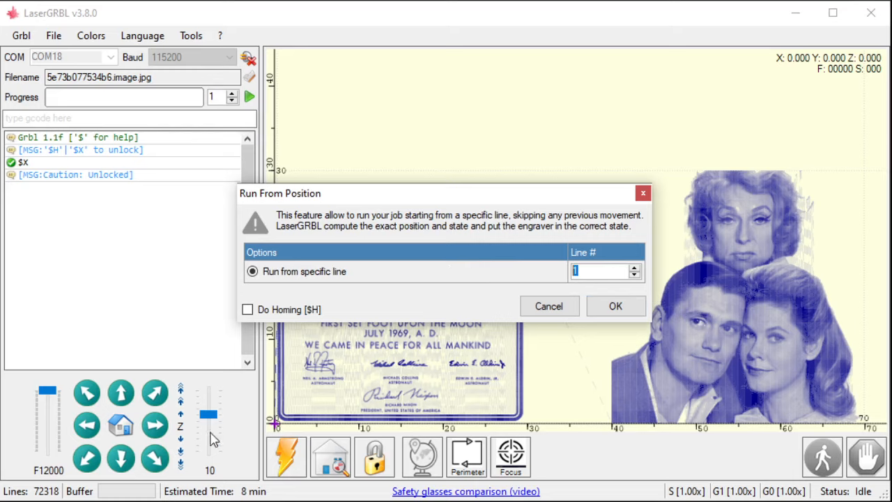
mouse_move(21, 490)
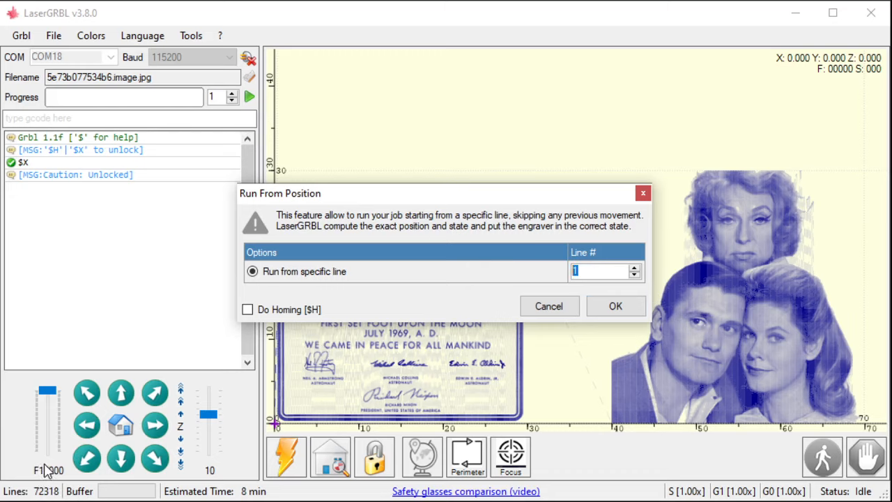
left_click(251, 271)
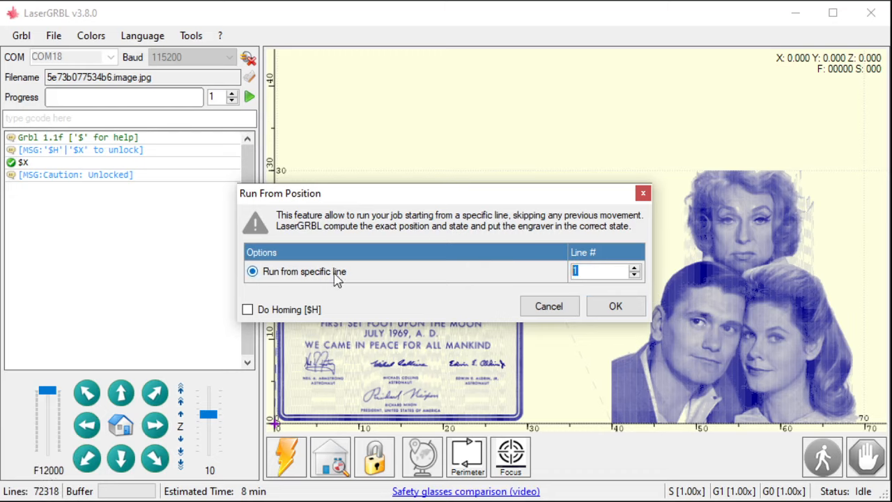
mouse_move(381, 280)
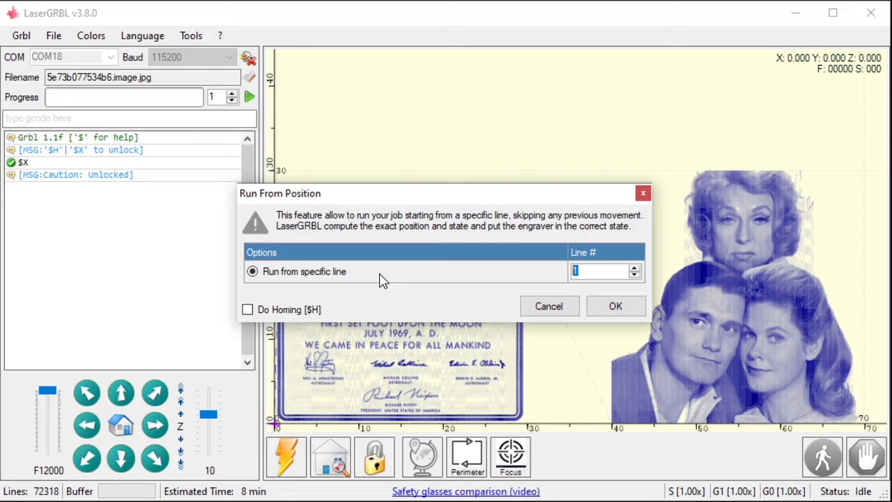
mouse_move(393, 272)
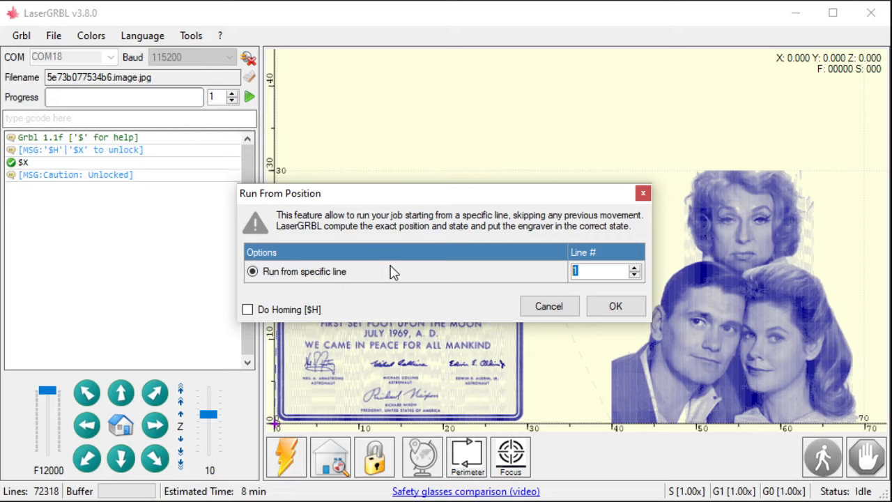
mouse_move(489, 281)
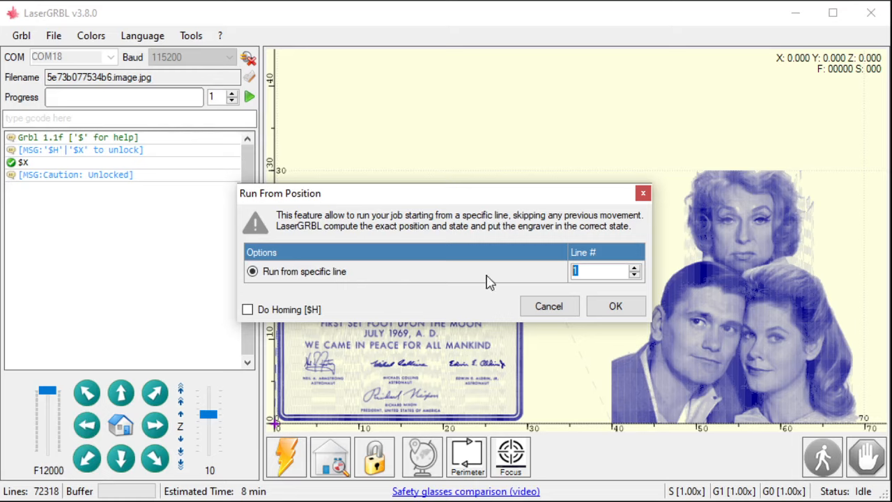
type("30000")
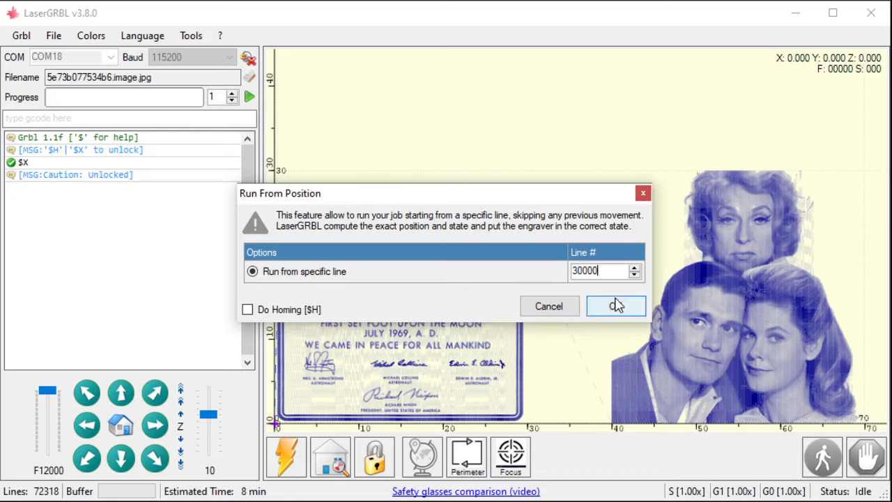
mouse_move(549, 306)
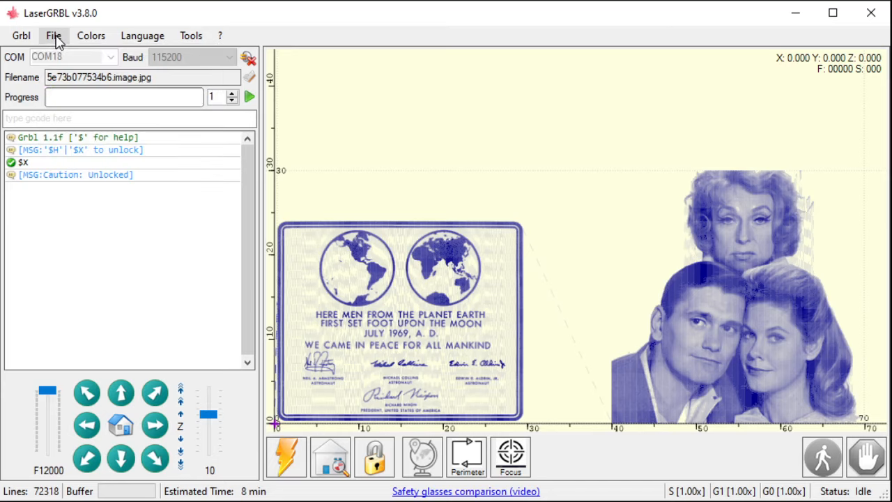
mouse_move(86, 36)
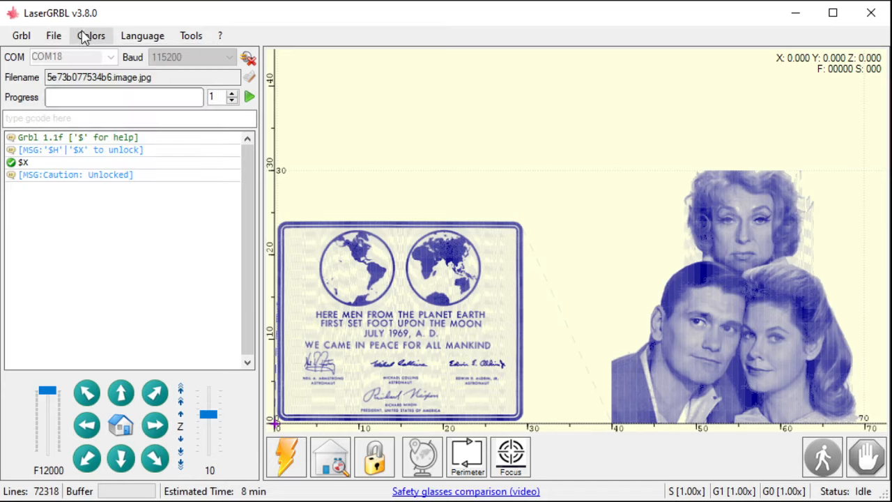
left_click(92, 36)
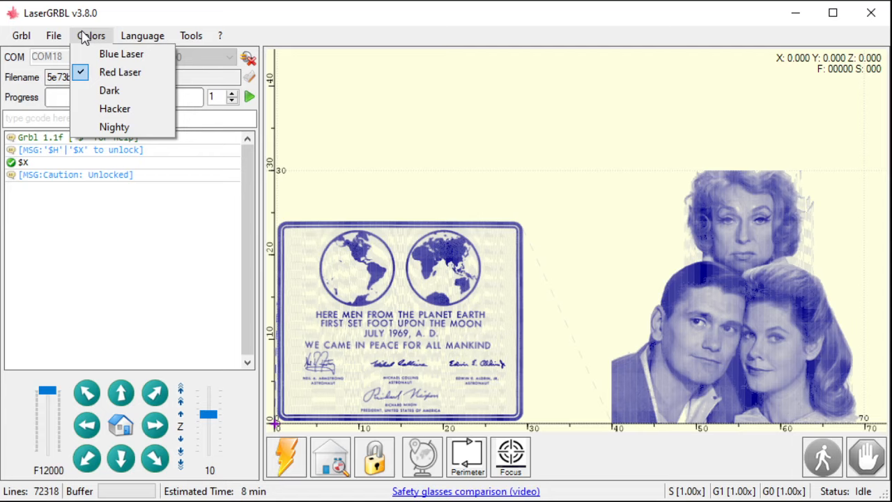
left_click(120, 73)
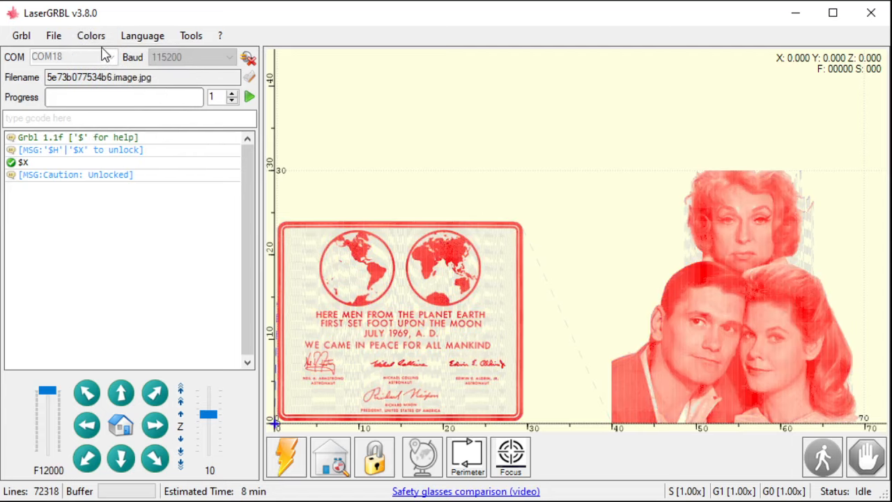
mouse_move(438, 153)
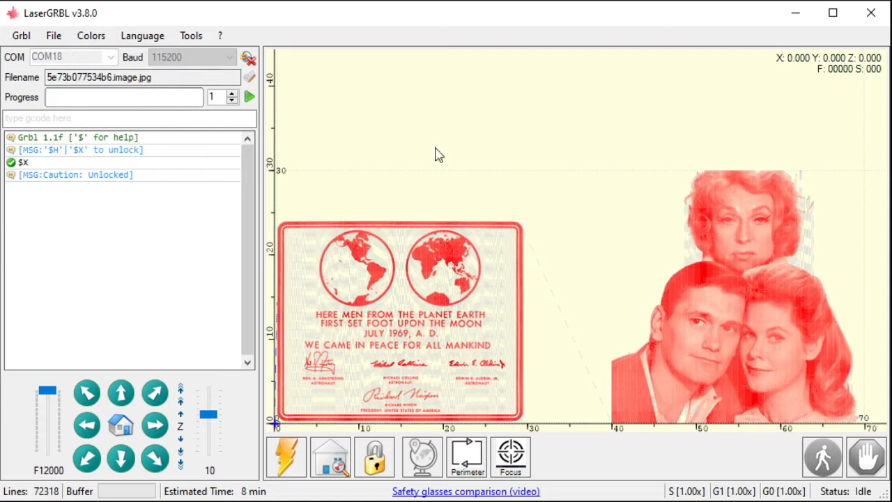
mouse_move(463, 234)
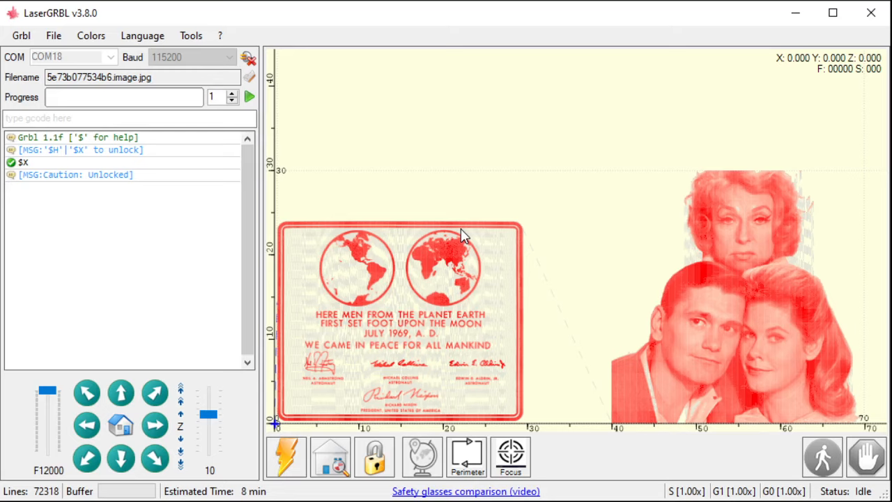
mouse_move(493, 315)
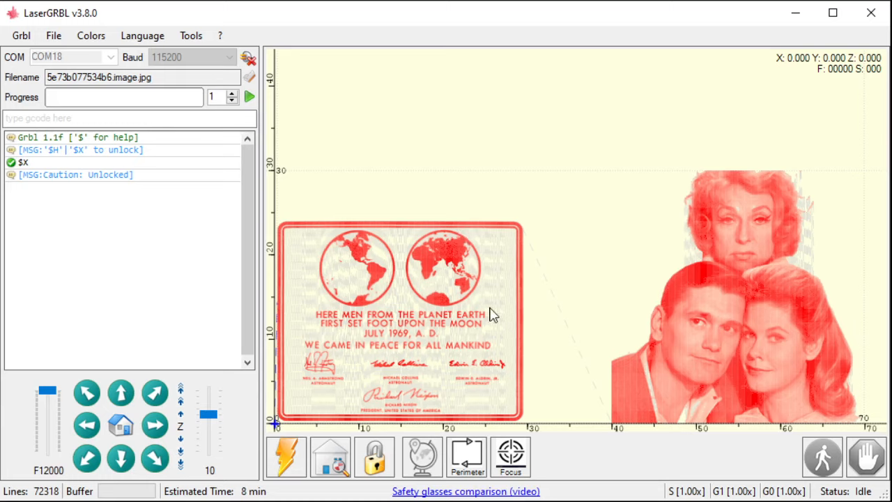
mouse_move(487, 240)
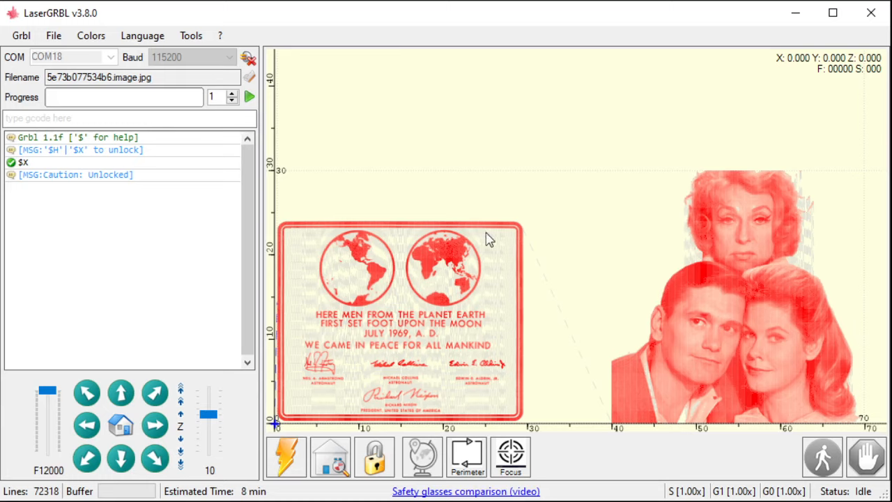
mouse_move(448, 222)
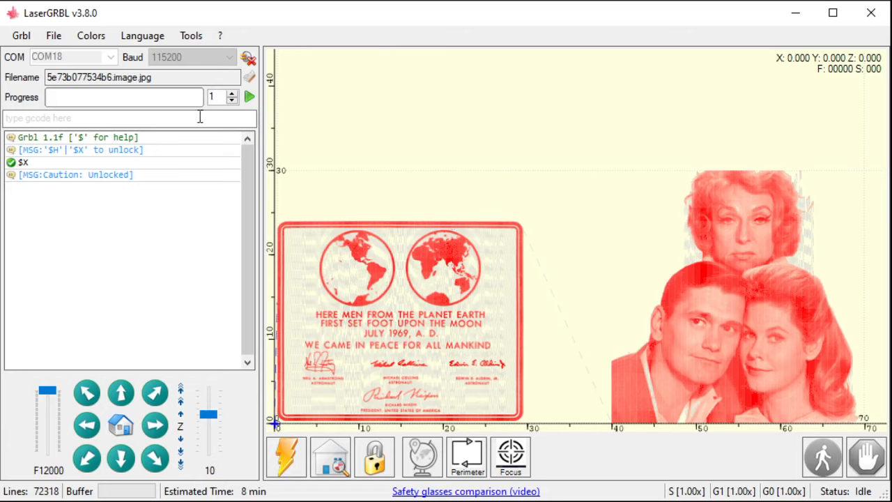
left_click(91, 36)
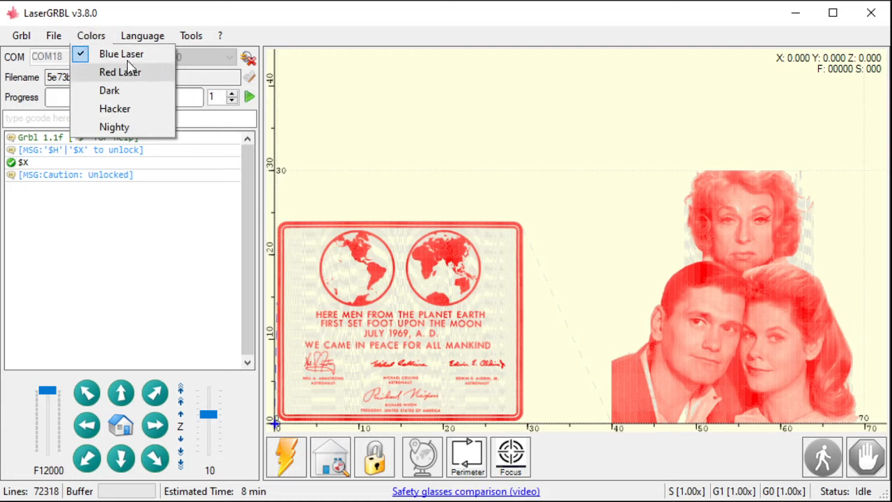
mouse_move(128, 72)
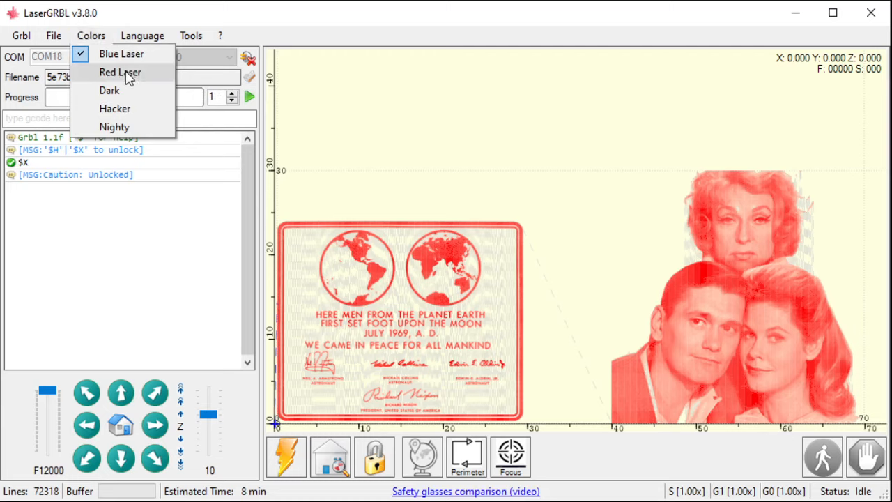
left_click(121, 53)
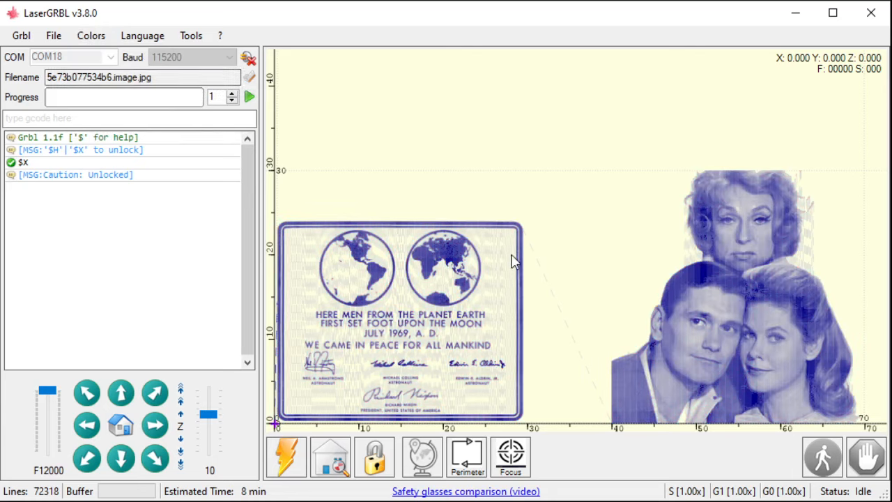
mouse_move(518, 272)
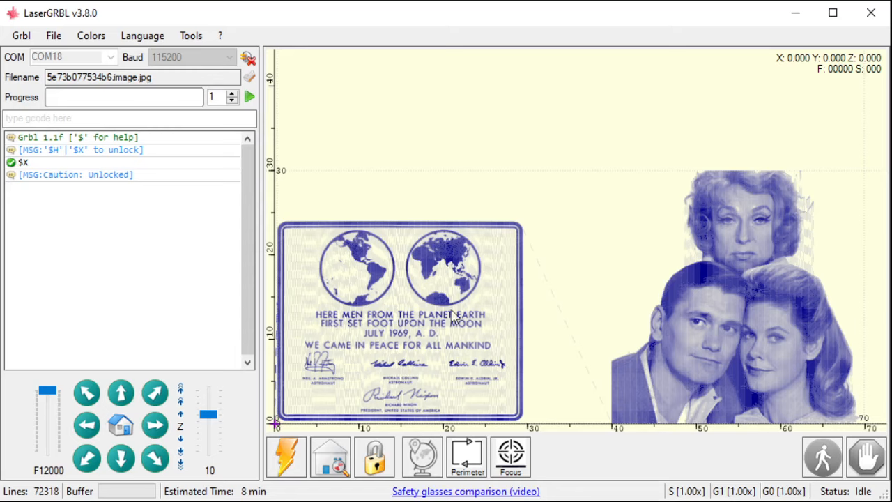
mouse_move(570, 312)
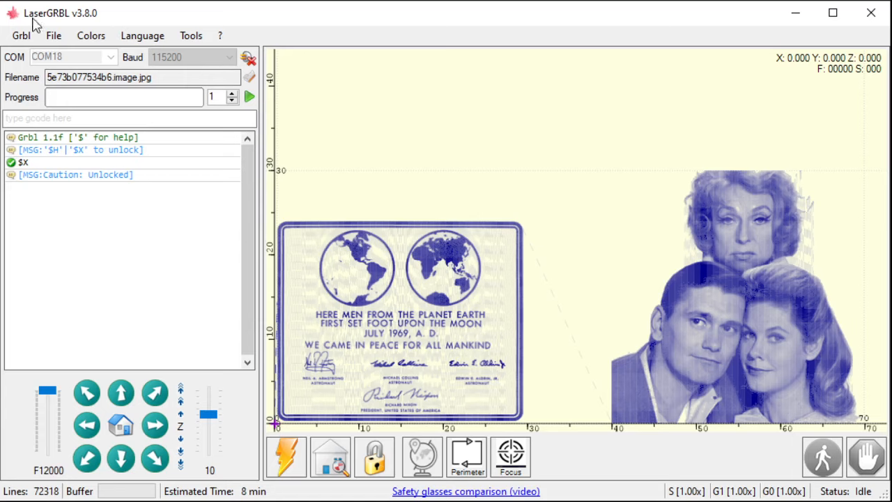
left_click(91, 36)
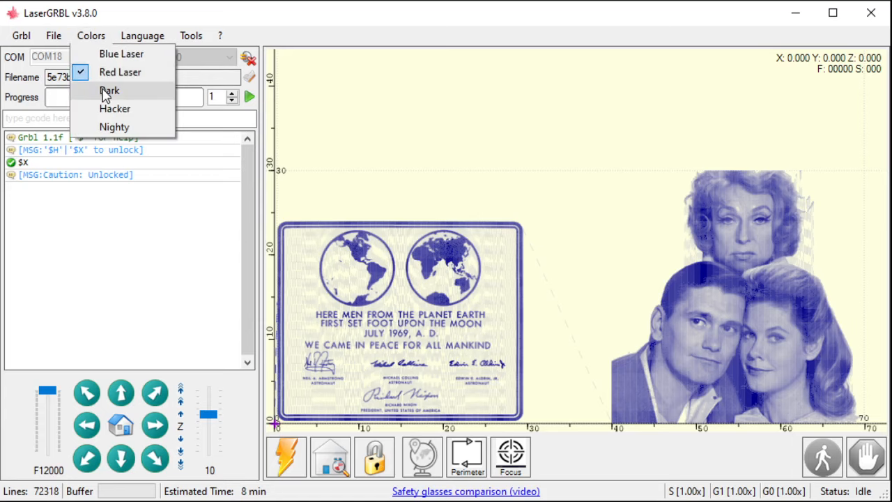
left_click(108, 89)
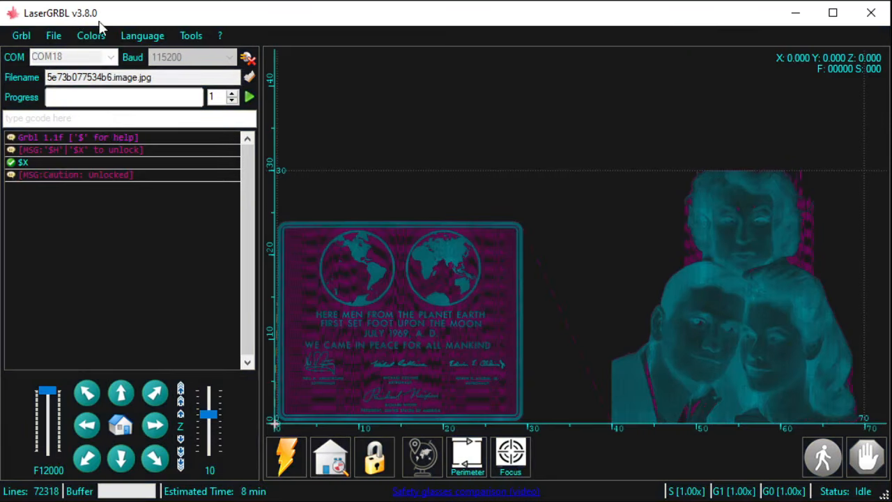
left_click(91, 36)
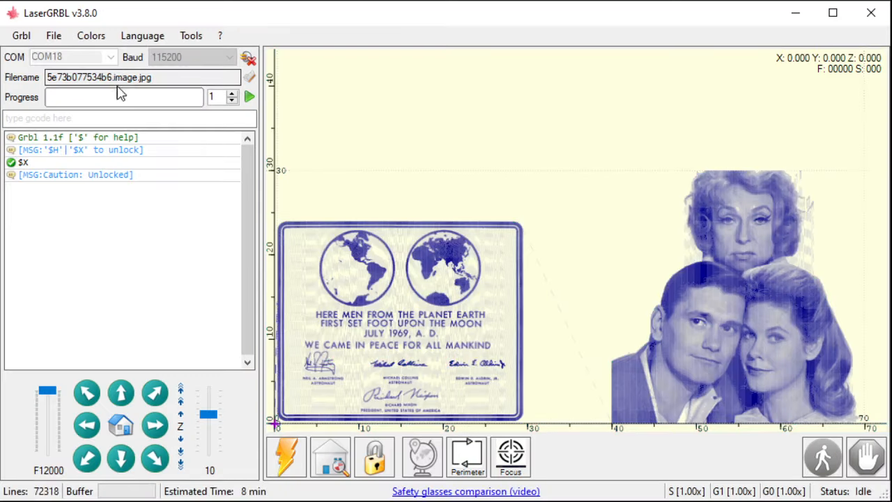
left_click(142, 36)
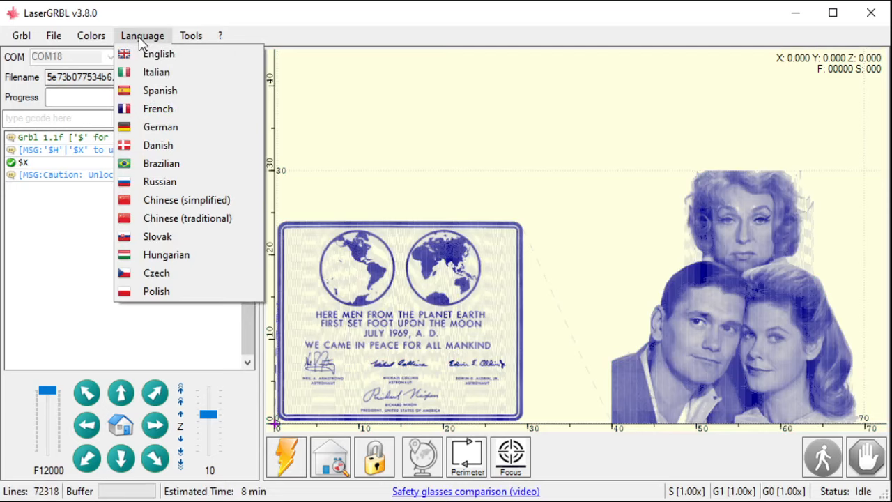
mouse_move(160, 127)
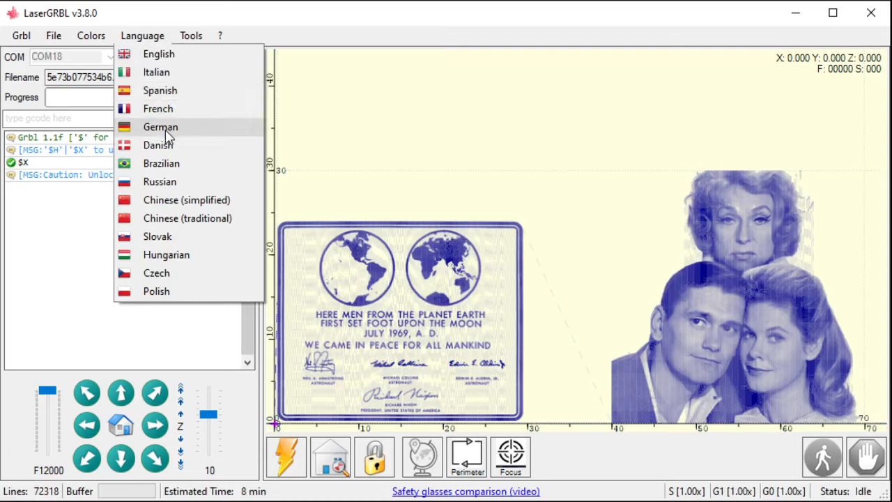
mouse_move(164, 182)
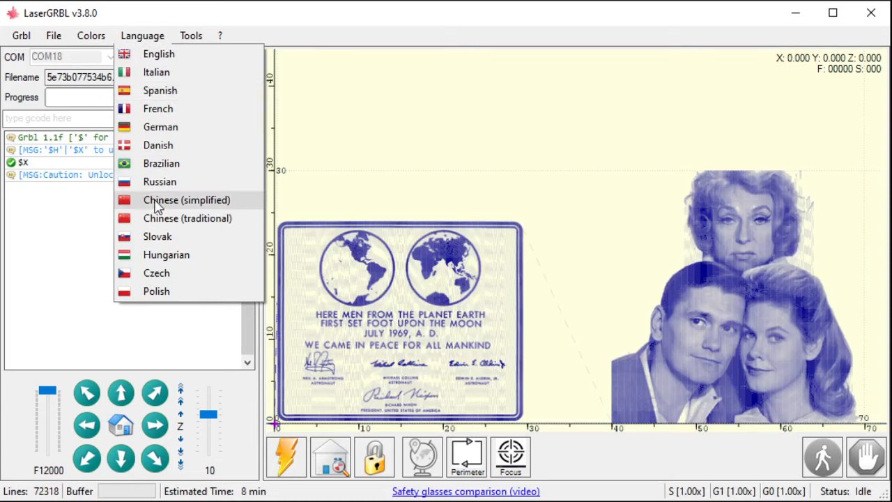
mouse_move(162, 163)
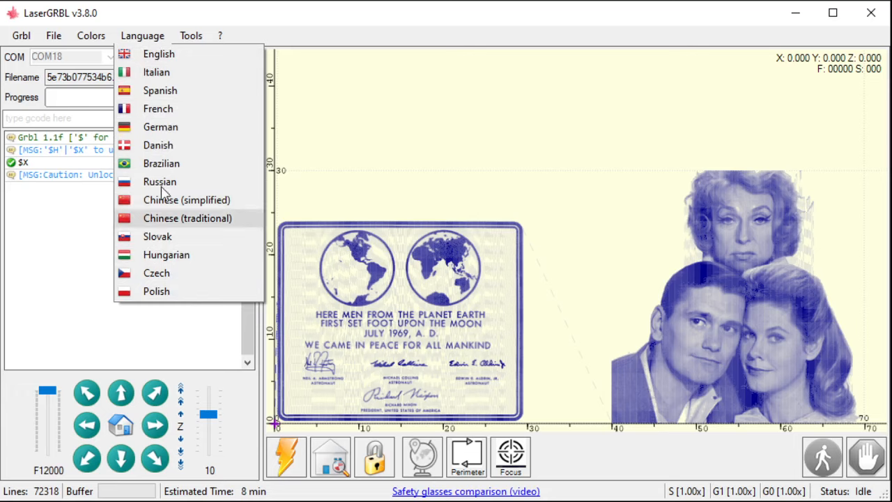
mouse_move(159, 108)
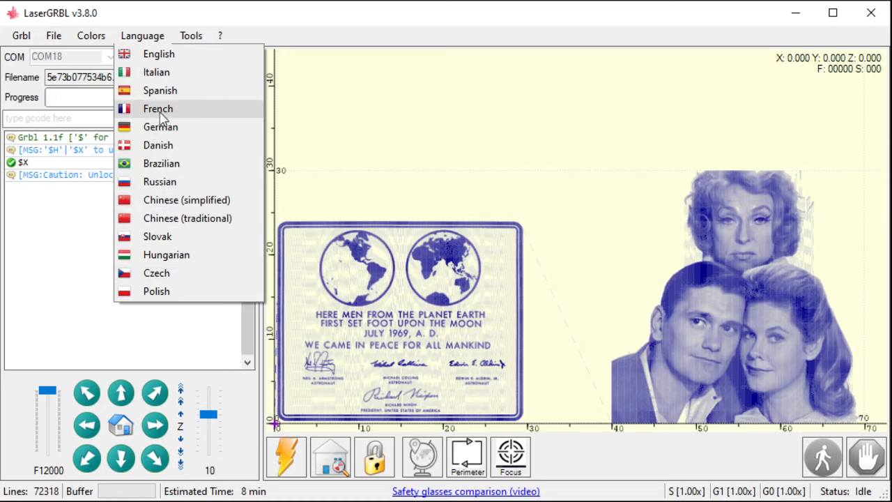
mouse_move(200, 209)
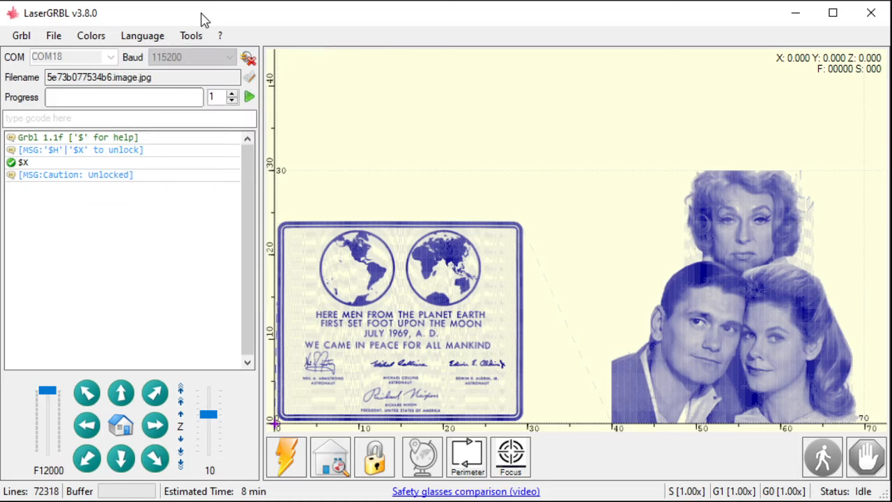
left_click(190, 36)
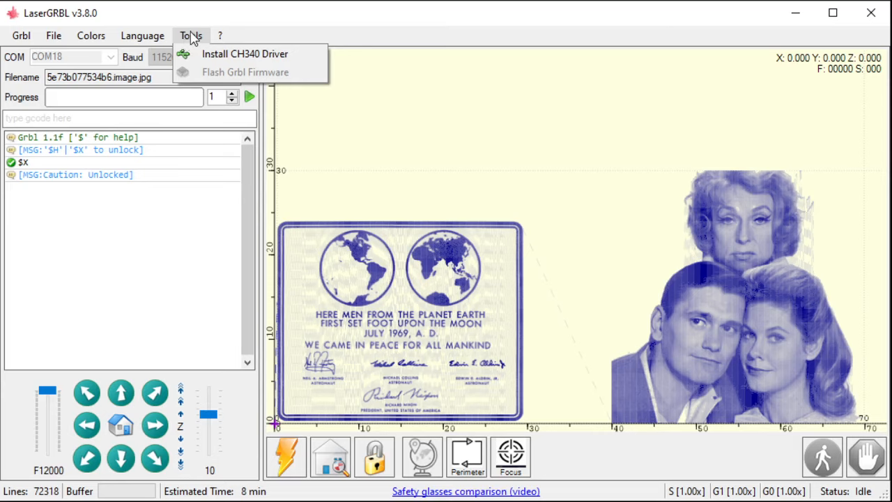
left_click(220, 36)
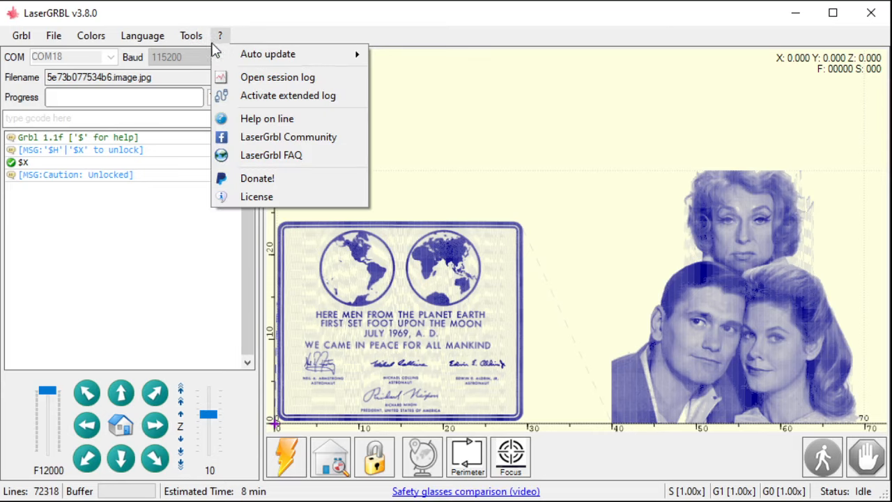
left_click(190, 36)
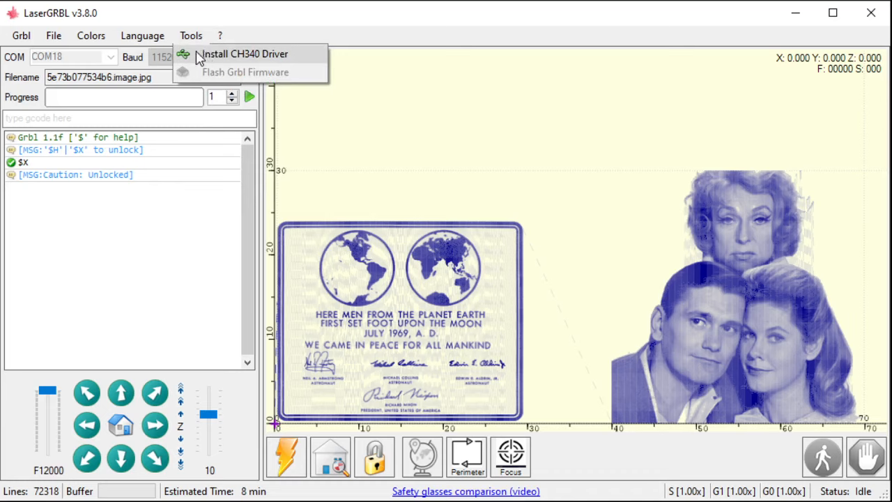
mouse_move(212, 54)
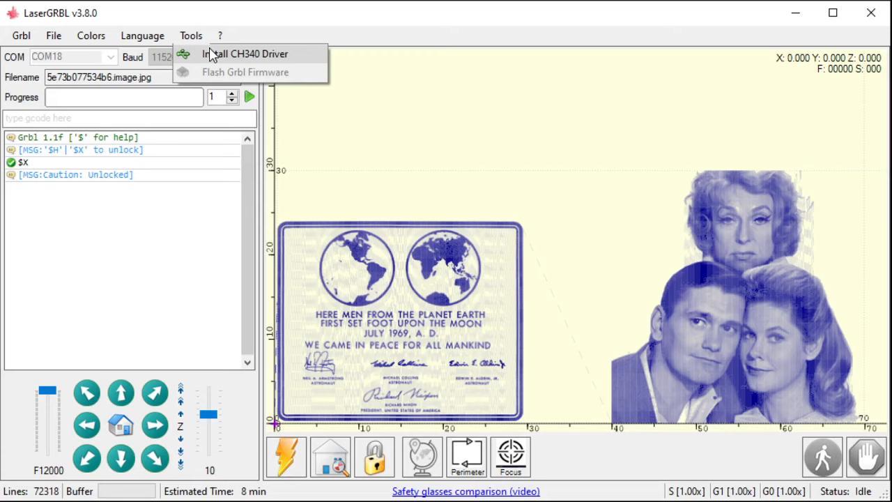
mouse_move(203, 75)
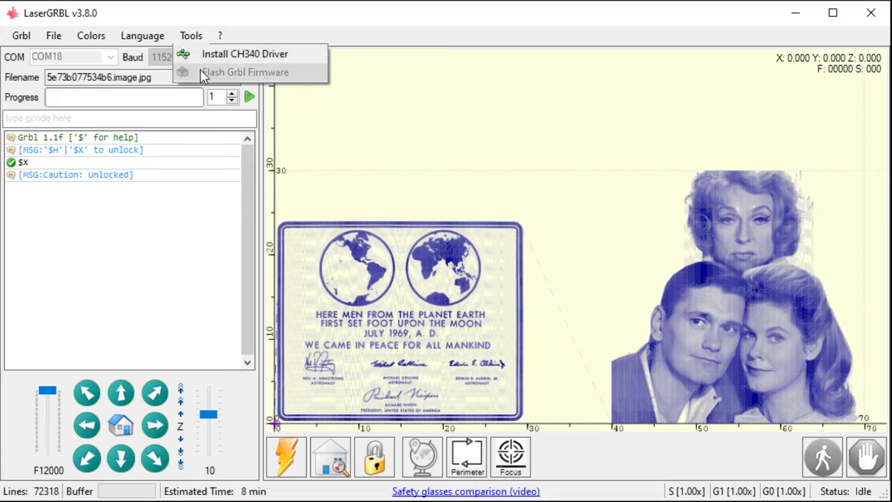
mouse_move(207, 68)
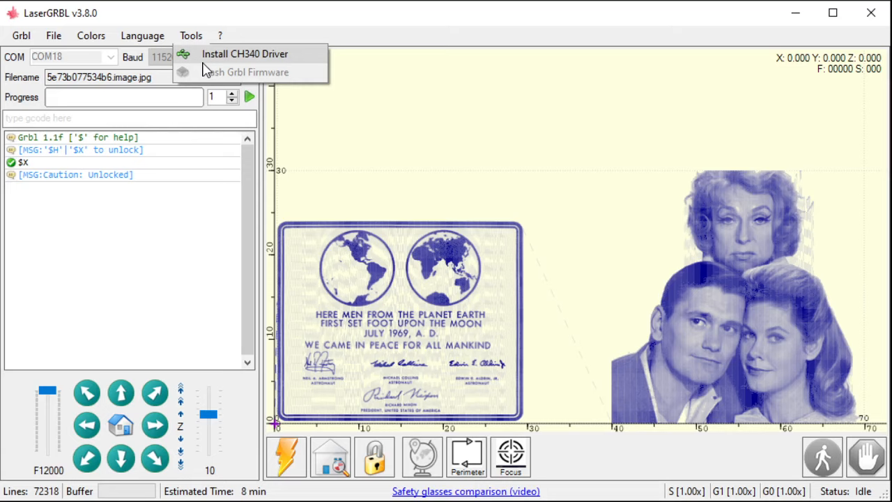
mouse_move(231, 64)
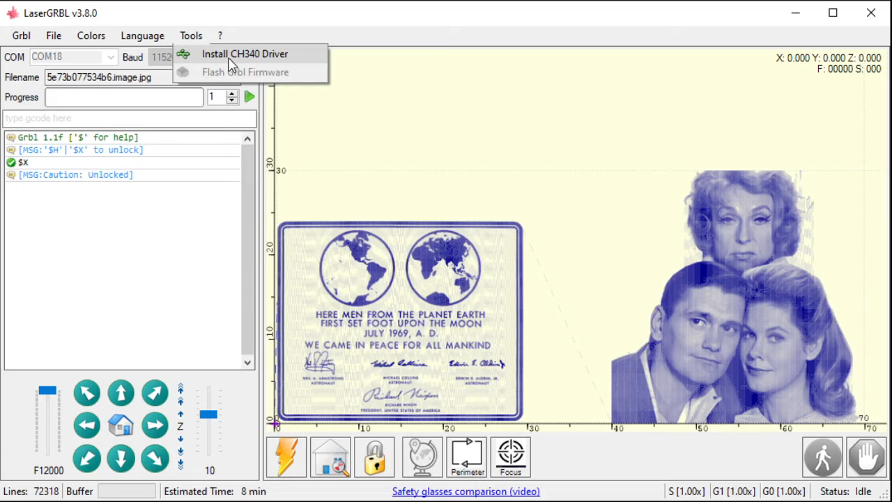
left_click(189, 35)
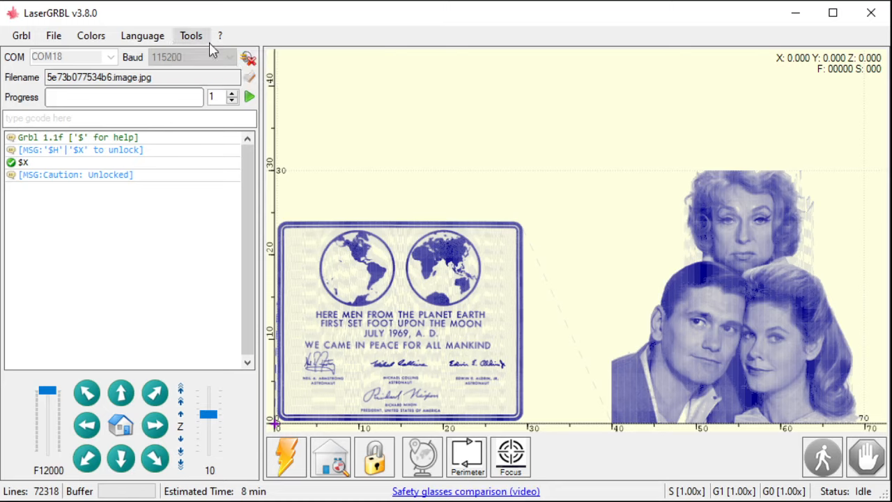
mouse_move(137, 77)
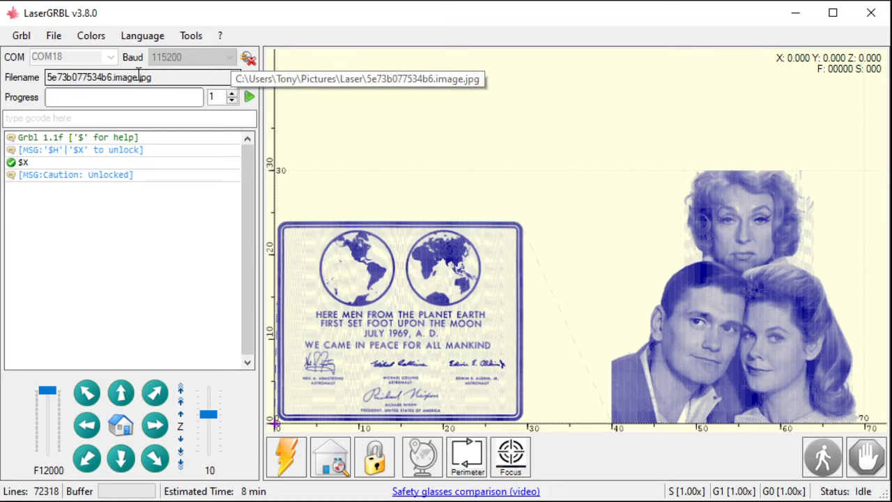
Step: Disconnect the engraver and bring up Flash Grbl Firmware targeting Arduino Uno
left_click(249, 57)
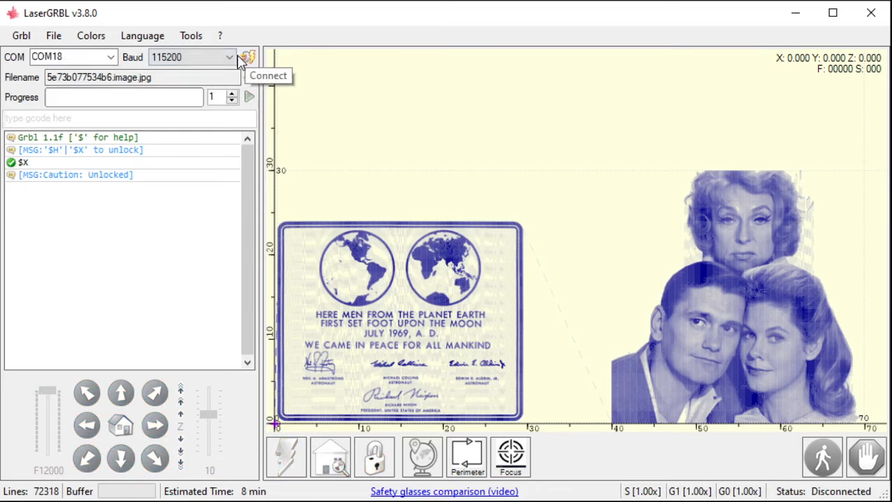
left_click(190, 36)
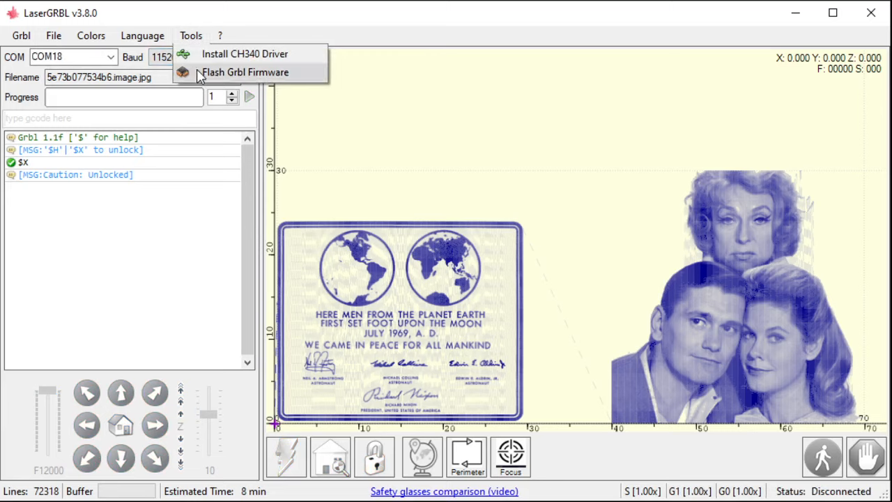
left_click(245, 73)
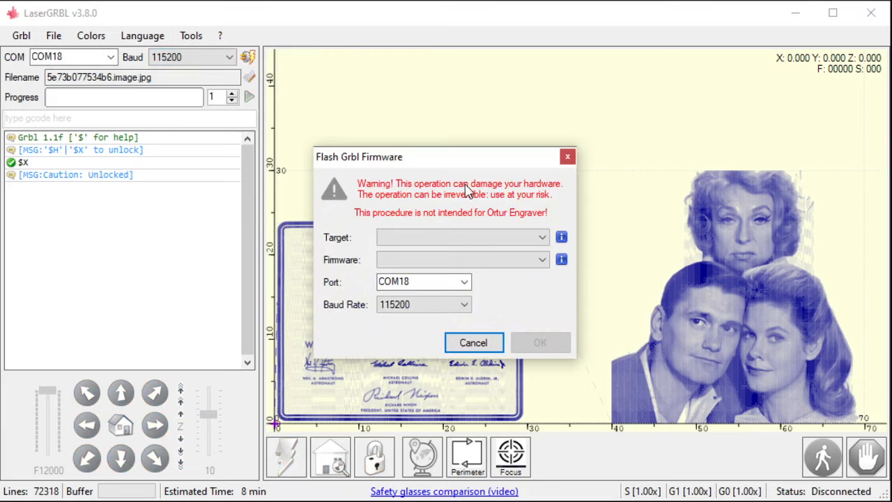
mouse_move(460, 163)
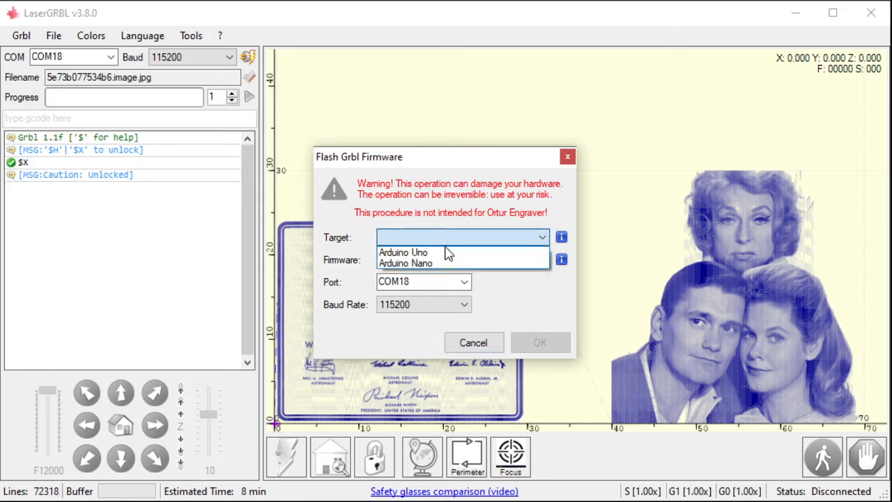
mouse_move(405, 262)
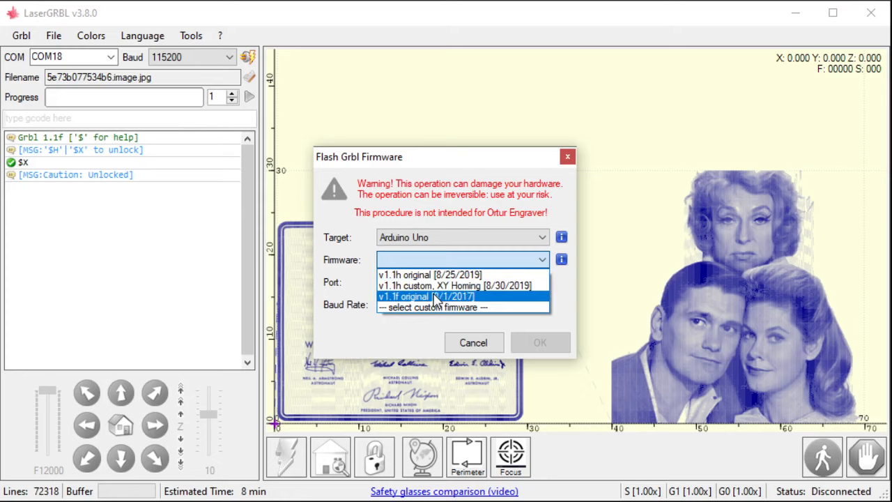
mouse_move(439, 286)
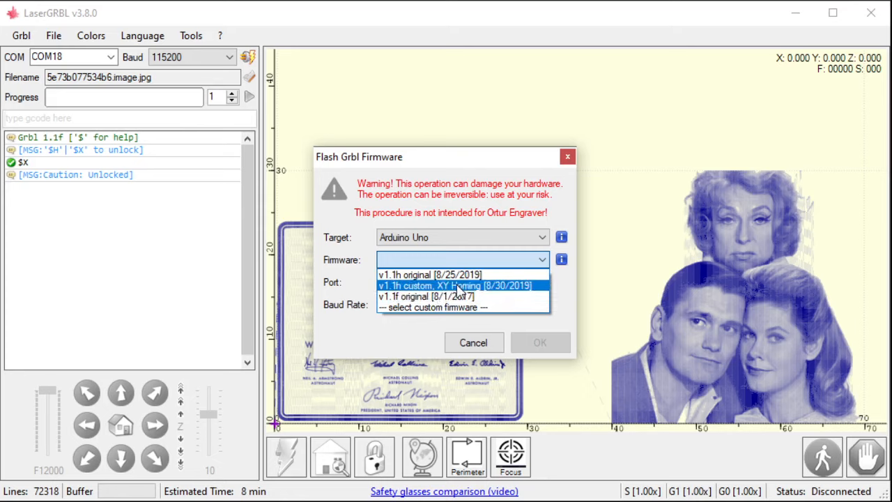
mouse_move(426, 296)
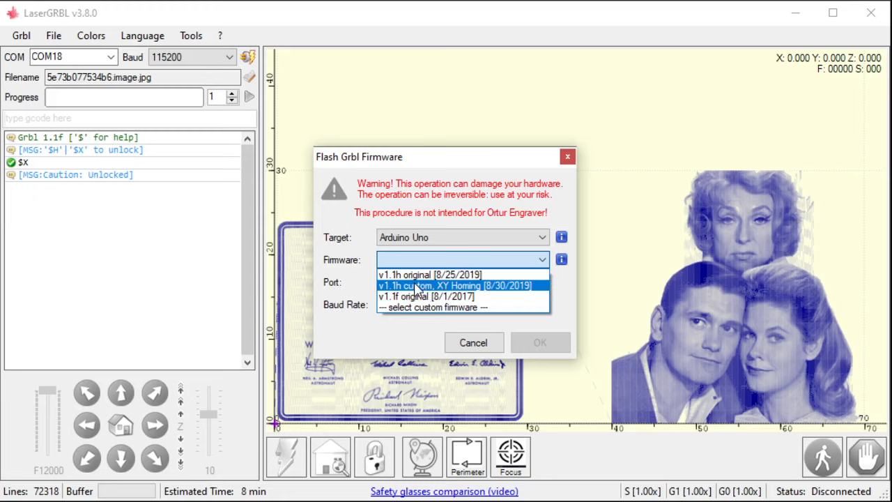
mouse_move(429, 273)
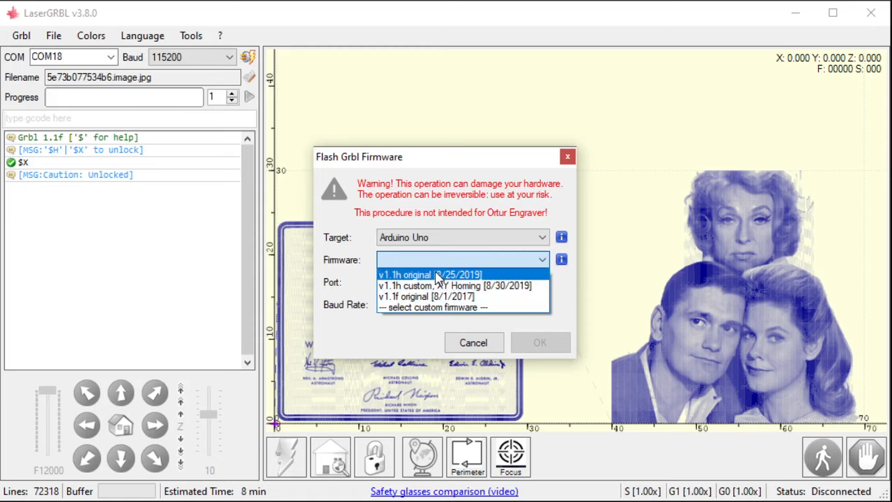
mouse_move(458, 286)
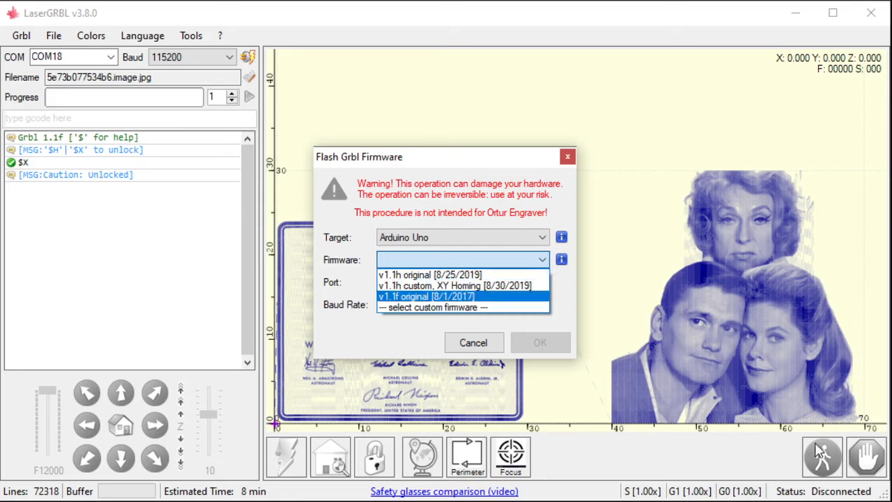
mouse_move(566, 328)
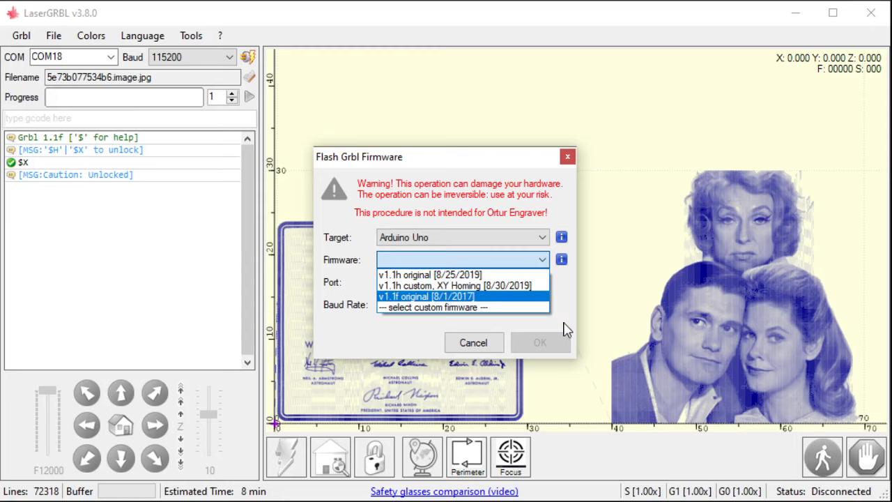
mouse_move(555, 318)
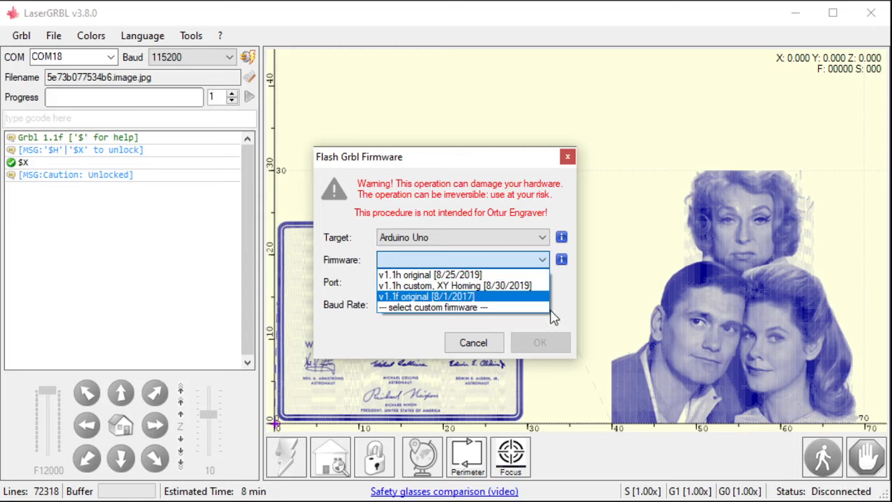
mouse_move(453, 286)
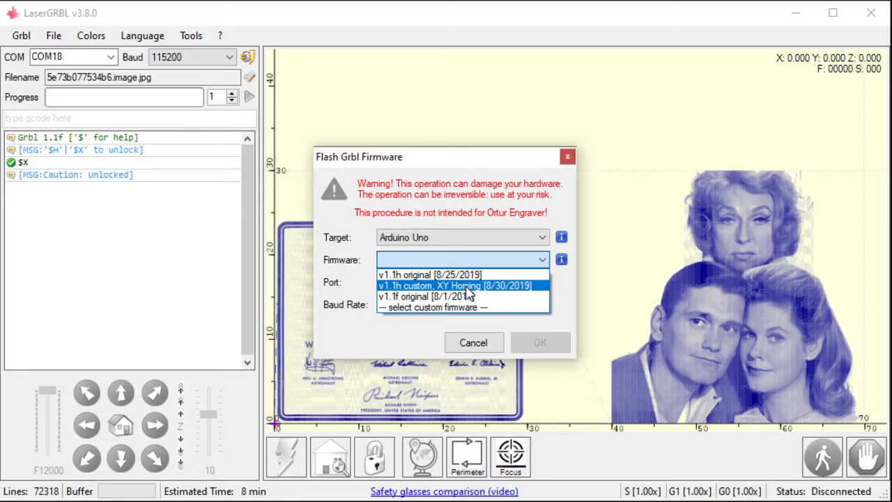
mouse_move(465, 308)
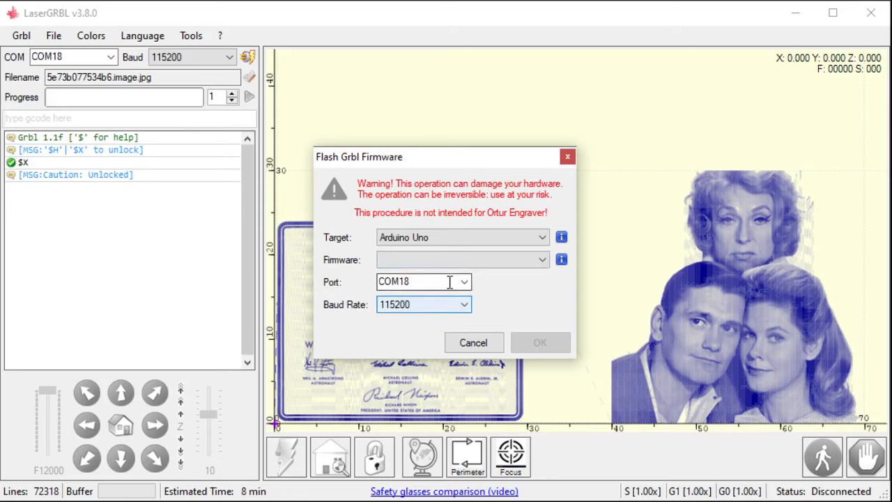
left_click(421, 282)
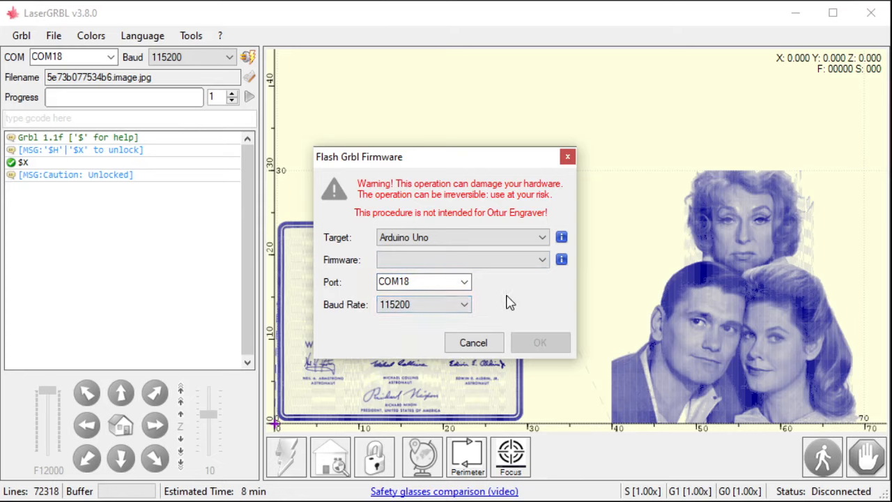
mouse_move(474, 343)
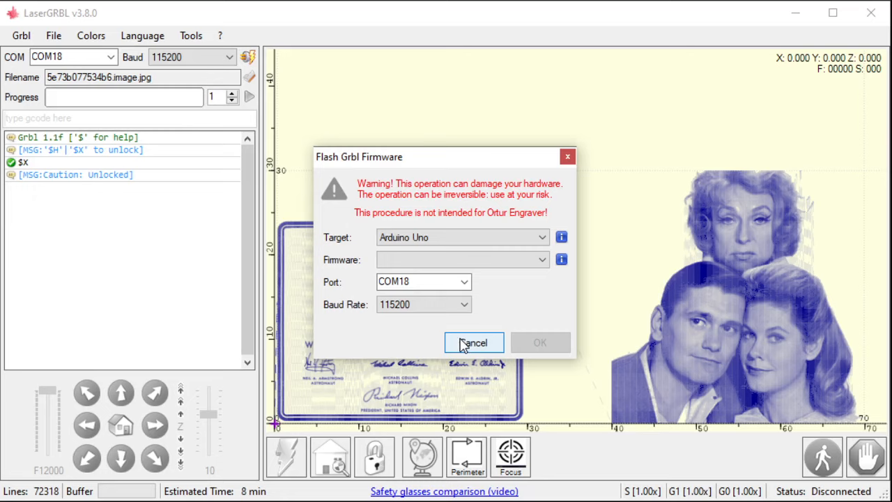
left_click(474, 343)
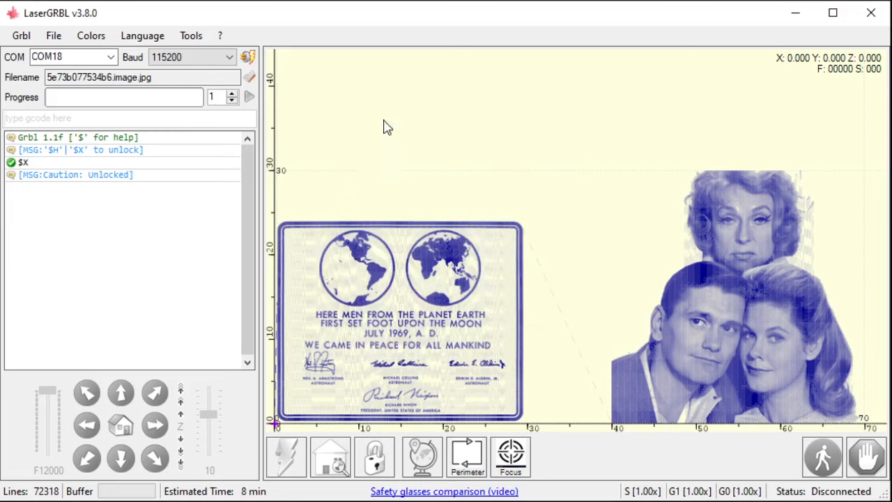
left_click(21, 36)
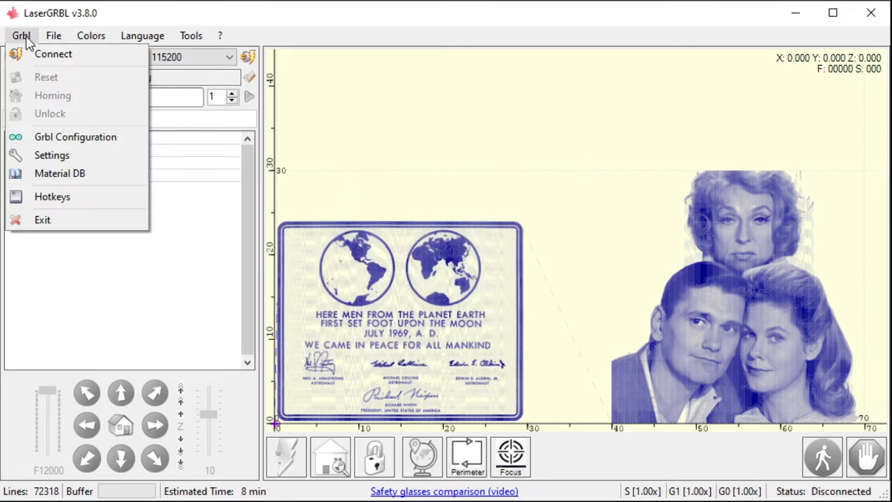
left_click(52, 154)
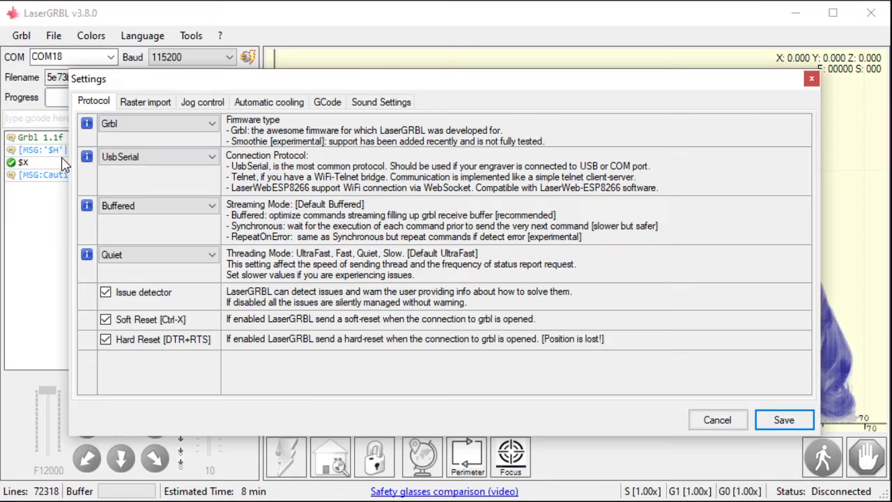
mouse_move(179, 117)
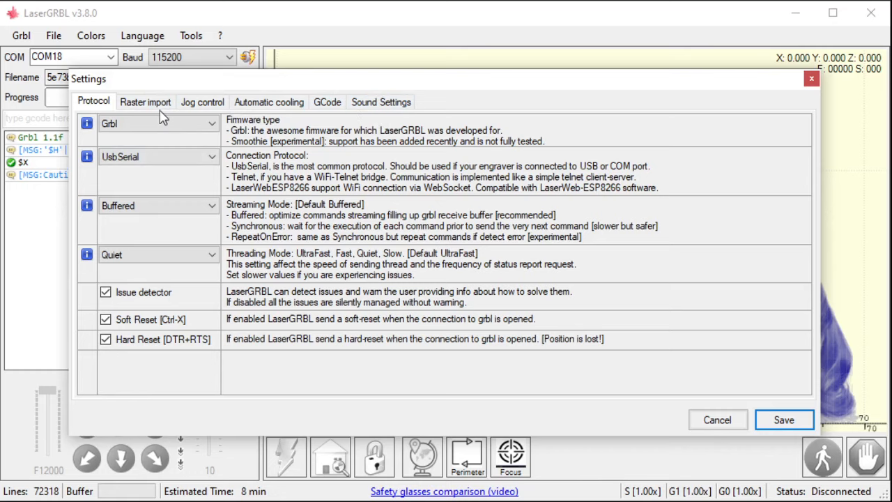
mouse_move(375, 99)
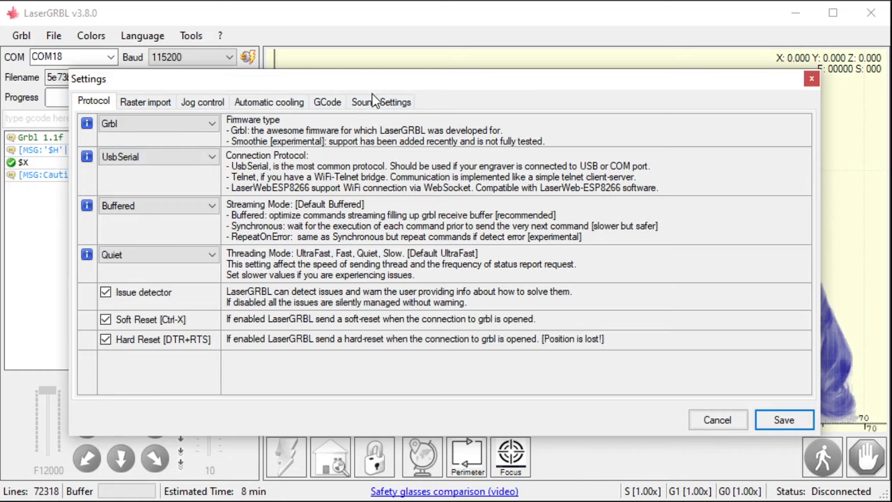
left_click(382, 101)
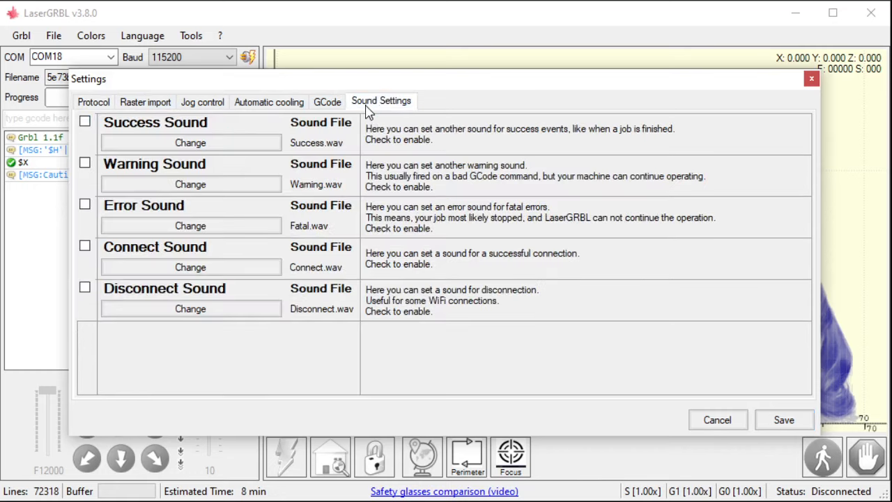
mouse_move(290, 184)
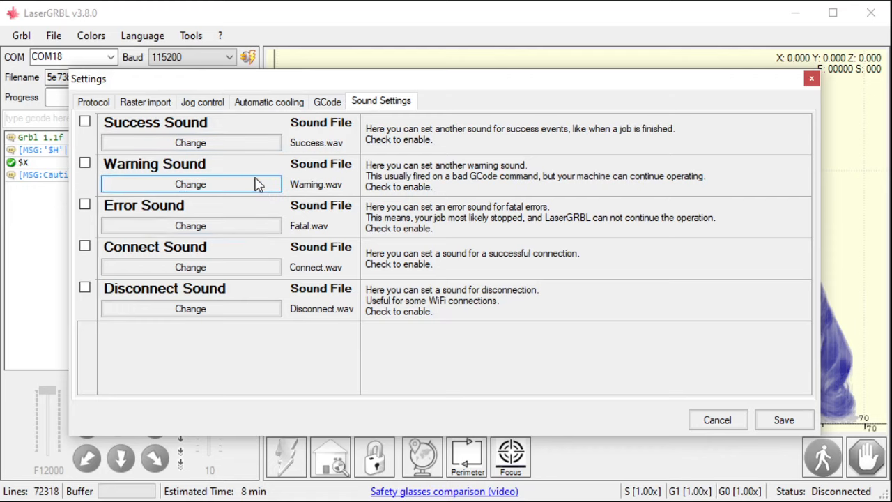
mouse_move(84, 123)
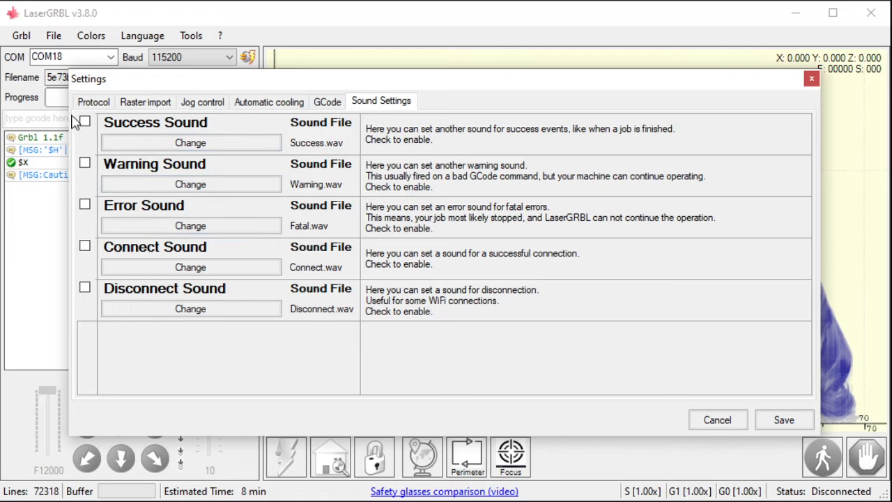
mouse_move(89, 156)
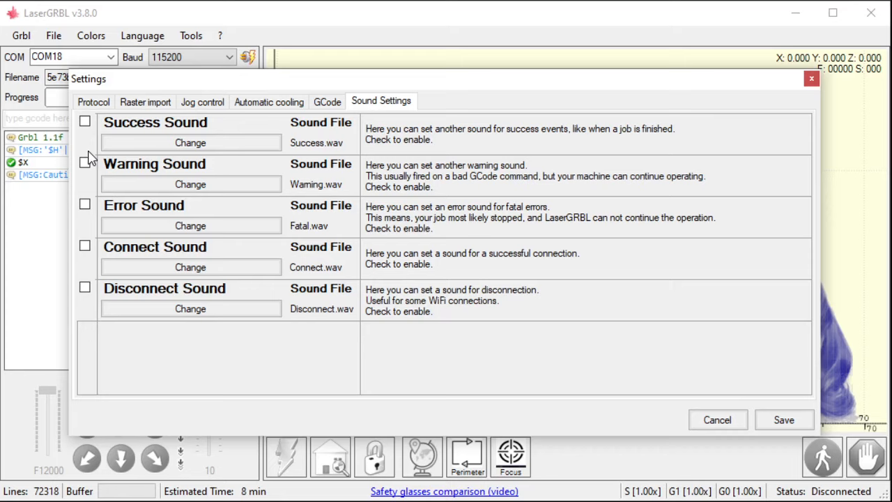
mouse_move(84, 208)
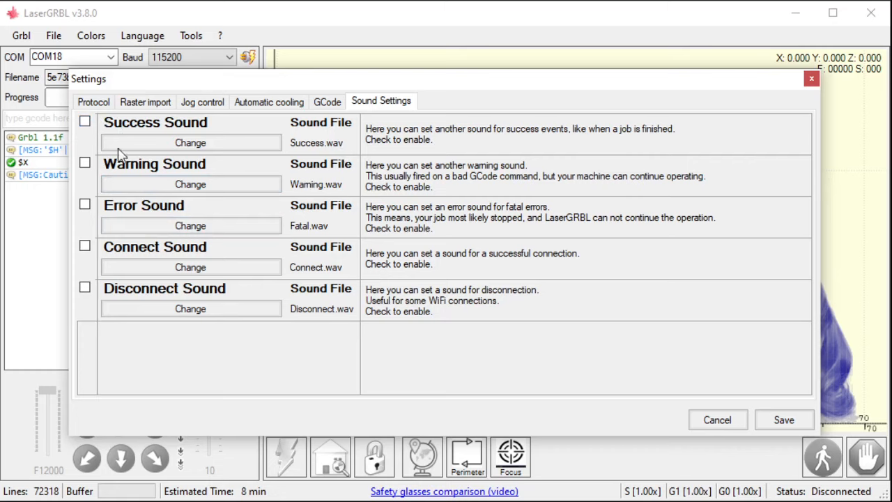
left_click(84, 121)
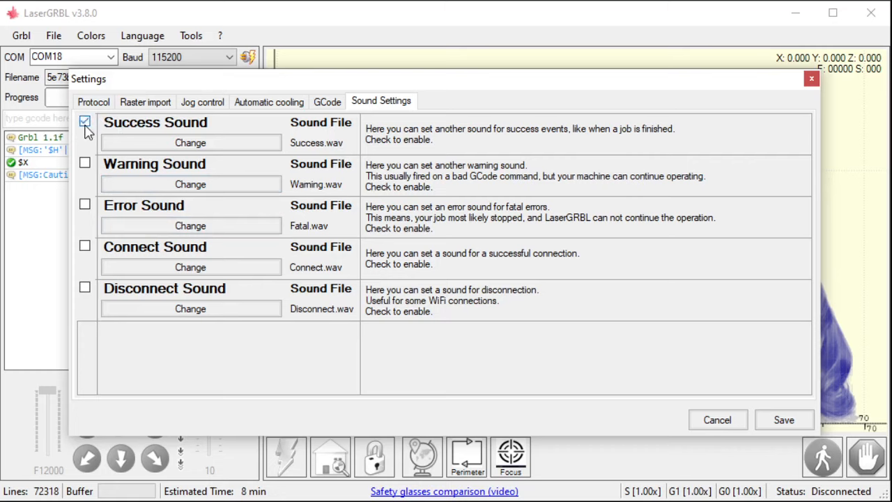
left_click(85, 162)
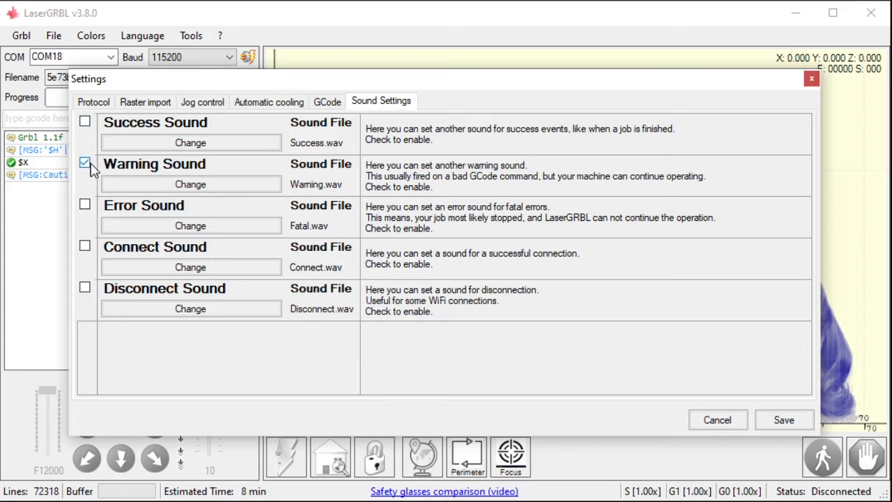
left_click(83, 162)
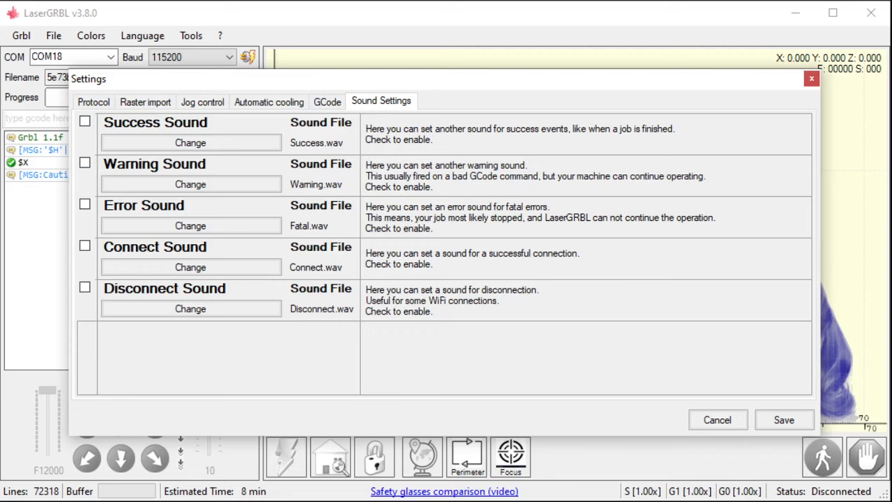
Step: Show the Protocol settings with firmware type Grbl
left_click(93, 102)
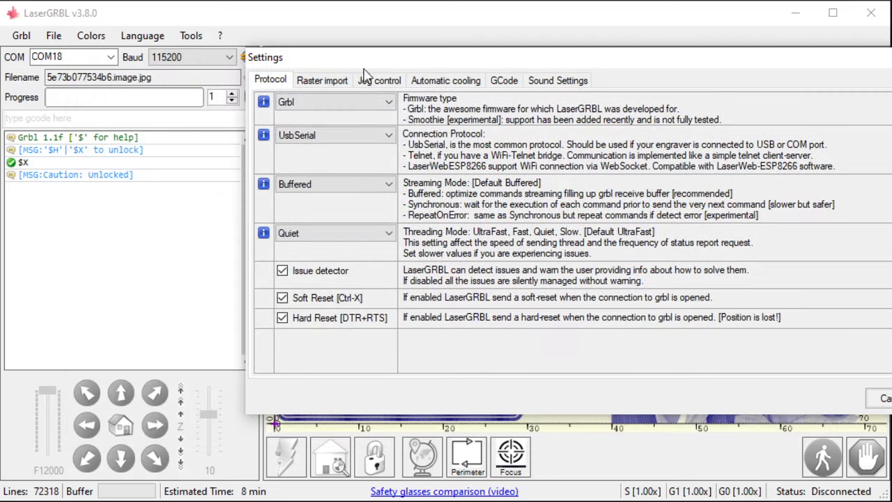
mouse_move(54, 138)
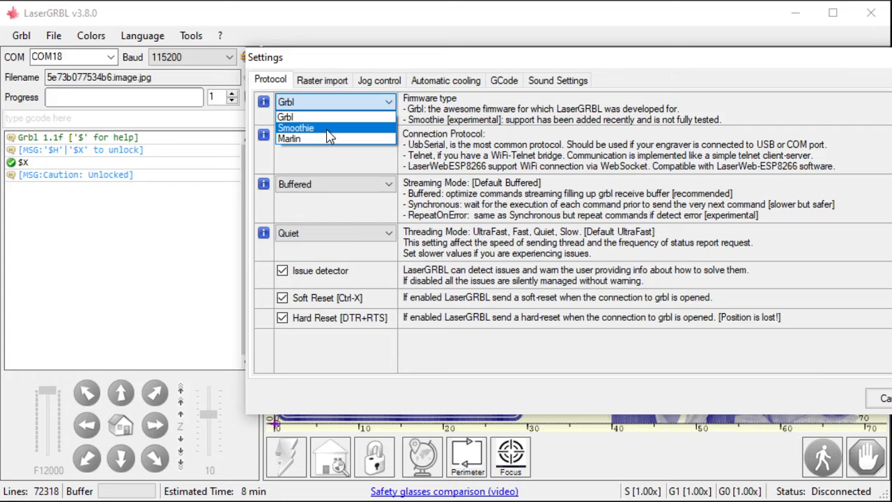
mouse_move(290, 138)
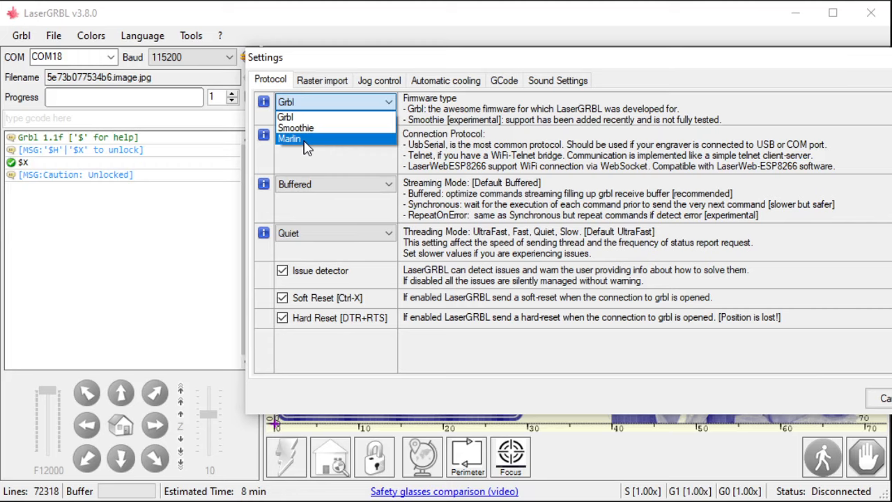
mouse_move(310, 143)
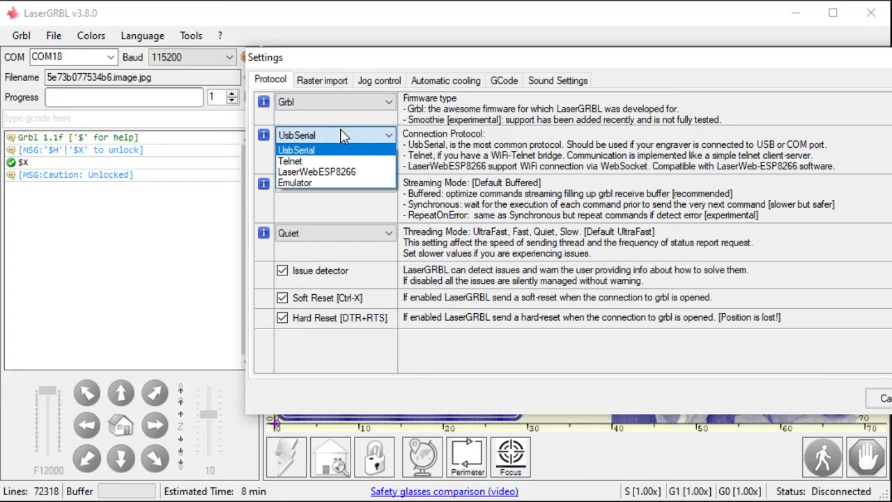
mouse_move(343, 138)
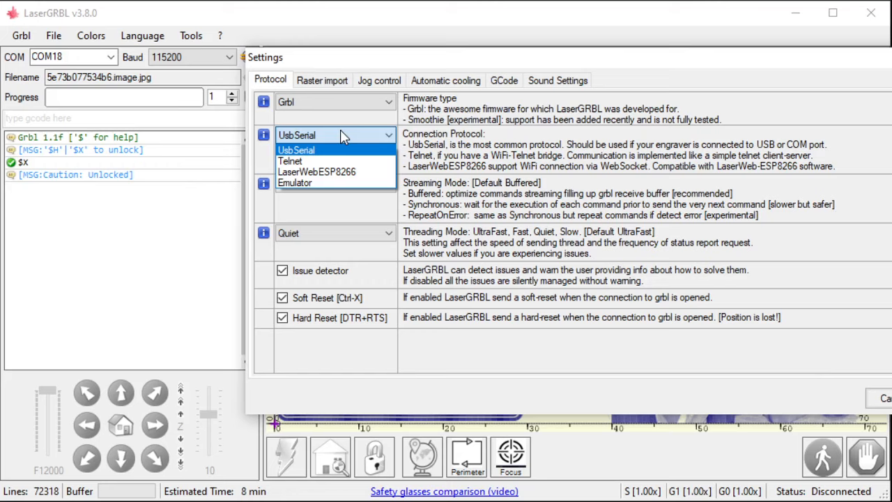
mouse_move(343, 138)
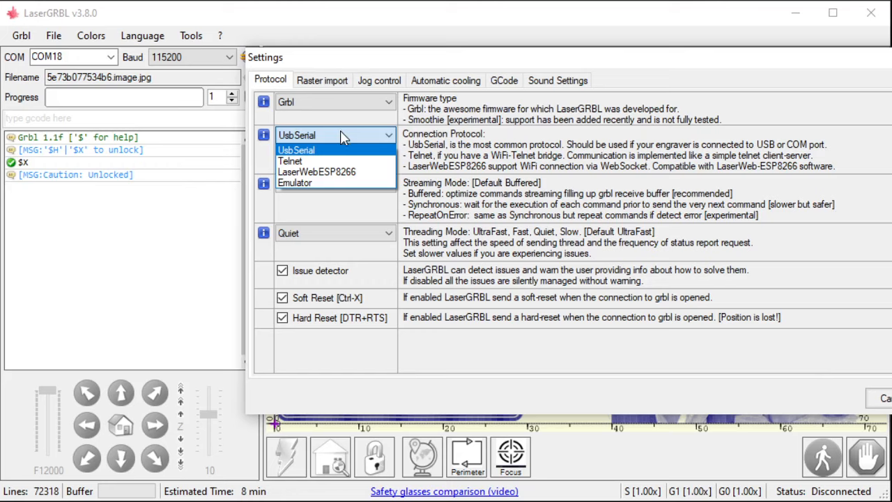
mouse_move(341, 135)
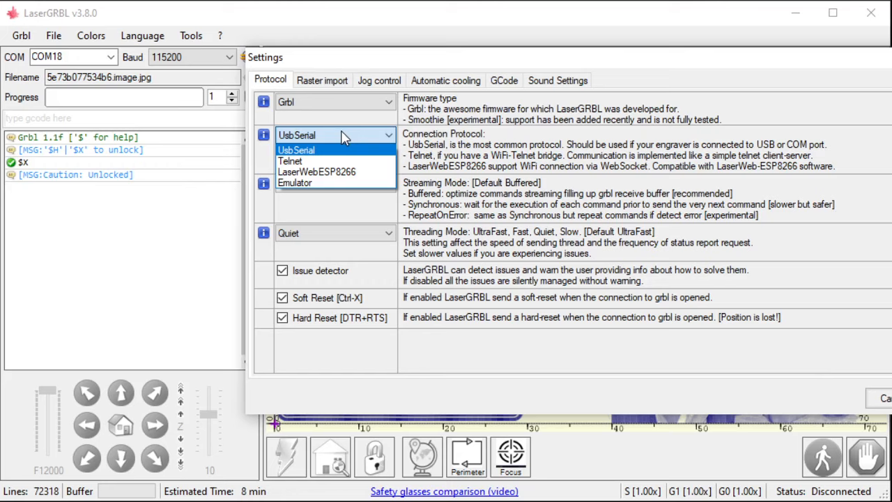
mouse_move(318, 159)
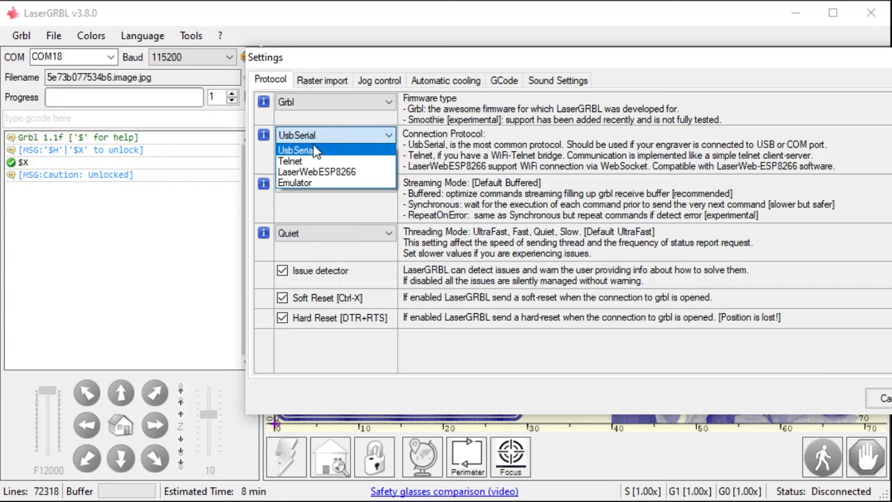
mouse_move(292, 162)
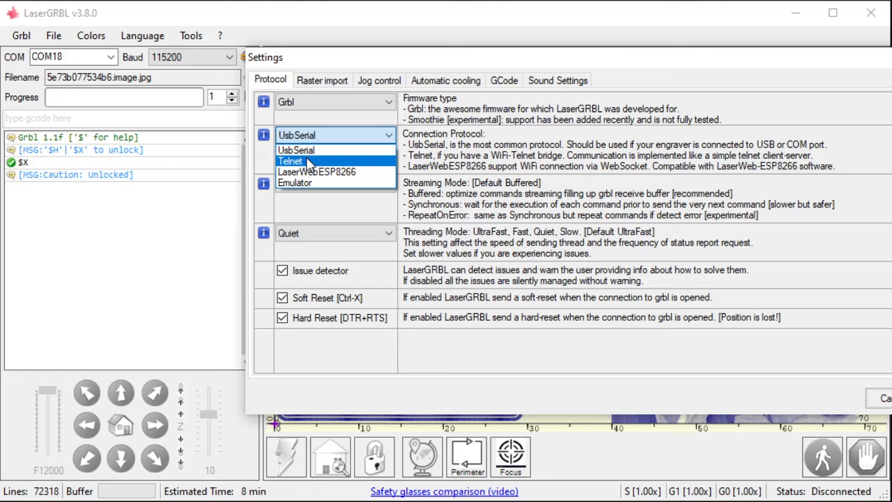
mouse_move(326, 166)
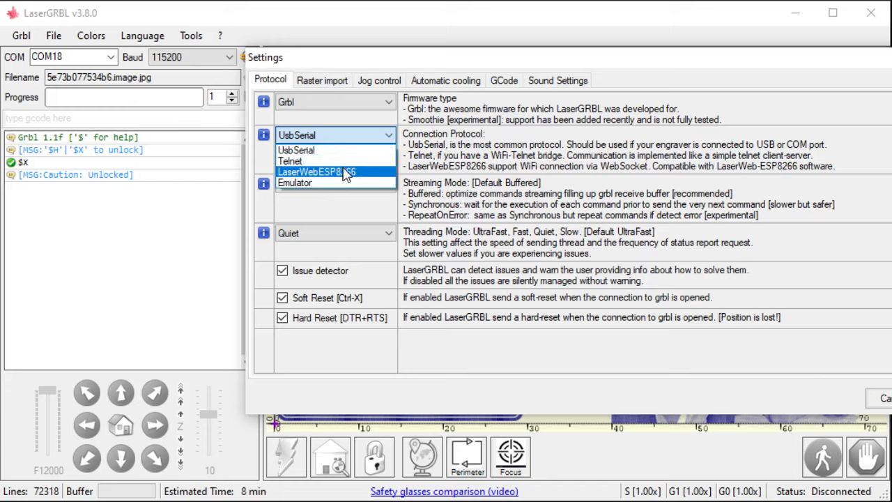
mouse_move(365, 174)
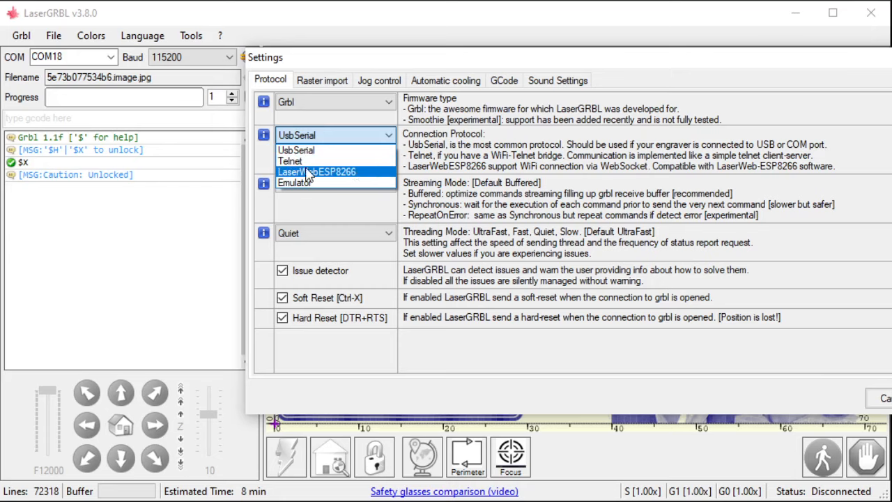
mouse_move(342, 179)
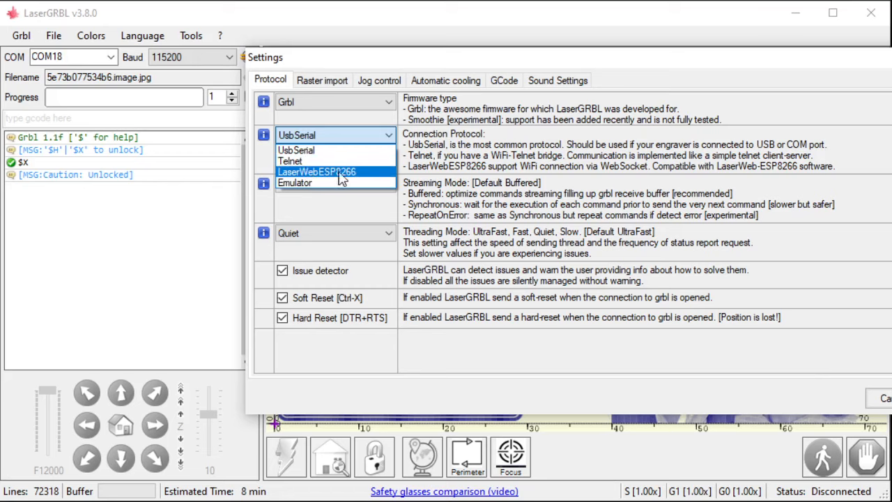
mouse_move(342, 178)
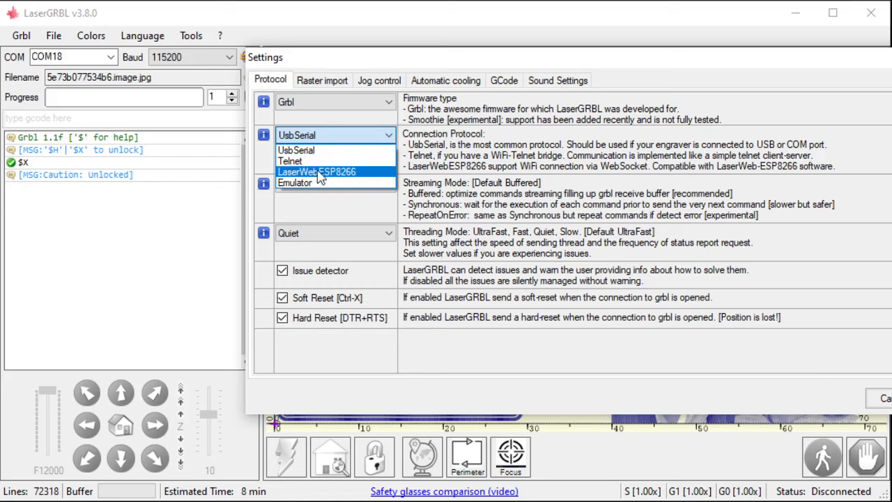
mouse_move(334, 162)
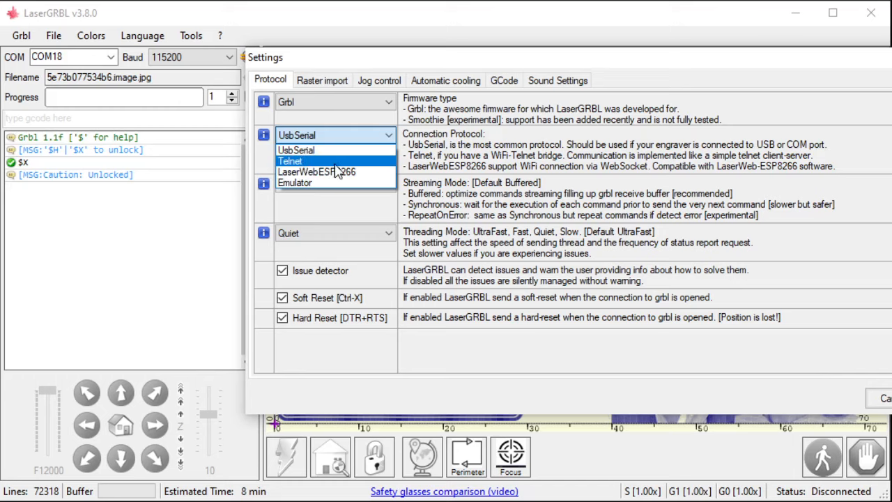
mouse_move(335, 172)
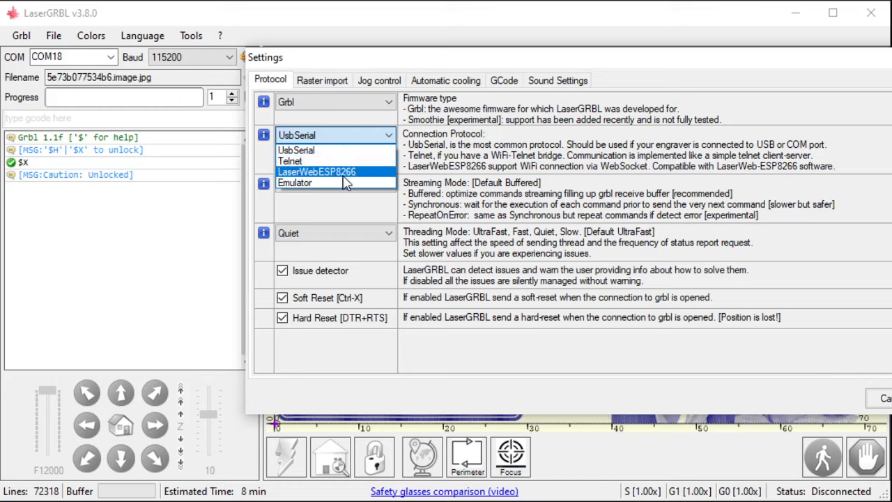
mouse_move(360, 180)
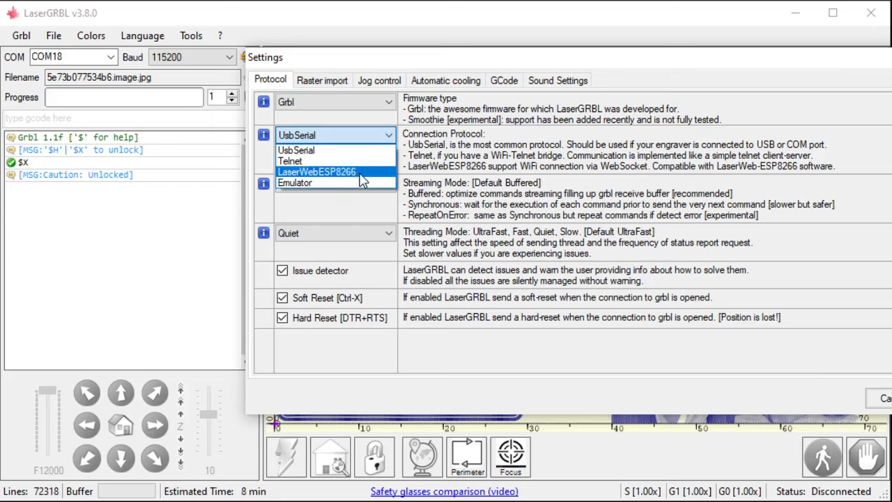
mouse_move(307, 182)
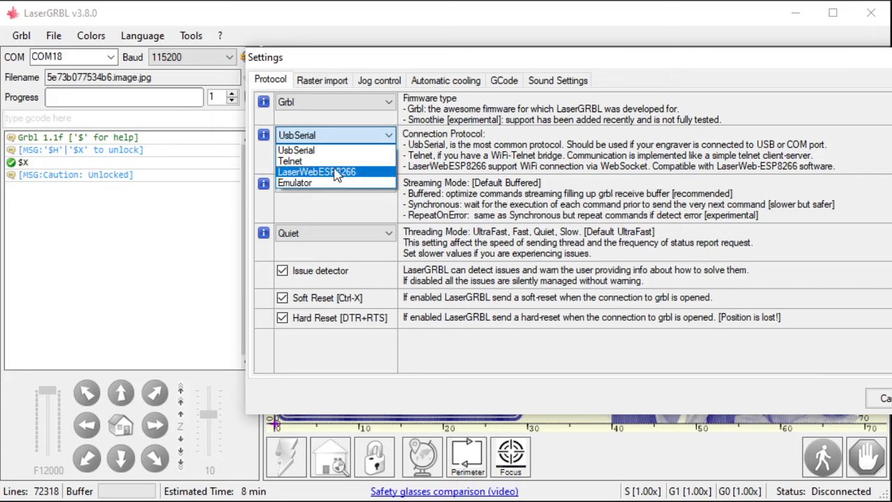
mouse_move(321, 183)
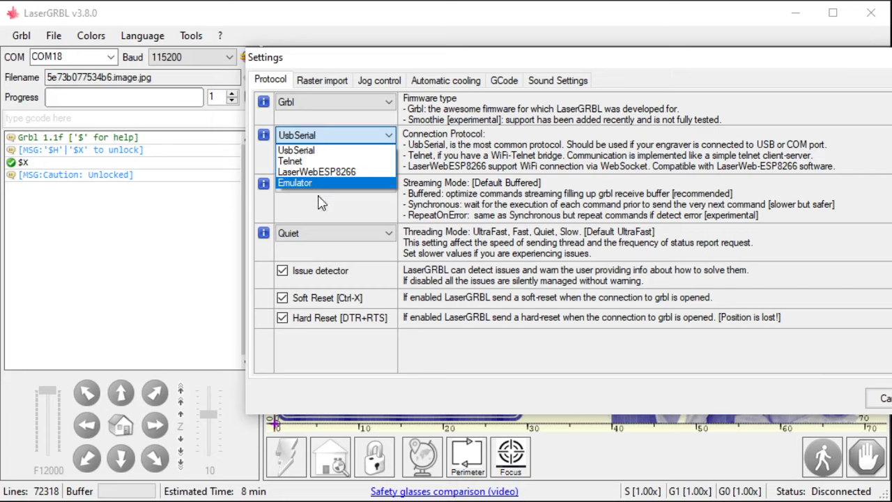
mouse_move(318, 153)
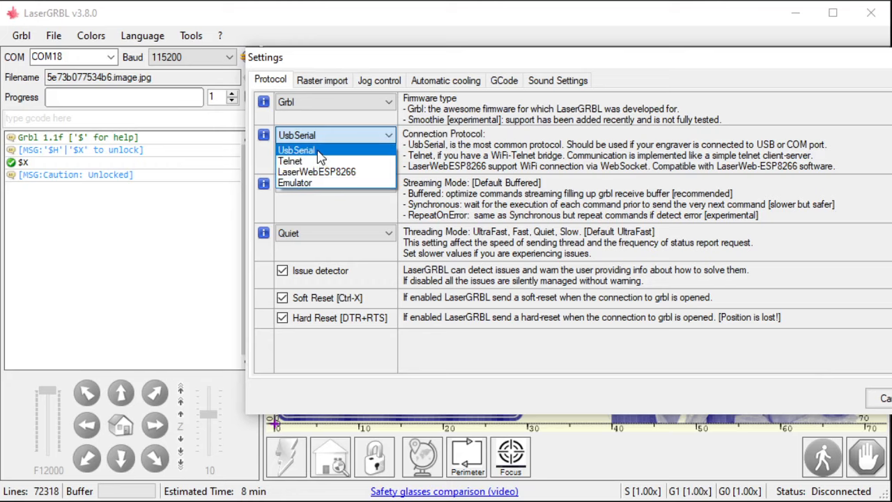
left_click(296, 150)
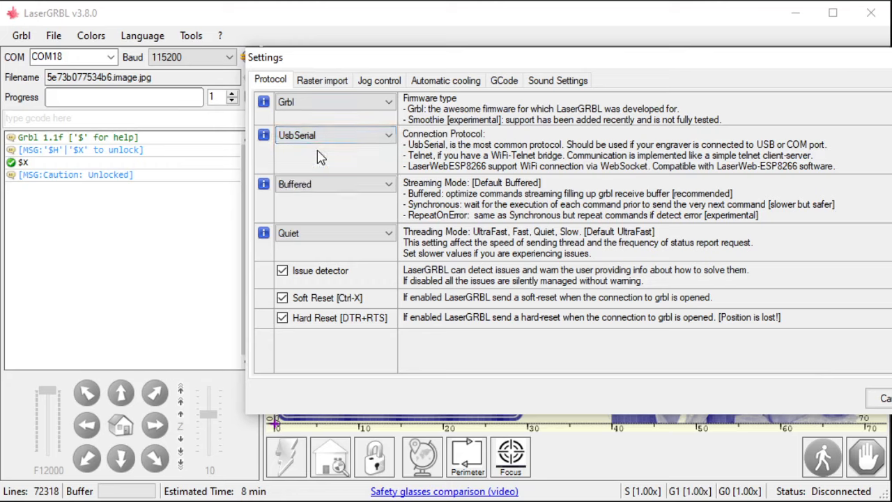
Step: Try Synchronous streaming and change the connection protocol to Telnet
left_click(335, 184)
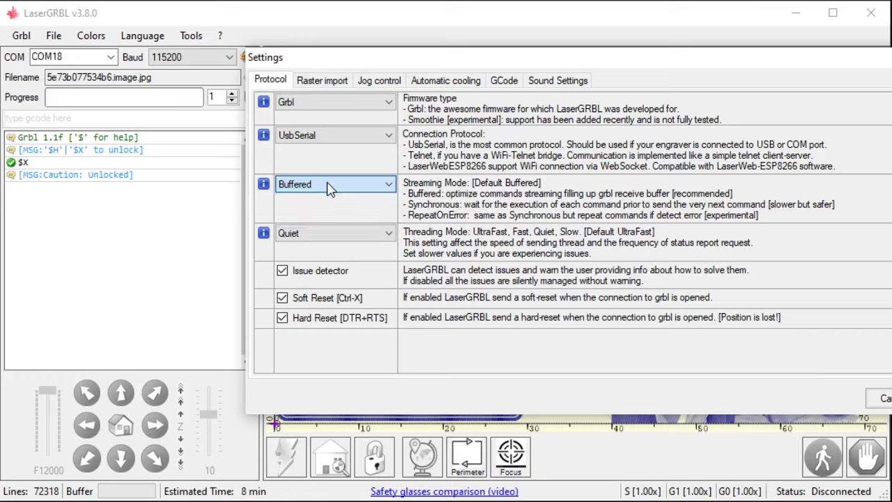
left_click(334, 184)
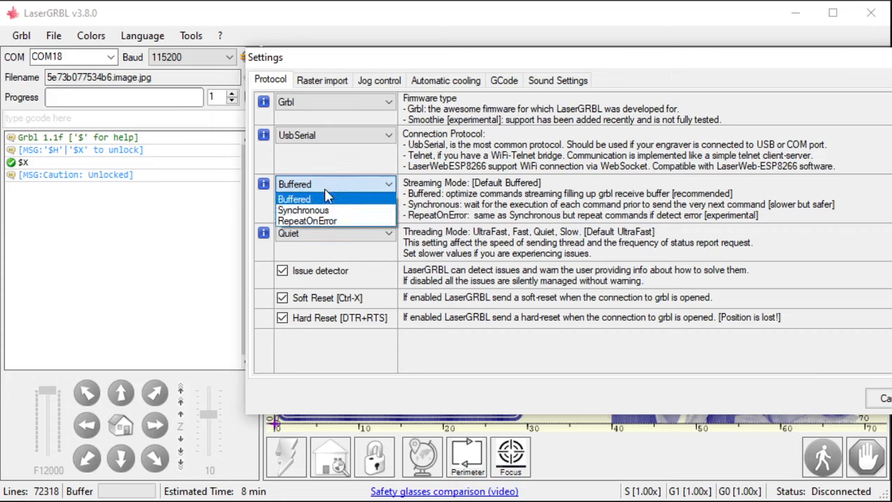
left_click(304, 209)
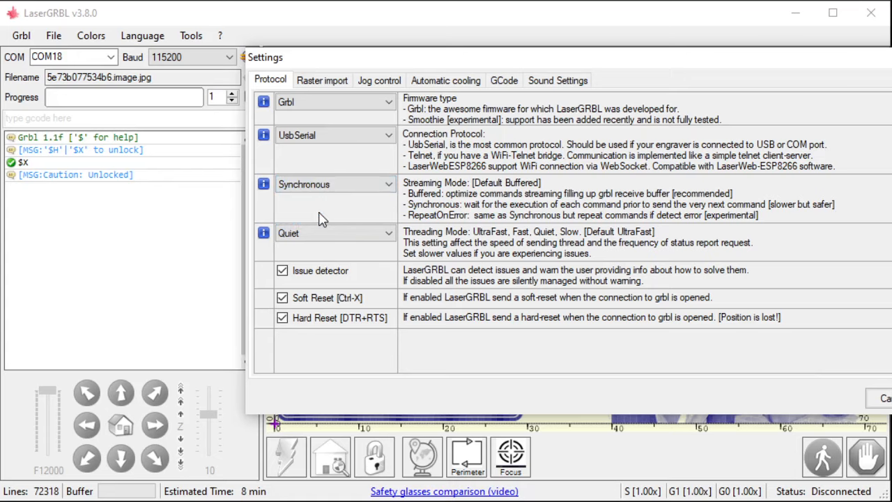
left_click(334, 134)
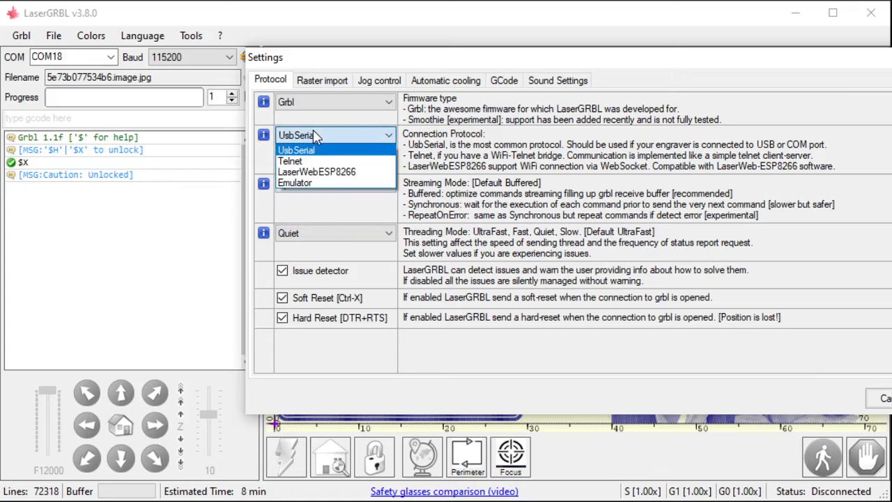
left_click(290, 161)
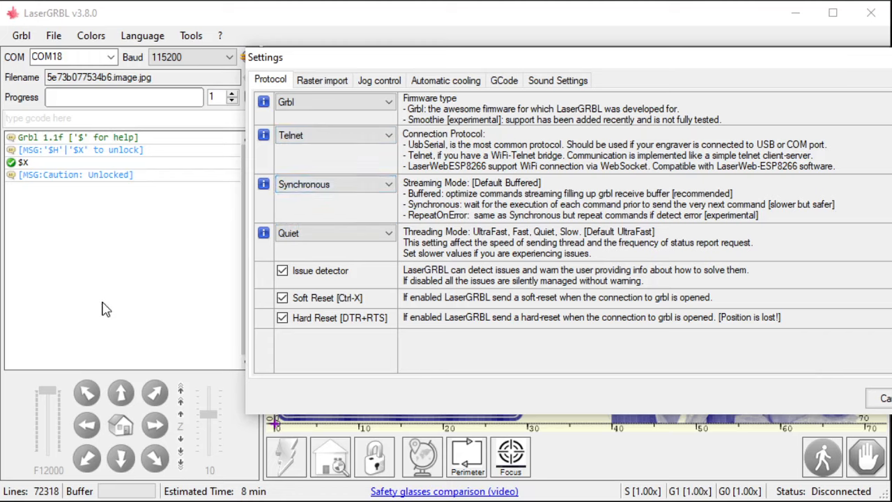
mouse_move(90, 321)
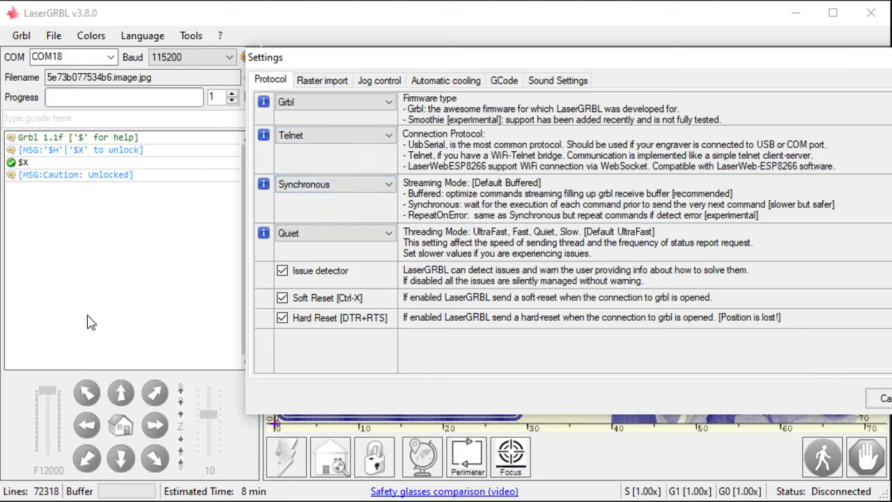
mouse_move(39, 153)
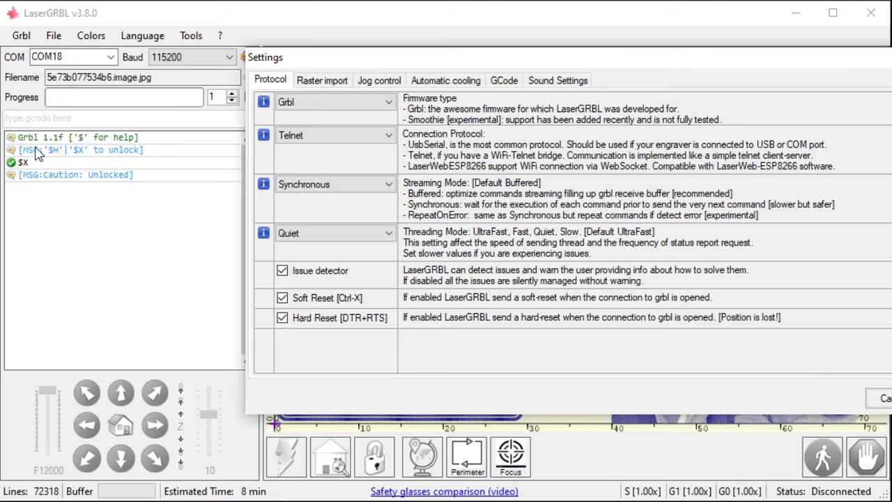
mouse_move(14, 170)
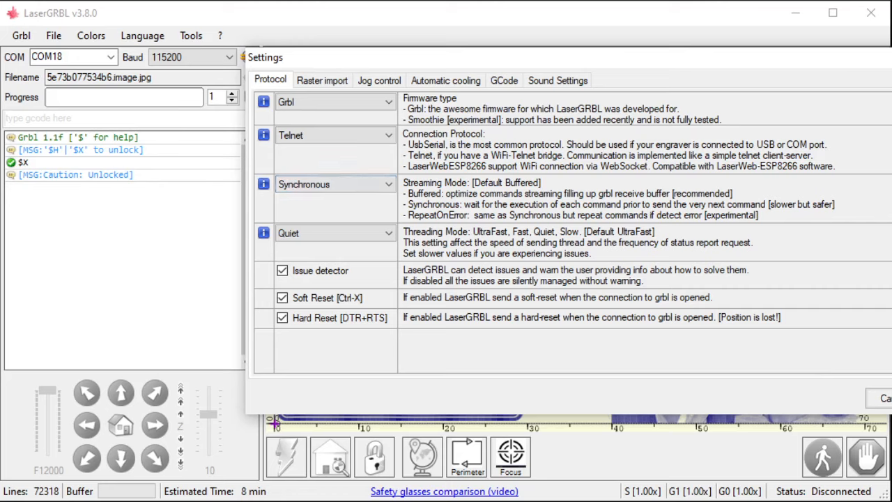
mouse_move(327, 224)
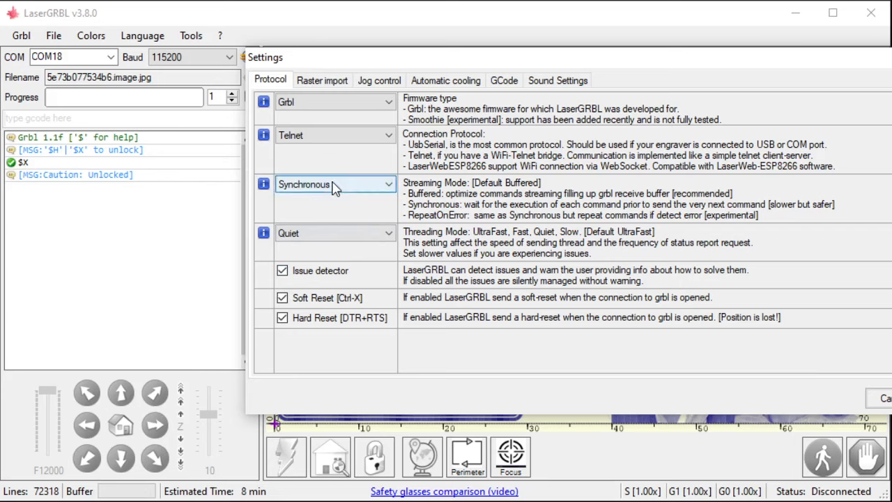
Step: Switch streaming to Buffered, try RepeatOnError, then settle back on Buffered
left_click(335, 184)
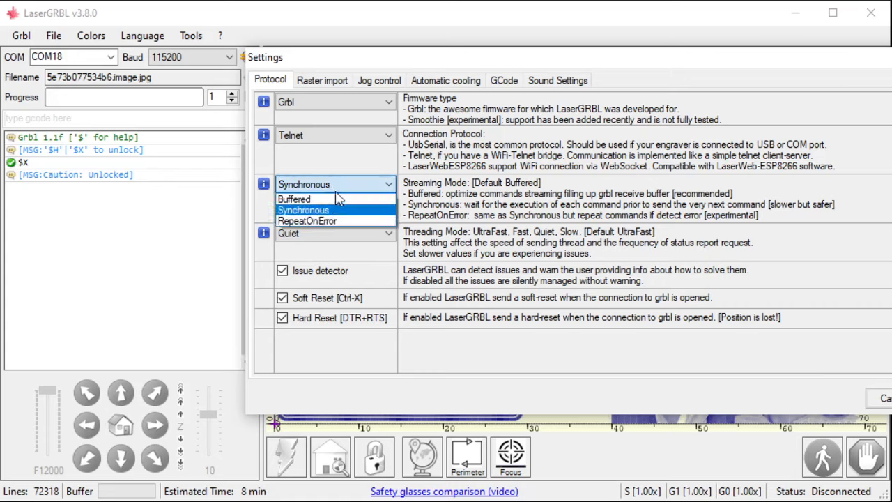
left_click(292, 198)
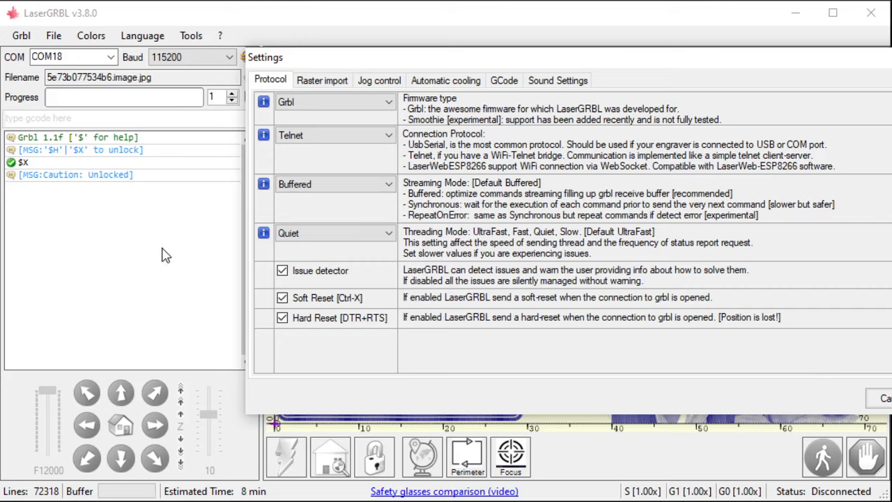
mouse_move(207, 232)
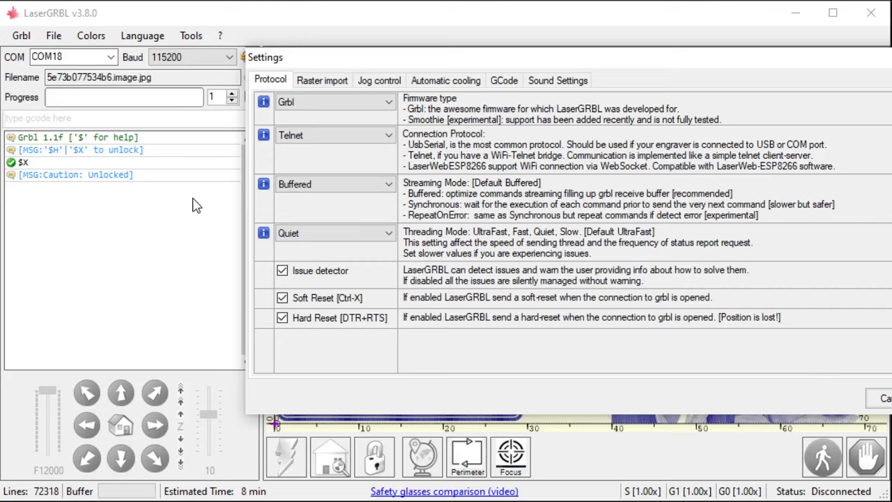
mouse_move(195, 201)
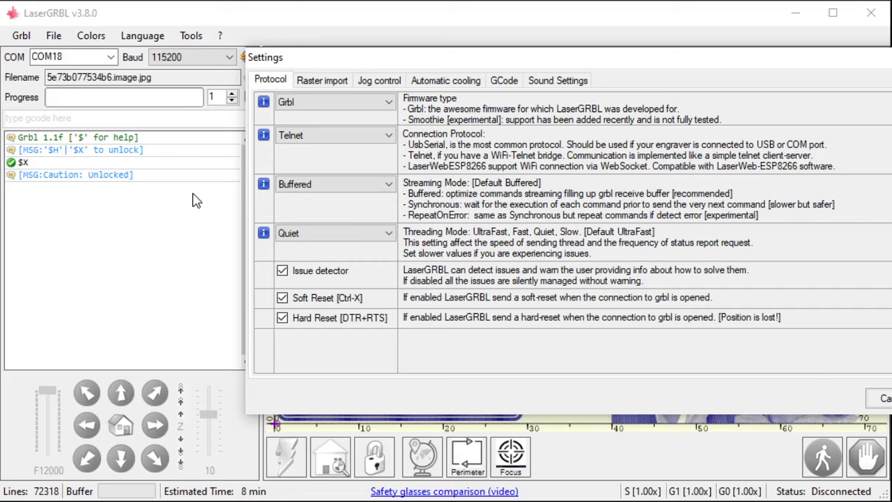
mouse_move(205, 192)
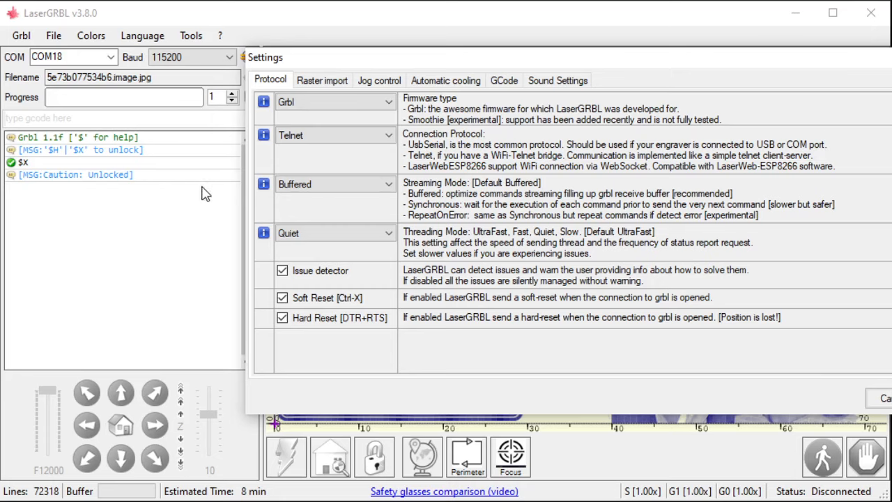
left_click(335, 184)
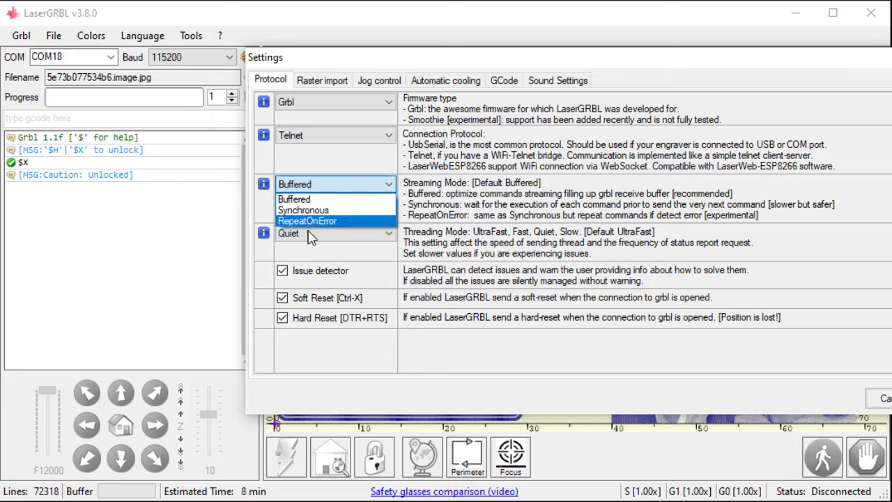
left_click(307, 220)
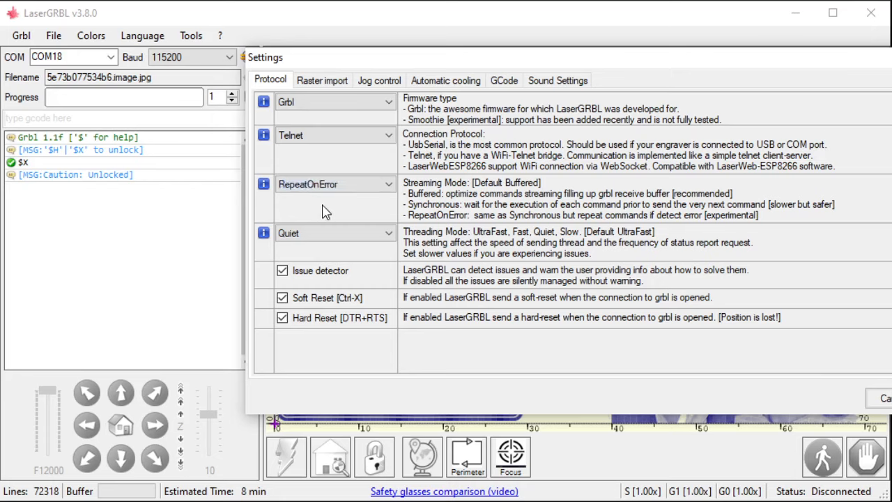
mouse_move(309, 211)
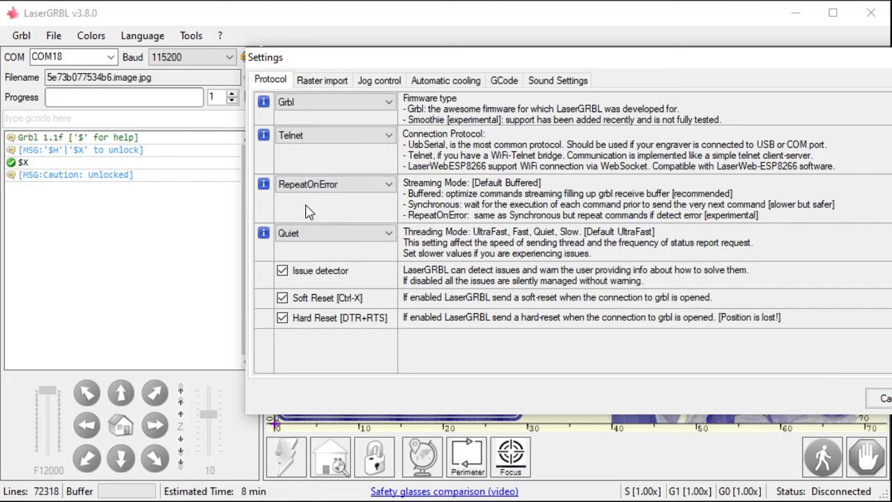
mouse_move(335, 195)
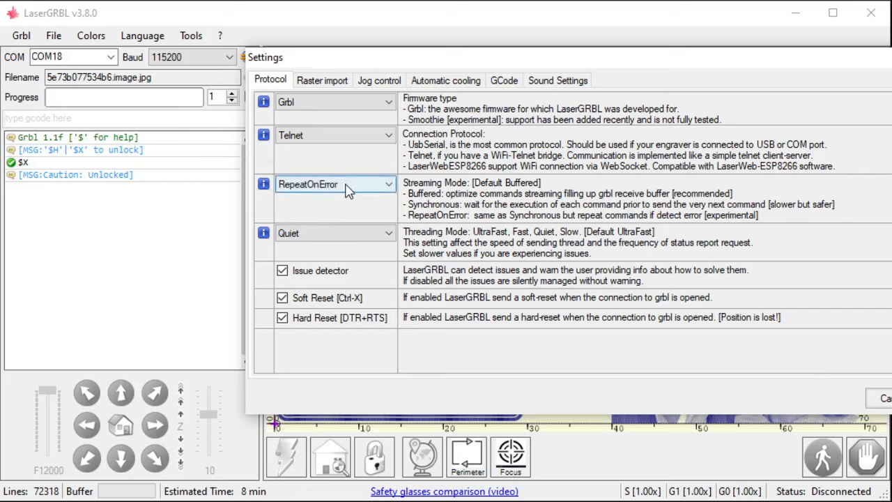
left_click(334, 184)
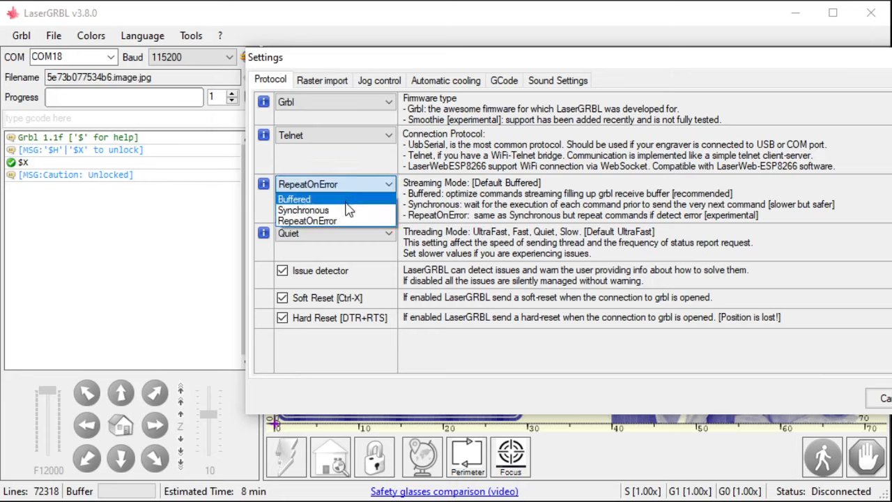
left_click(292, 198)
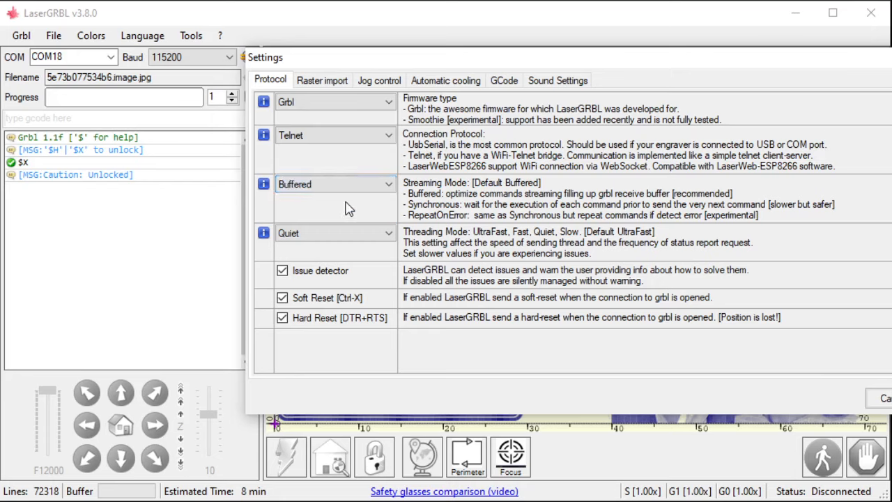
mouse_move(333, 213)
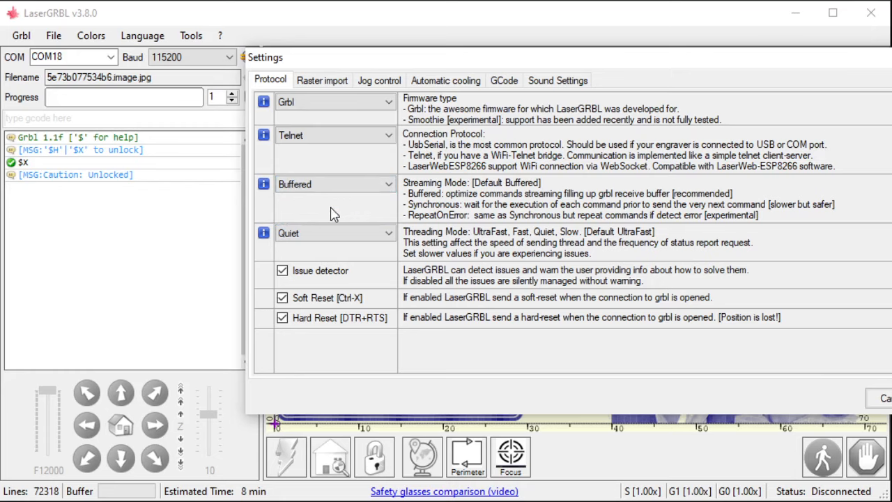
left_click(334, 233)
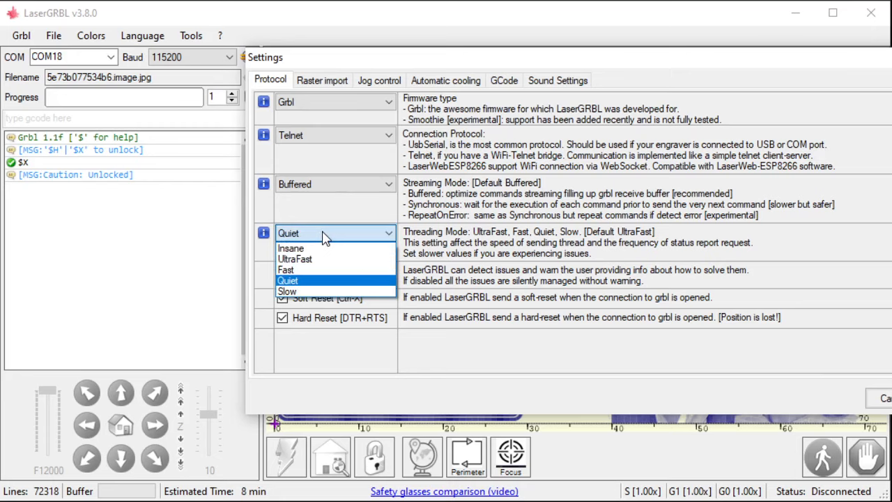
mouse_move(328, 217)
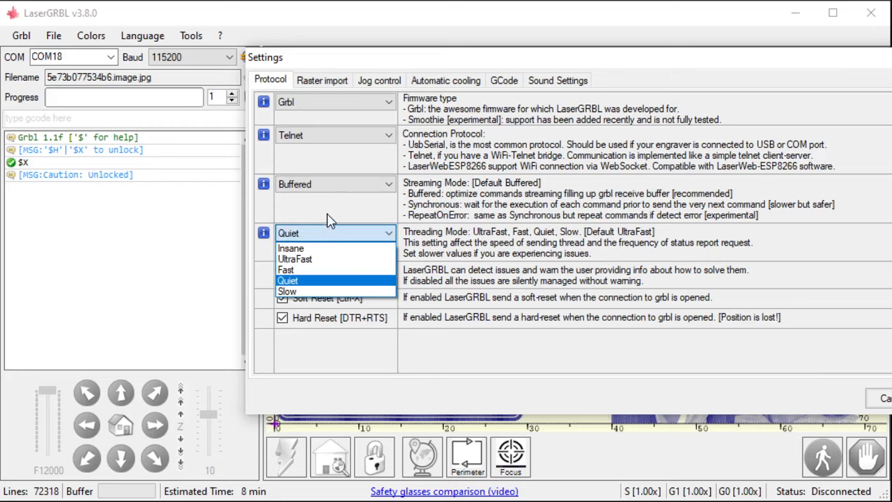
left_click(287, 281)
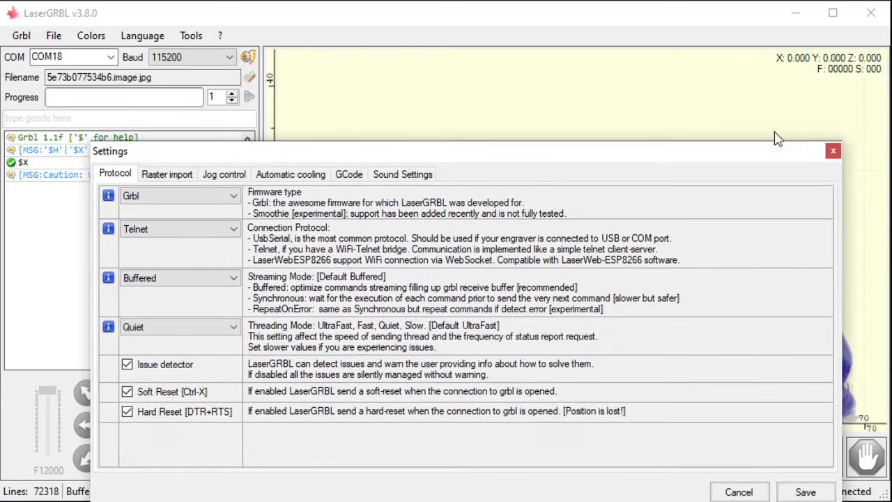
mouse_move(792, 62)
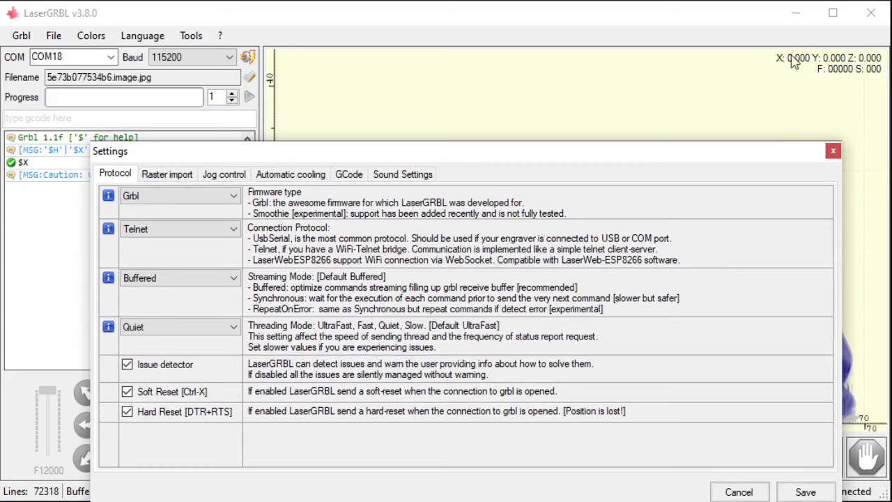
mouse_move(828, 75)
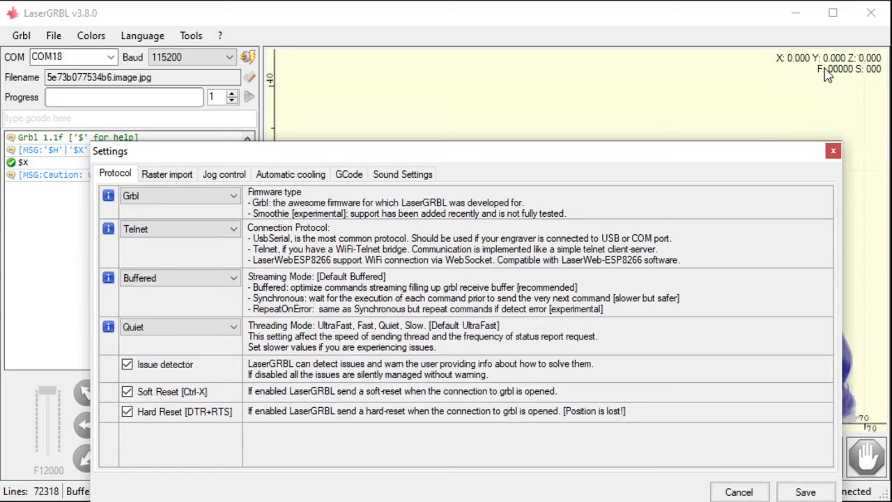
mouse_move(839, 76)
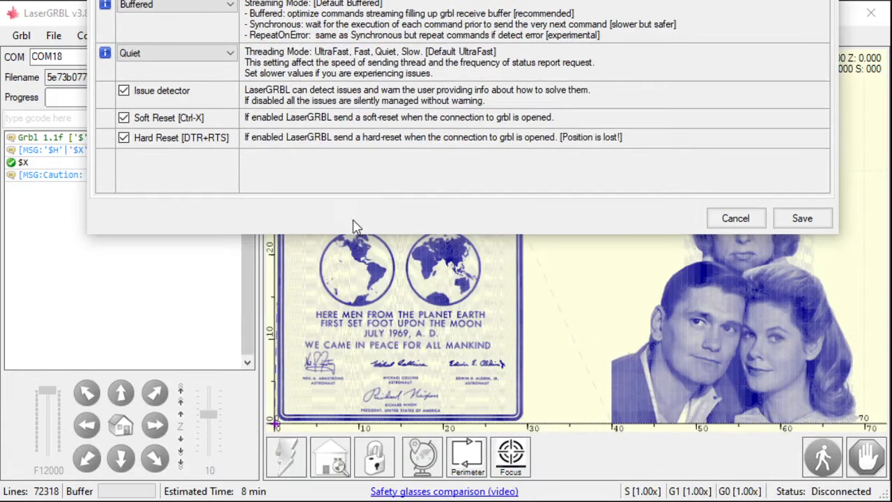
mouse_move(279, 432)
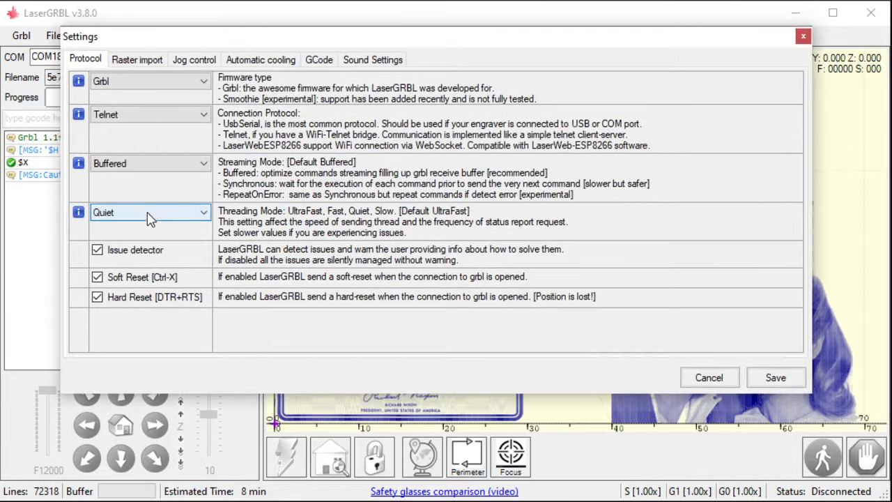
left_click(151, 211)
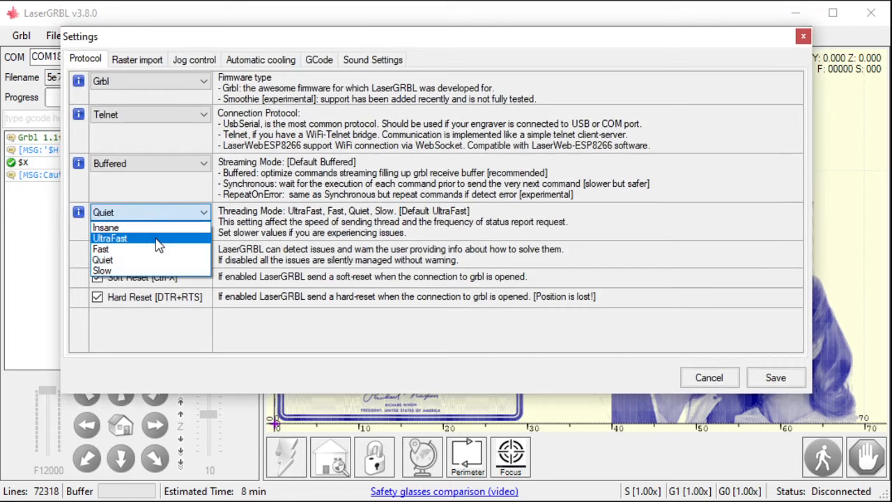
mouse_move(170, 260)
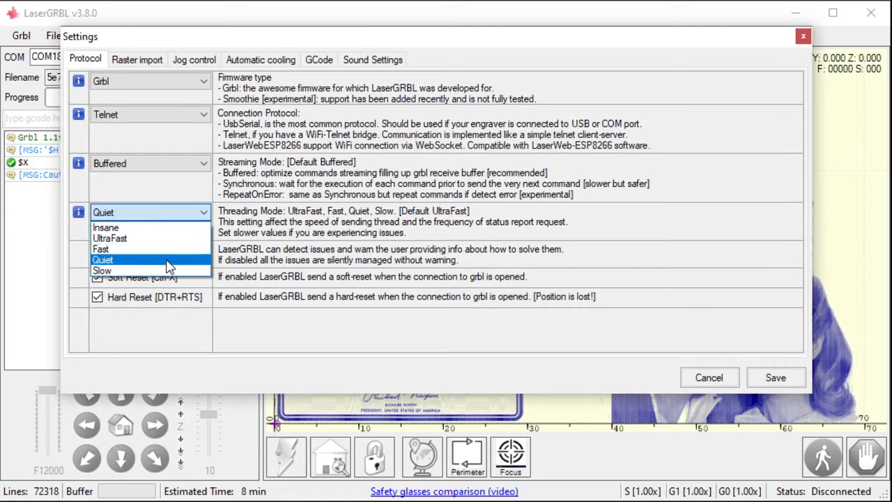
left_click(103, 259)
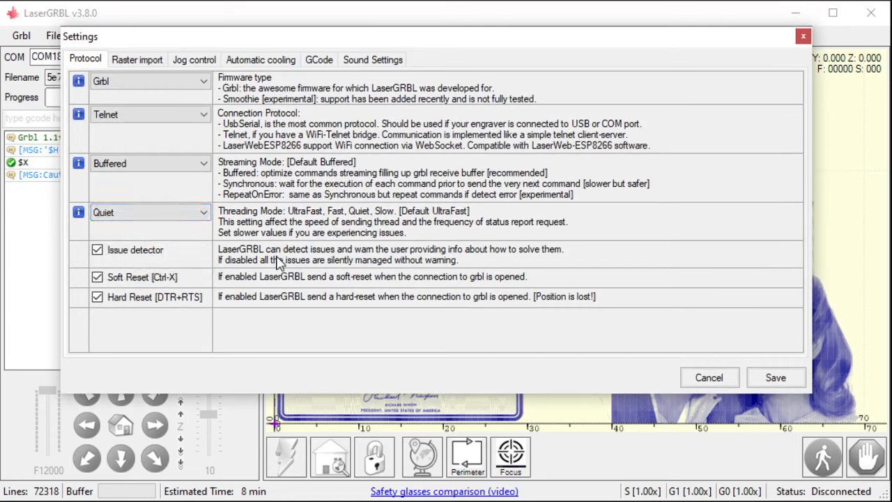
mouse_move(374, 428)
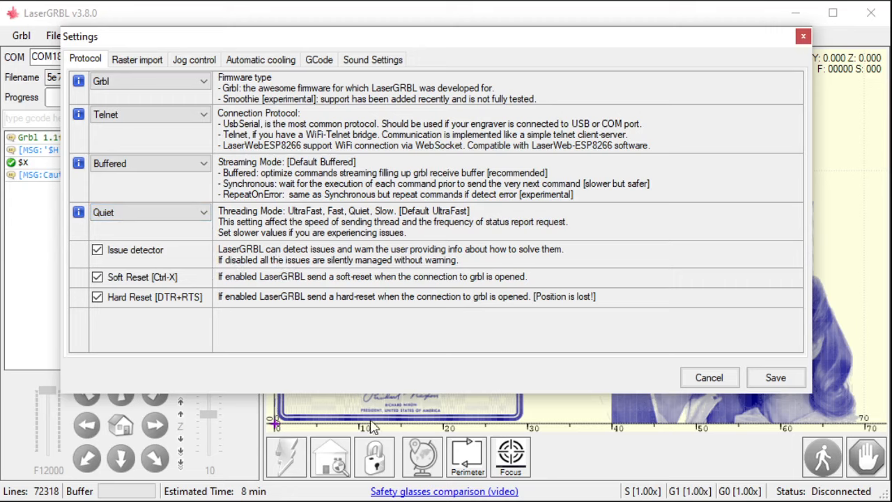
mouse_move(382, 403)
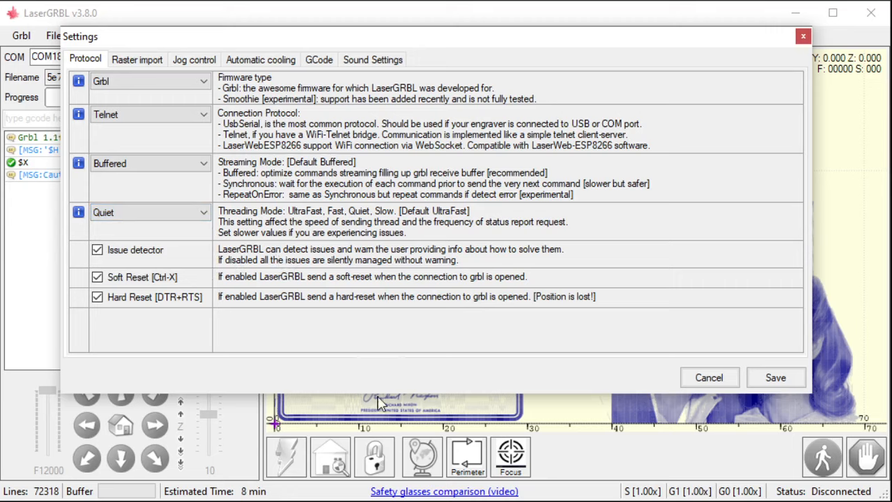
mouse_move(355, 371)
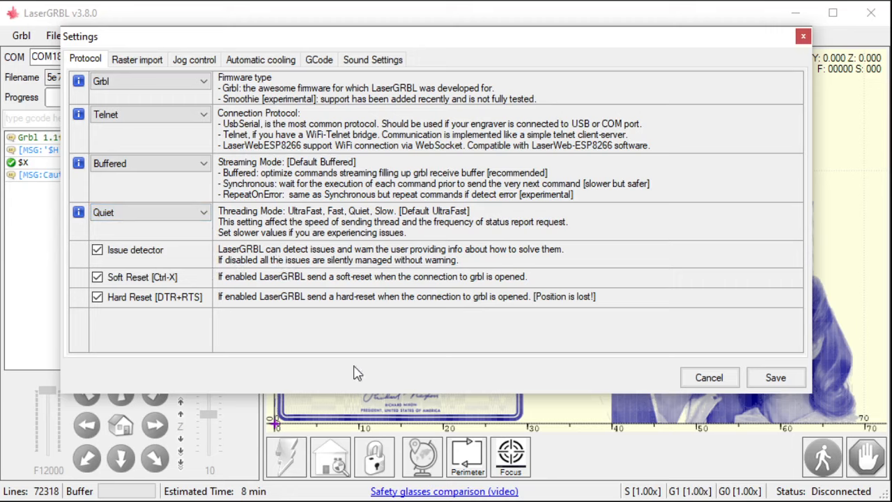
left_click(97, 249)
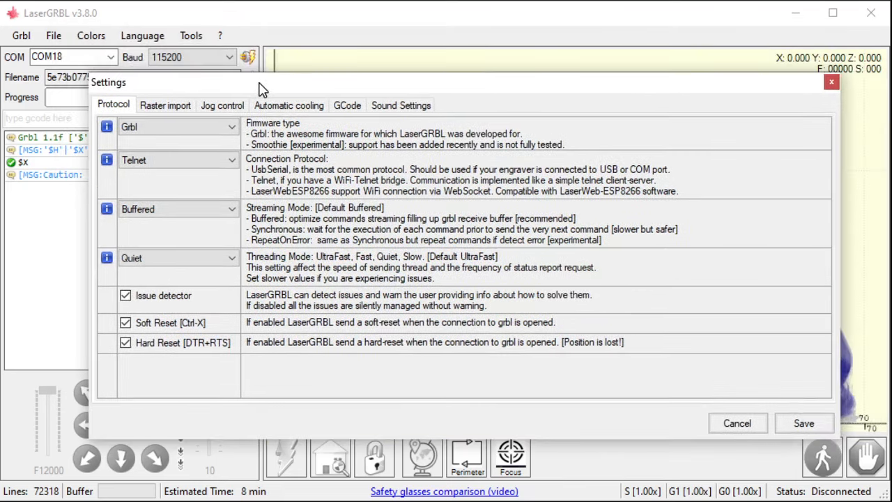
mouse_move(226, 318)
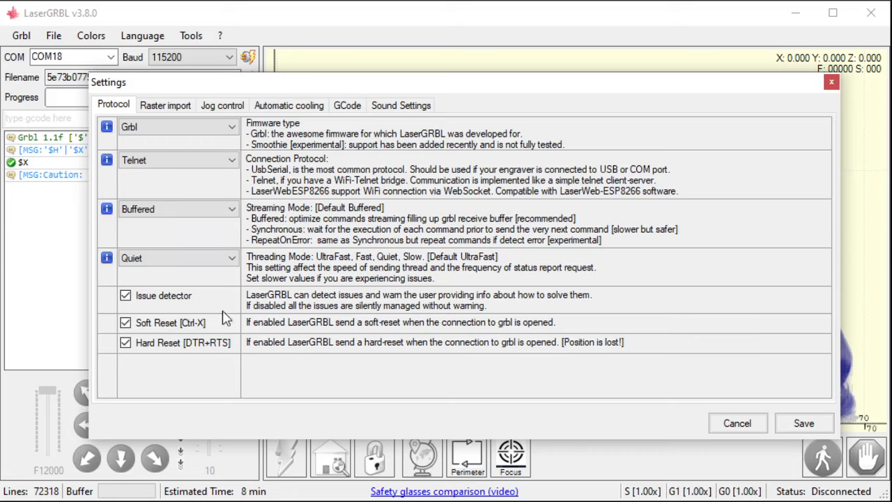
mouse_move(188, 313)
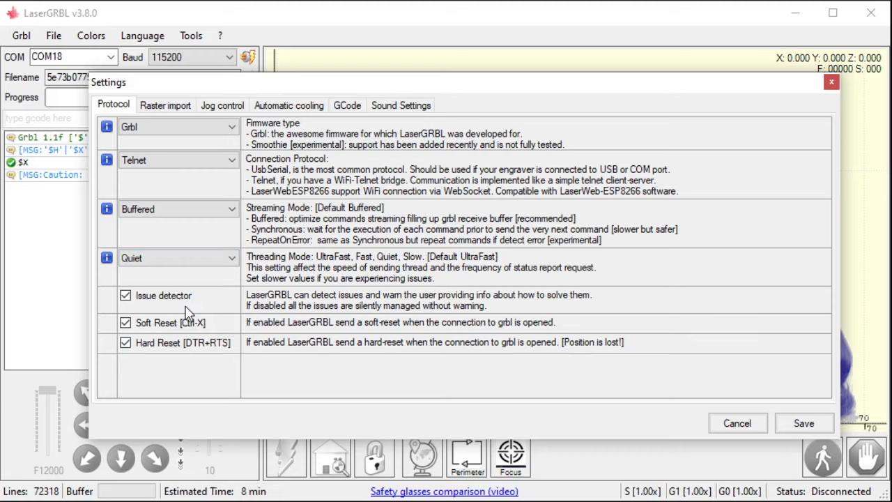
mouse_move(285, 307)
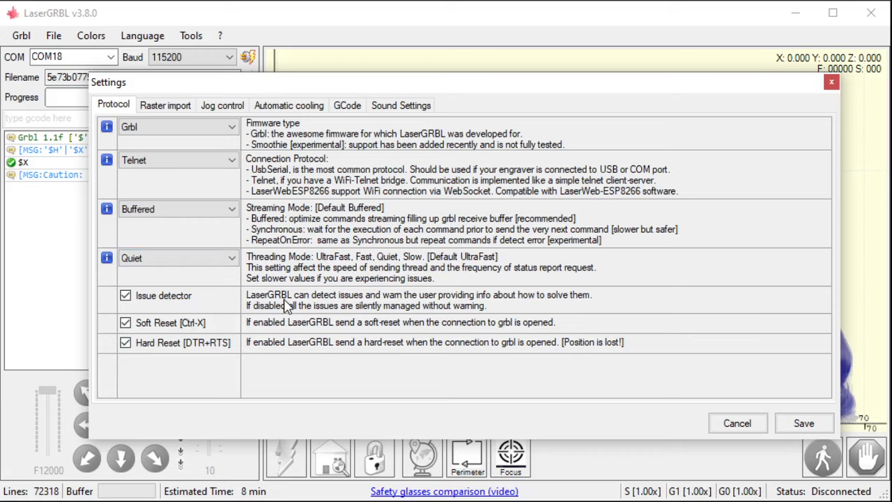
left_click(125, 323)
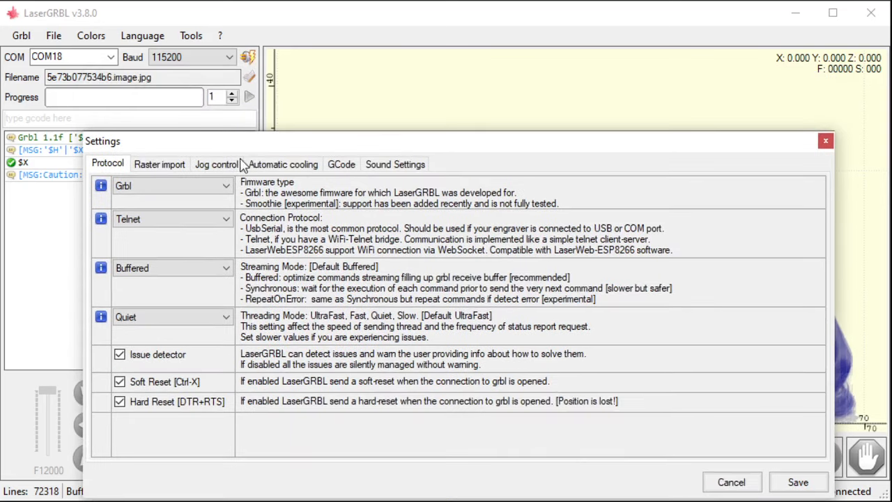
mouse_move(298, 229)
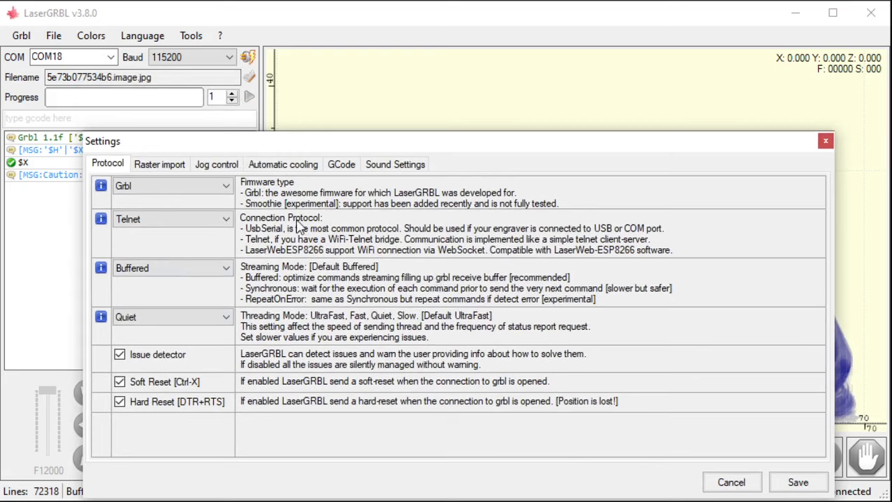
left_click(120, 382)
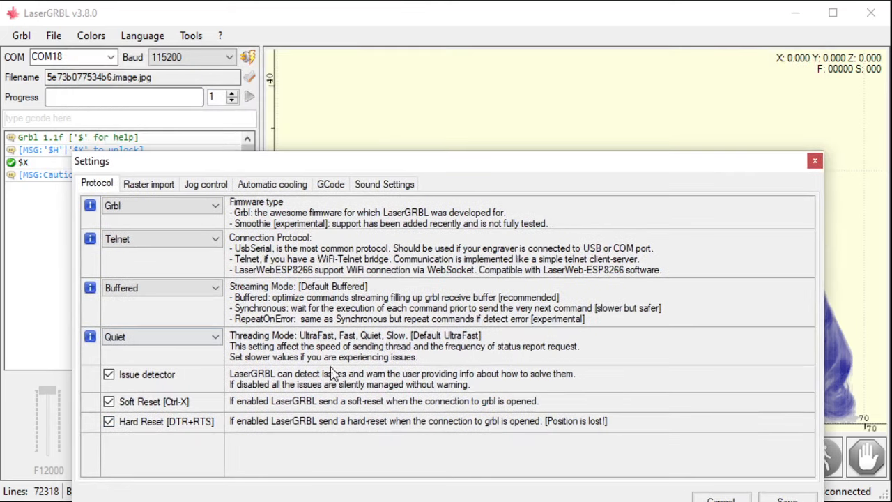
mouse_move(416, 167)
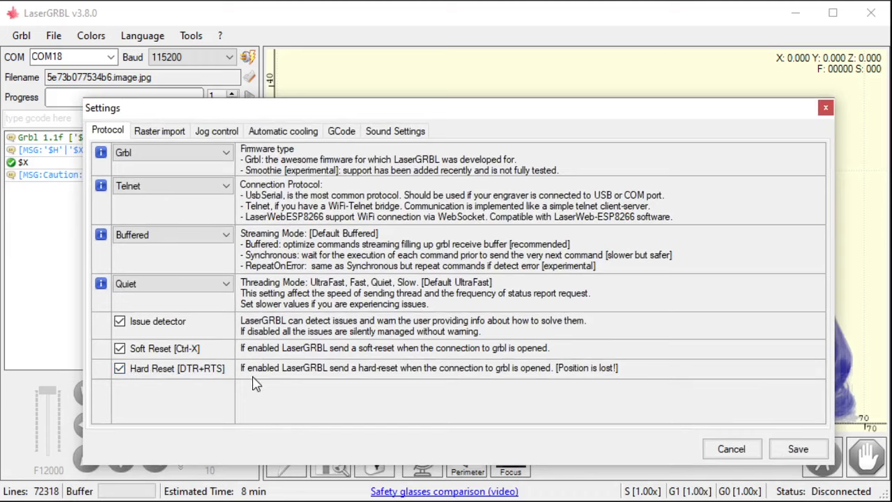
mouse_move(263, 385)
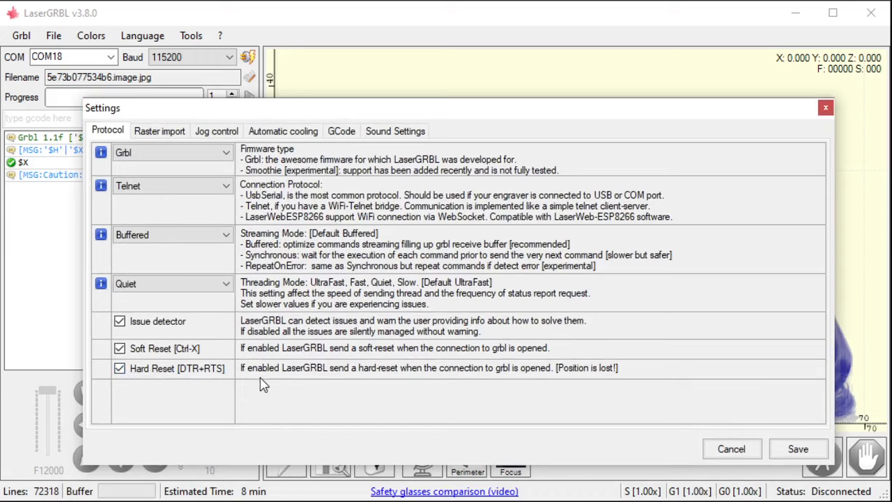
mouse_move(518, 368)
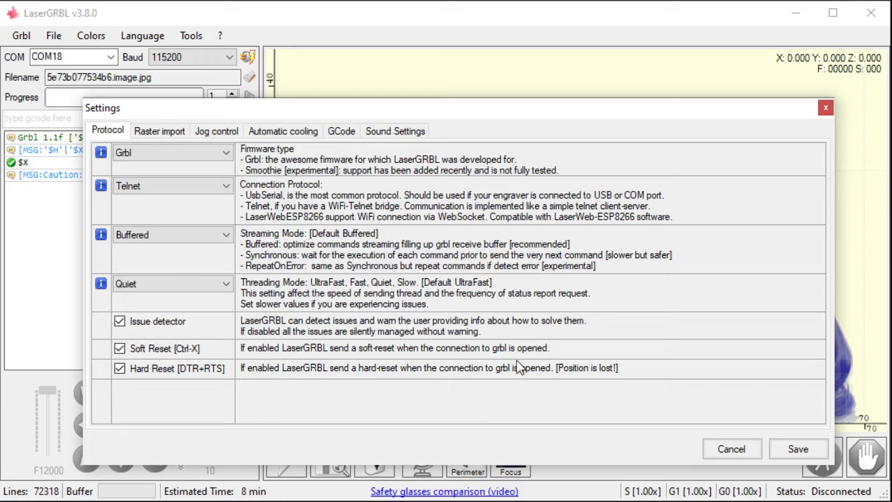
mouse_move(454, 374)
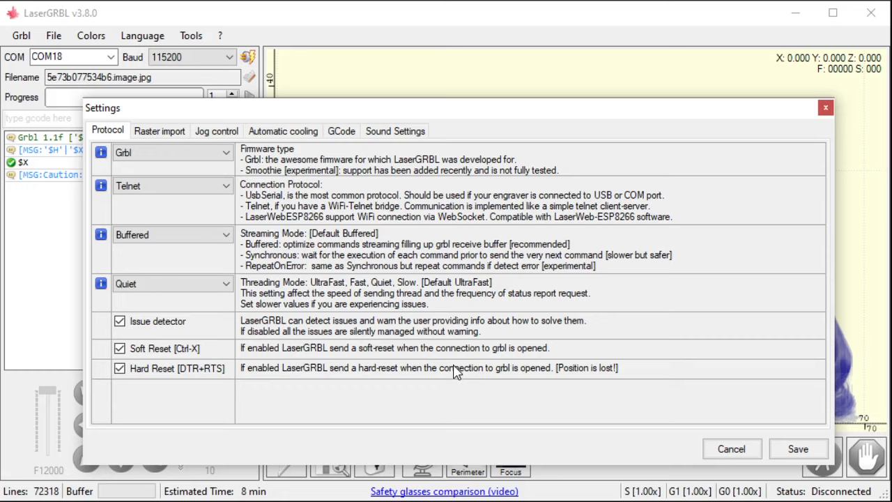
mouse_move(662, 390)
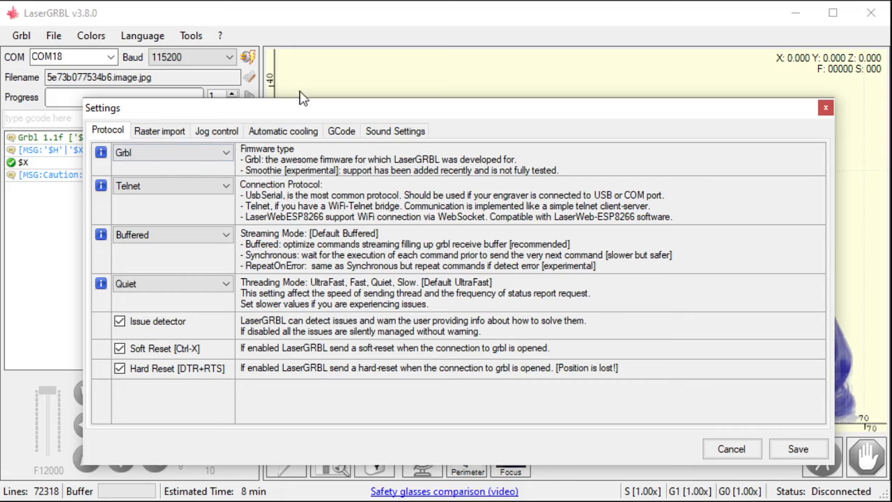
Step: Show the Raster import settings with Support PWM ticked
left_click(159, 118)
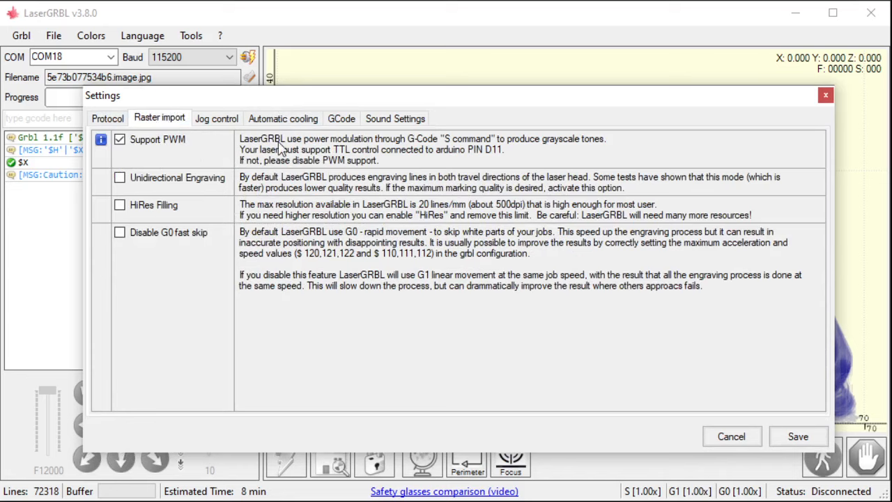
mouse_move(328, 153)
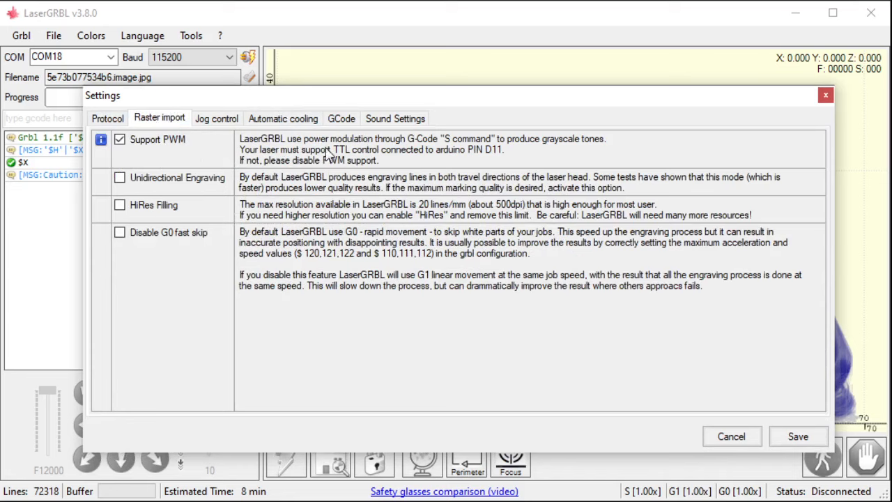
mouse_move(342, 148)
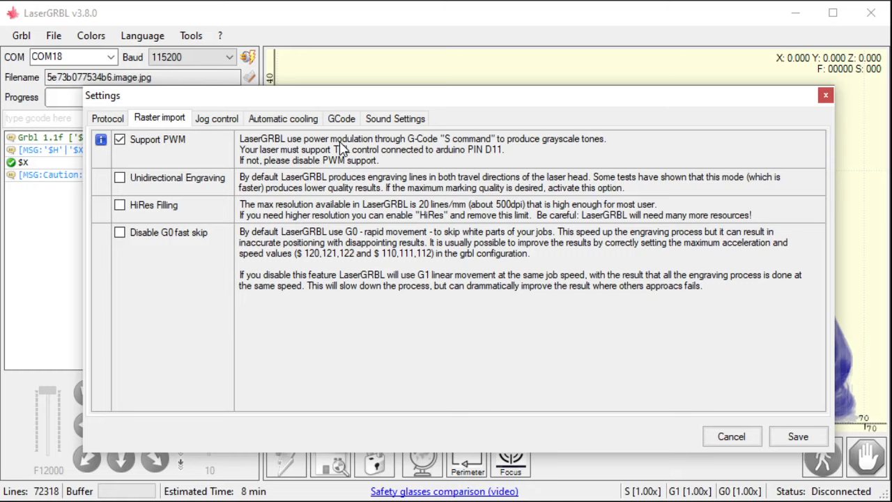
mouse_move(320, 162)
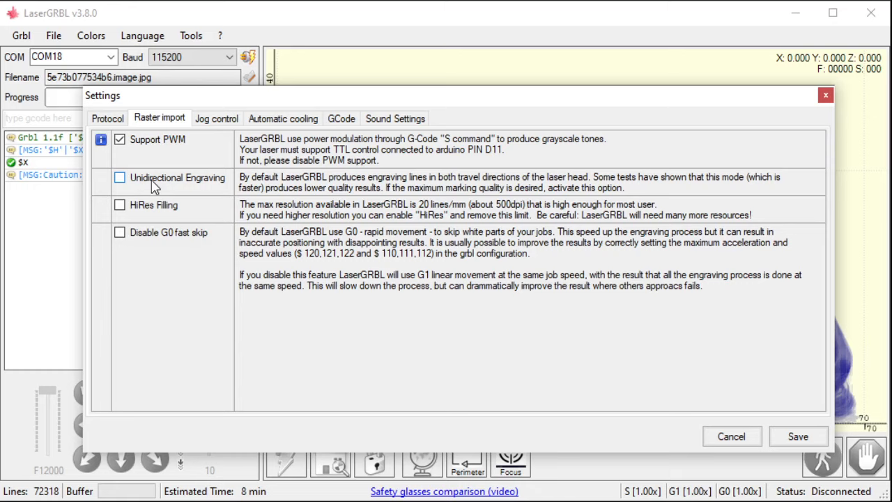
mouse_move(156, 187)
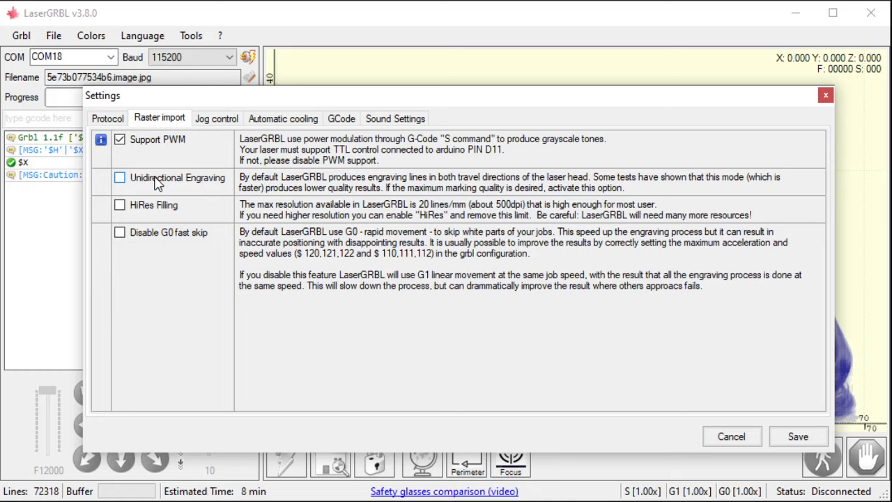
mouse_move(147, 173)
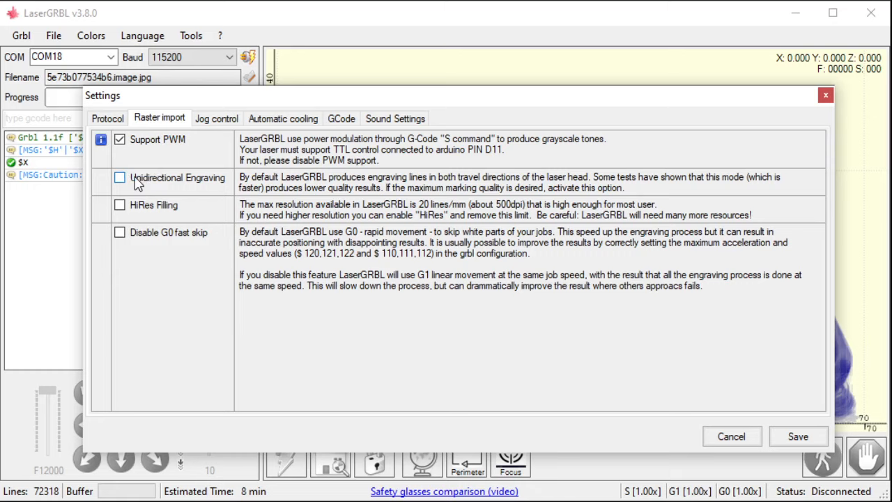
mouse_move(119, 234)
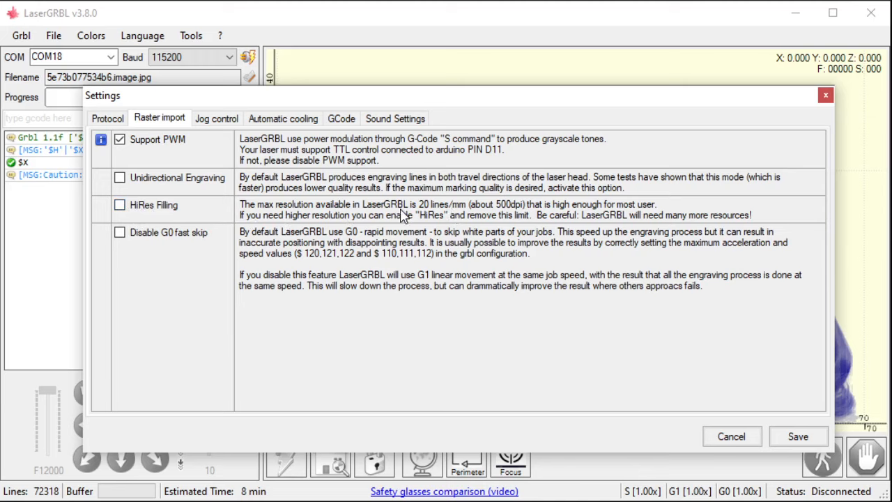
mouse_move(457, 202)
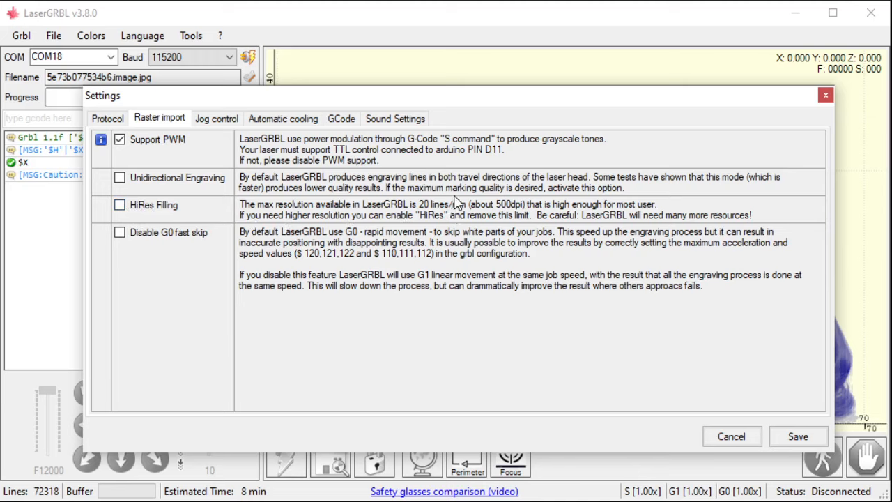
mouse_move(376, 254)
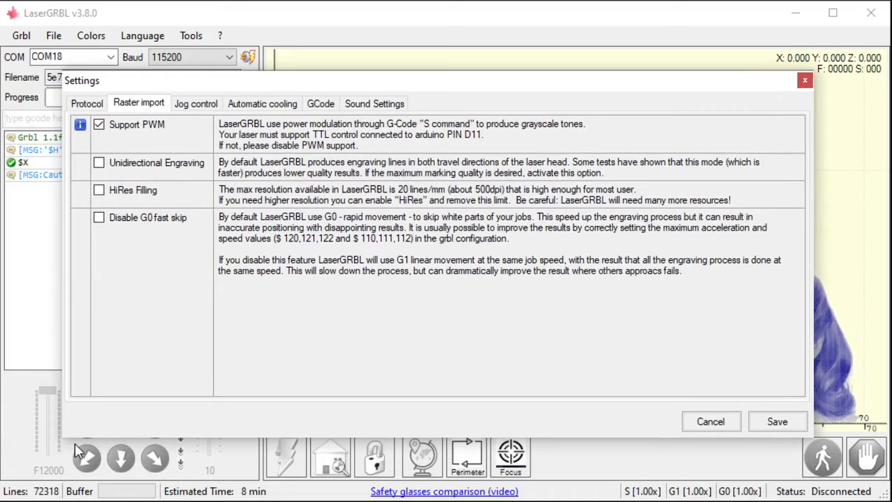
mouse_move(287, 78)
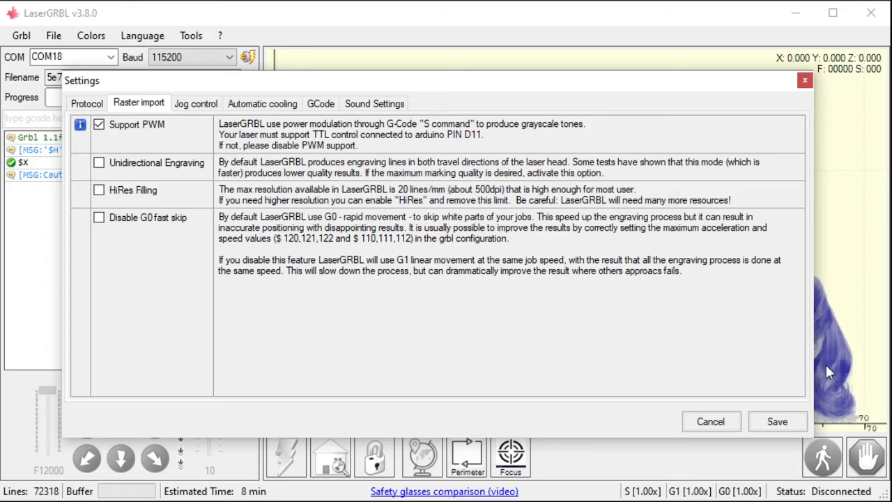
mouse_move(229, 198)
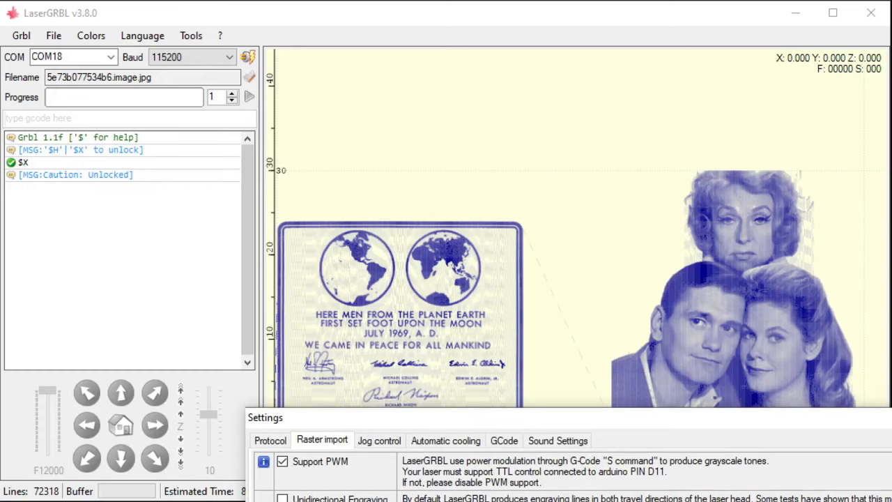
mouse_move(15, 488)
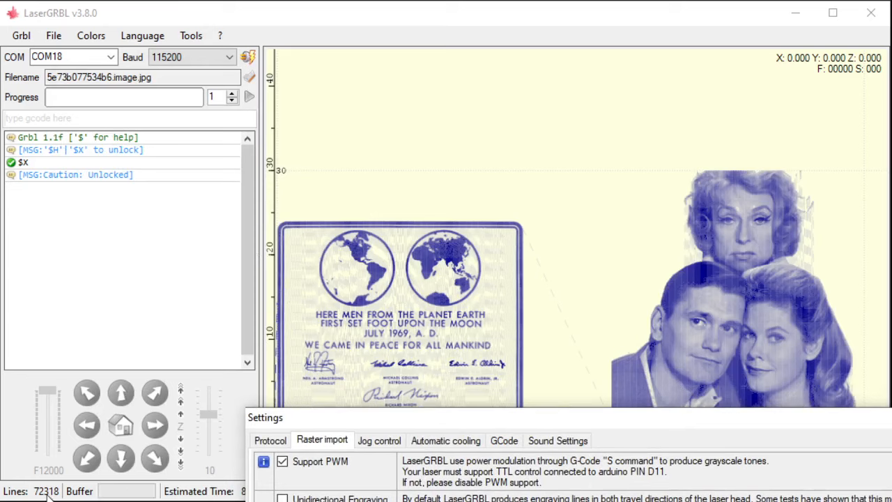
mouse_move(234, 468)
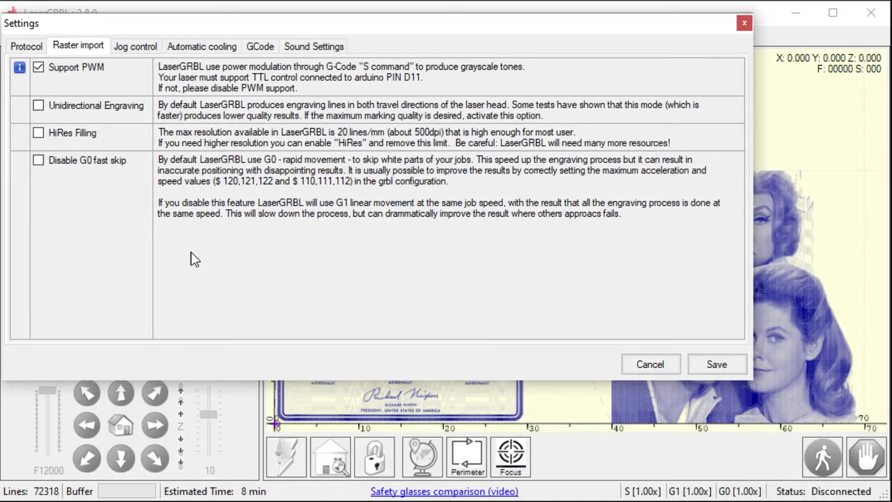
mouse_move(172, 288)
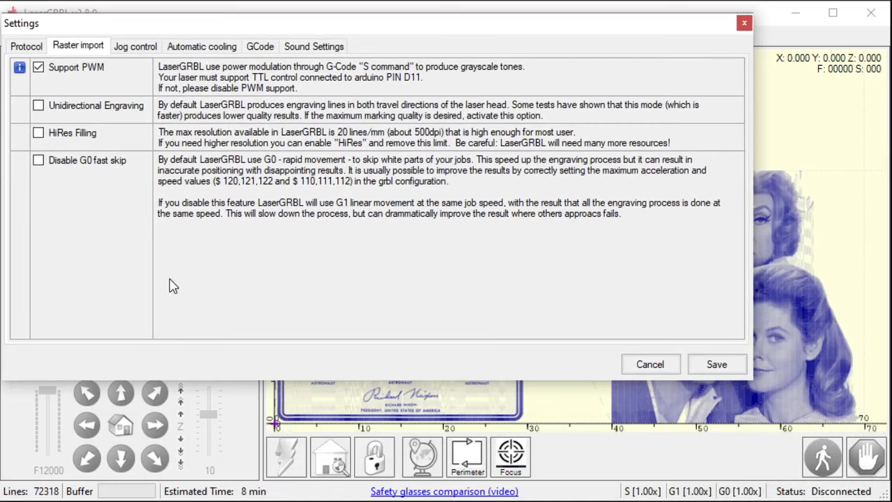
mouse_move(215, 291)
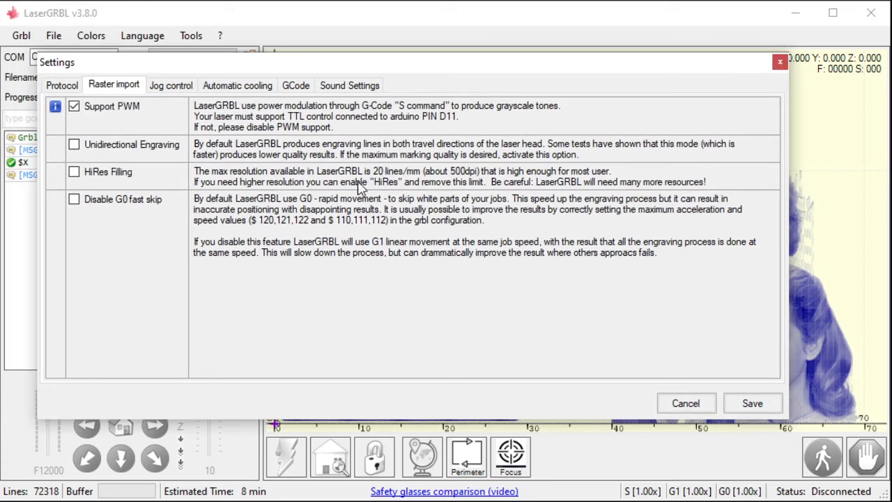
mouse_move(397, 192)
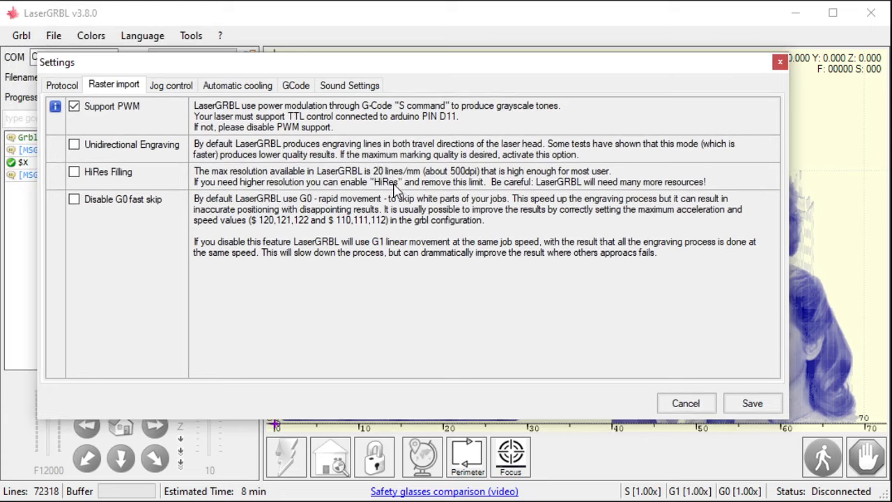
mouse_move(369, 194)
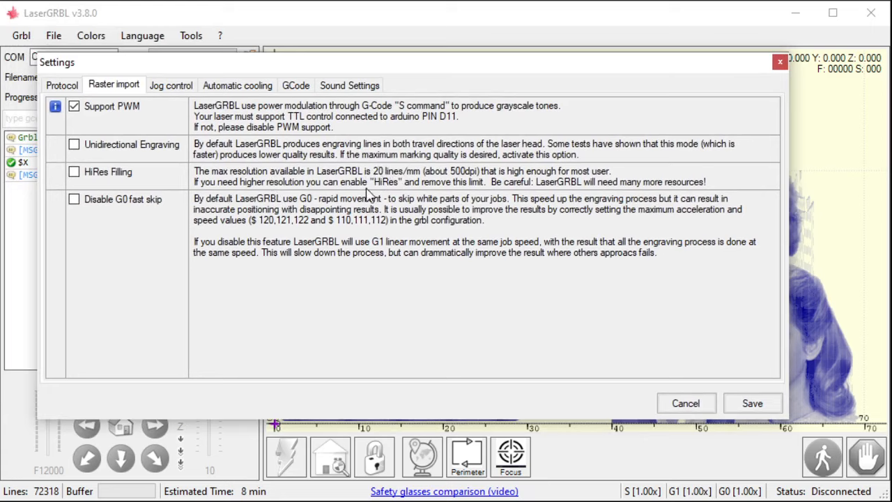
mouse_move(212, 254)
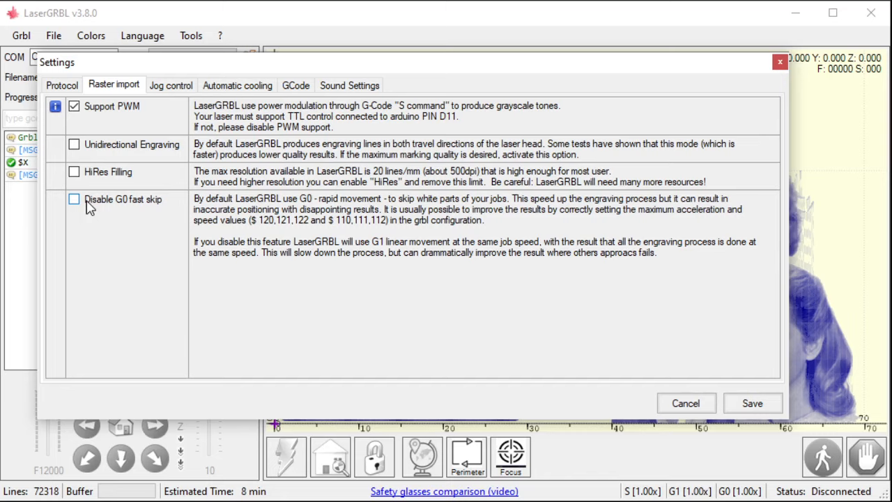
mouse_move(91, 207)
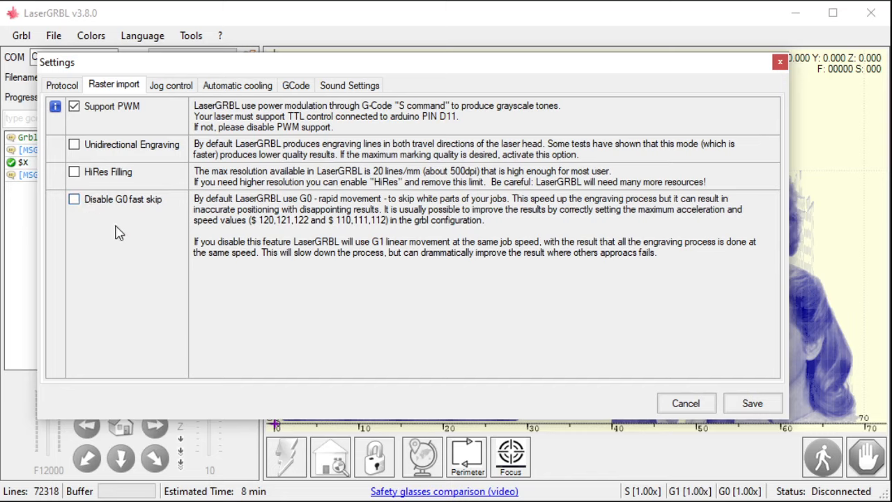
mouse_move(119, 212)
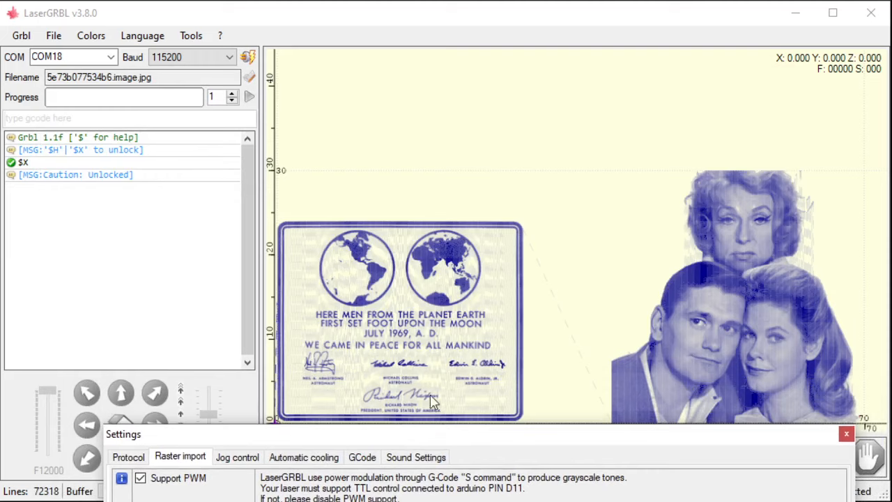
mouse_move(371, 399)
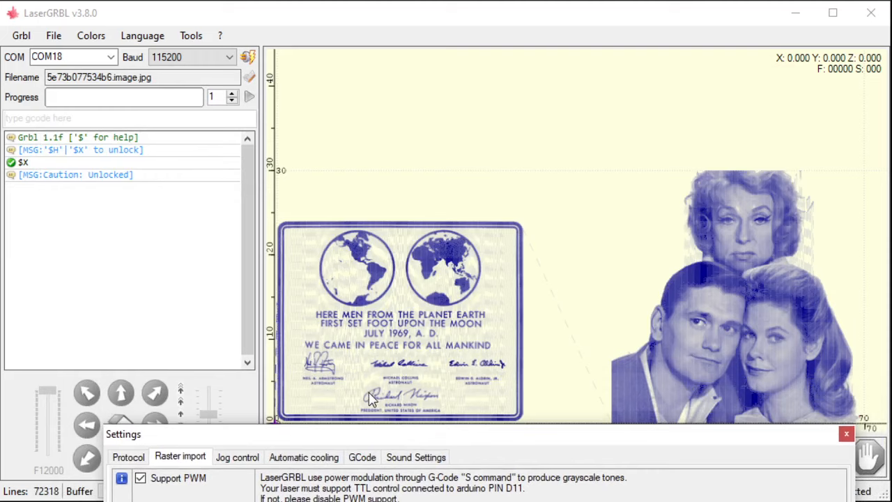
mouse_move(281, 398)
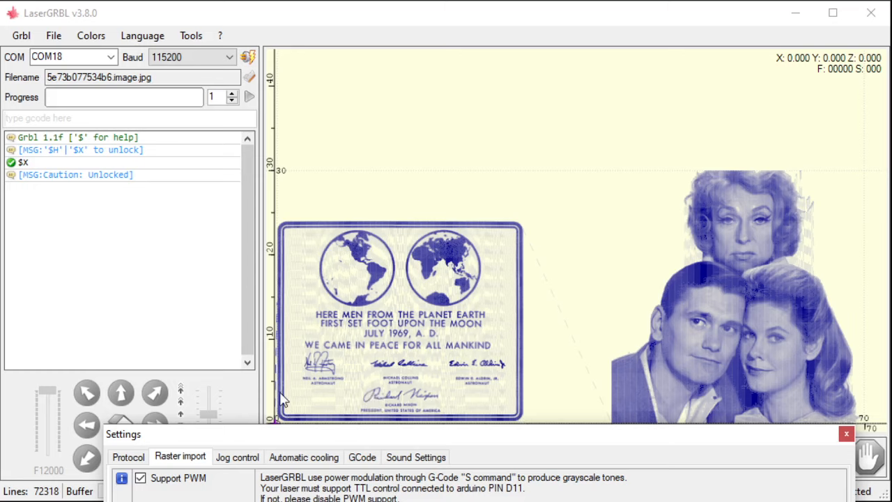
mouse_move(299, 397)
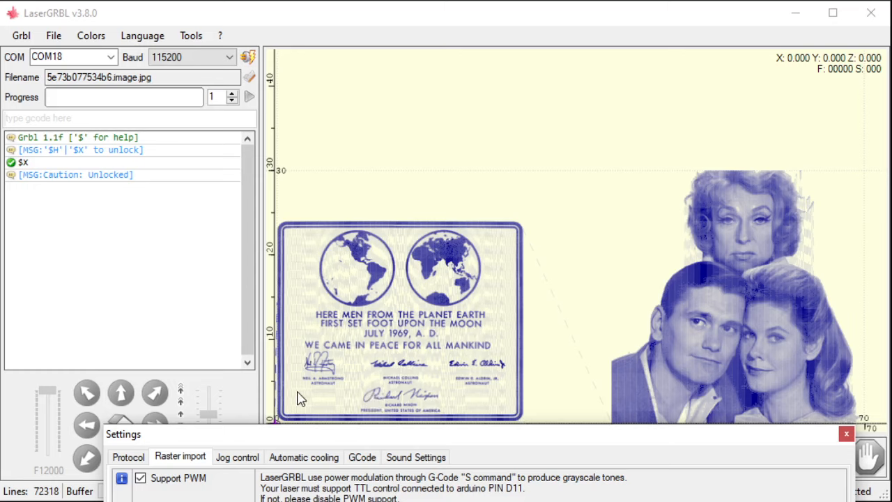
mouse_move(473, 382)
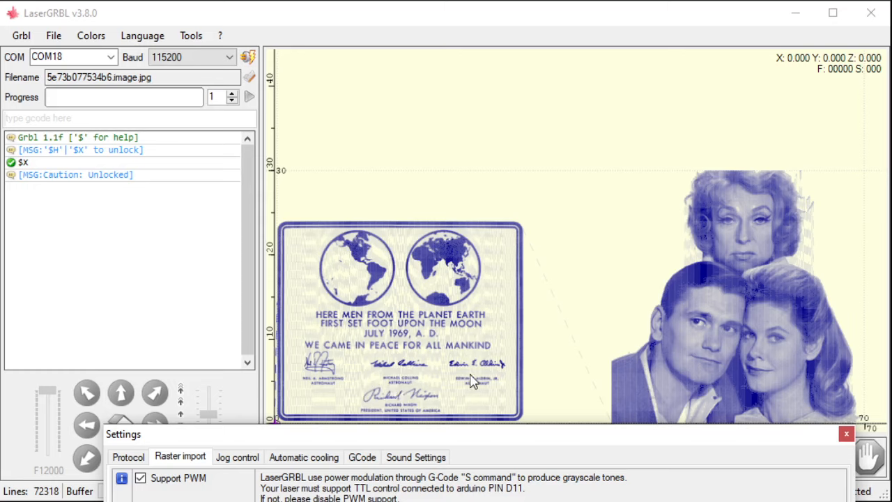
mouse_move(524, 396)
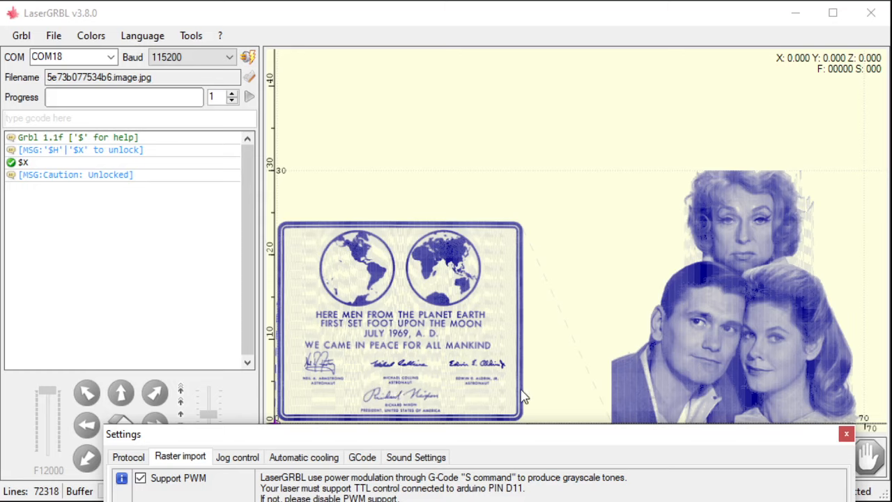
mouse_move(517, 393)
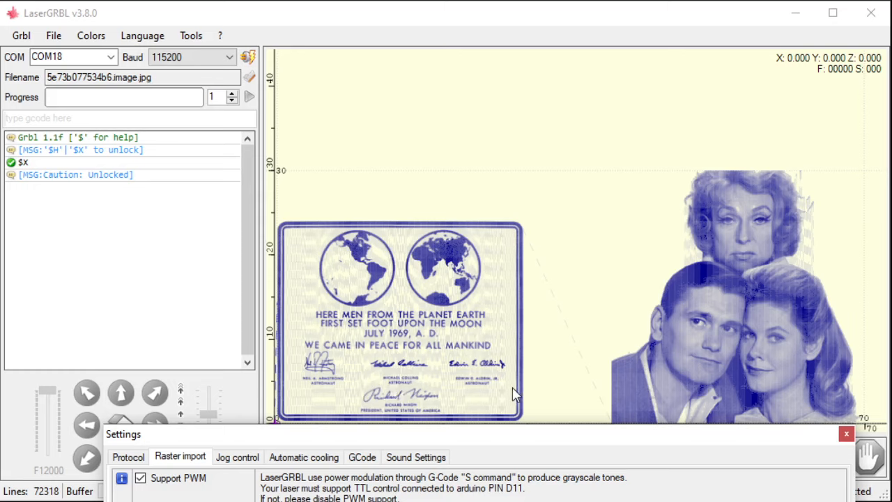
mouse_move(268, 388)
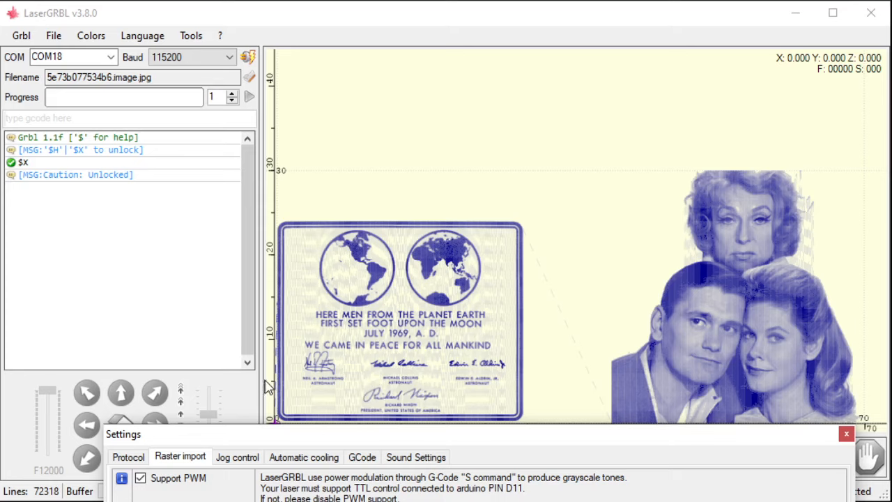
mouse_move(267, 388)
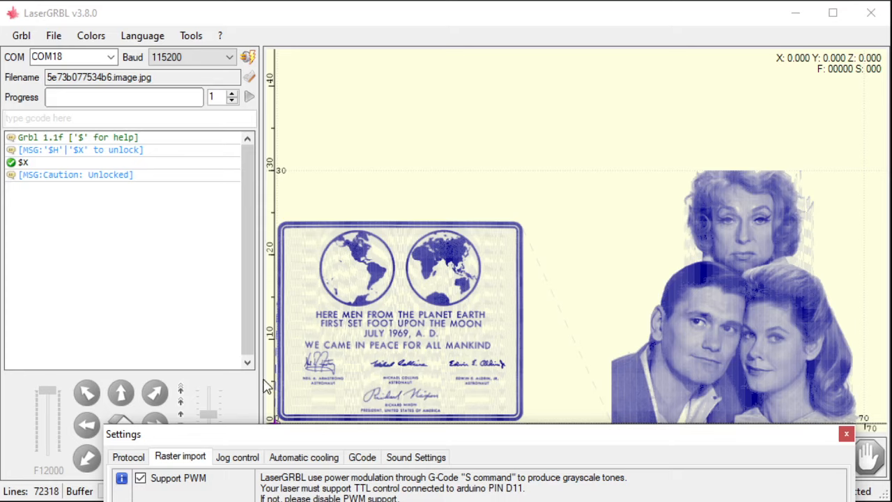
mouse_move(276, 391)
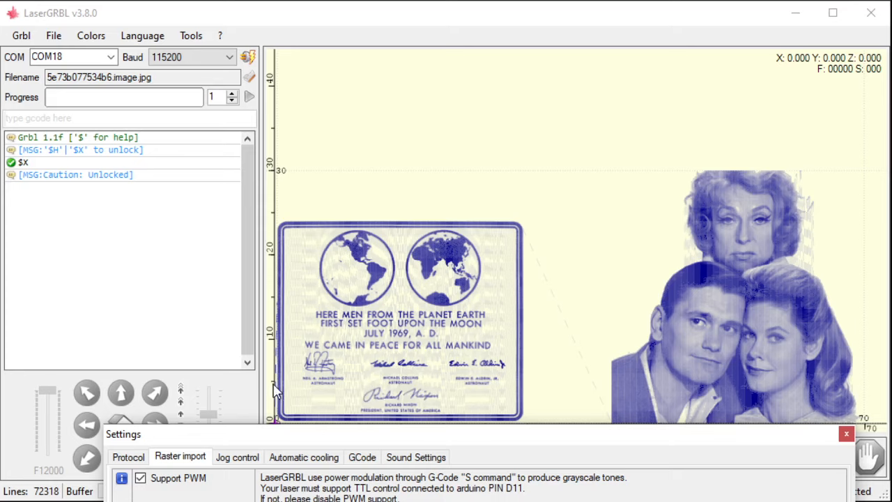
mouse_move(332, 387)
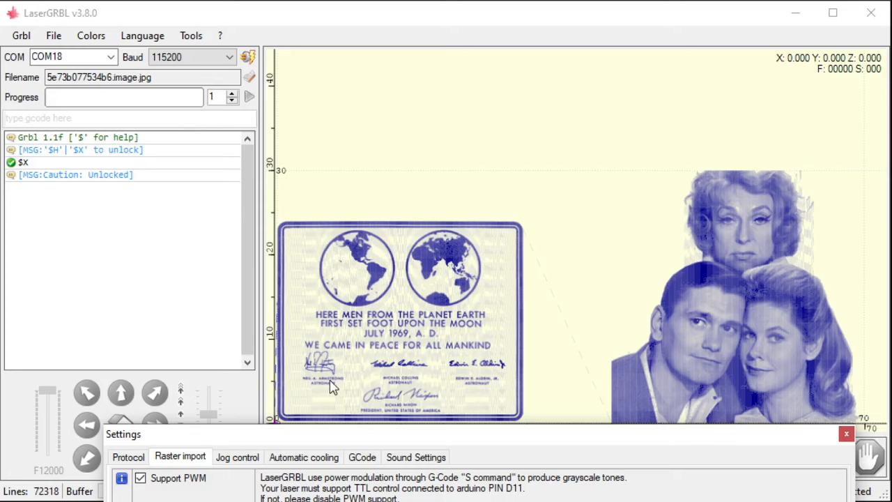
mouse_move(396, 382)
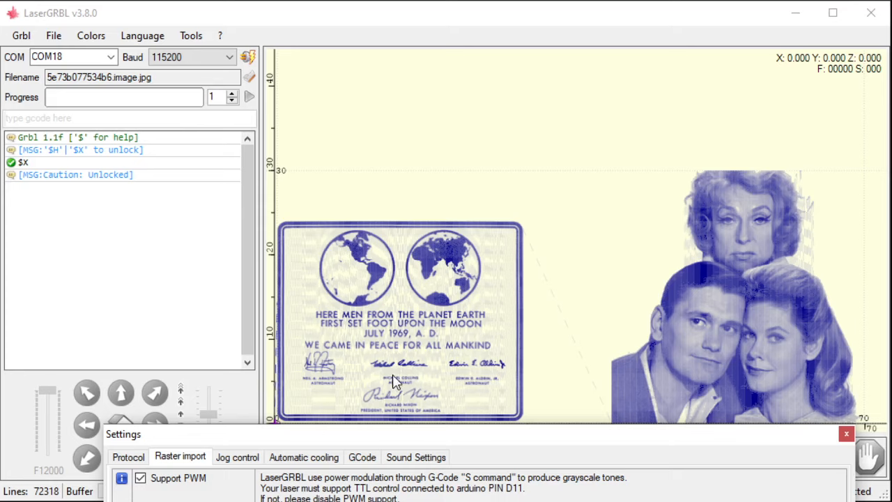
mouse_move(616, 376)
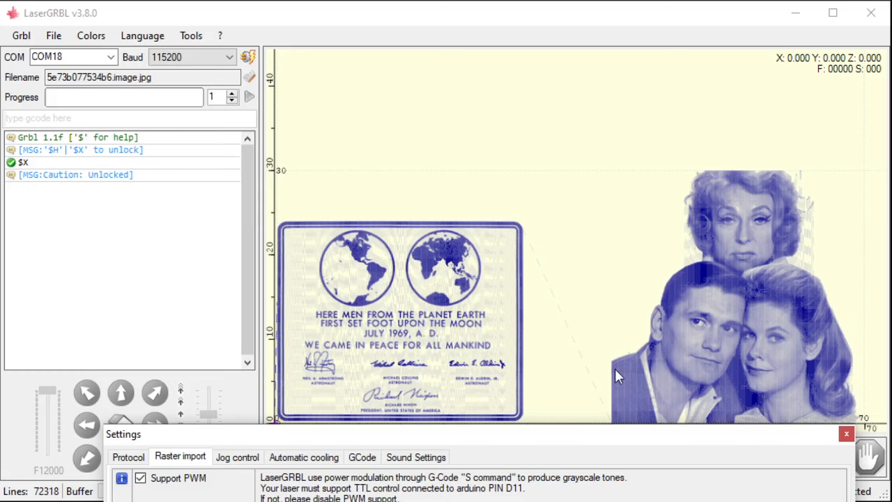
mouse_move(380, 435)
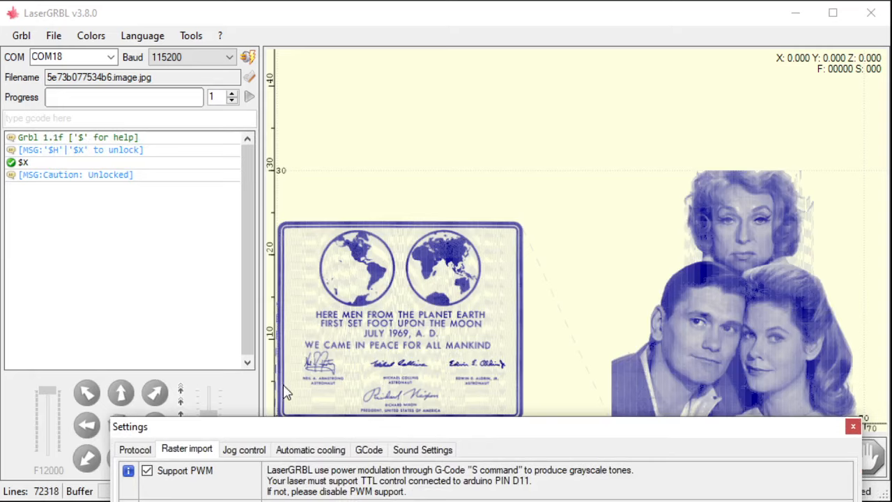
mouse_move(504, 387)
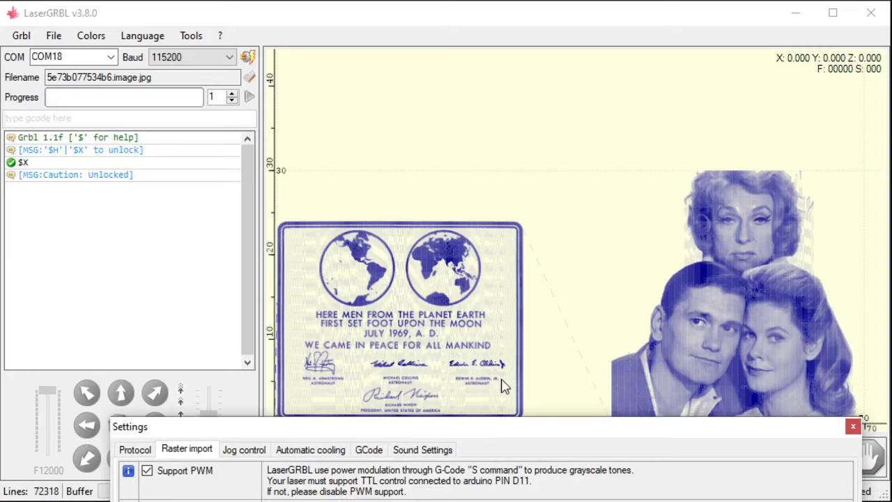
mouse_move(523, 393)
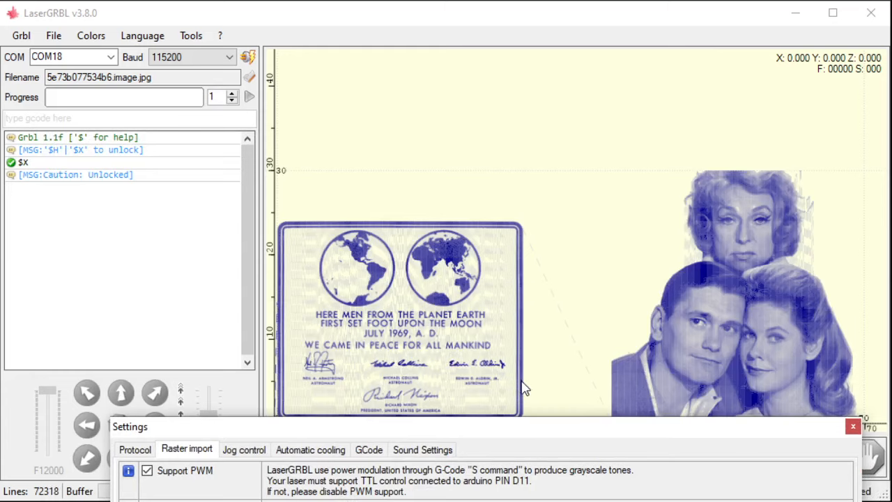
mouse_move(495, 393)
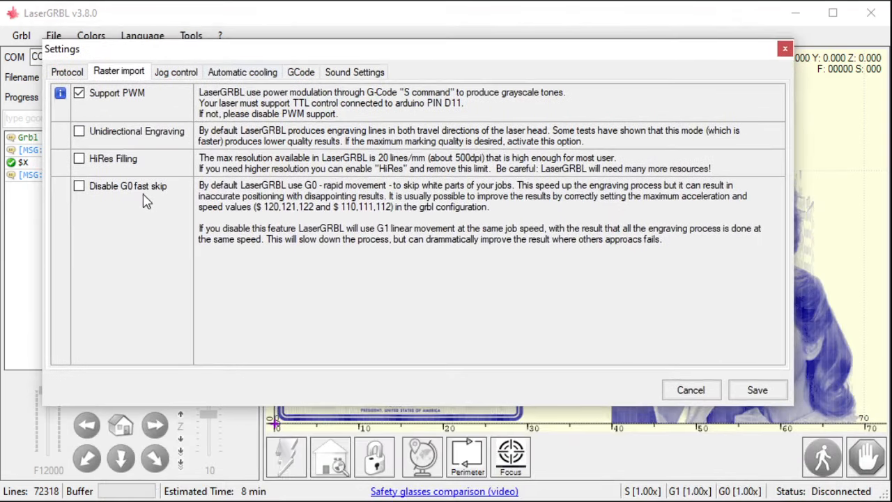
mouse_move(138, 209)
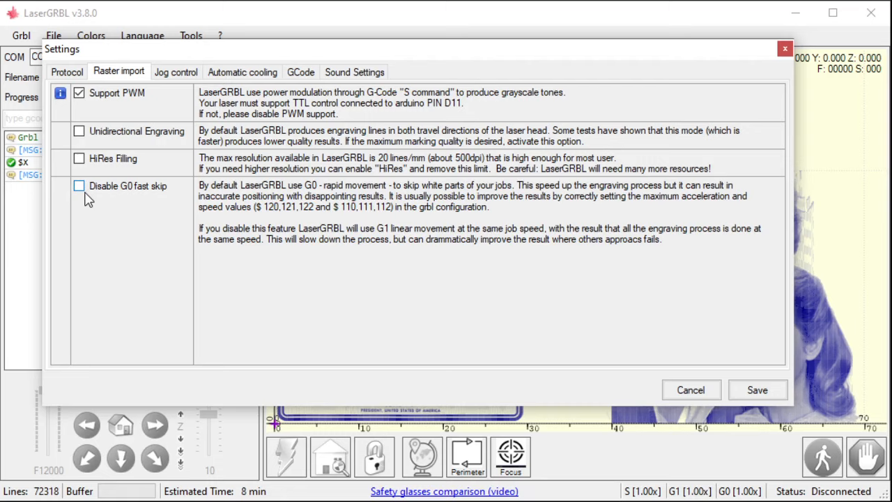
mouse_move(96, 194)
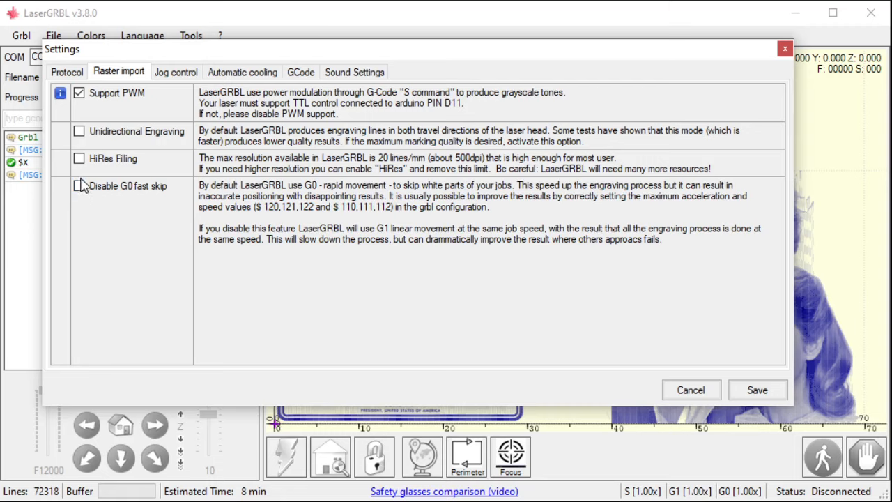
mouse_move(103, 79)
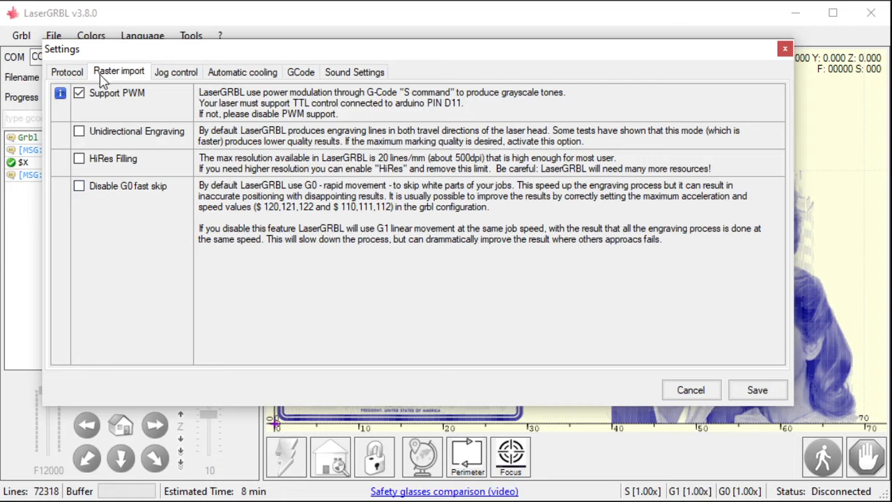
Step: Show the Jog control settings and toggle Show Z up/down control, leaving it off
left_click(176, 73)
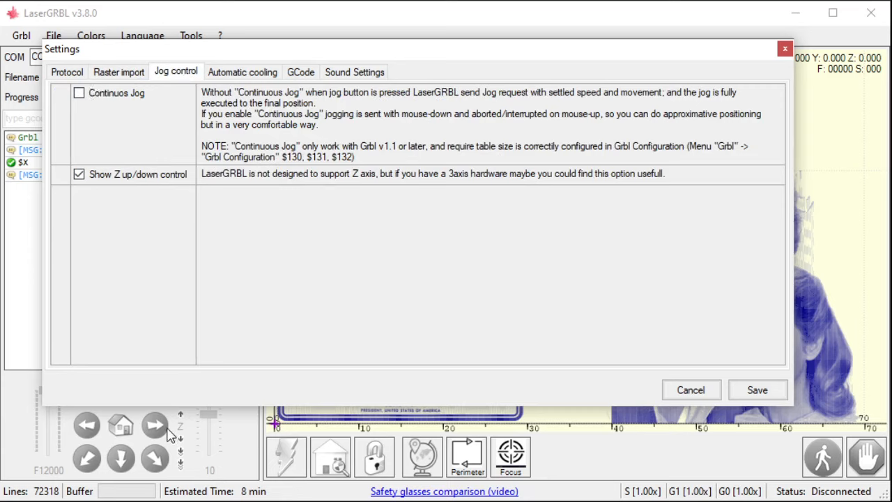
mouse_move(180, 435)
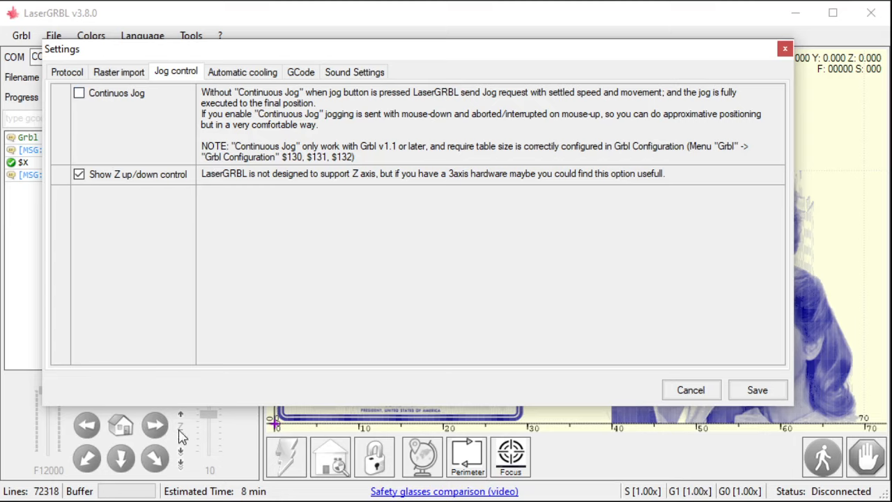
mouse_move(58, 449)
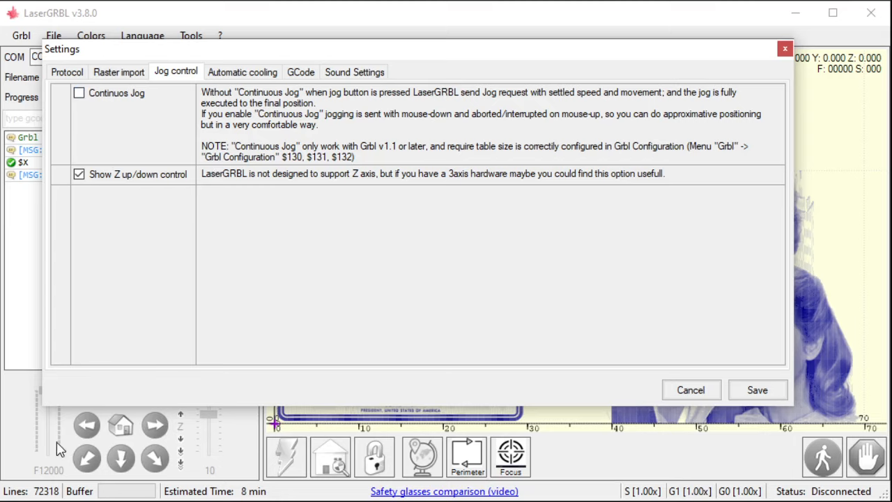
mouse_move(156, 438)
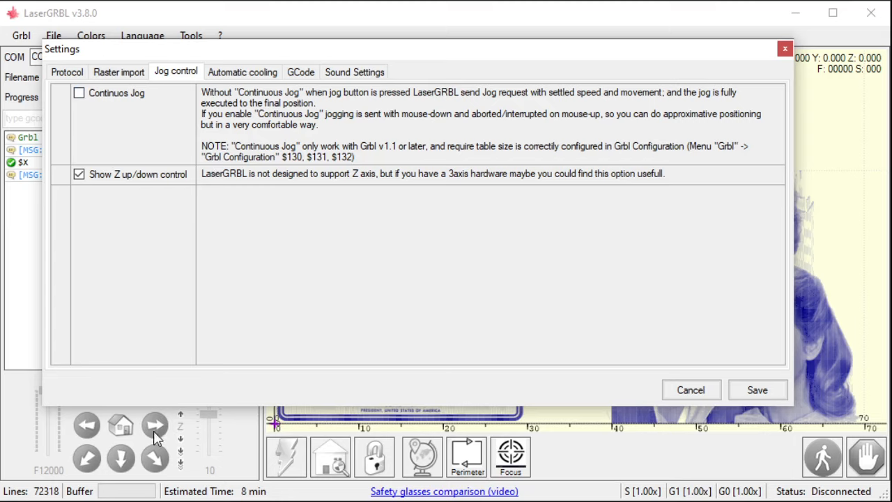
mouse_move(112, 402)
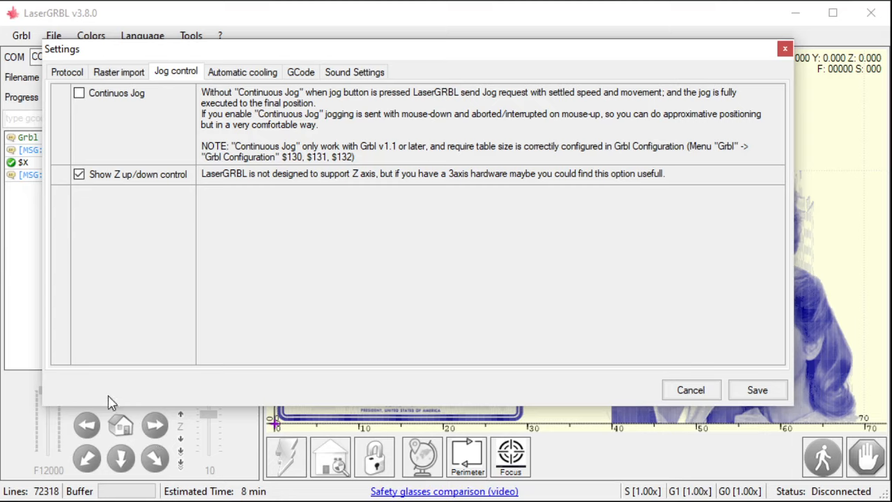
mouse_move(134, 120)
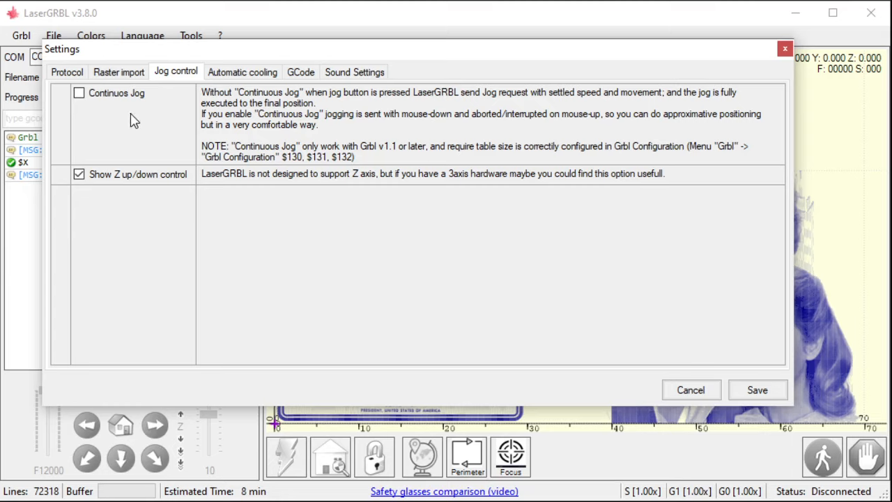
mouse_move(205, 432)
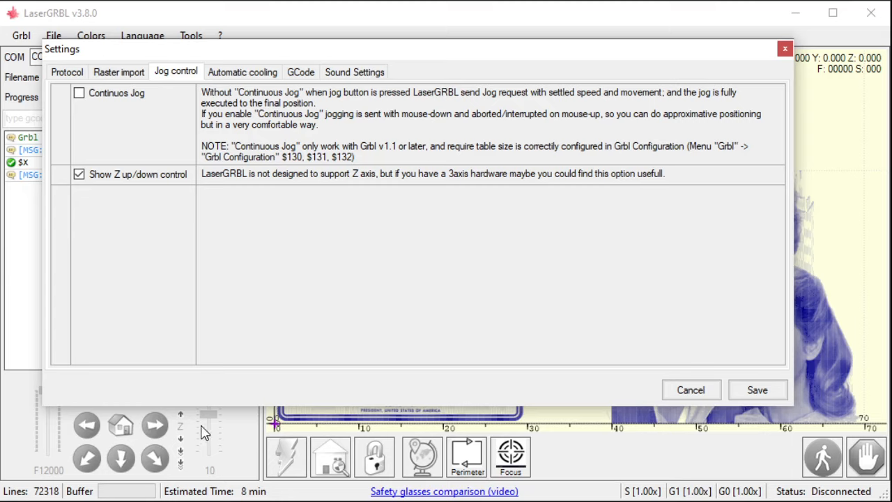
mouse_move(216, 420)
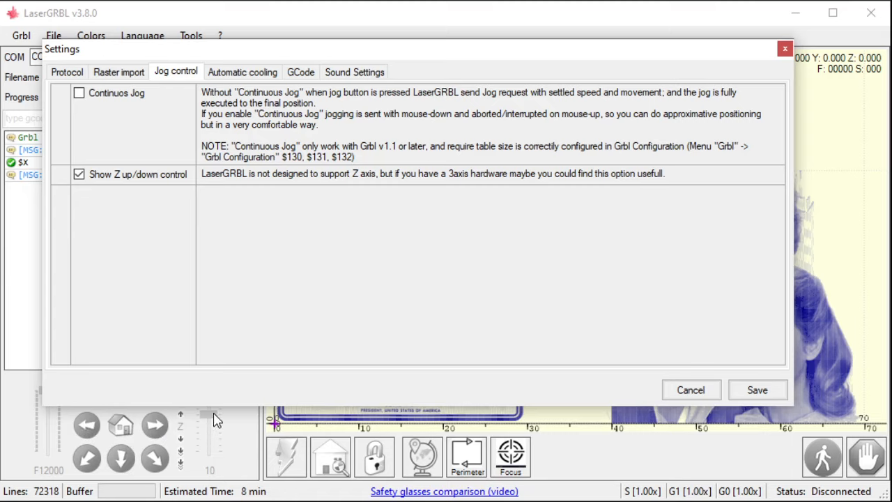
mouse_move(95, 192)
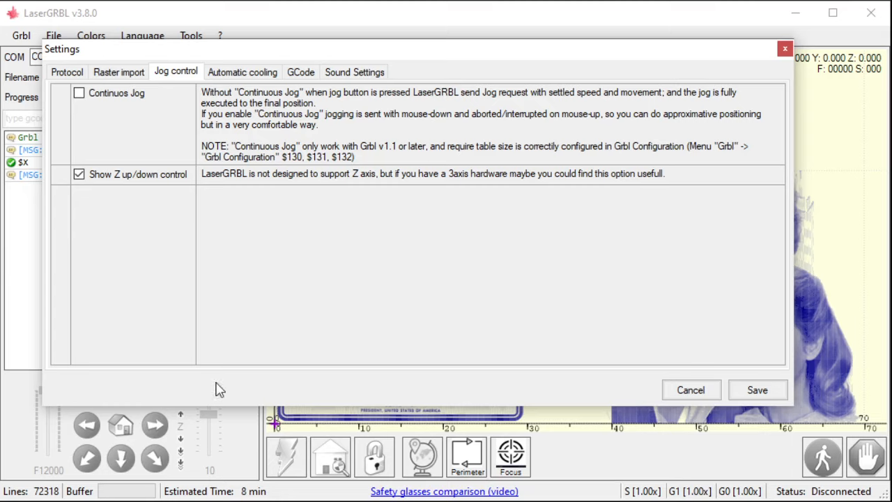
mouse_move(206, 429)
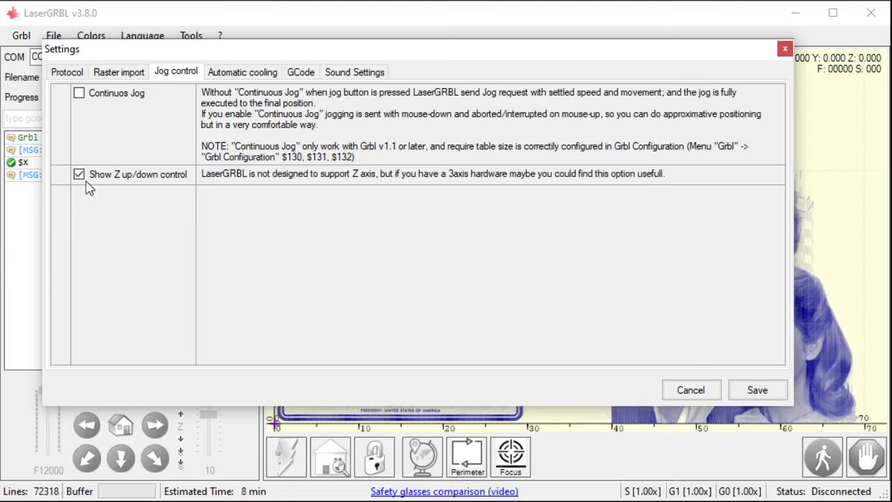
left_click(78, 174)
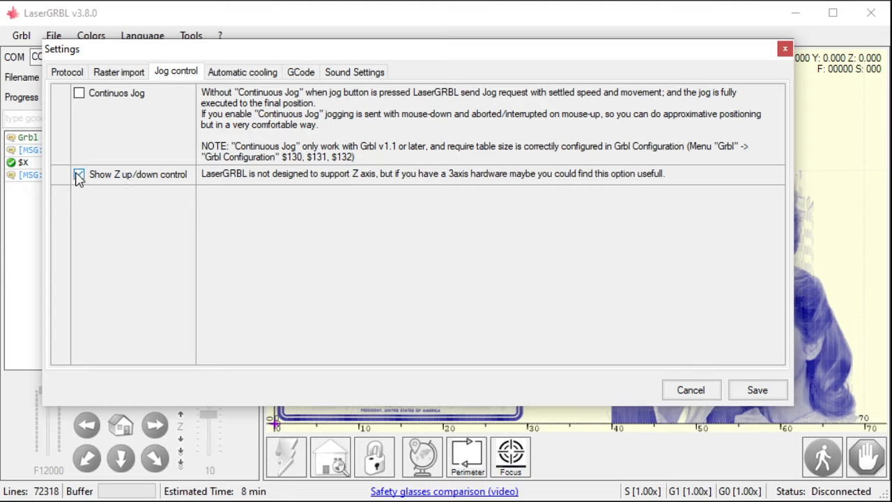
left_click(78, 174)
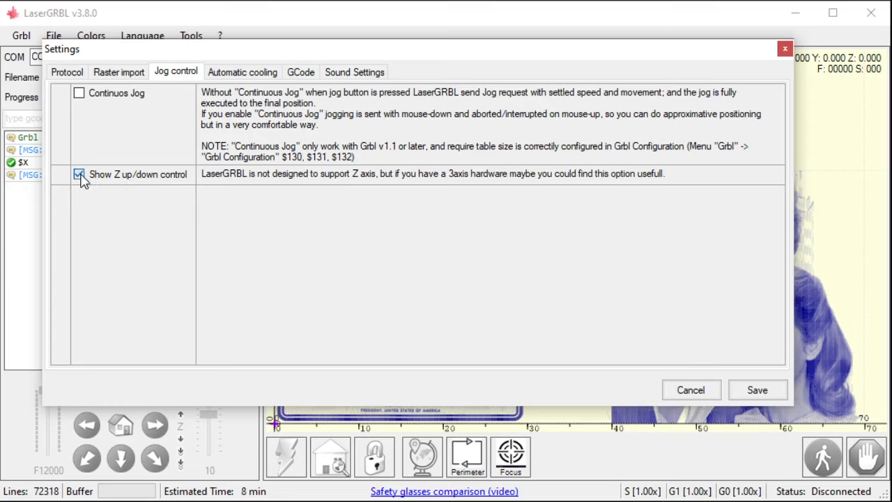
left_click(78, 173)
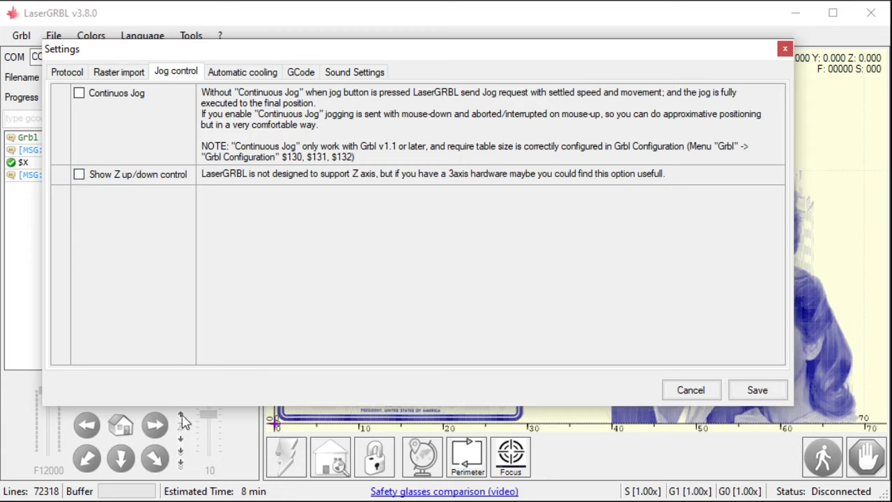
mouse_move(184, 427)
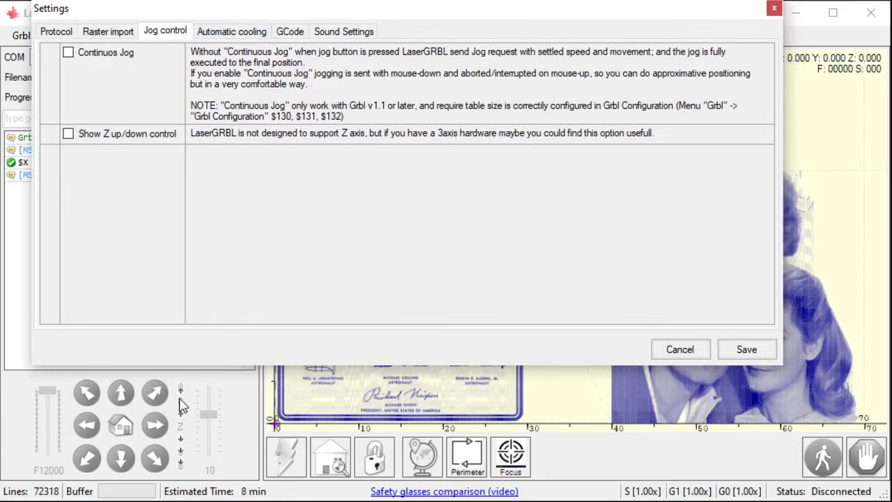
Step: Tick Show Z up/down control again while Continuous Jog stays off
left_click(69, 134)
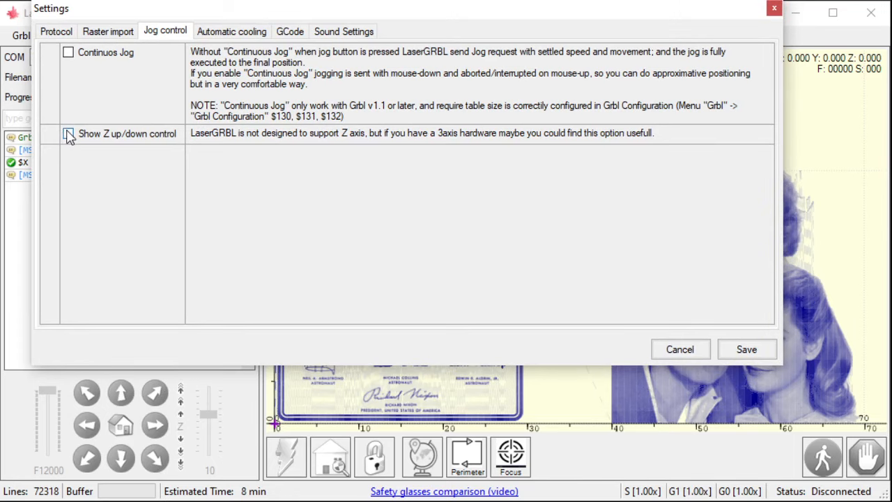
left_click(68, 134)
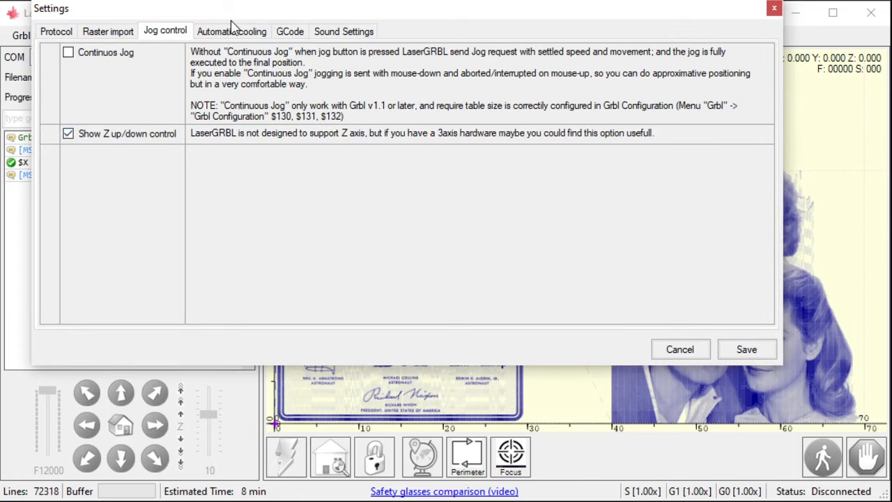
Step: Enable automatic cooling with 20 minutes laser-on and 10 minutes cooling-off
left_click(232, 30)
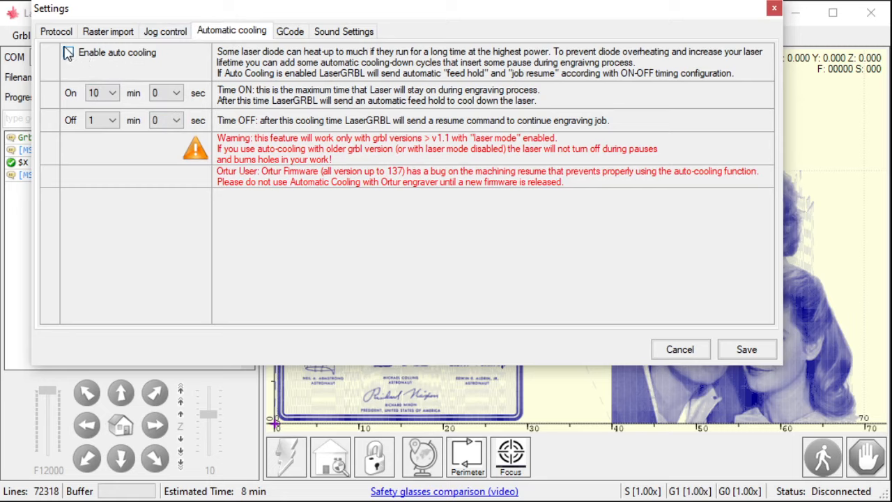
left_click(69, 53)
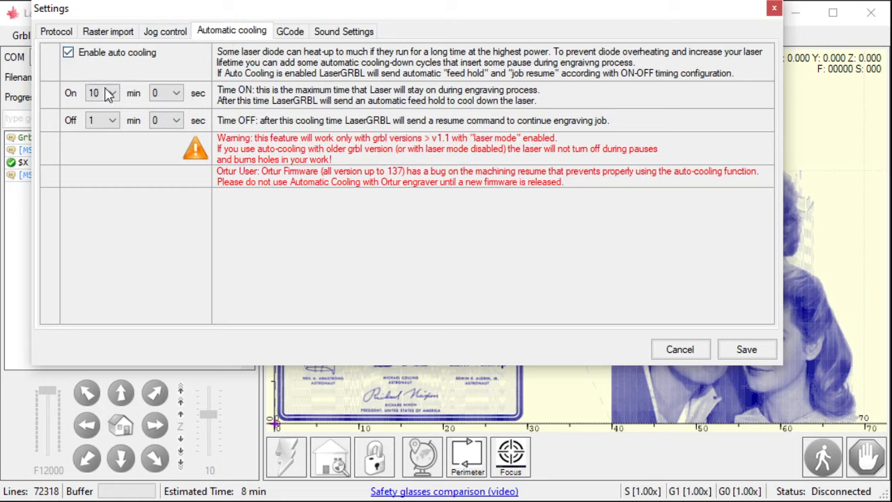
left_click(111, 92)
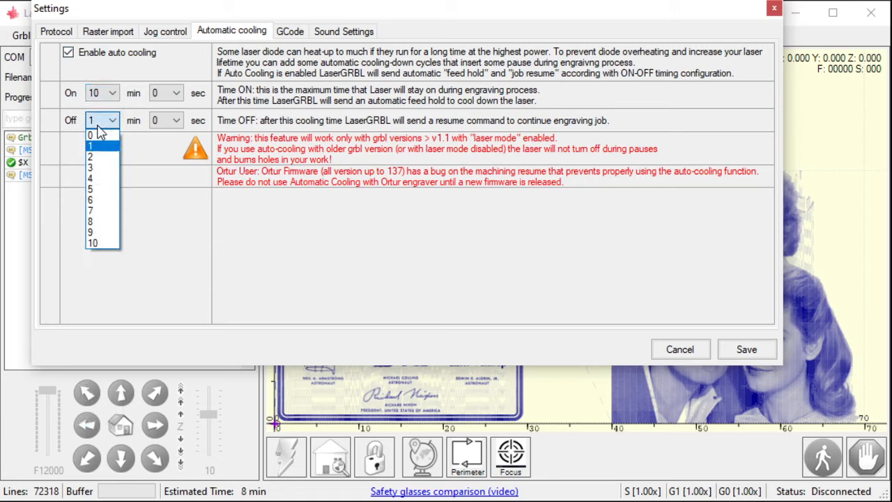
left_click(92, 243)
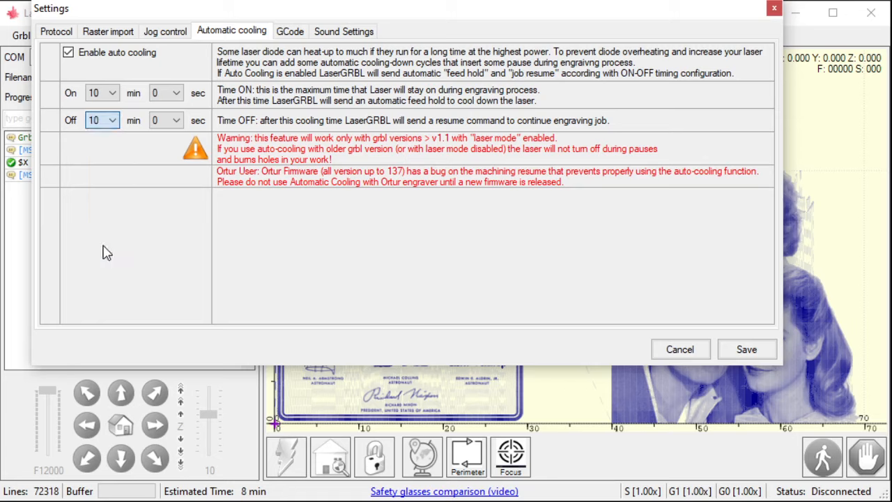
left_click(112, 119)
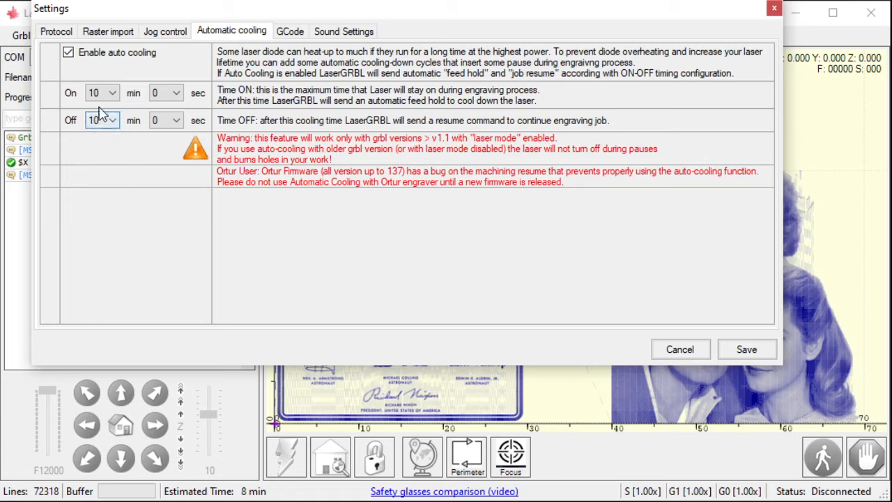
left_click(112, 92)
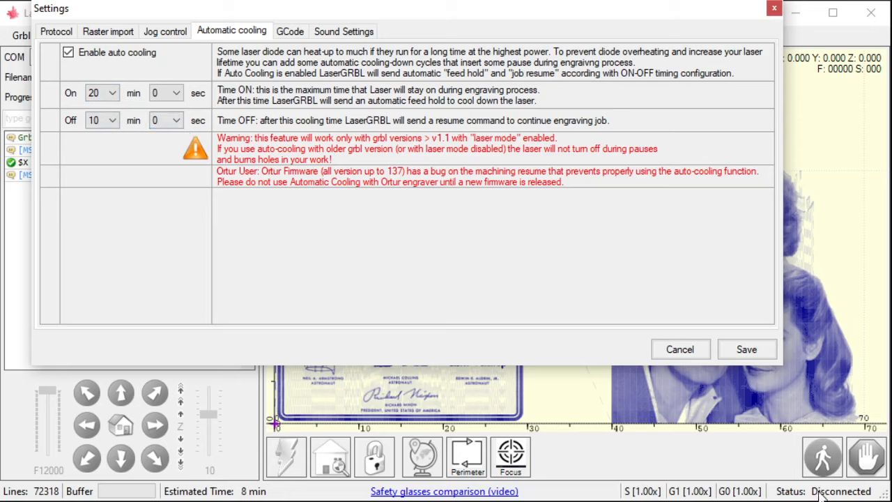
mouse_move(857, 495)
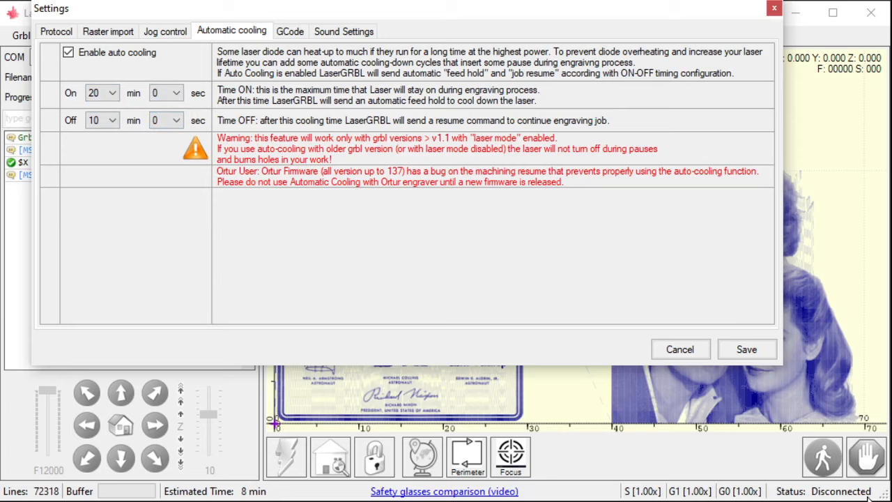
mouse_move(299, 230)
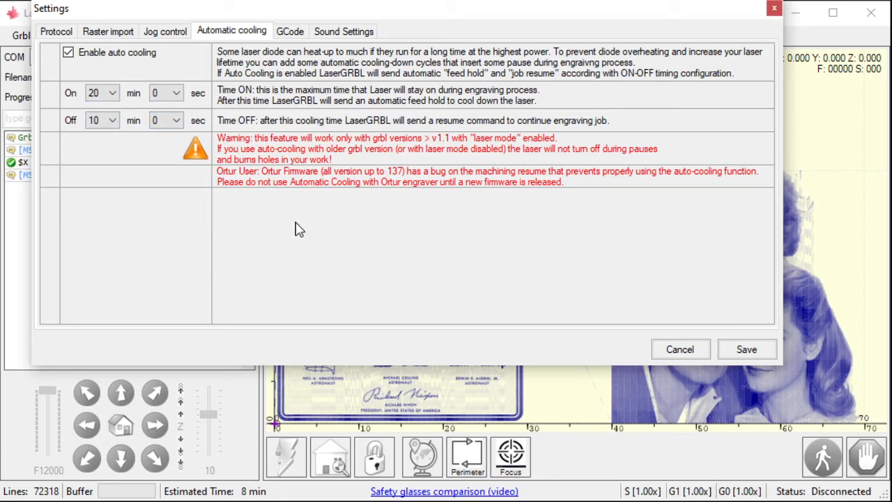
mouse_move(315, 197)
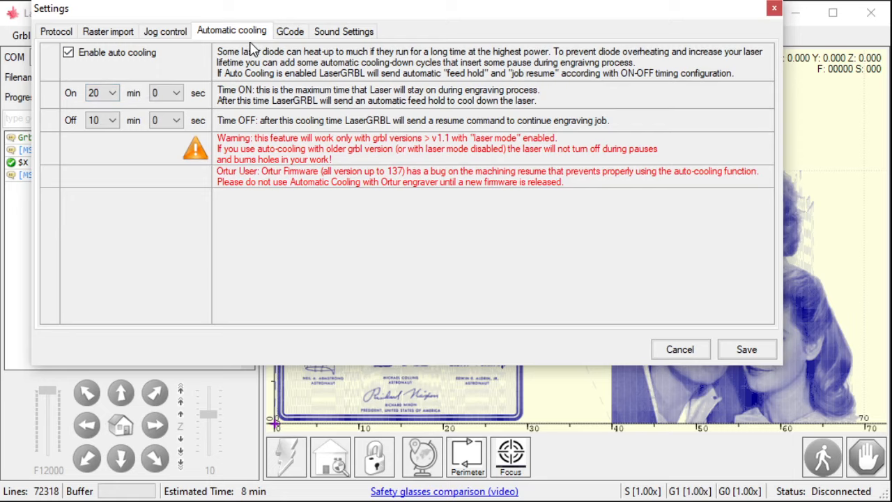
mouse_move(124, 123)
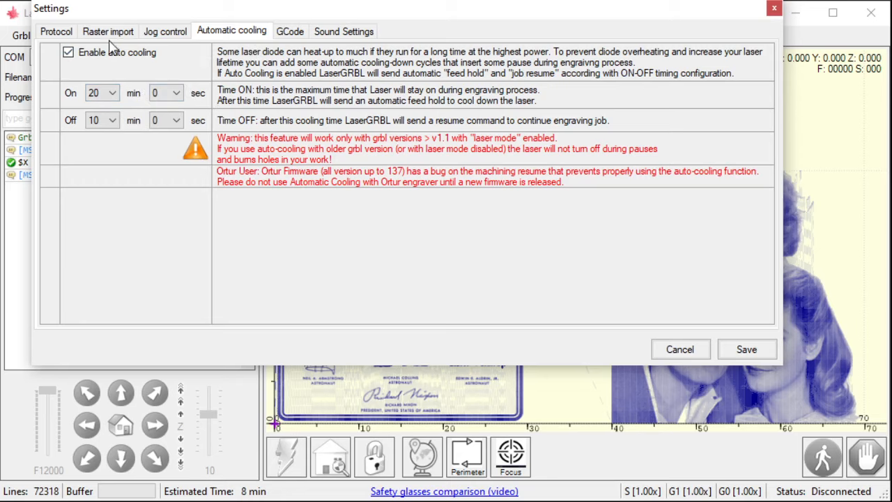
Step: Turn auto cooling back off and show the GCode header and footer settings
left_click(69, 53)
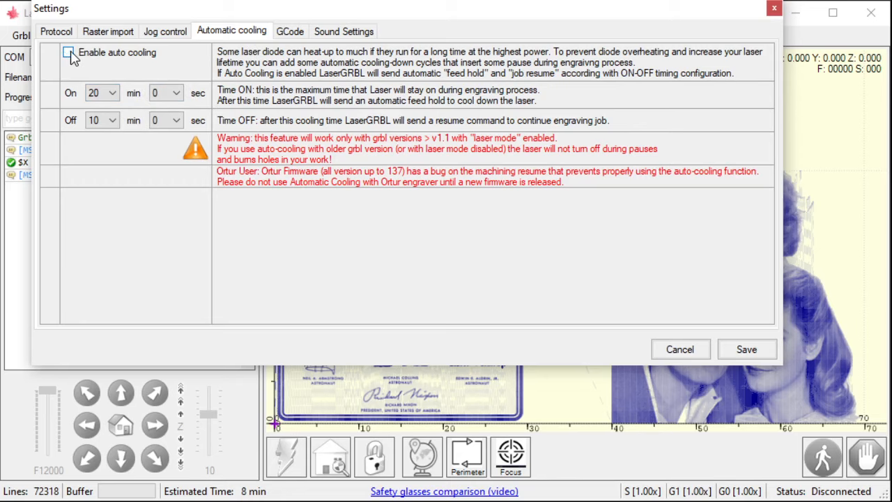
left_click(290, 30)
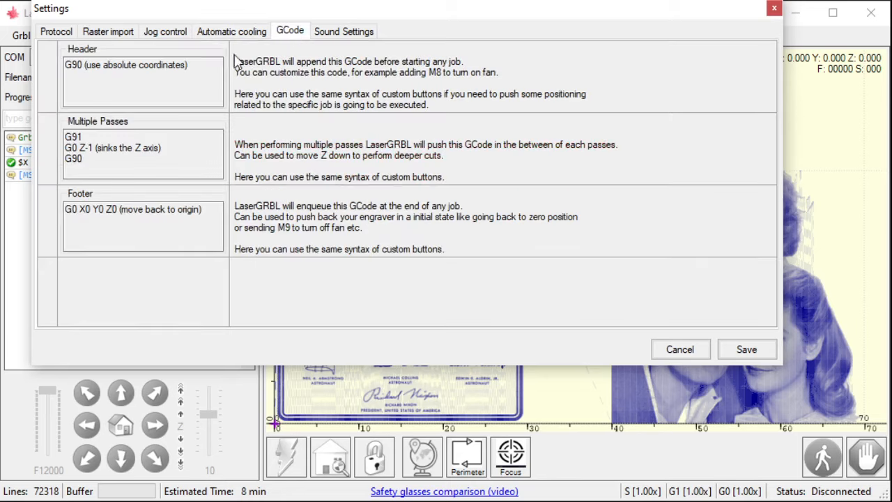
left_click(142, 159)
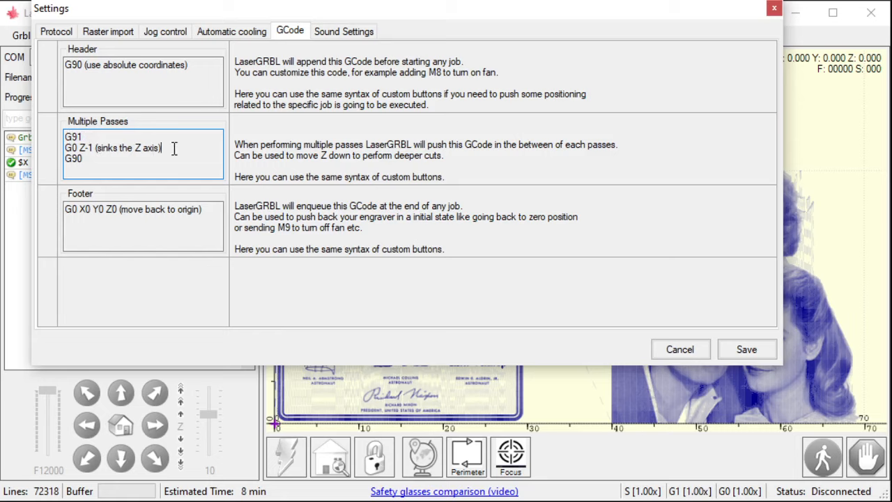
double_click(72, 136)
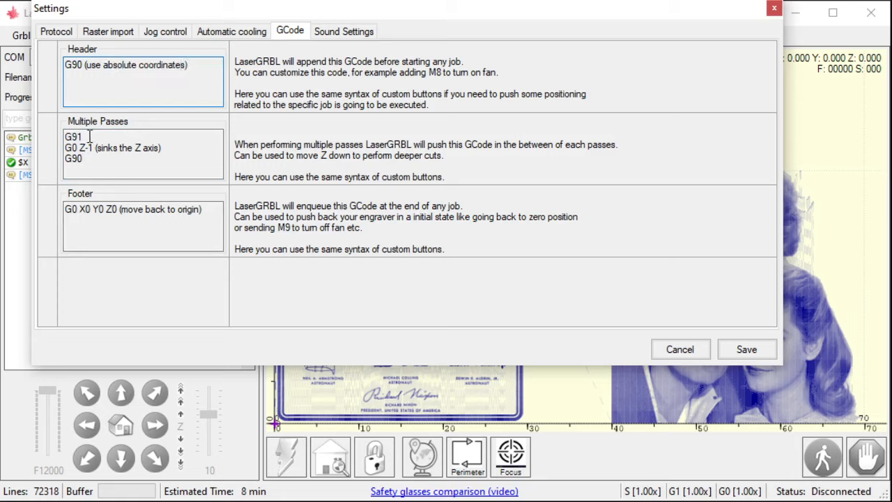
double_click(73, 137)
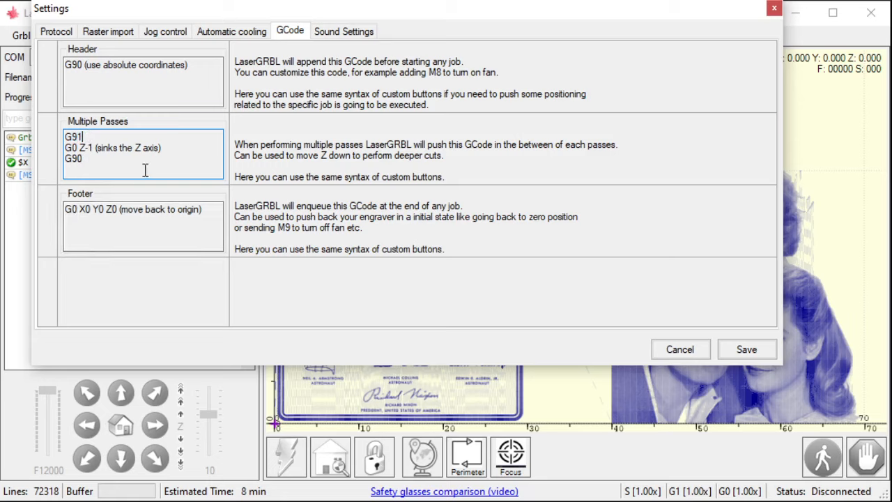
mouse_move(159, 155)
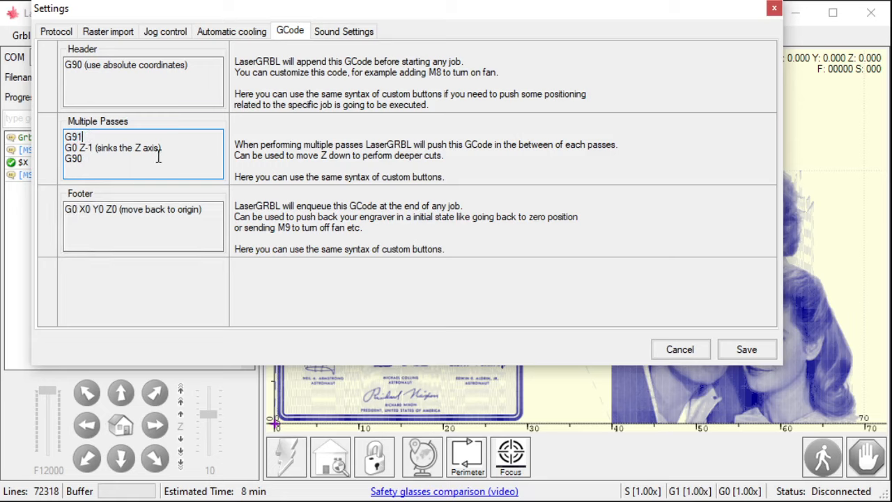
left_click(188, 216)
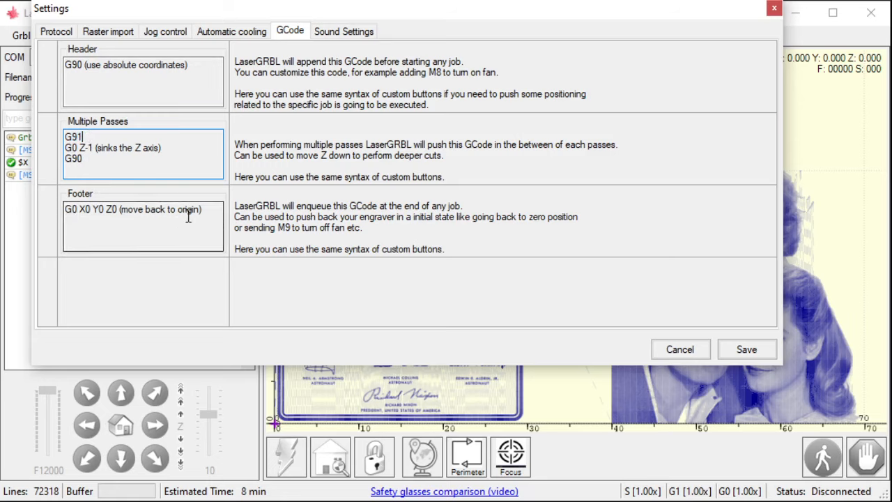
left_click(73, 209)
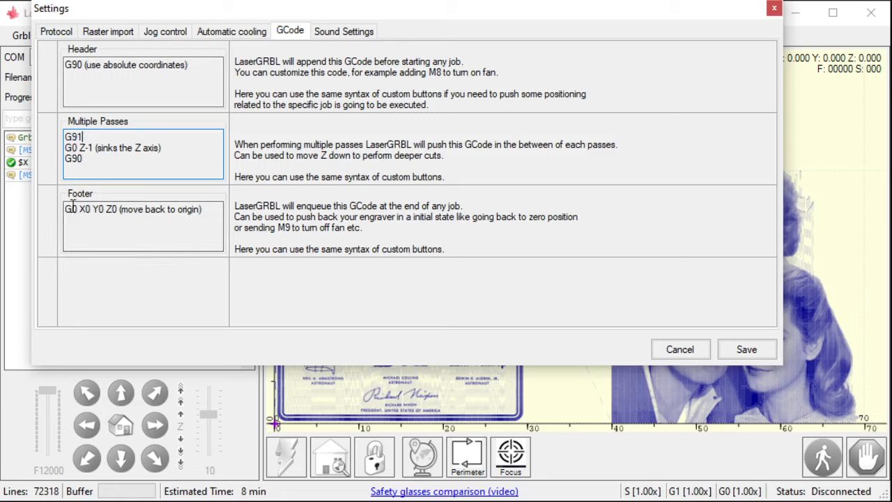
left_click(209, 209)
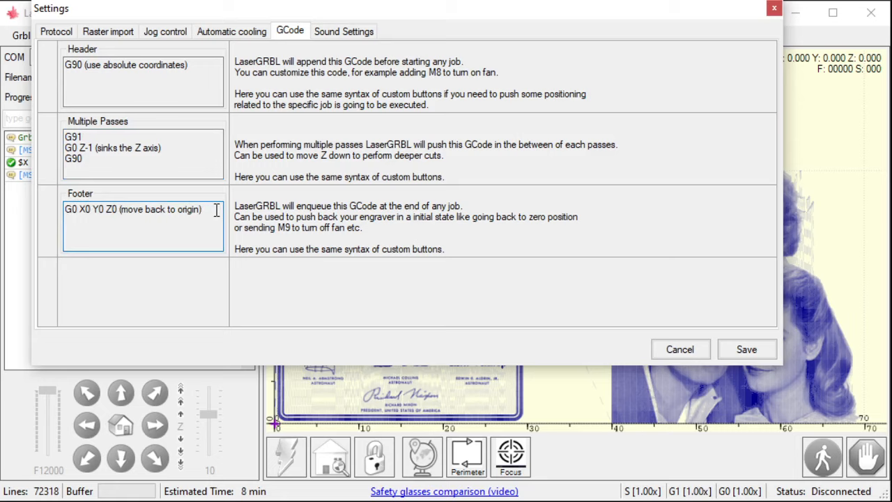
type("M")
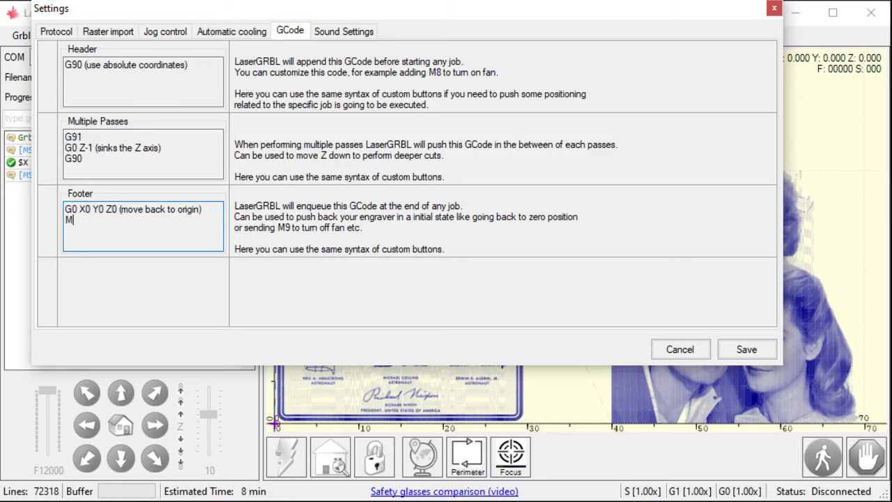
type("9")
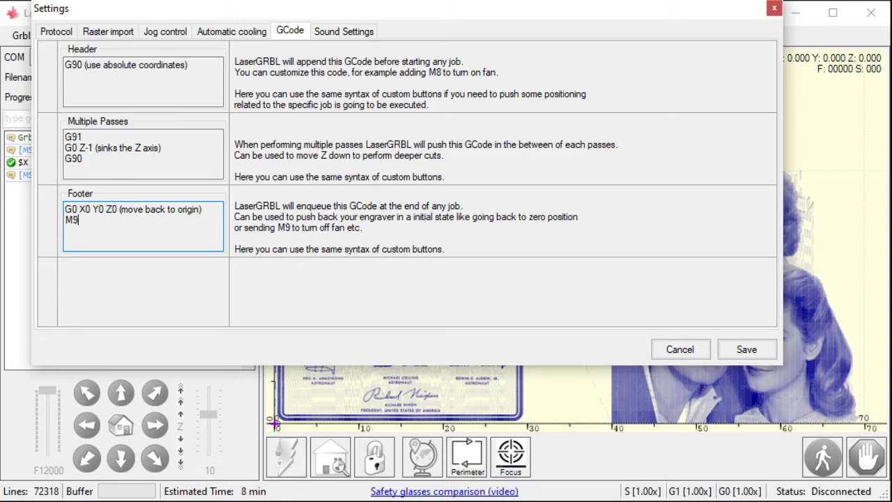
mouse_move(276, 115)
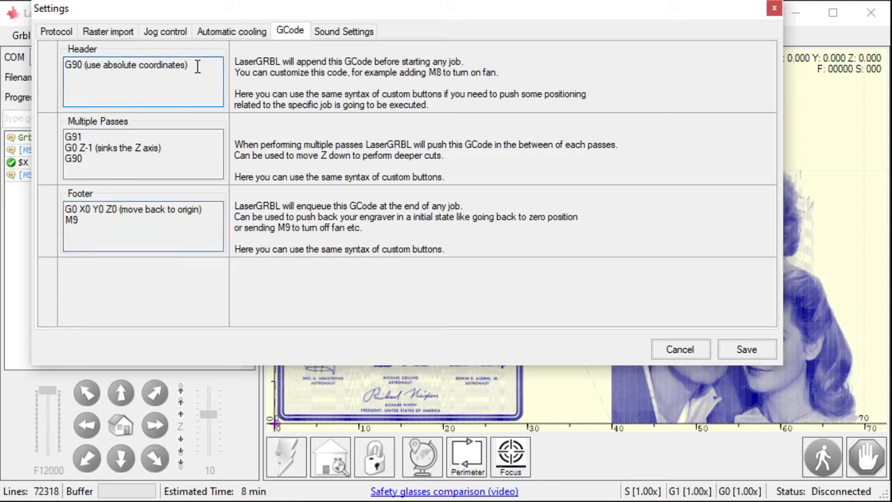
type("M8")
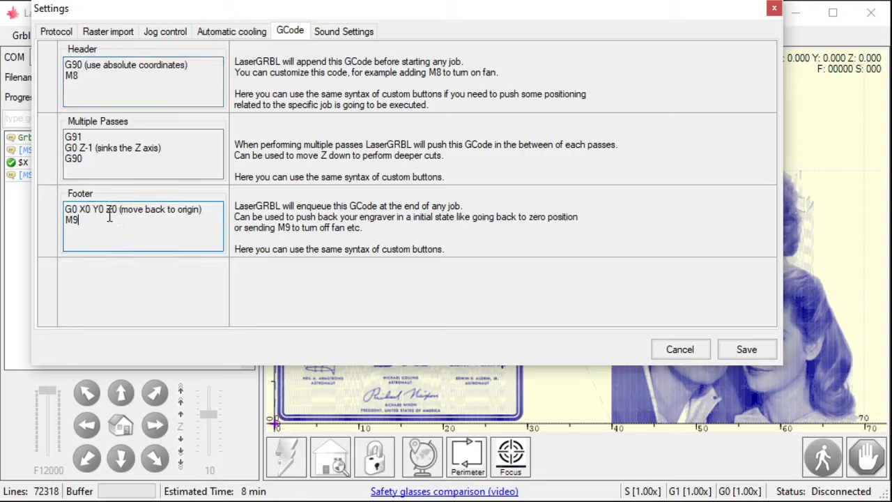
double_click(72, 220)
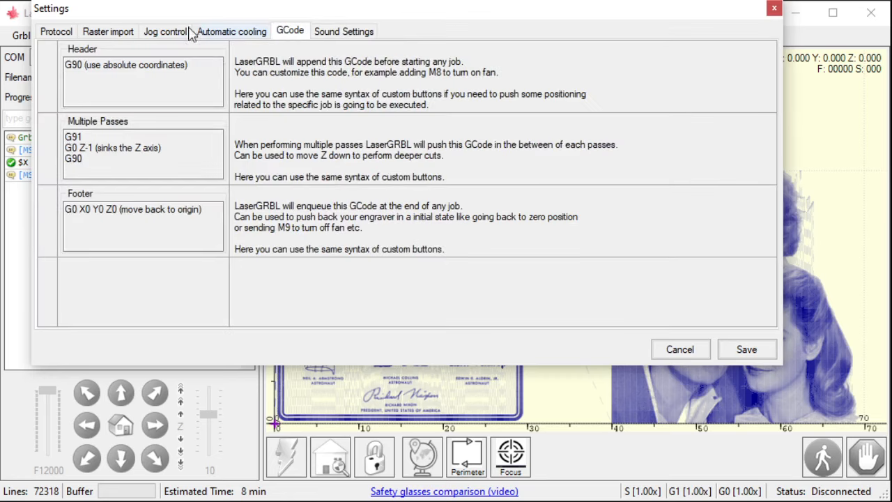
Step: Cancel the Settings dialog without saving and list the help menu items
left_click(56, 31)
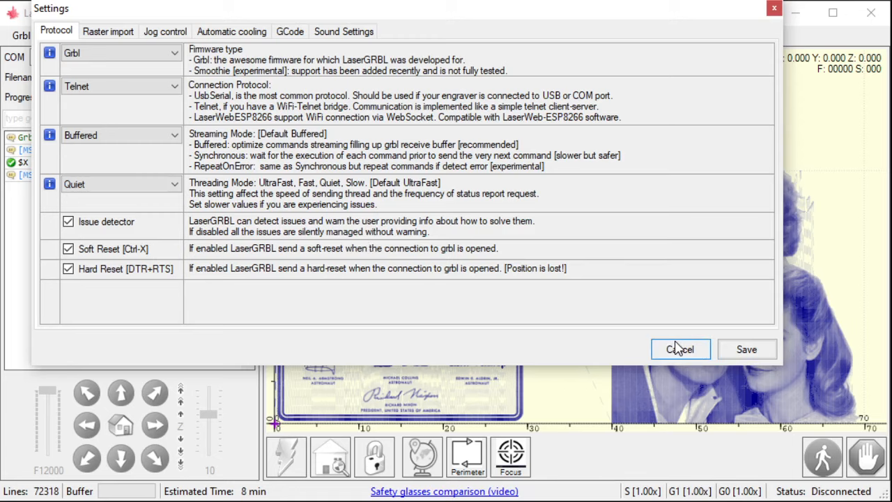
mouse_move(676, 356)
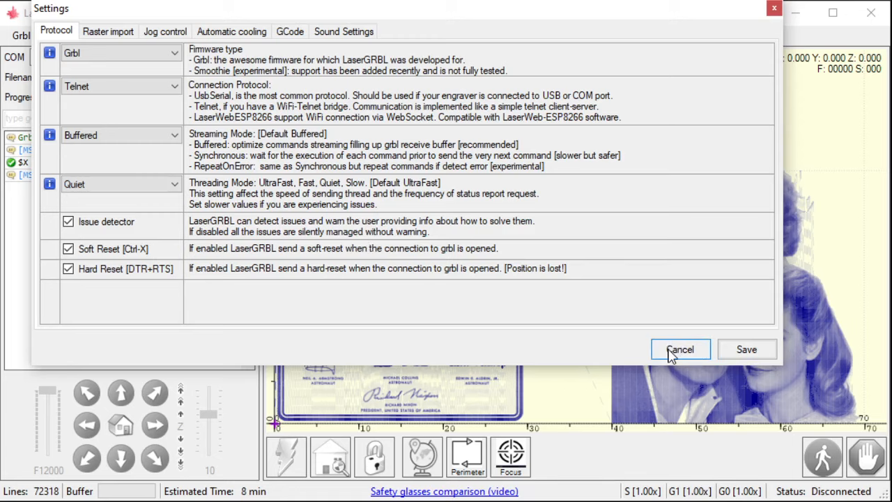
left_click(680, 348)
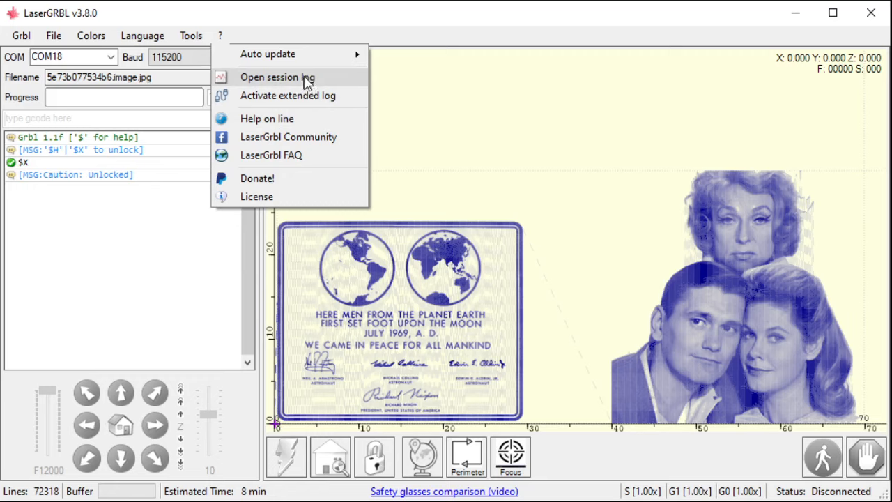
Step: Show the session log with past connection, job run and abort entries
left_click(278, 77)
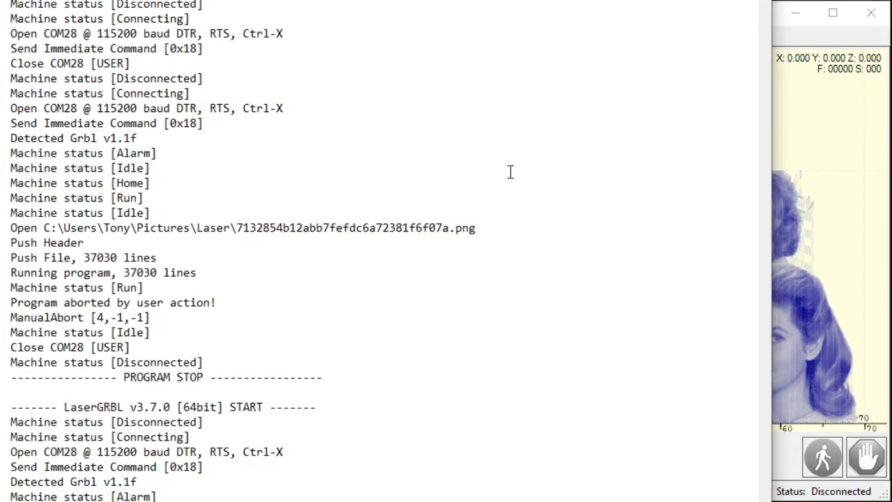
mouse_move(835, 114)
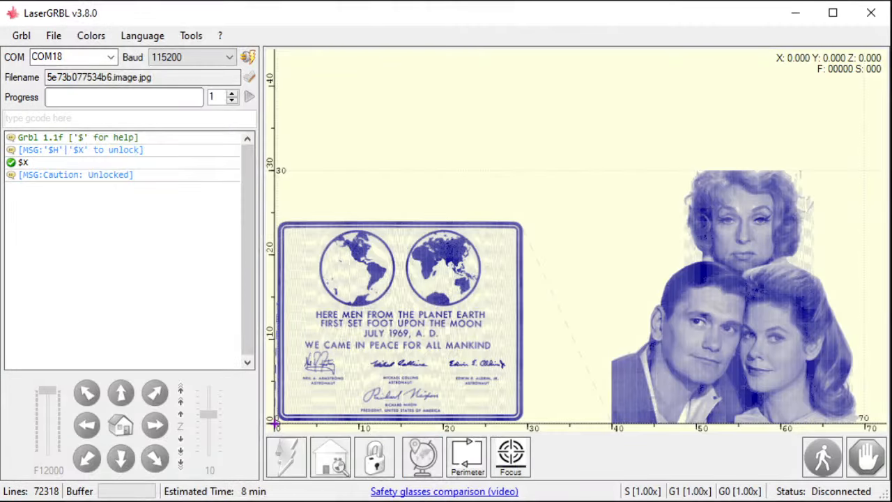
mouse_move(220, 39)
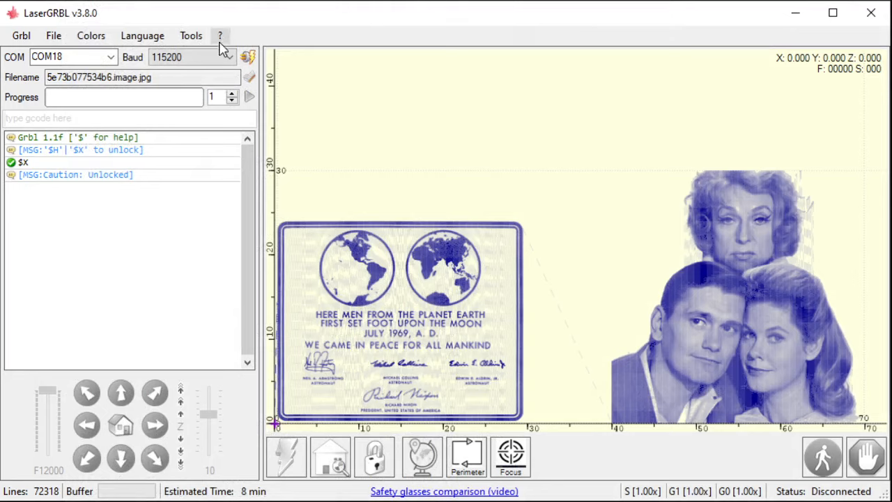
Step: List the help menu items: auto update, session log, online help, community, FAQ, license
left_click(221, 36)
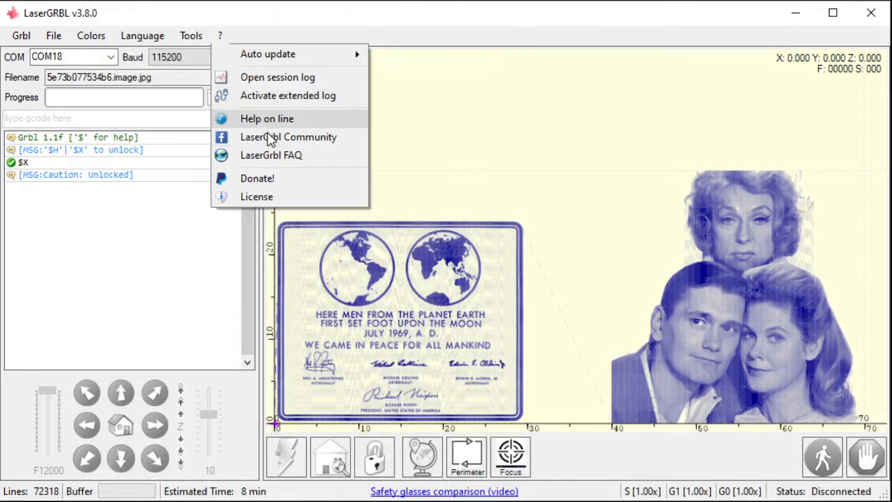
mouse_move(304, 95)
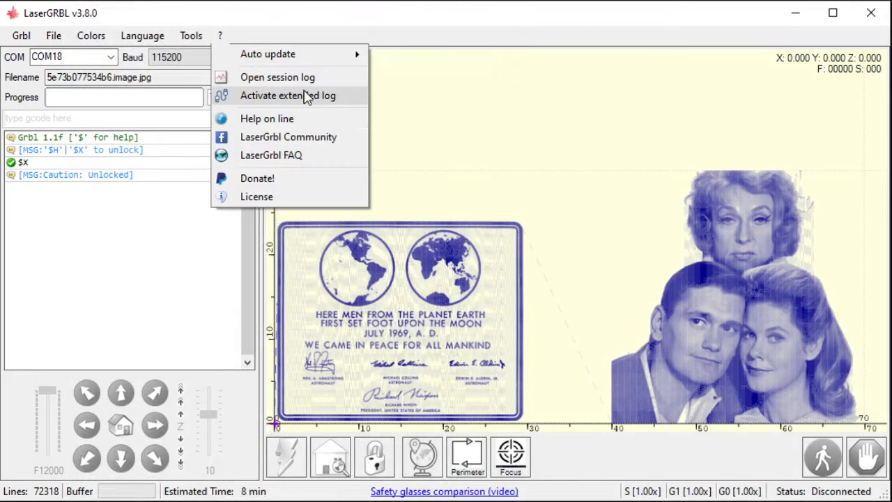
mouse_move(308, 103)
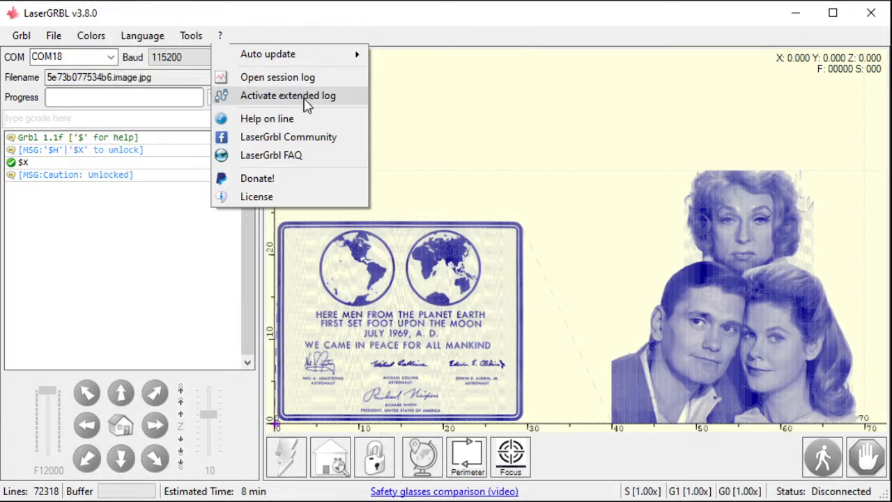
mouse_move(292, 144)
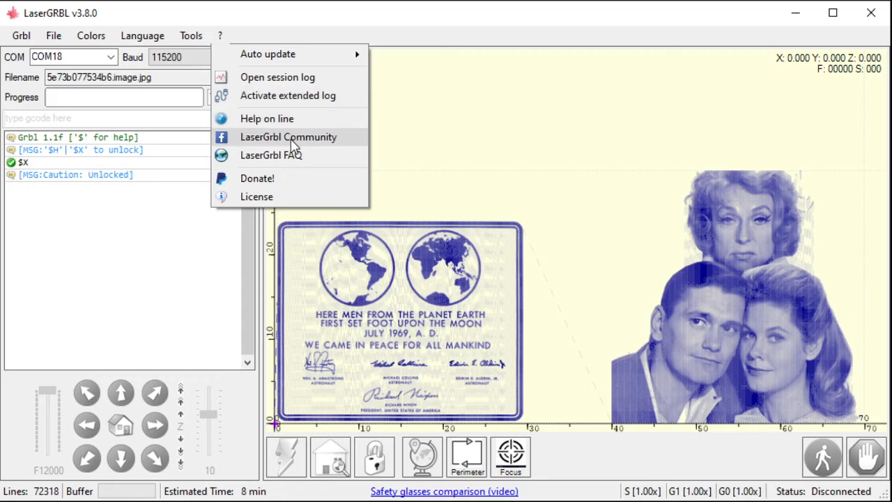
mouse_move(274, 180)
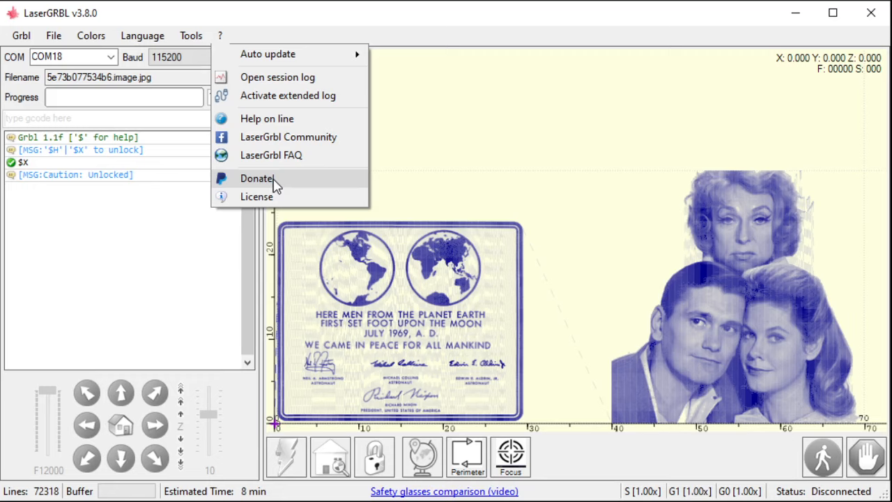
mouse_move(264, 195)
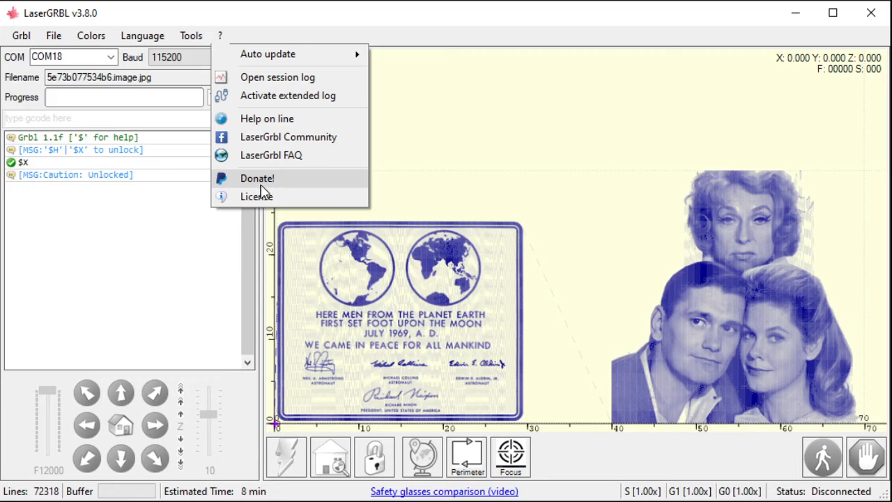
mouse_move(266, 193)
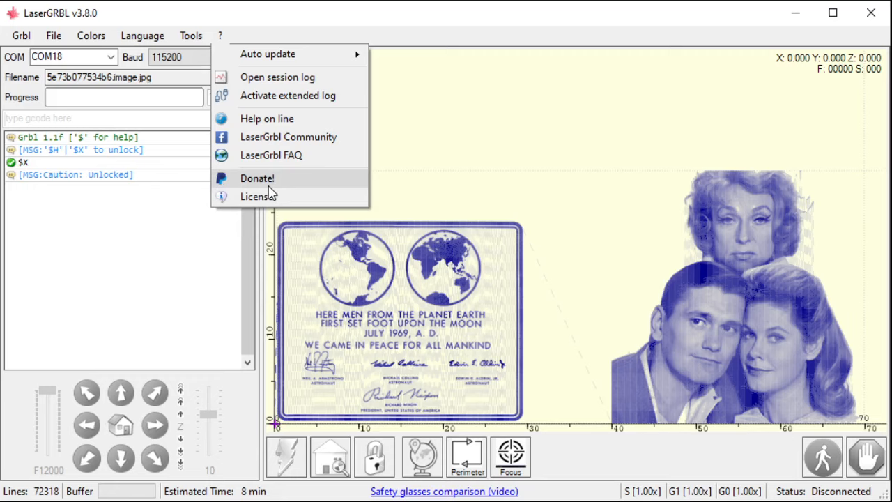
mouse_move(286, 184)
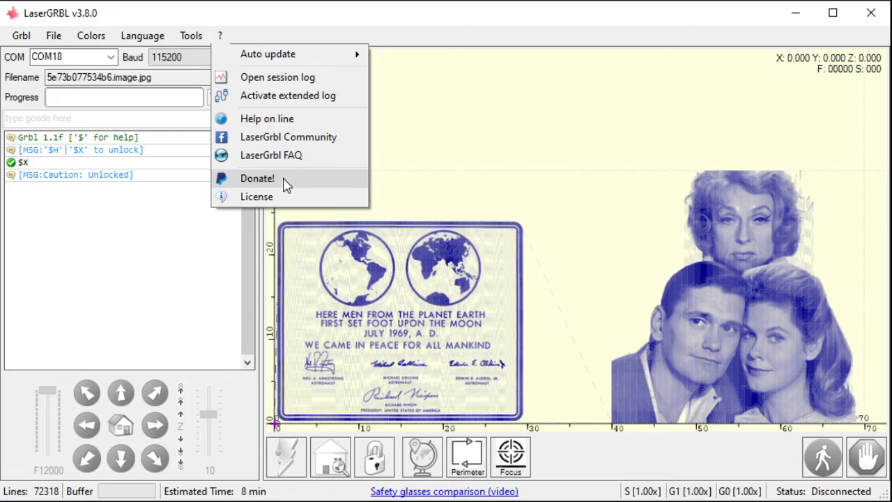
mouse_move(268, 53)
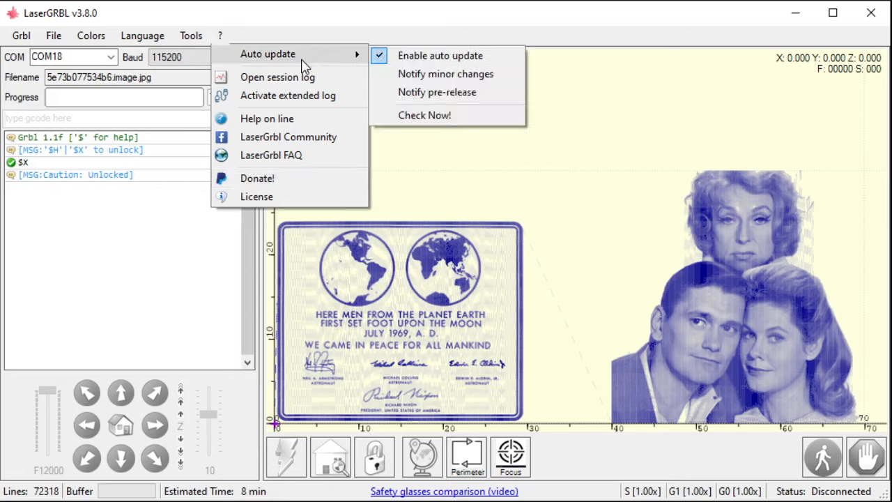
mouse_move(441, 55)
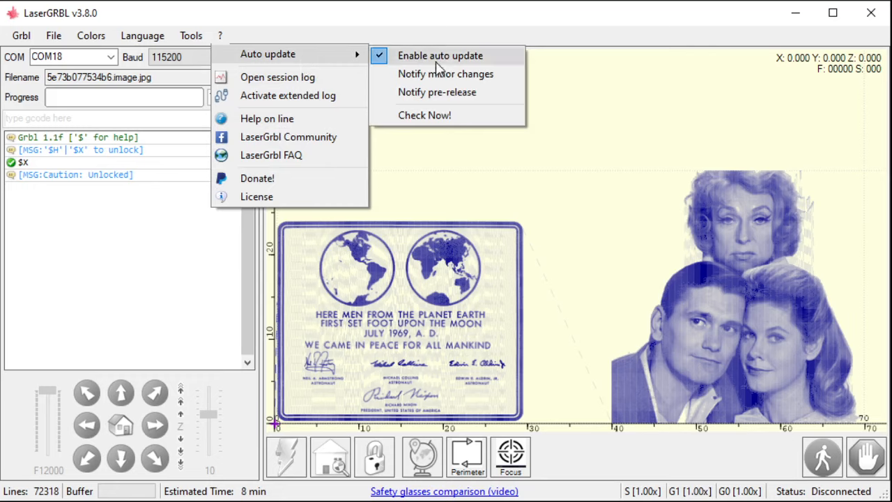
mouse_move(424, 115)
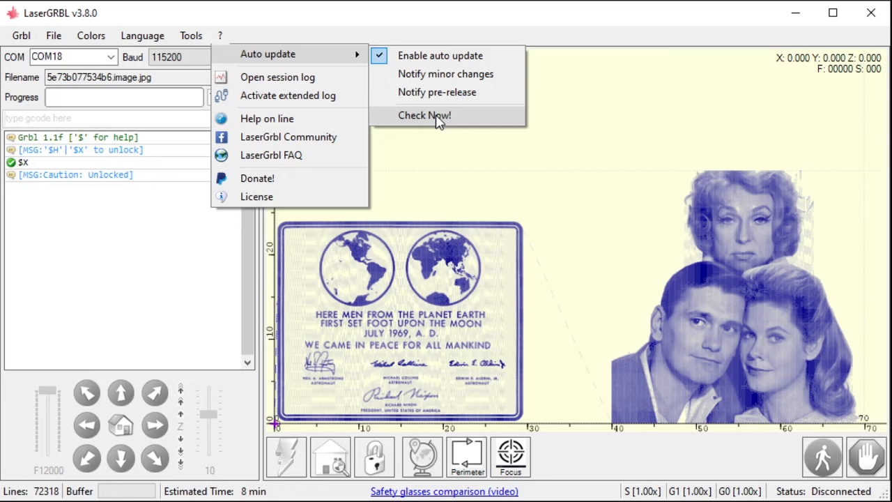
mouse_move(449, 112)
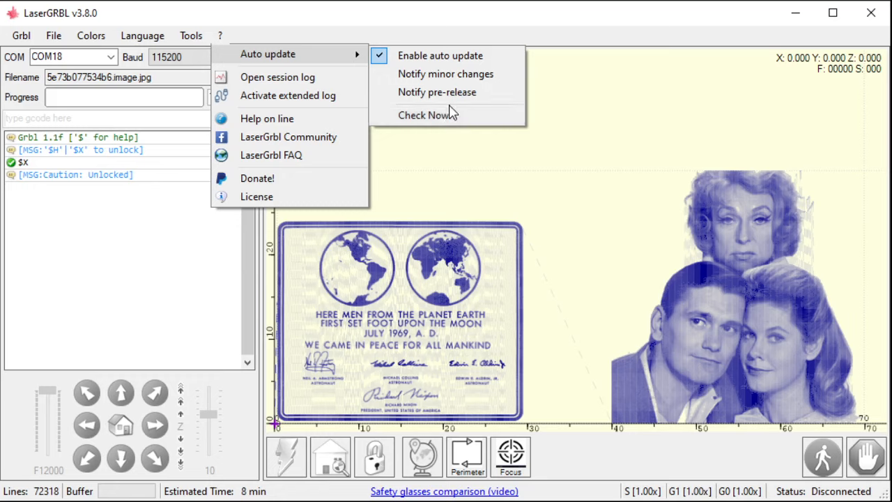
mouse_move(446, 74)
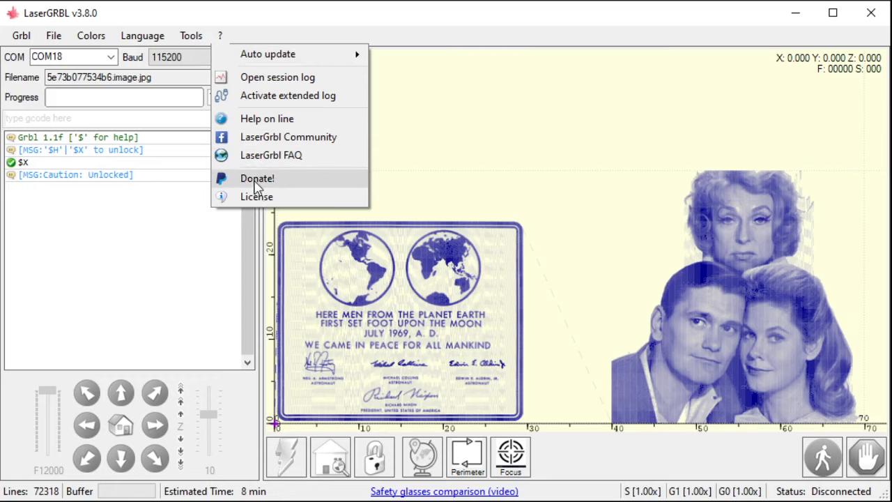
Step: Browse the Tools, Grbl, File, Colors and Language menus, then close them unchanged
left_click(189, 36)
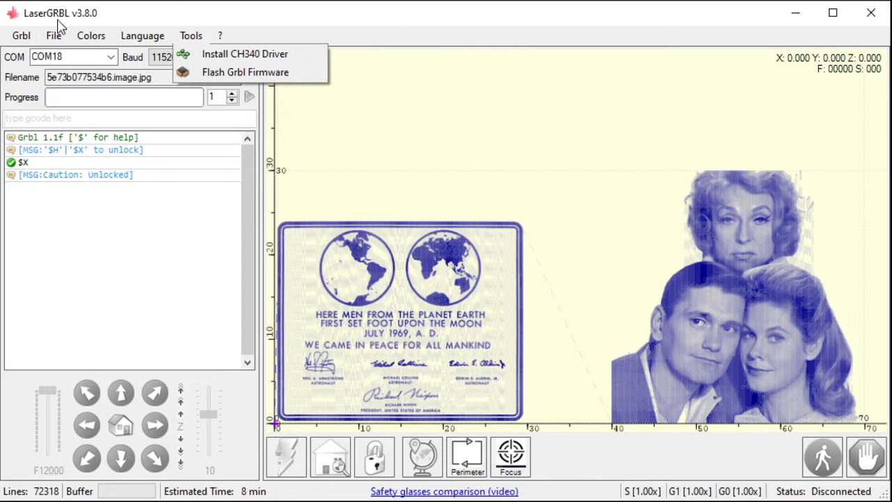
left_click(21, 35)
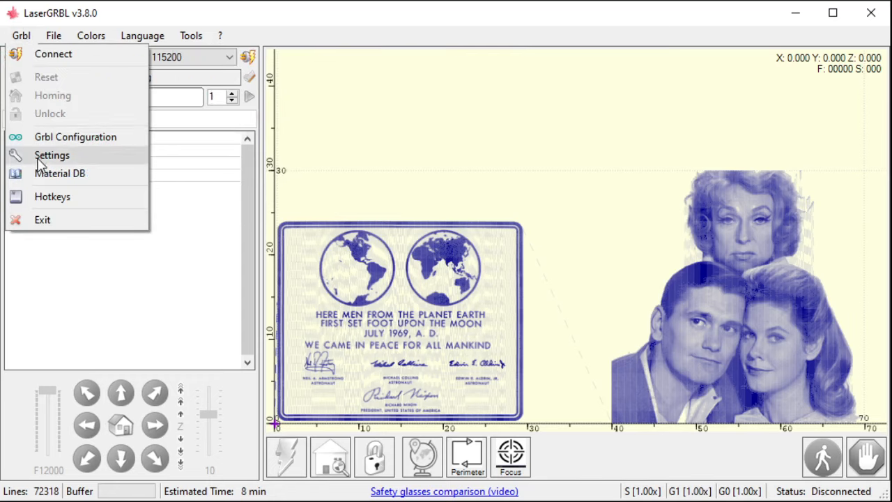
left_click(53, 35)
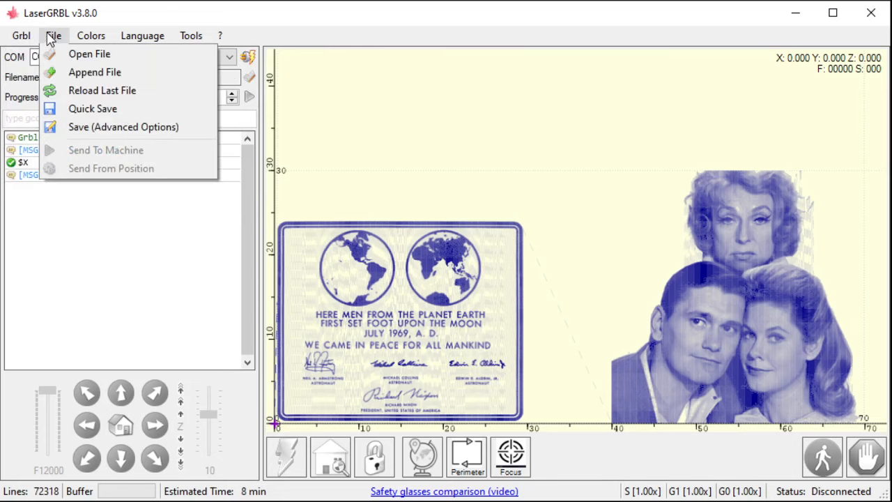
mouse_move(84, 76)
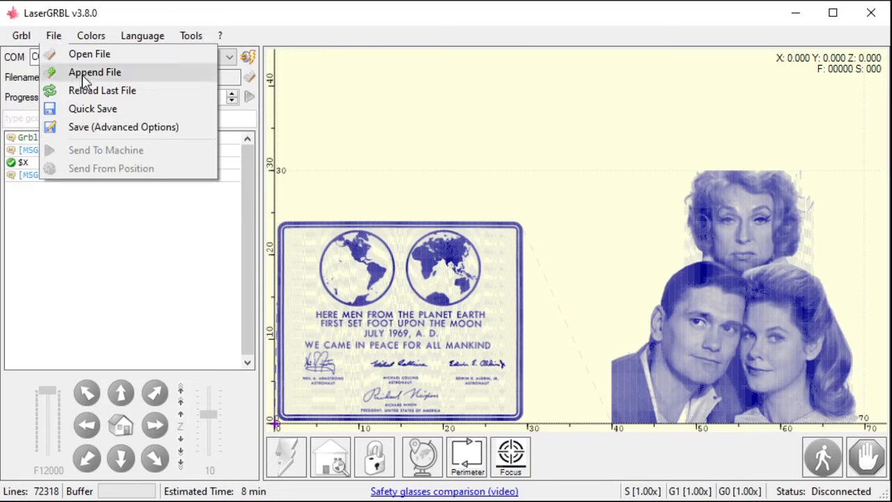
left_click(21, 36)
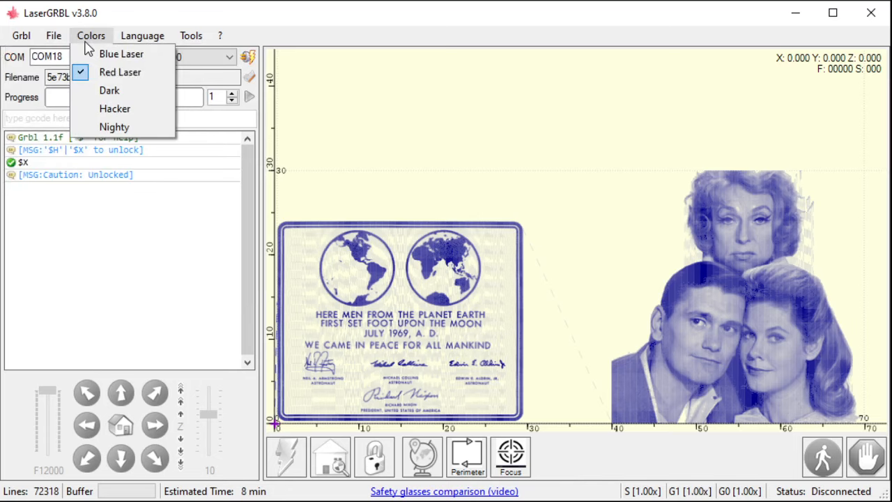
mouse_move(147, 14)
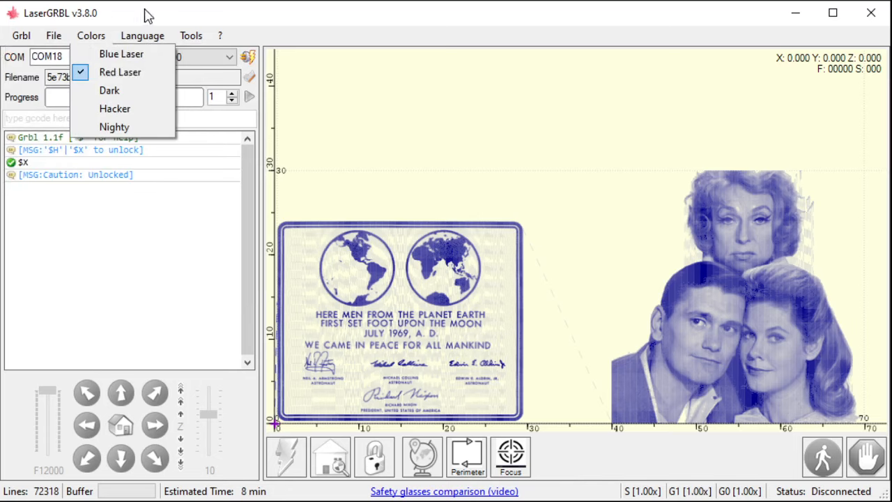
left_click(142, 36)
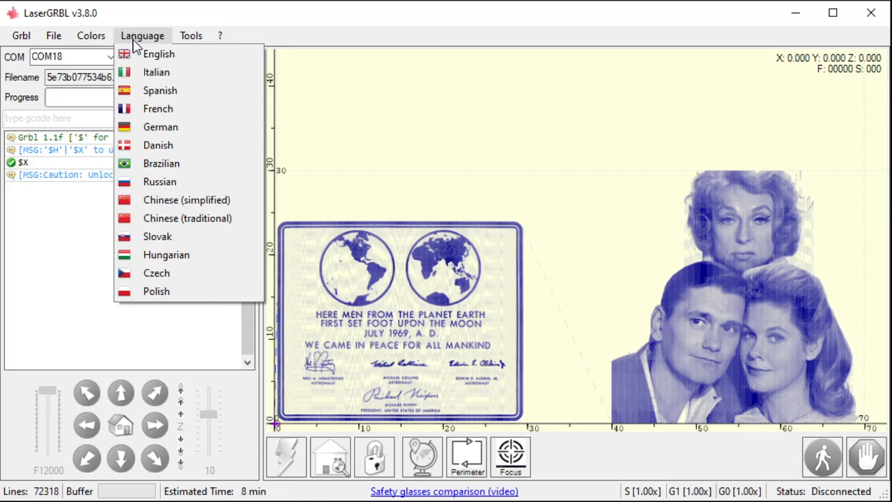
left_click(190, 36)
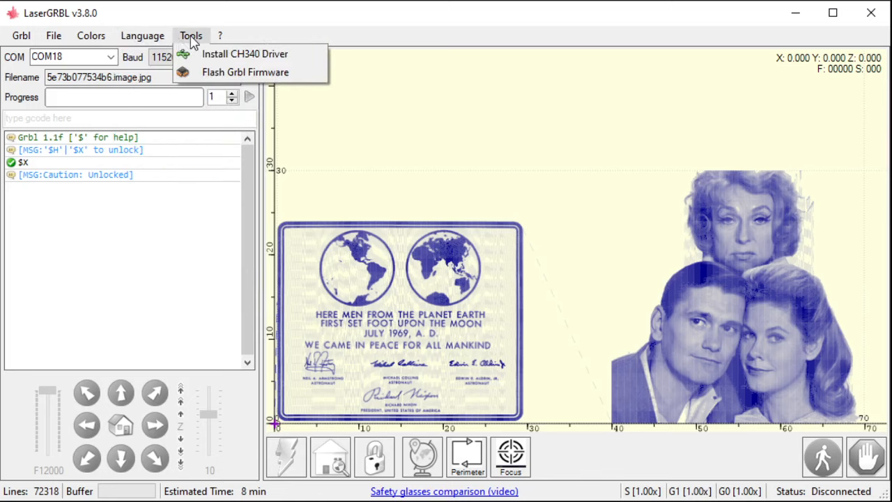
left_click(221, 36)
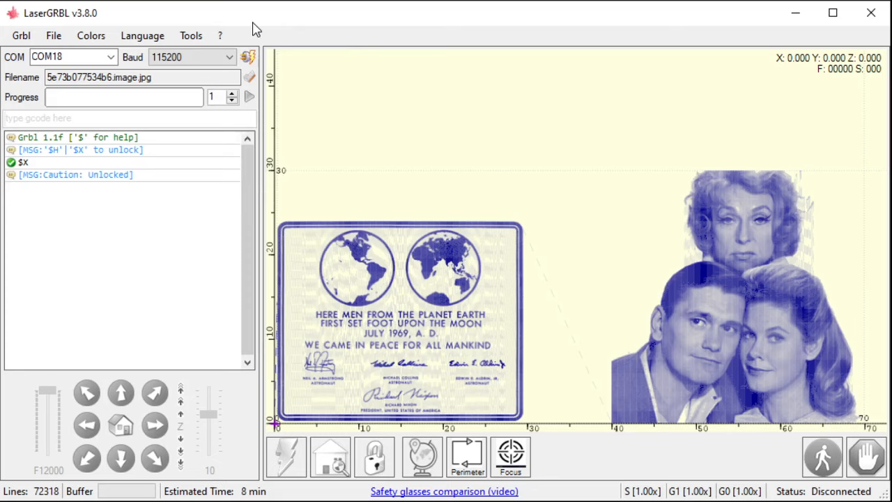
mouse_move(259, 35)
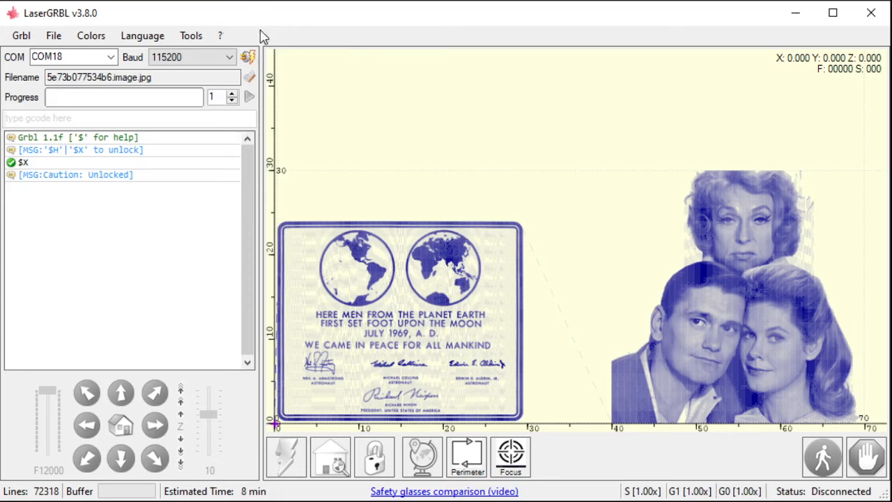